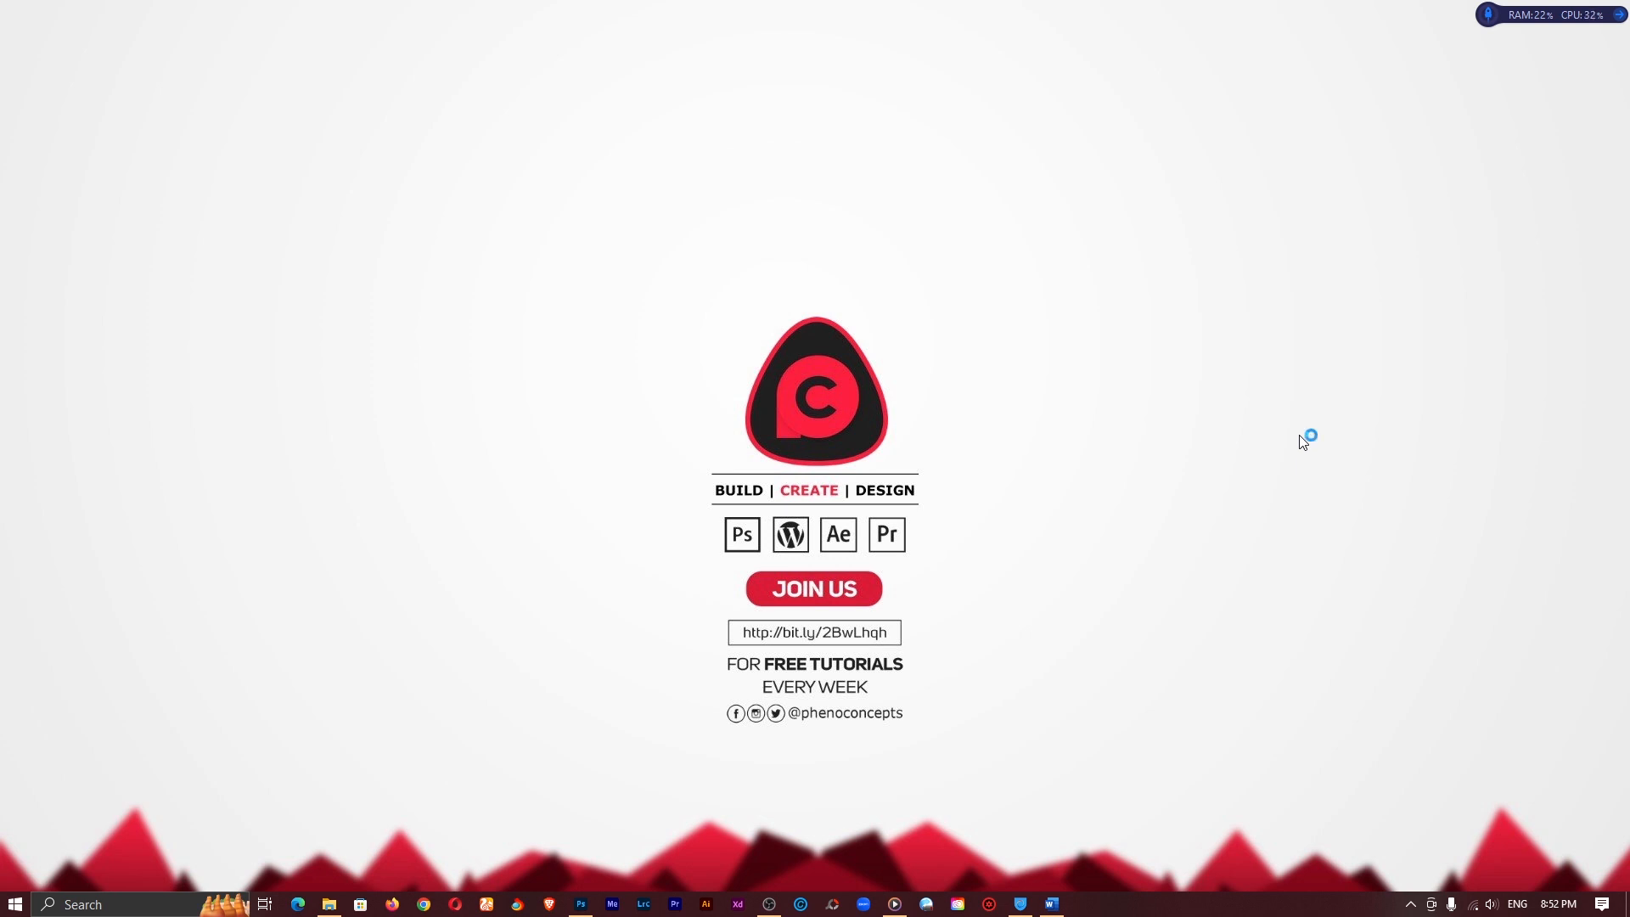
{"action": "mouse_move", "coordinate": [1305, 442]}
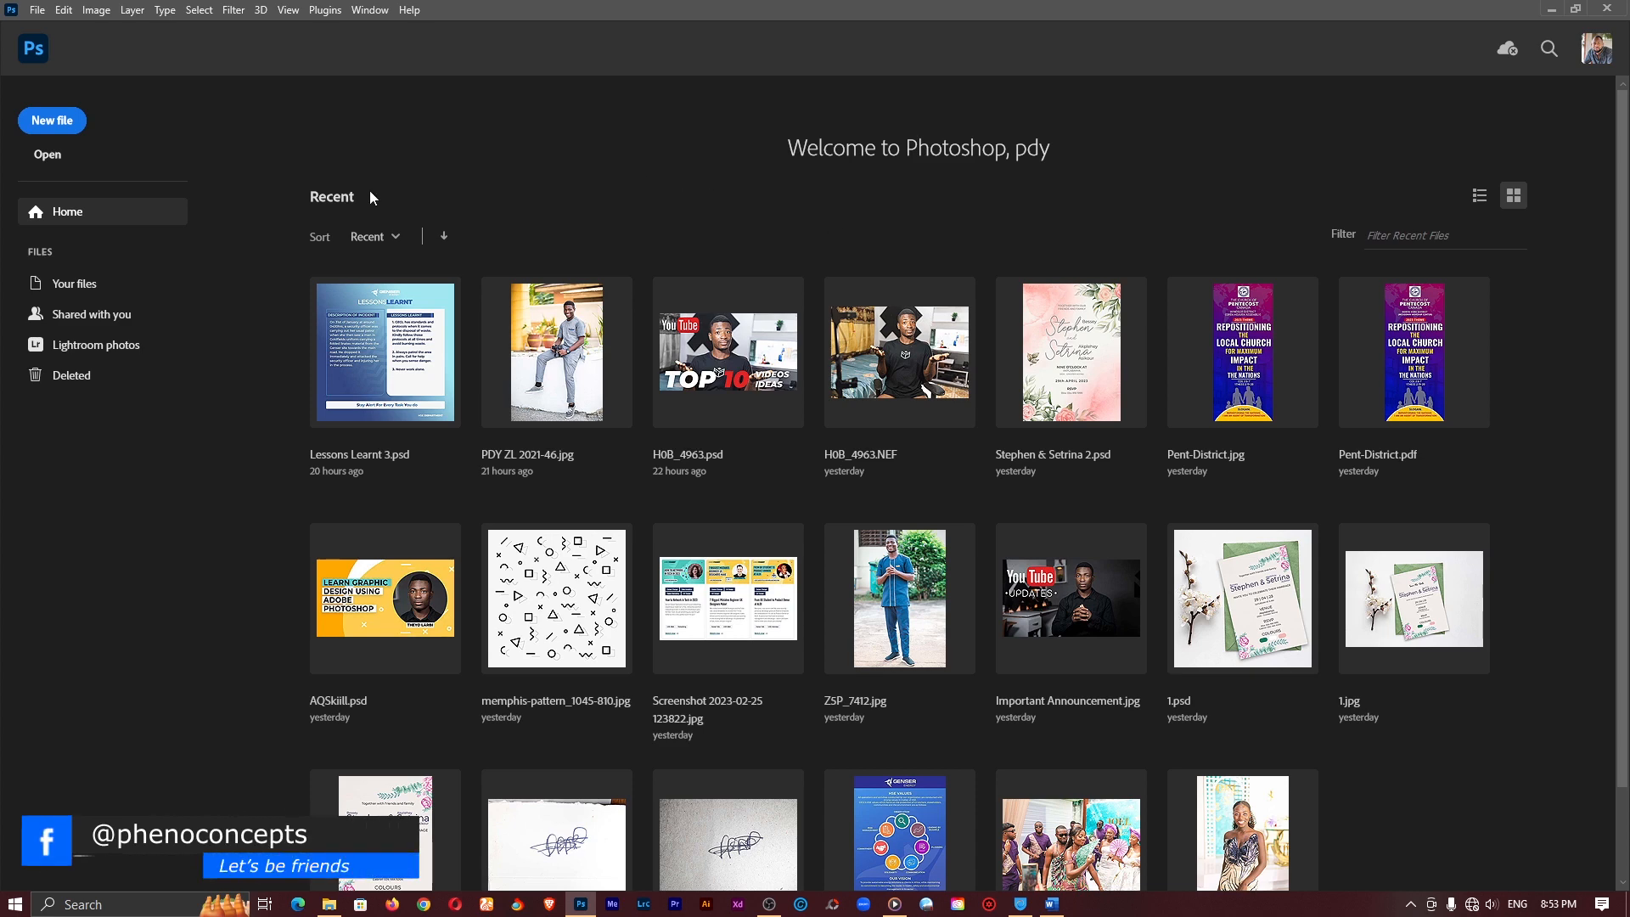
Create a new 1920×1080 document from the HDTV 1080p Film & Video preset.
{"action": "left_click", "coordinate": [51, 120]}
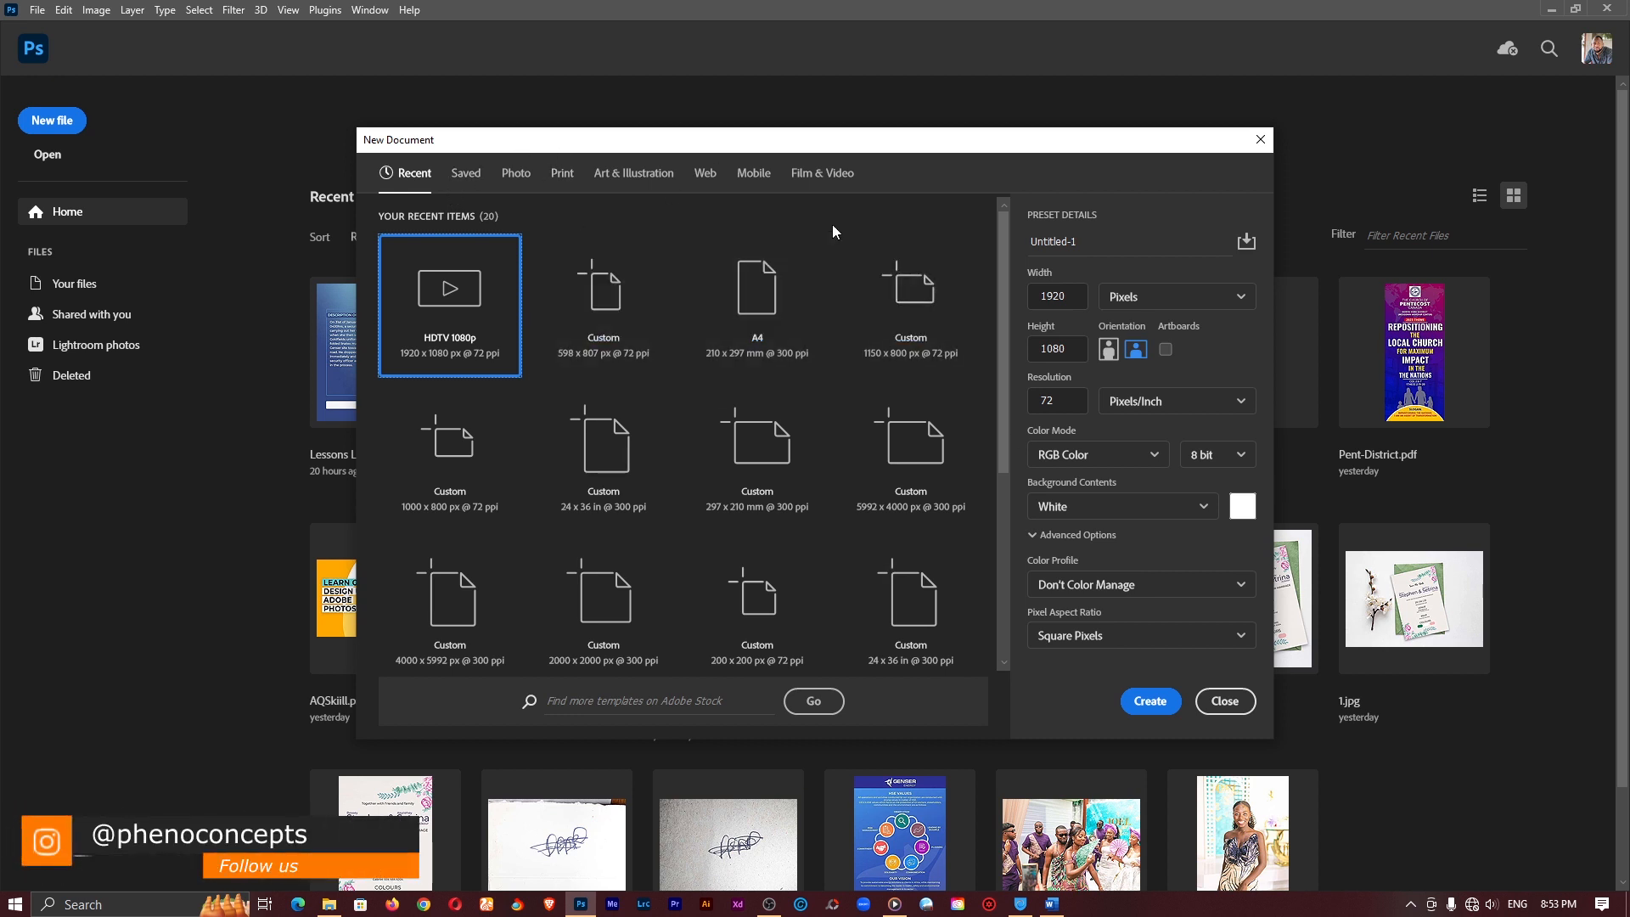
{"action": "mouse_move", "coordinate": [793, 221]}
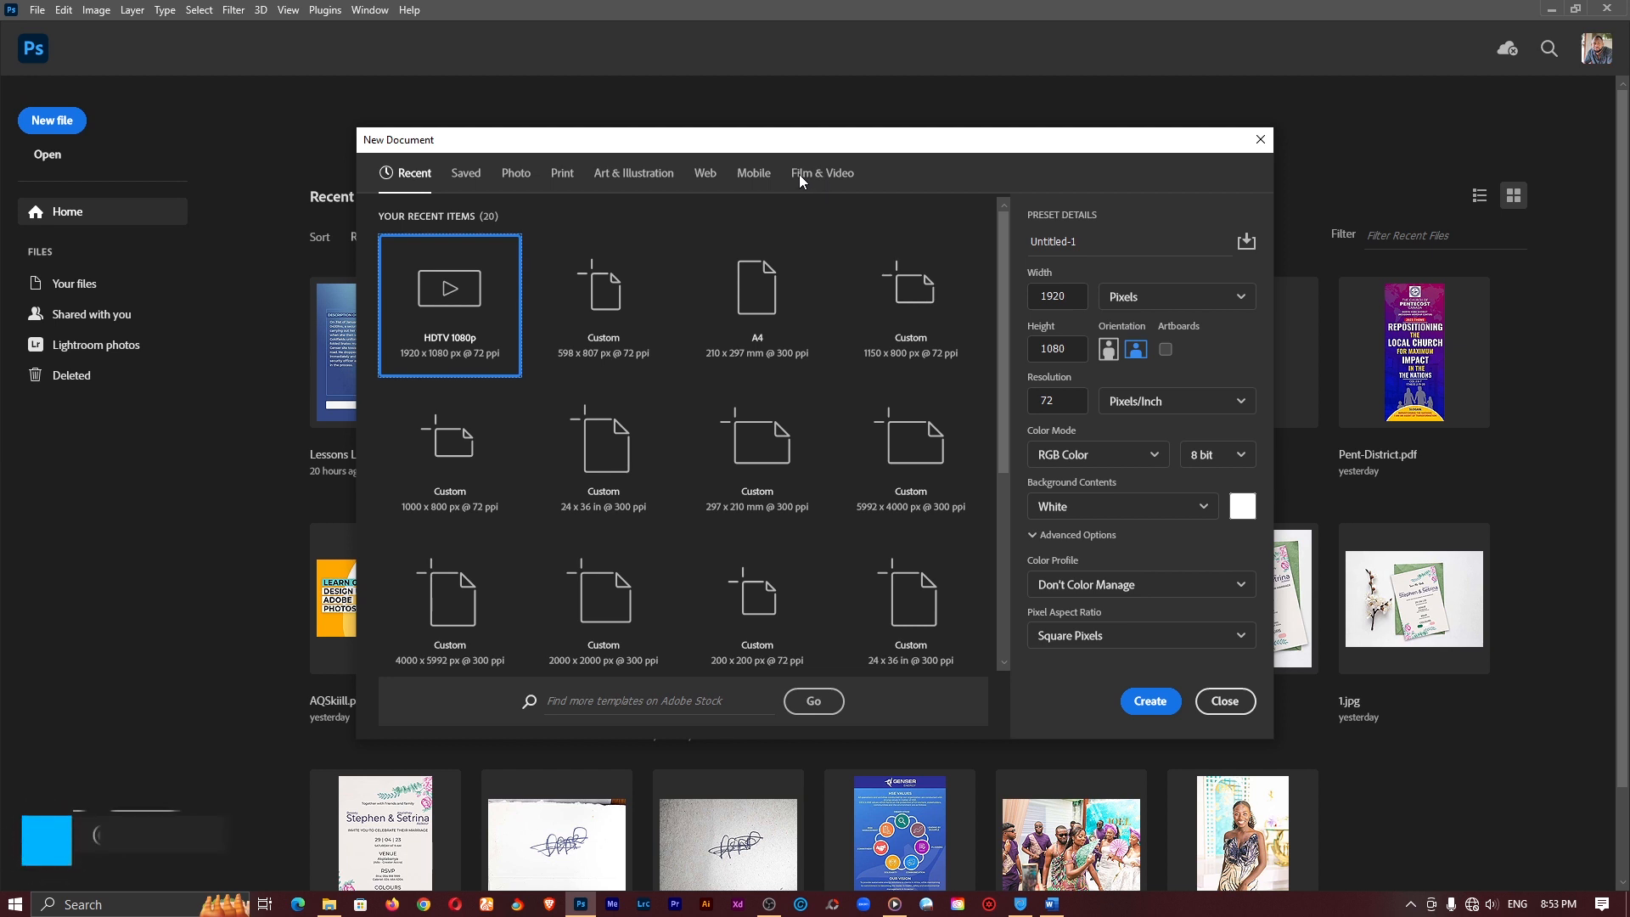
{"action": "left_click", "coordinate": [822, 173]}
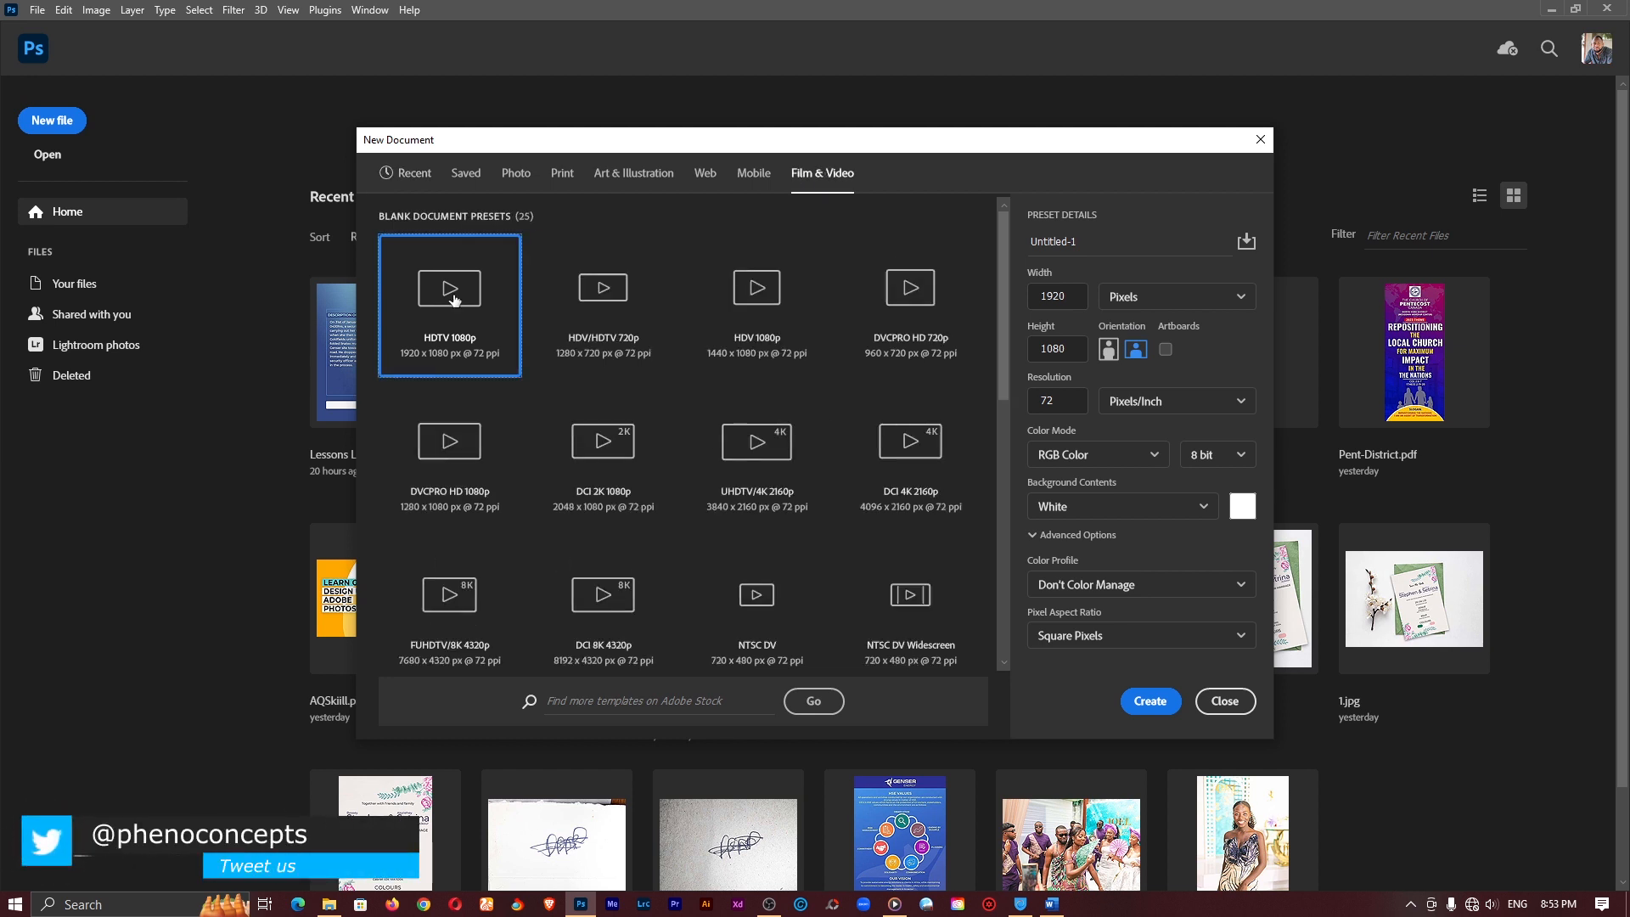
{"action": "mouse_move", "coordinate": [913, 476]}
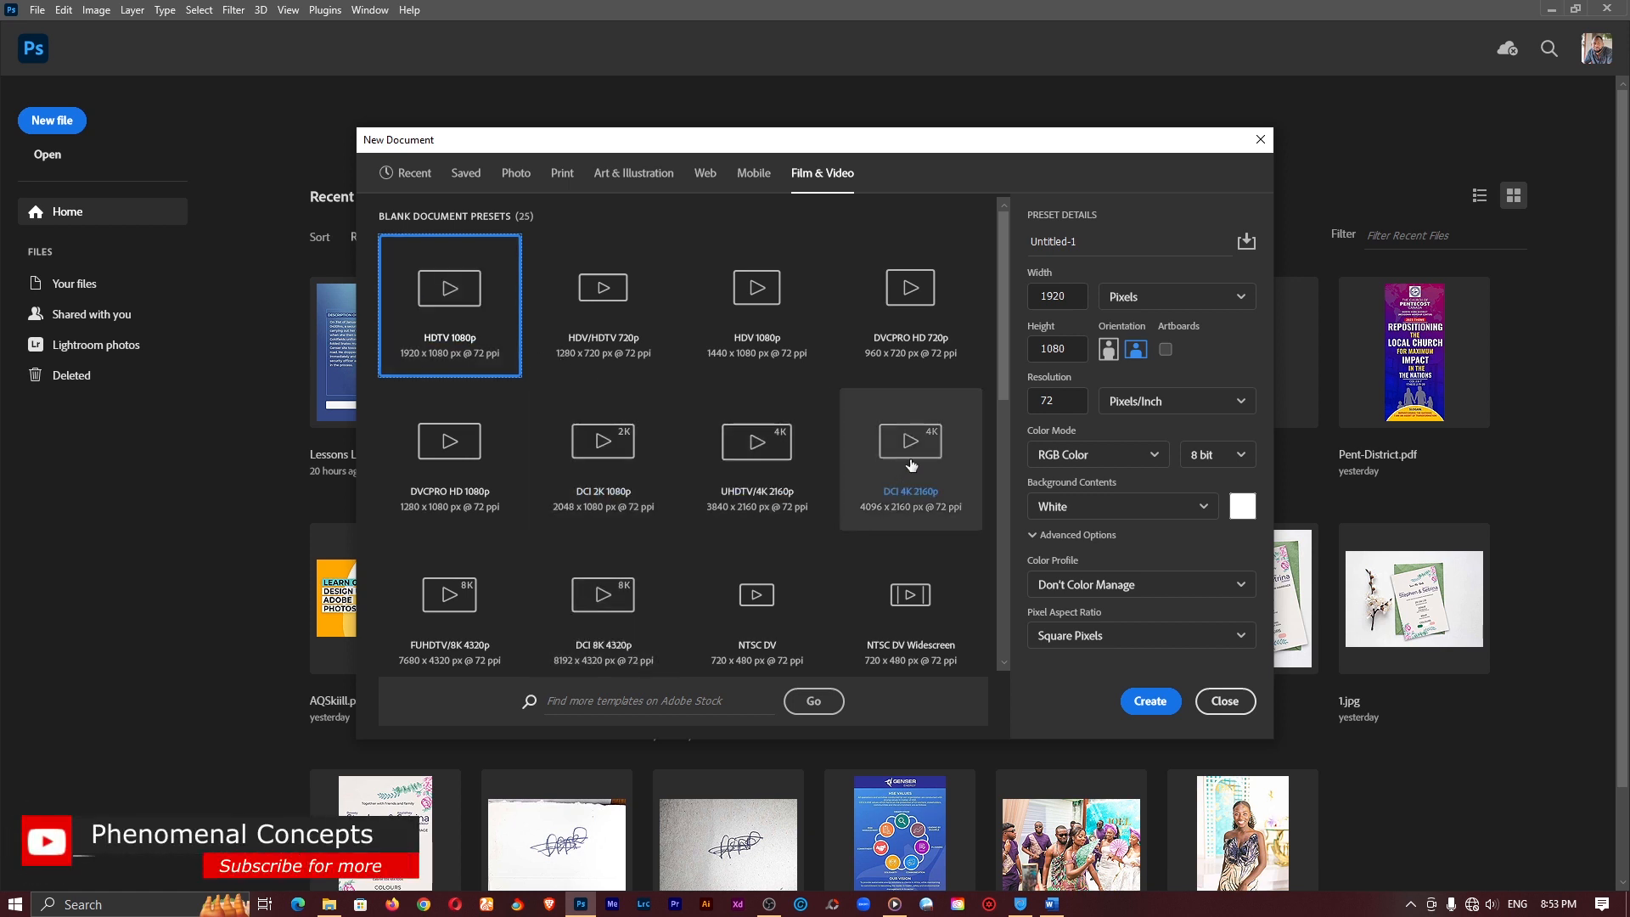
{"action": "left_click", "coordinate": [909, 442]}
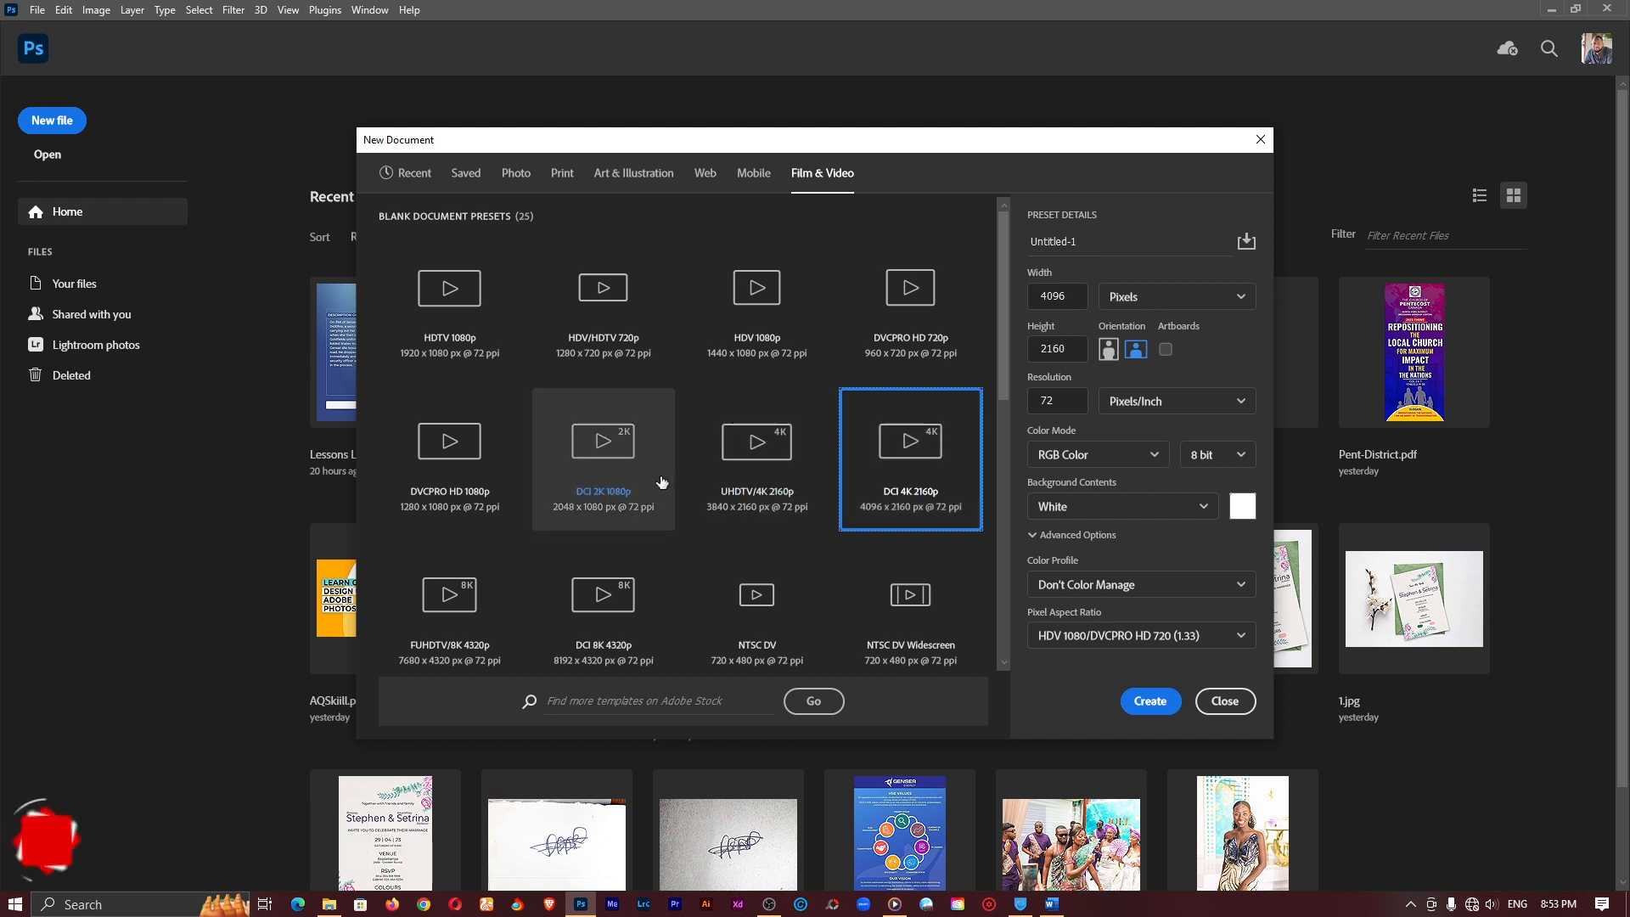
{"action": "left_click", "coordinate": [449, 288]}
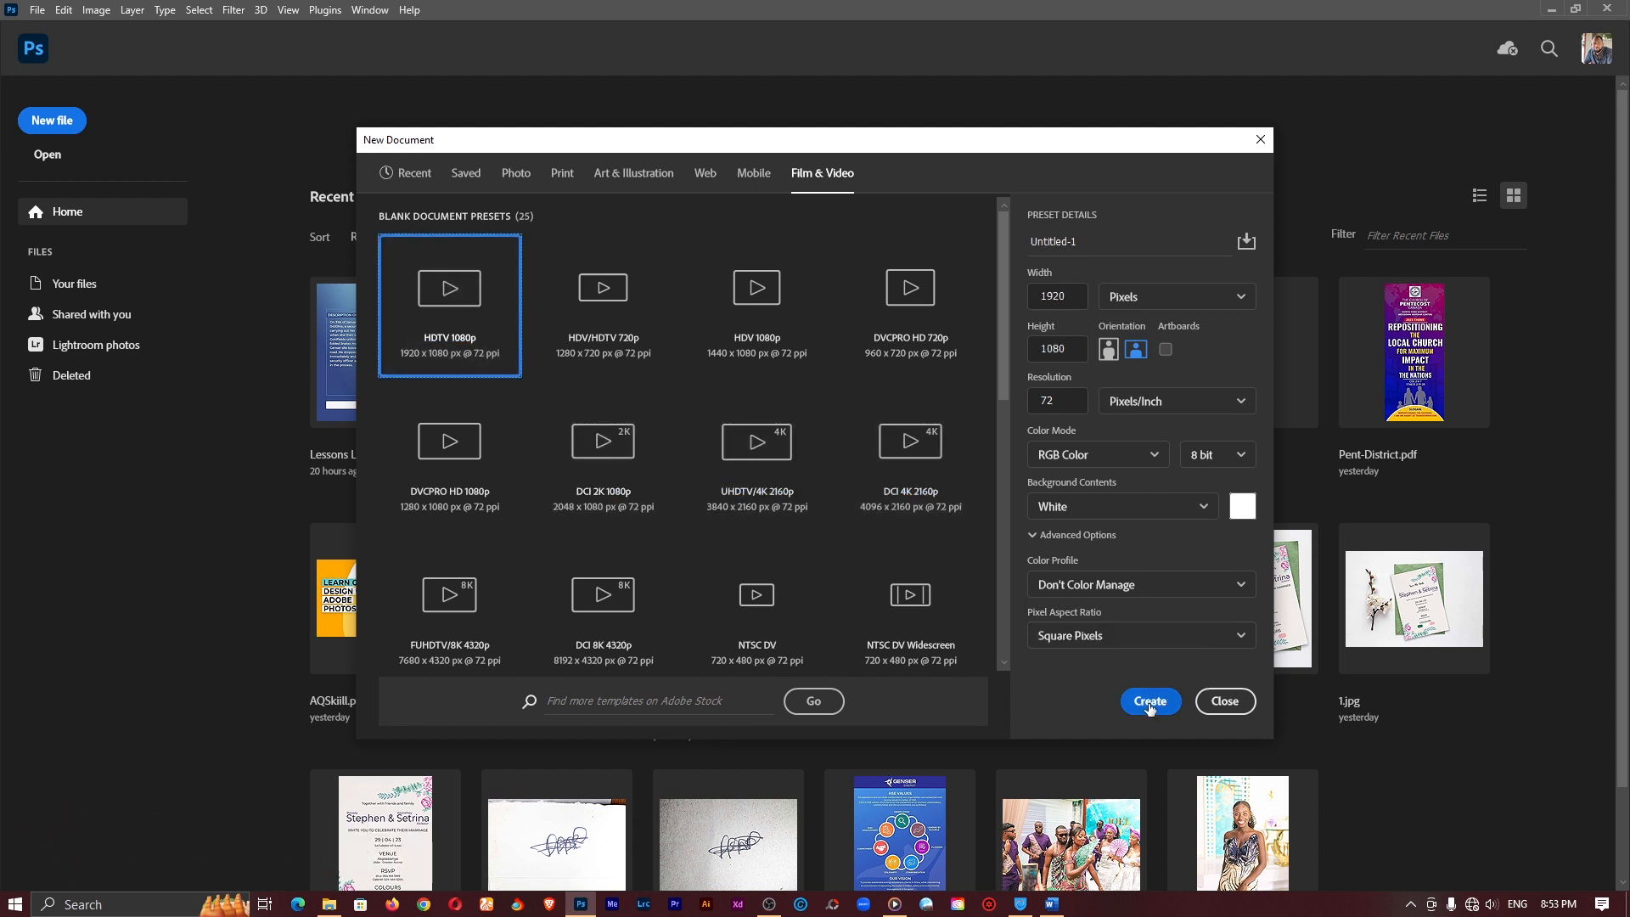
{"action": "left_click", "coordinate": [1150, 700]}
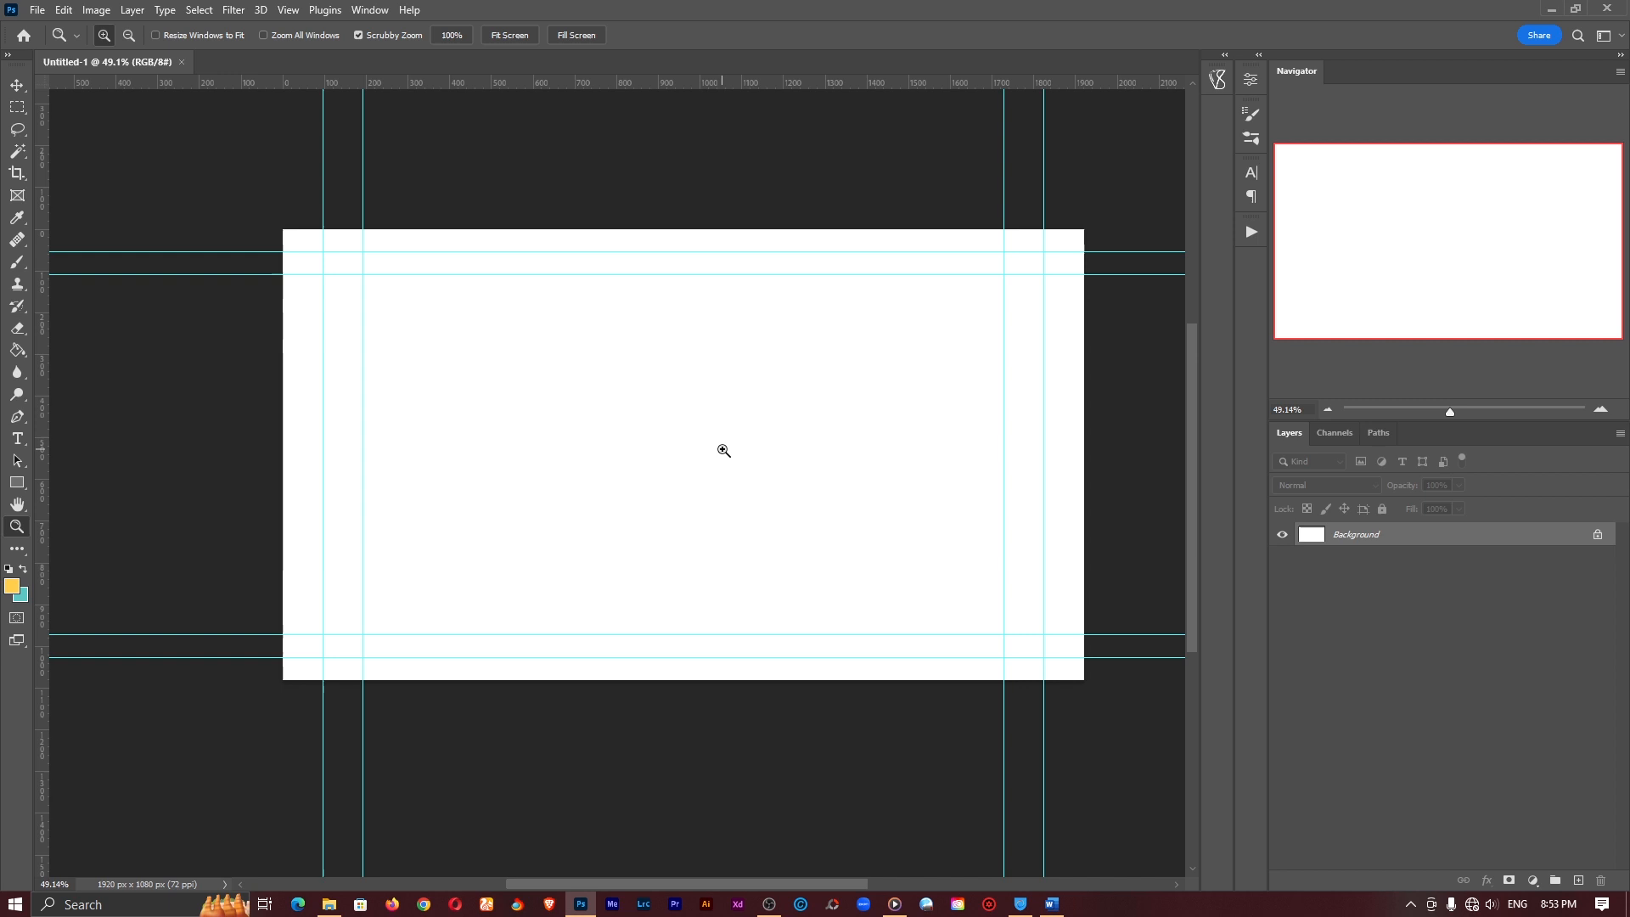
{"action": "mouse_move", "coordinate": [50, 415]}
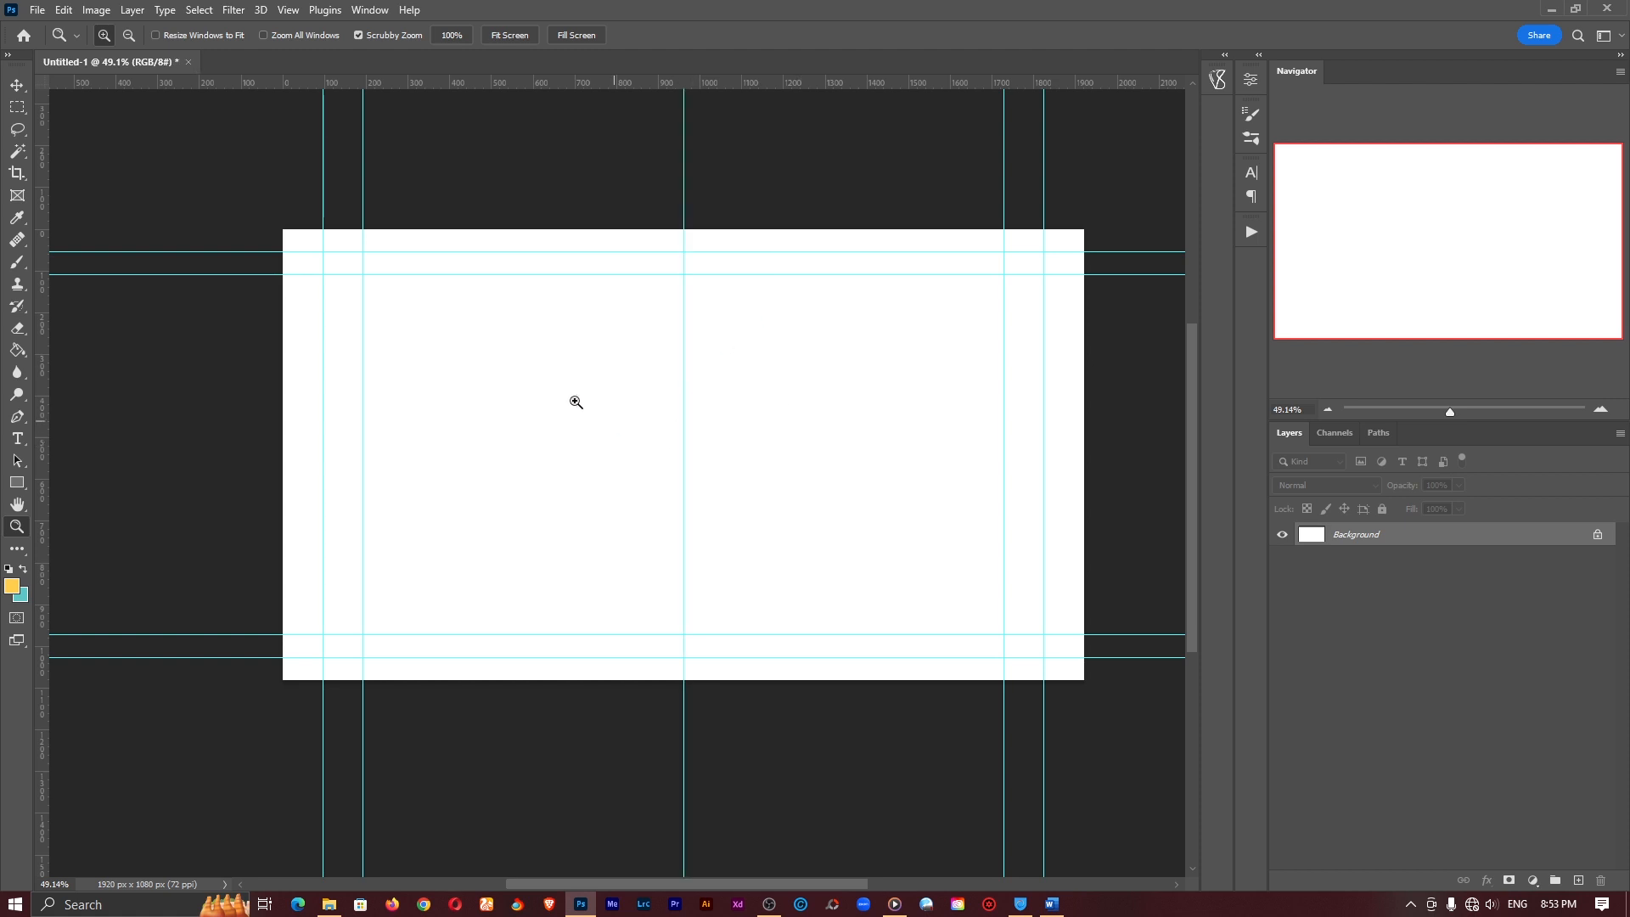
{"action": "mouse_move", "coordinate": [792, 302]}
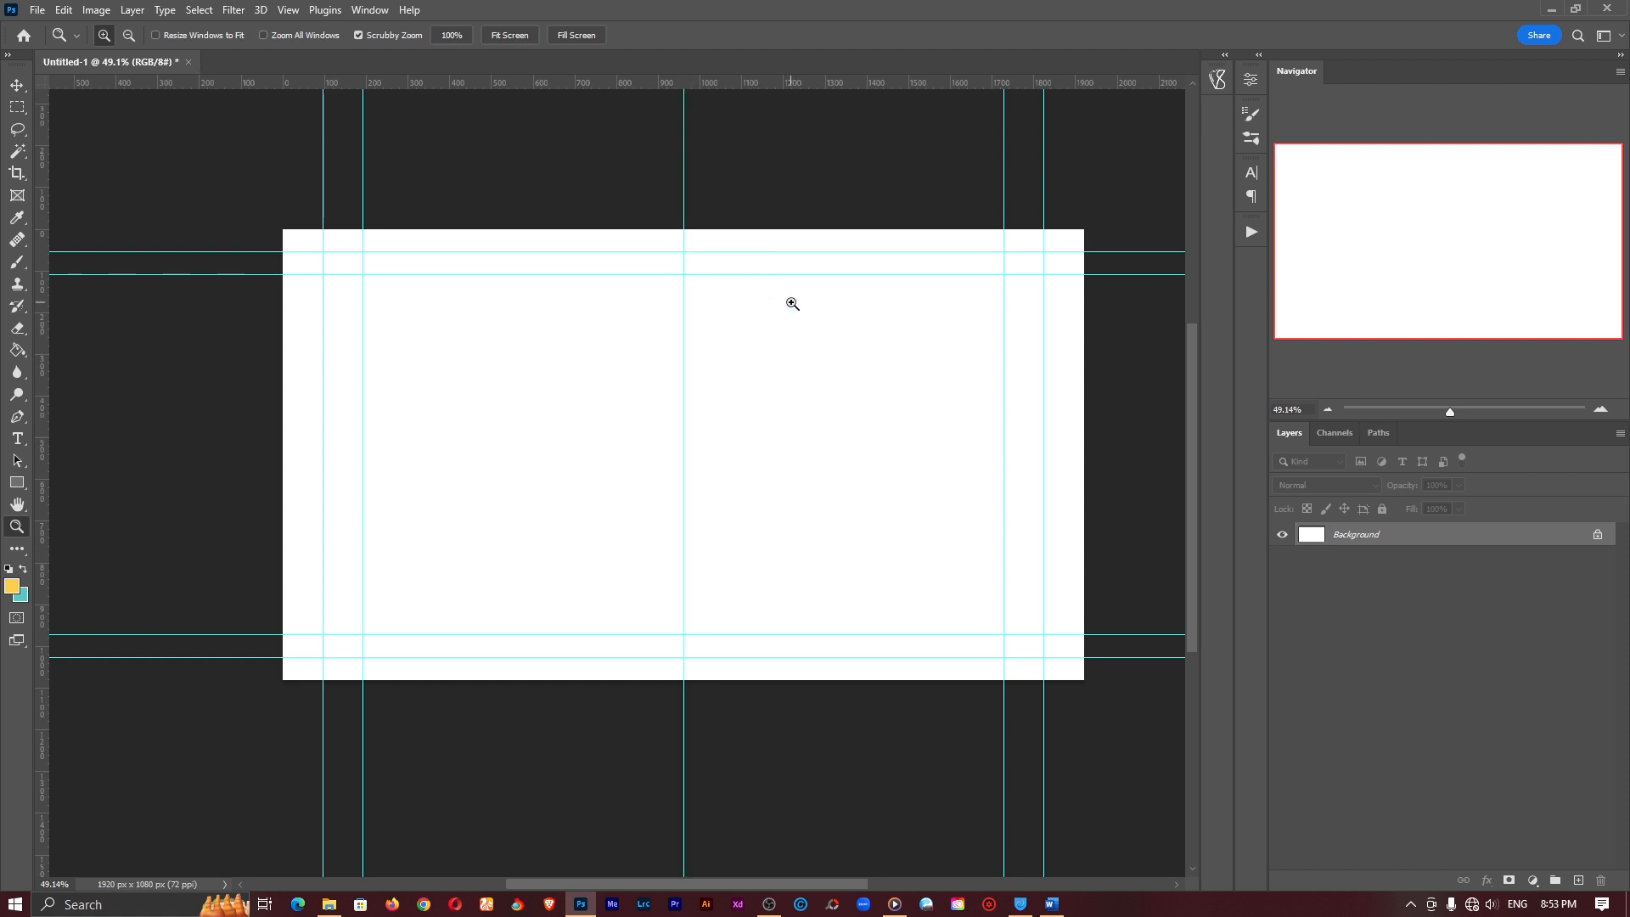
{"action": "mouse_move", "coordinate": [703, 367]}
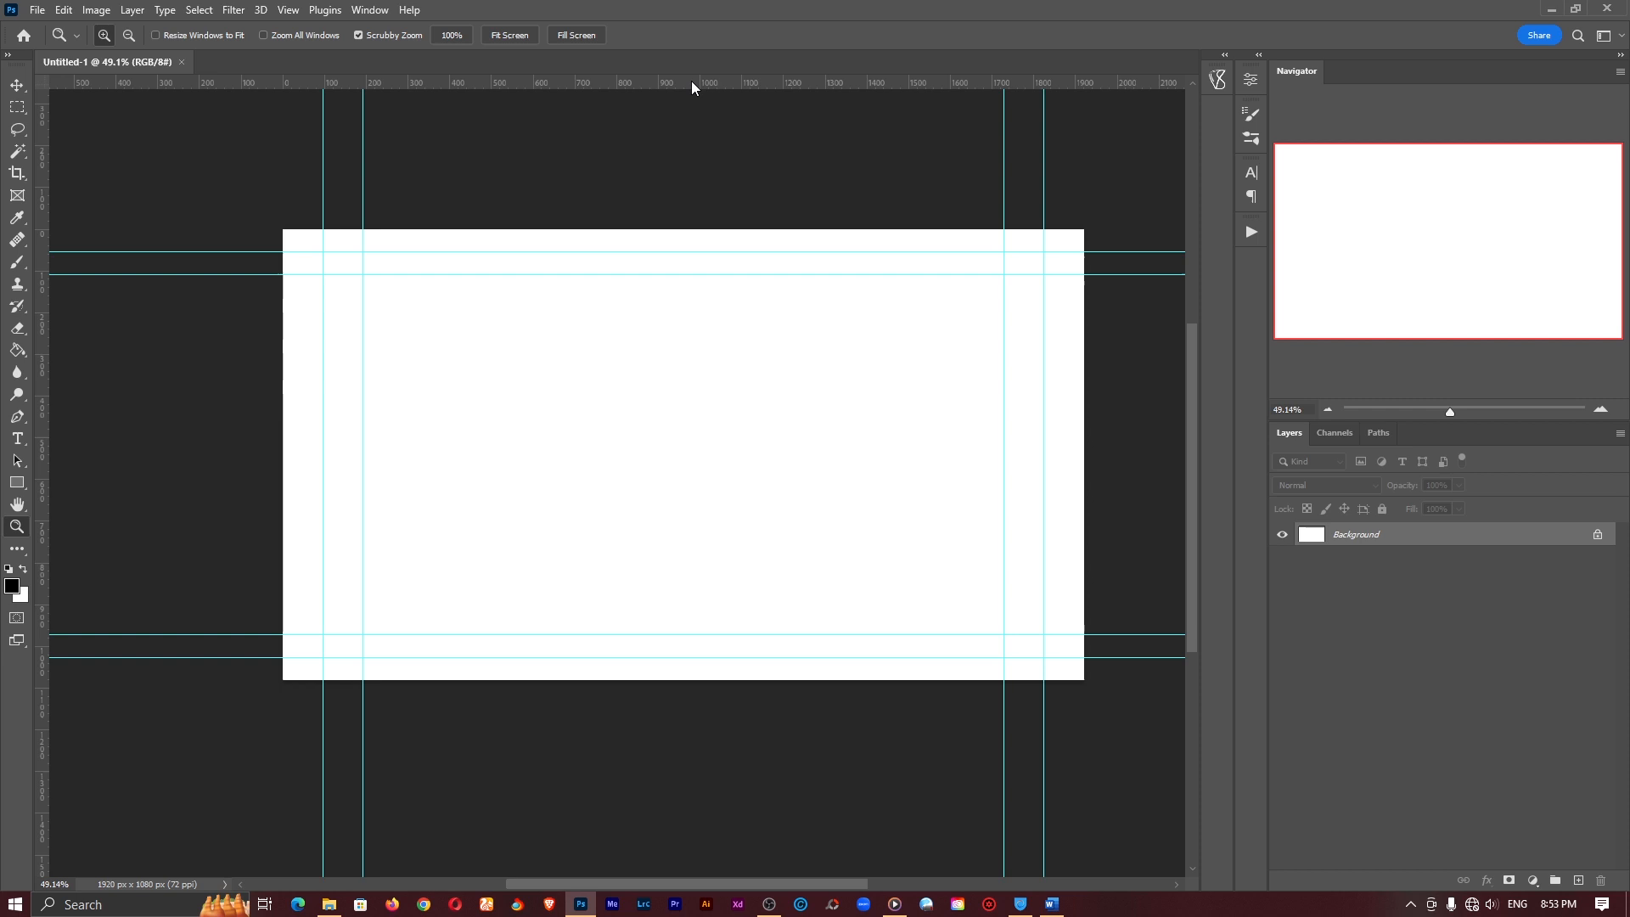
{"action": "mouse_move", "coordinate": [713, 85]}
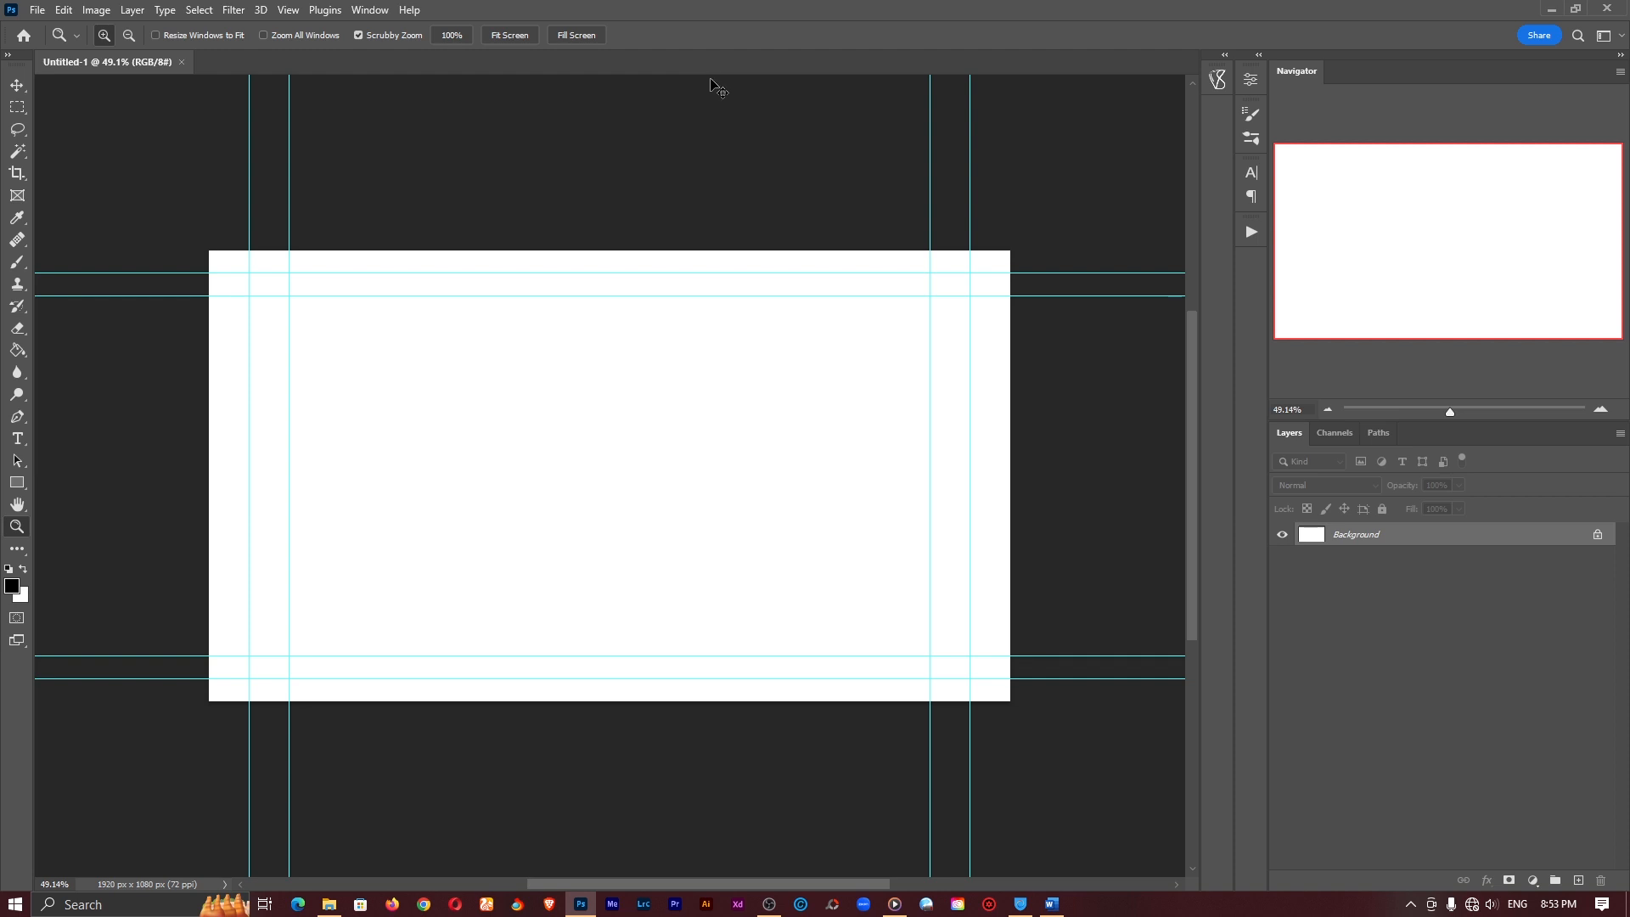
Show the rulers (Ctrl+R) to place a vertical guide at the 960 px centre.
{"action": "key", "text": "ctrl+r"}
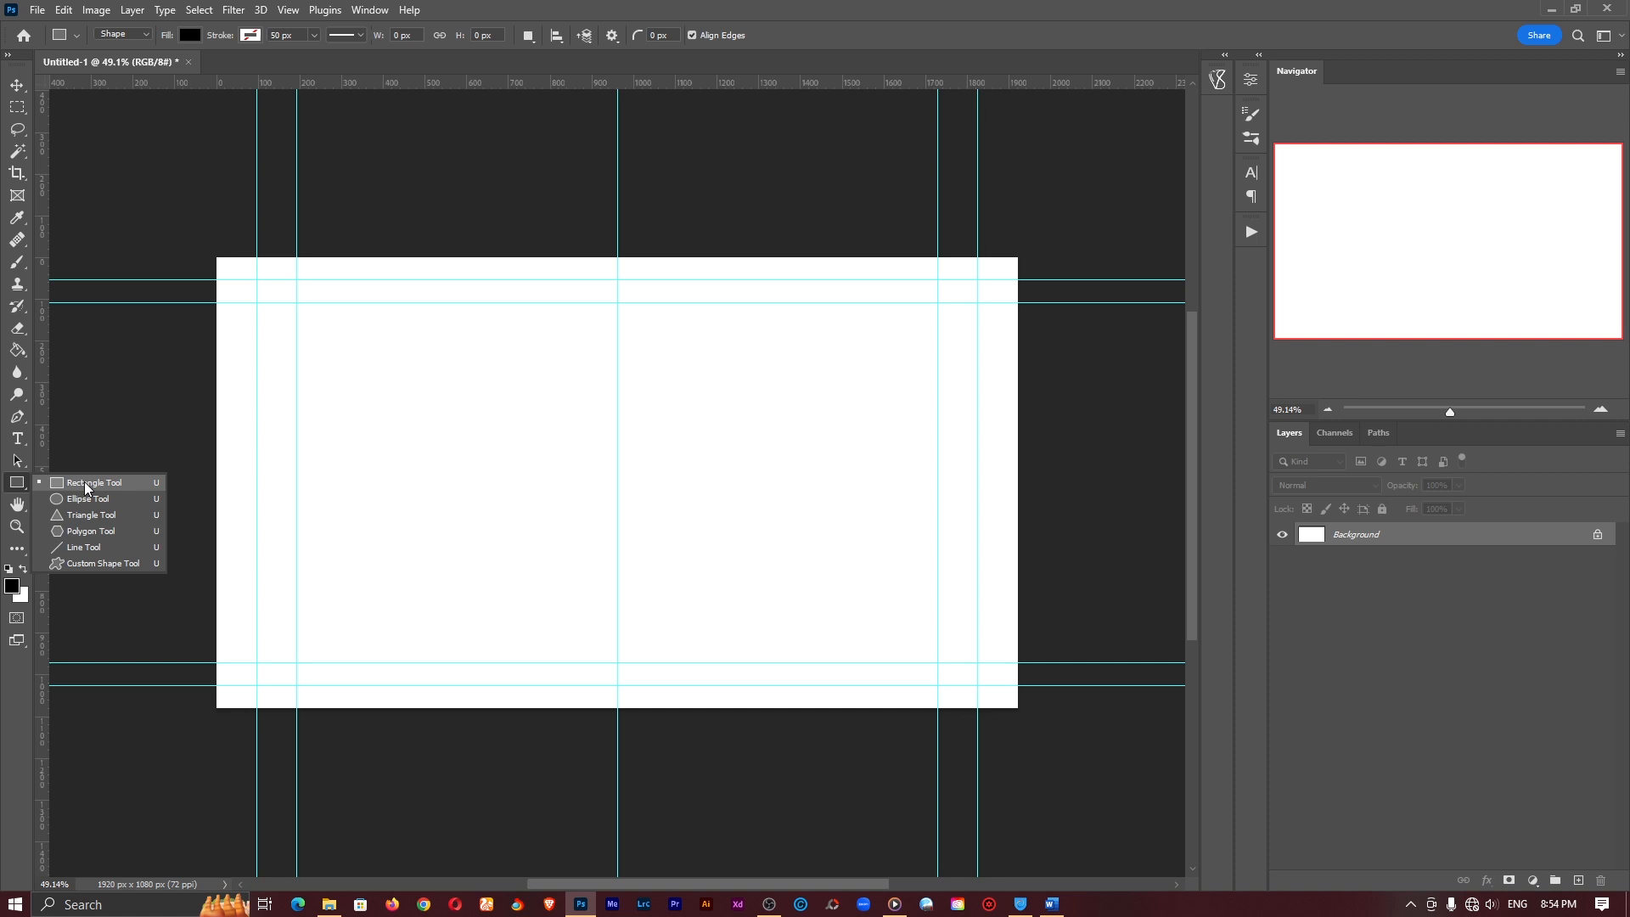
{"action": "mouse_move", "coordinate": [92, 487]}
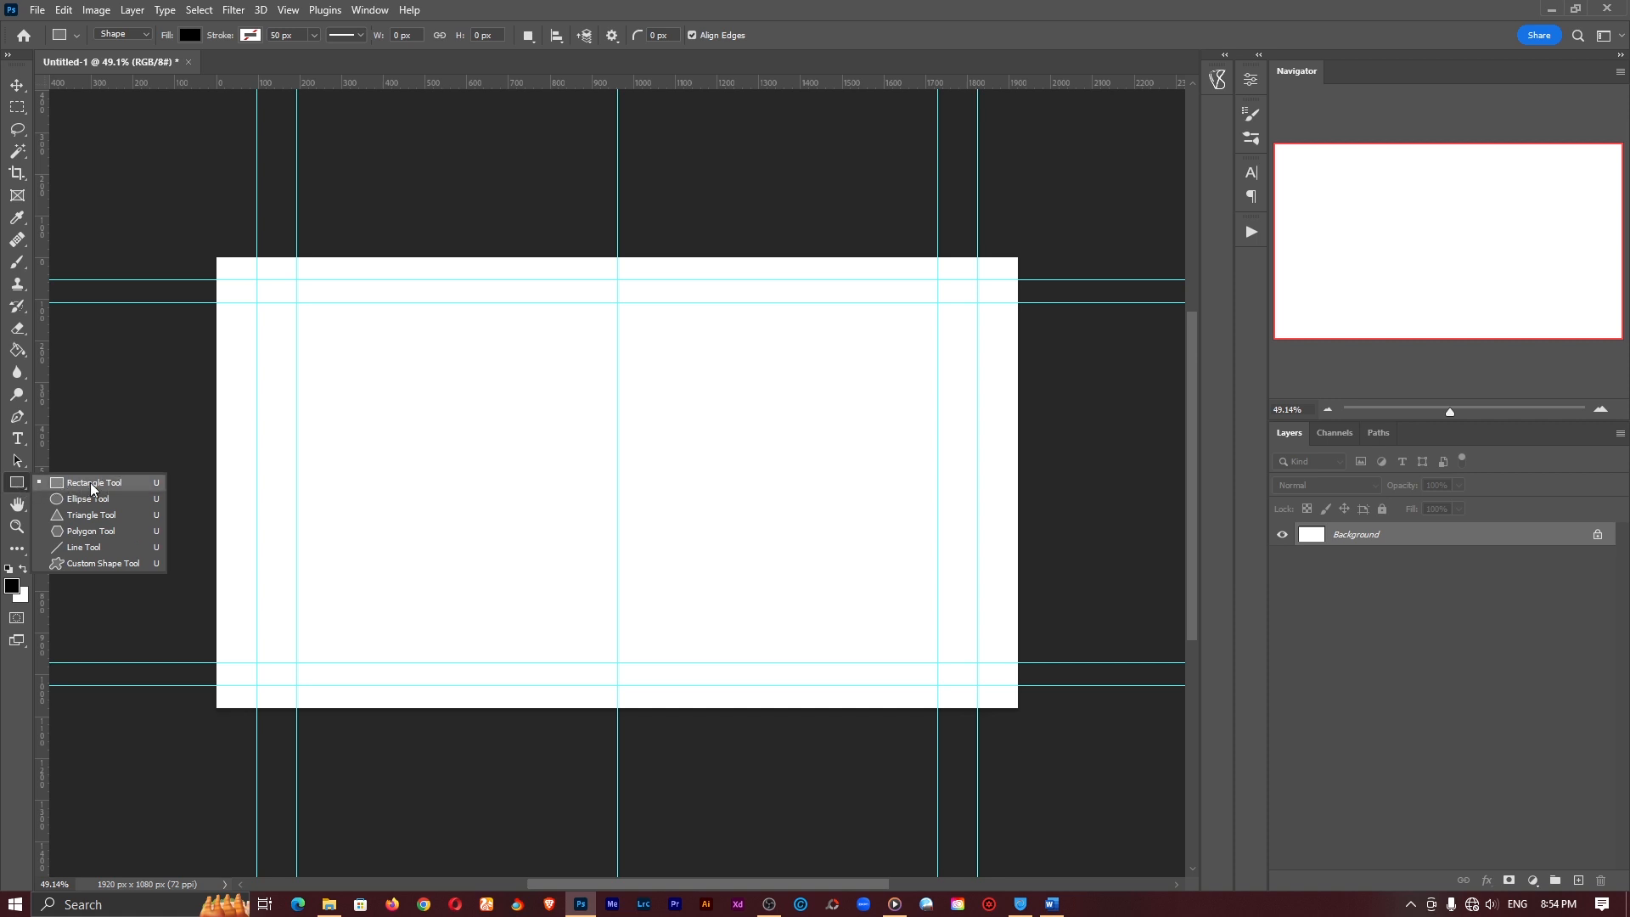
{"action": "mouse_move", "coordinate": [23, 483]}
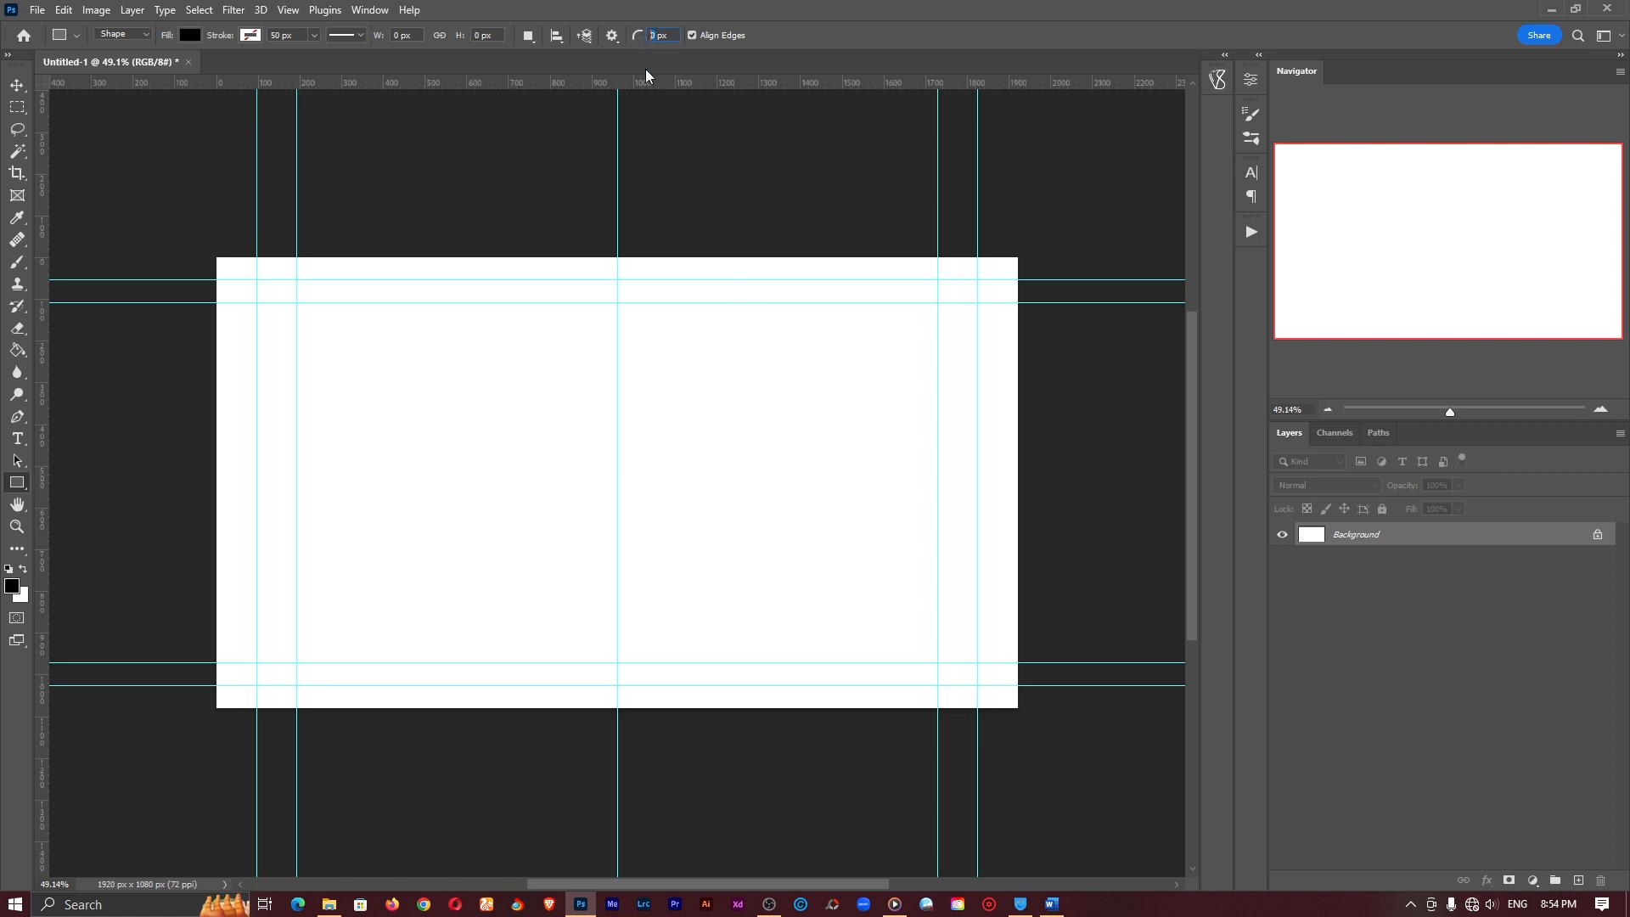
{"action": "mouse_move", "coordinate": [658, 73]}
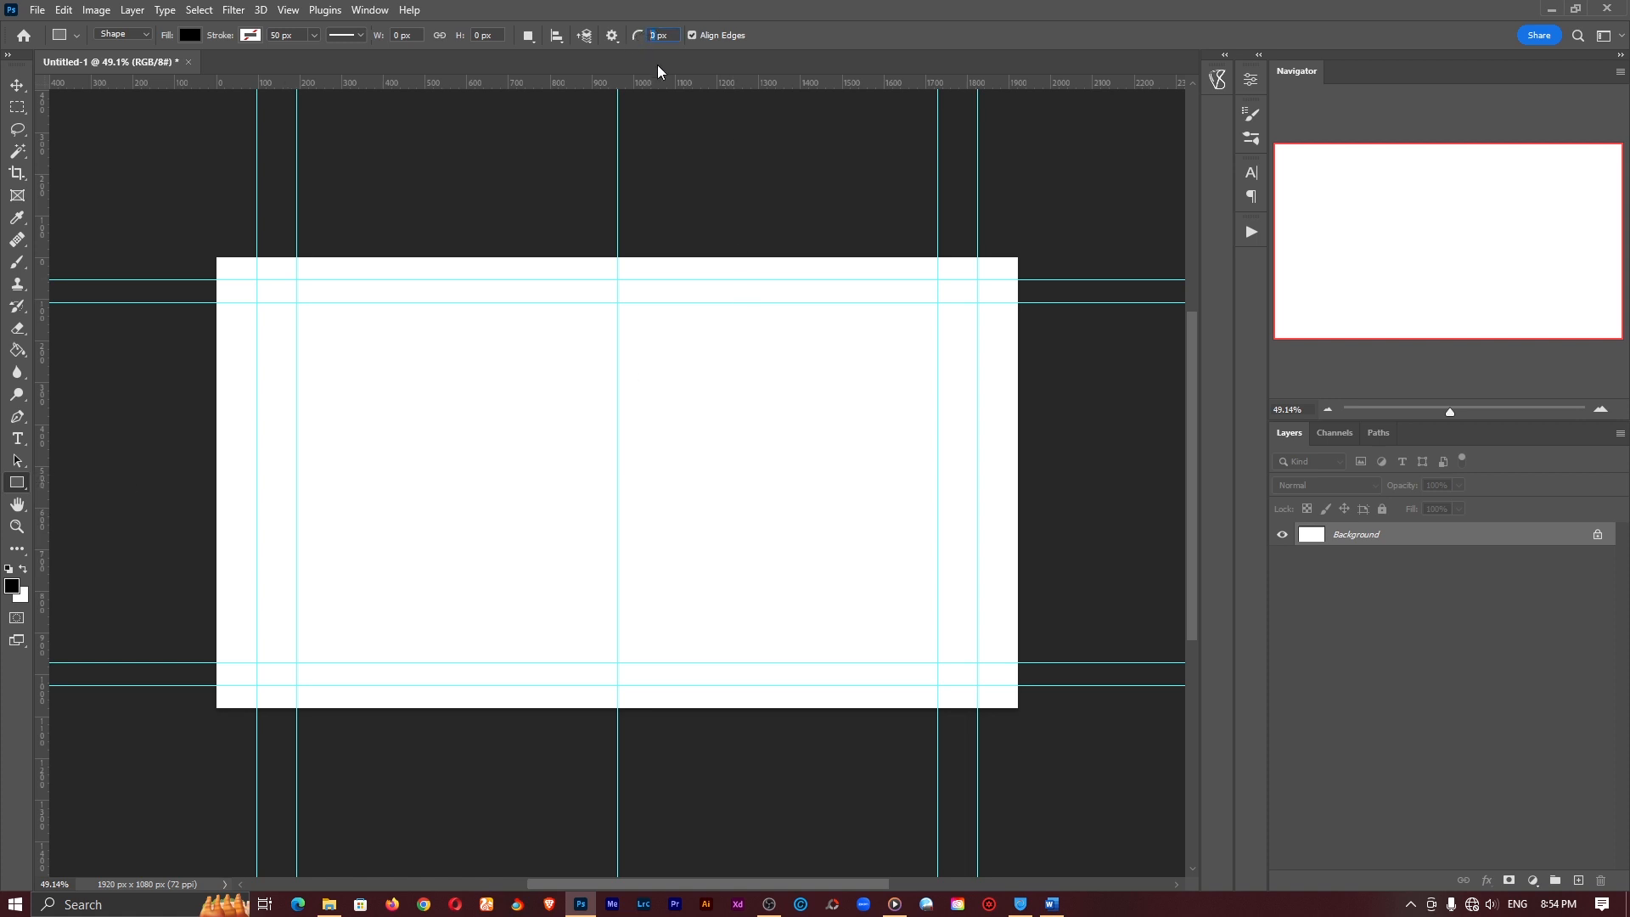
Draw a black rectangle with 200 px corner radius and stretch it wider.
{"action": "type", "text": "200"}
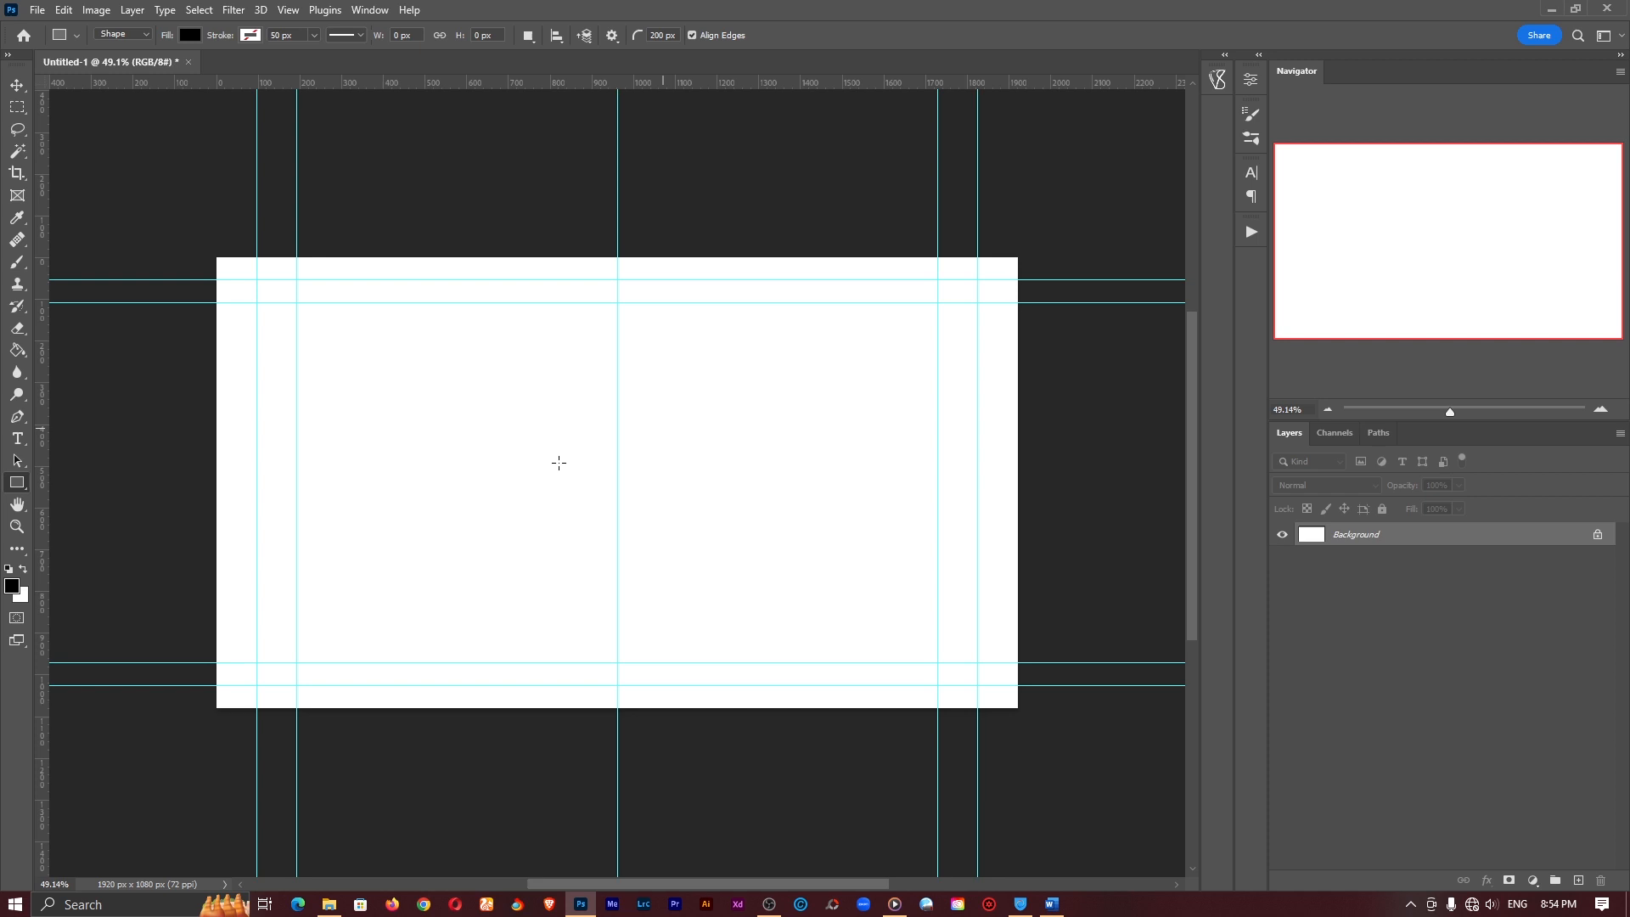
{"action": "left_click_drag", "start_coordinate": [458, 457], "coordinate": [816, 546]}
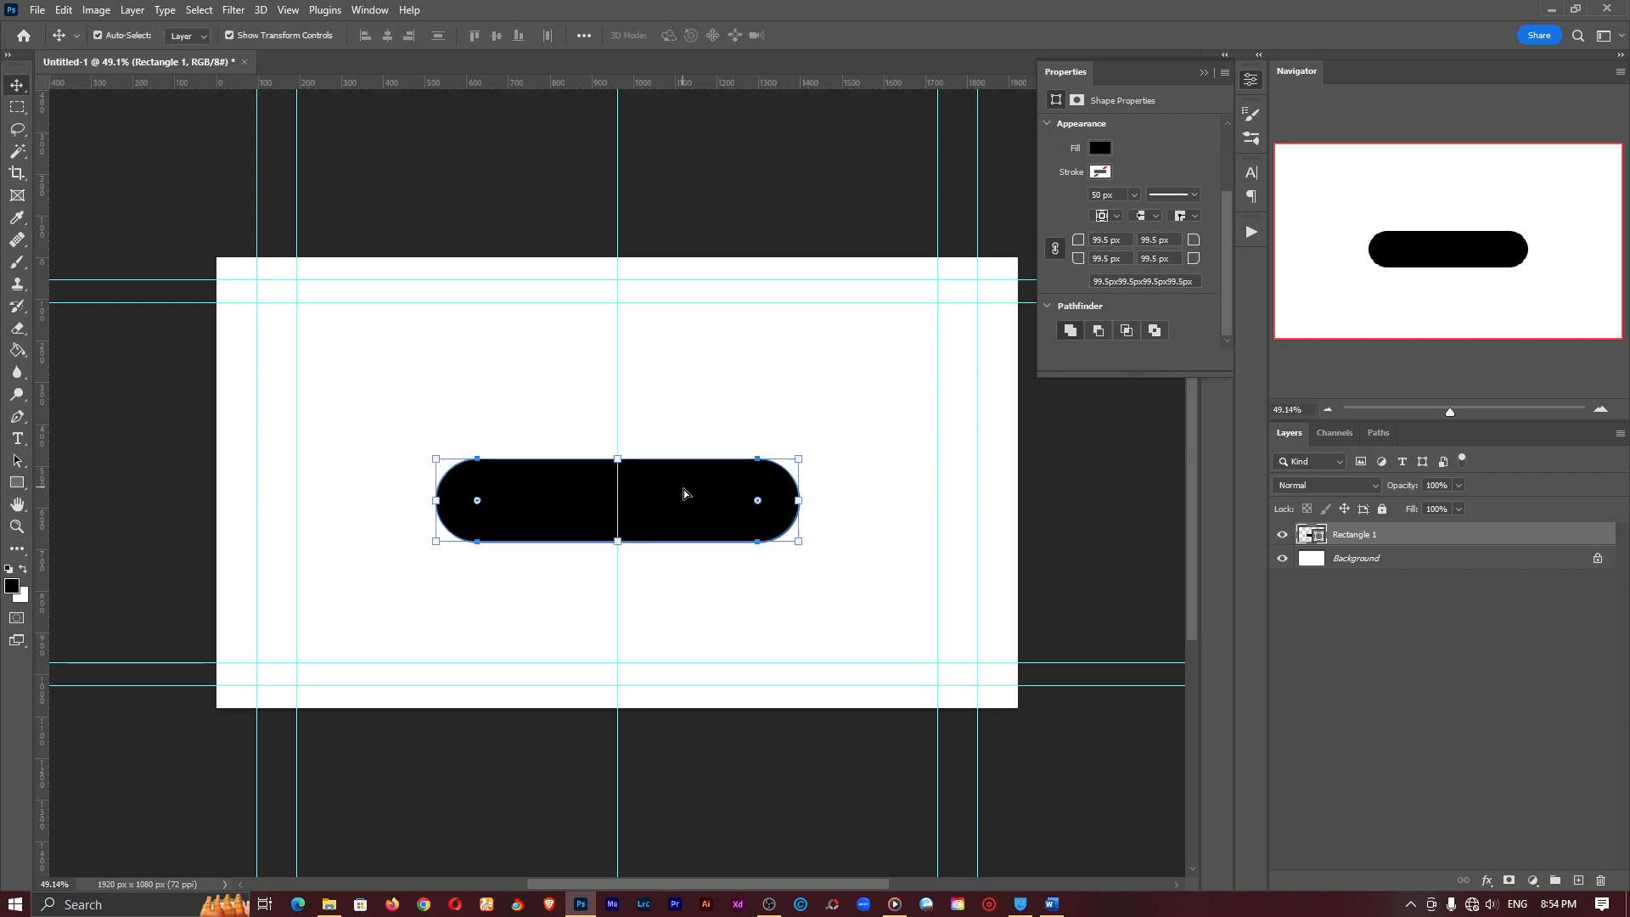
{"action": "left_click_drag", "start_coordinate": [801, 501], "coordinate": [936, 501]}
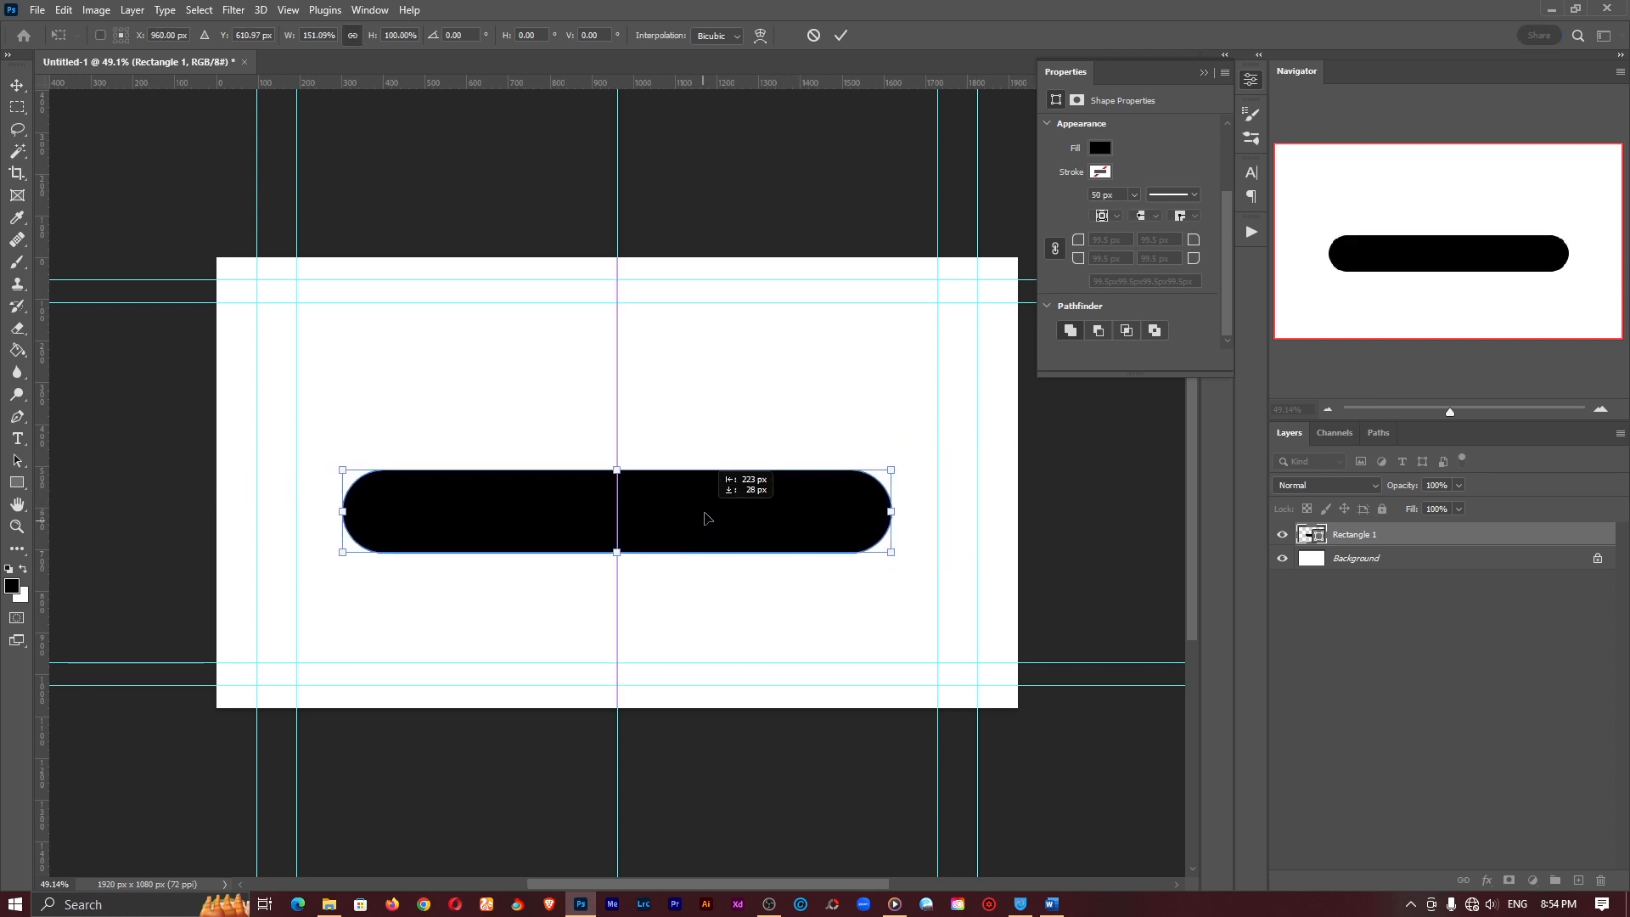
{"action": "left_click", "coordinate": [840, 36]}
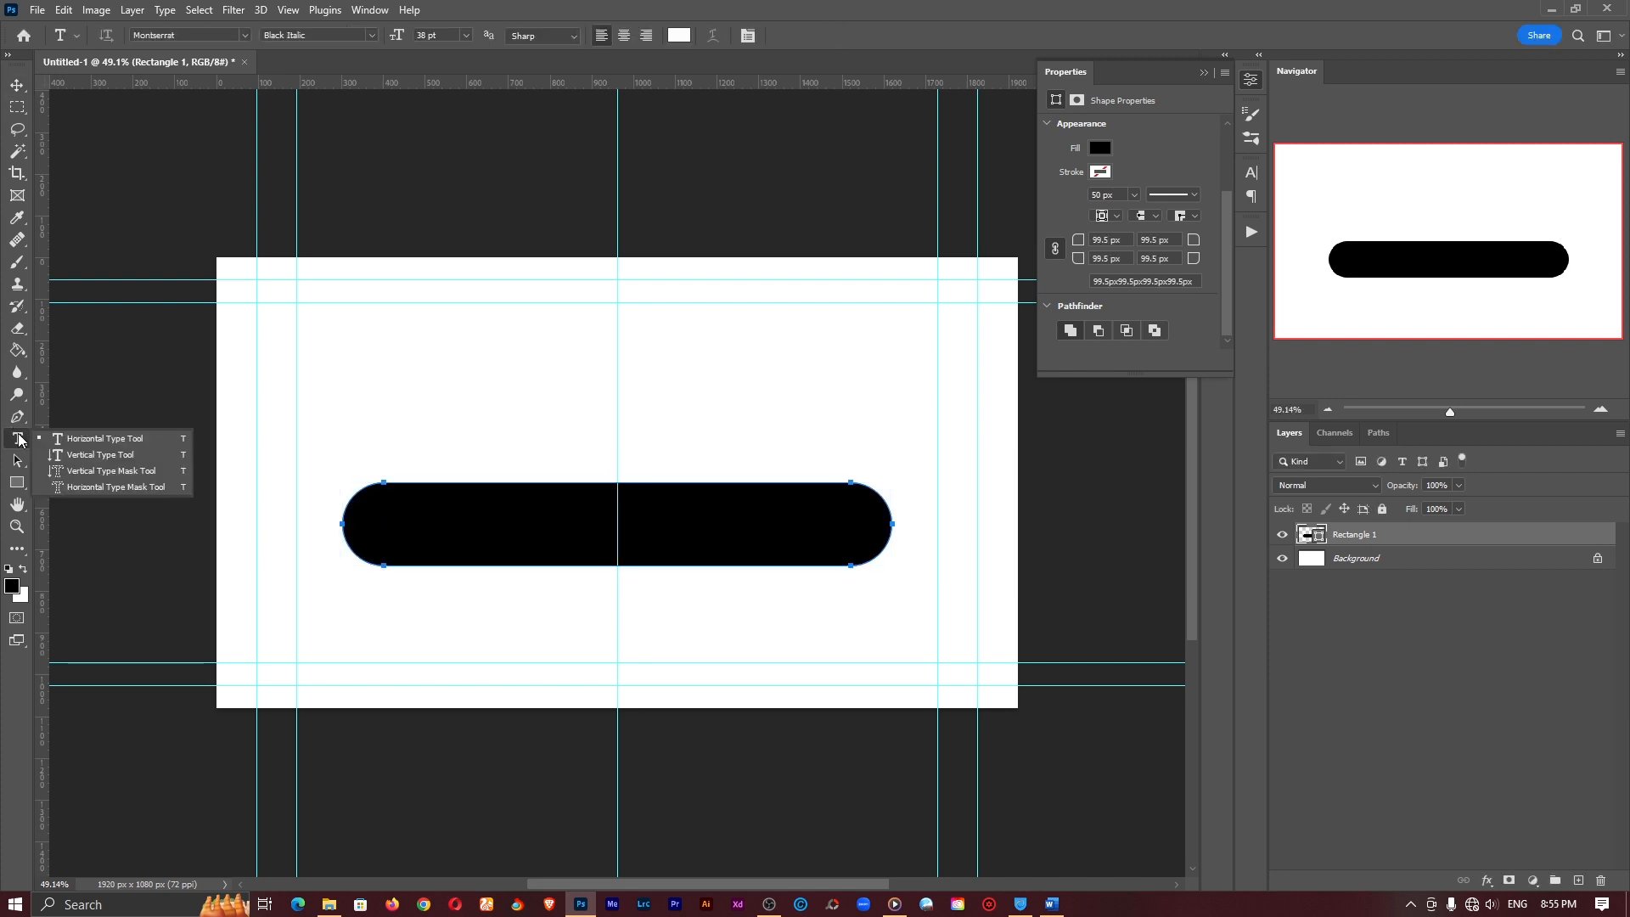
Add 'LOADING' text above the bar at about 100 pt on its own layer.
{"action": "left_click", "coordinate": [100, 438]}
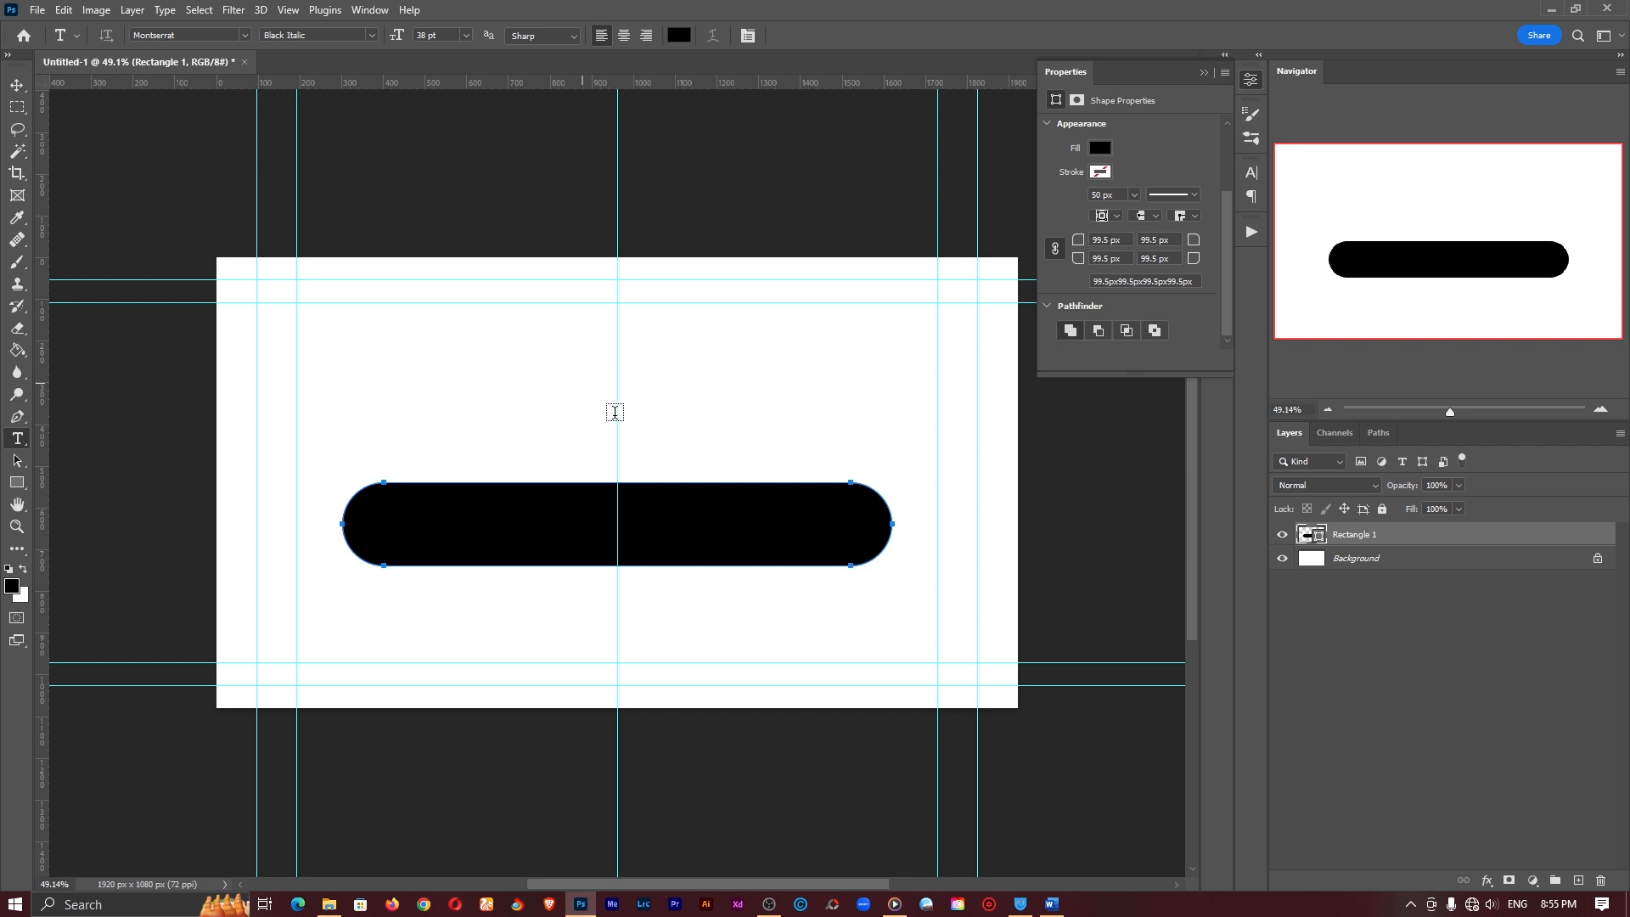
{"action": "type", "text": "LOADING"}
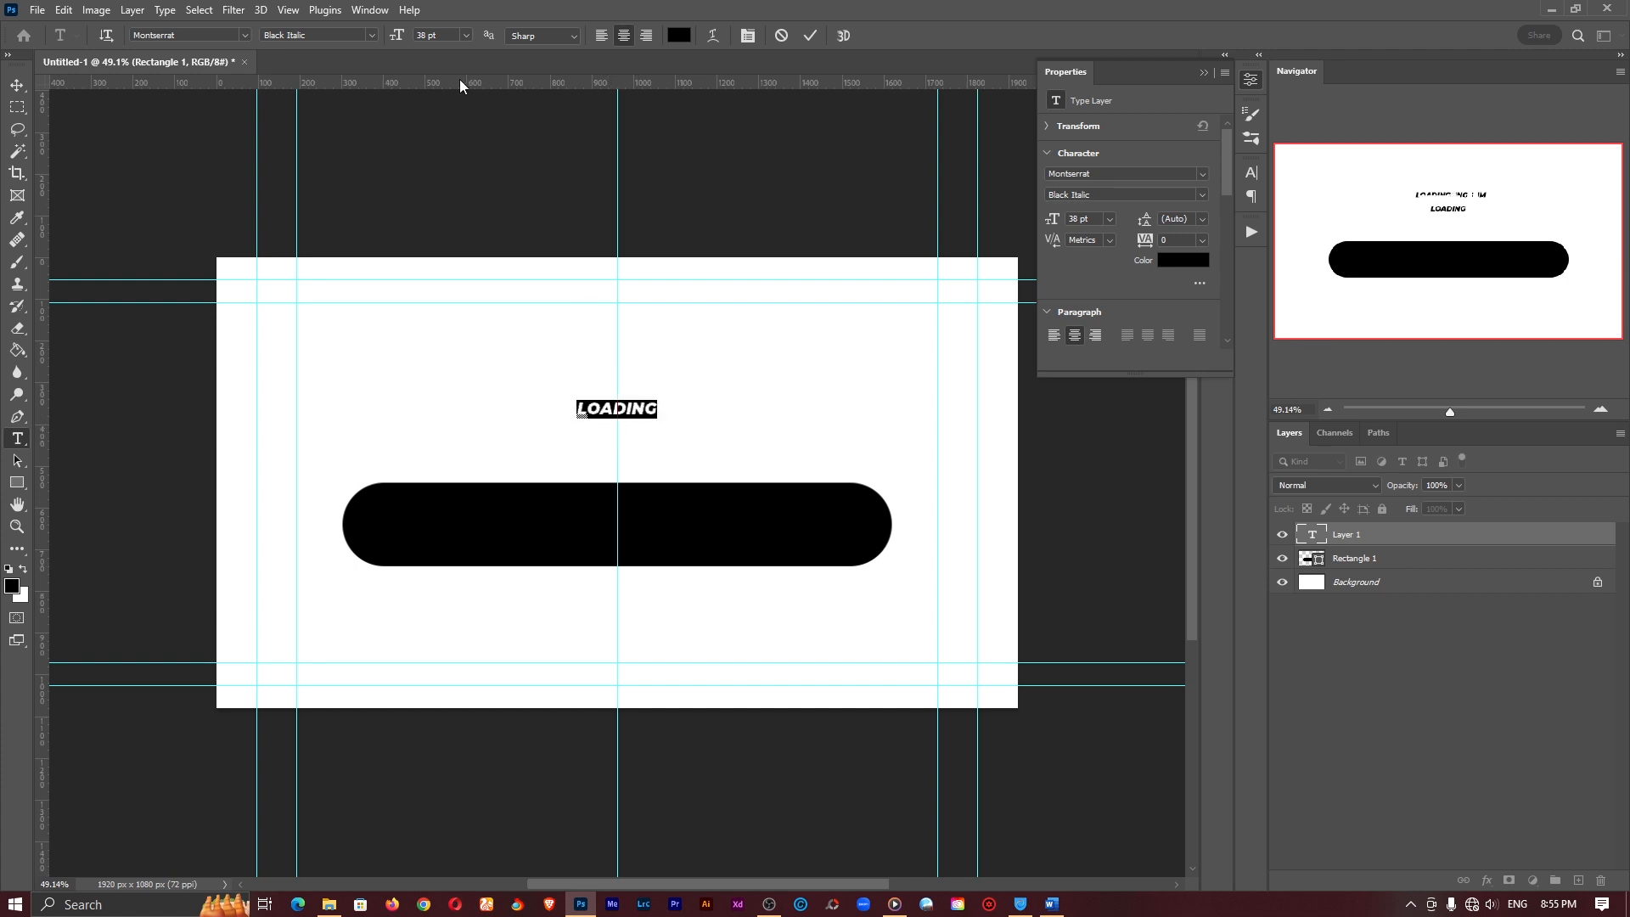
{"action": "type", "text": "99"}
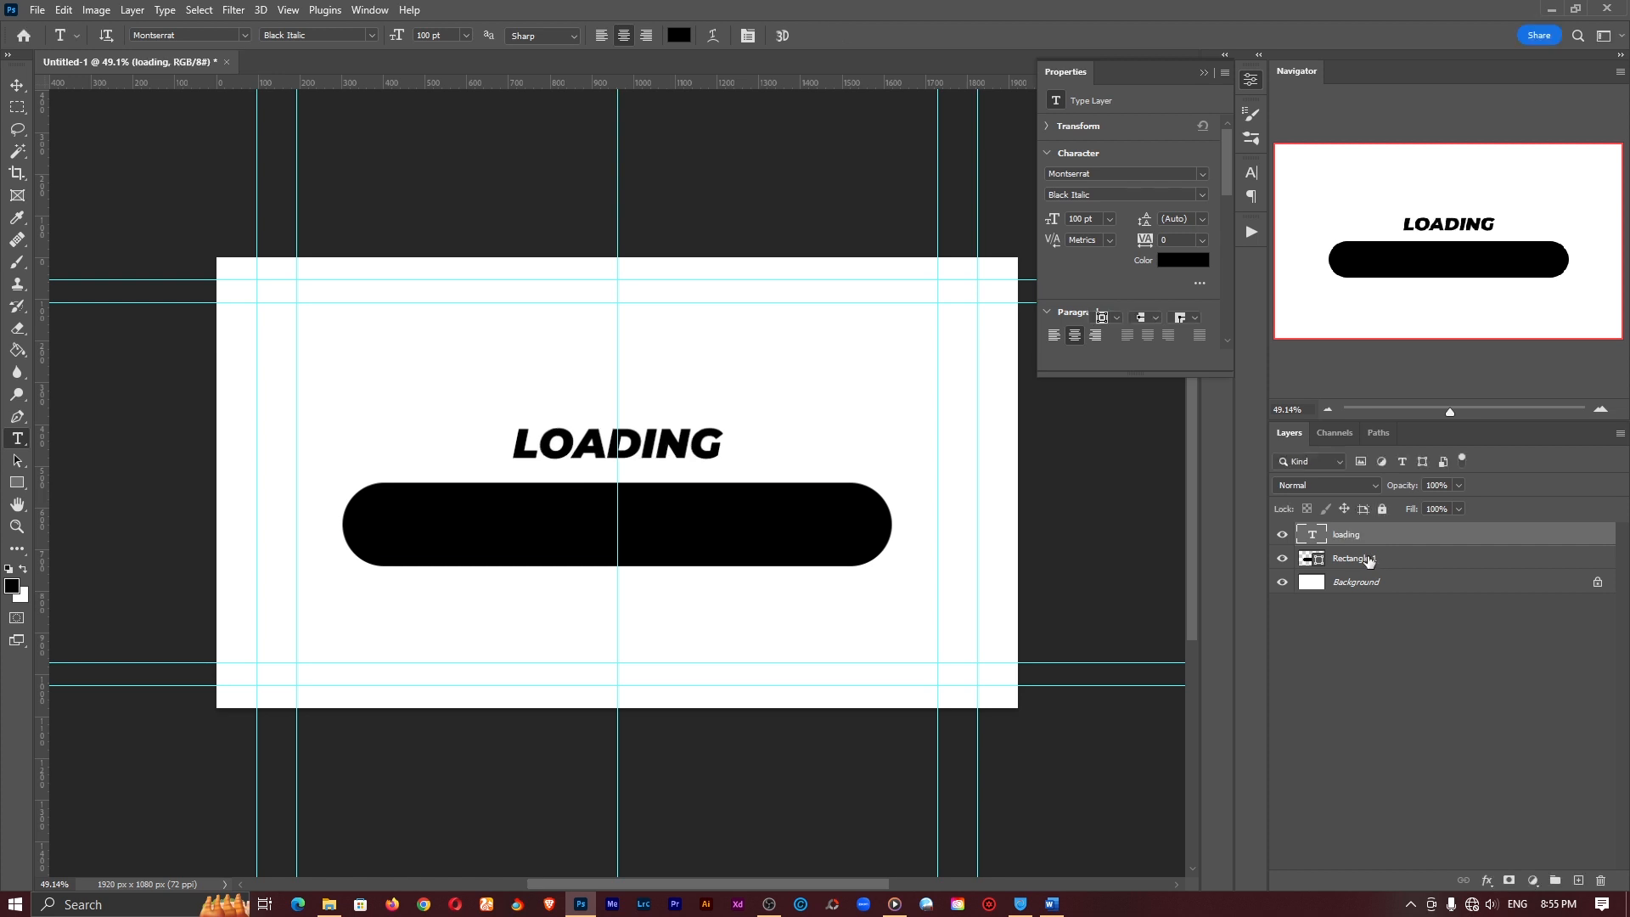
{"action": "left_click", "coordinate": [1352, 559]}
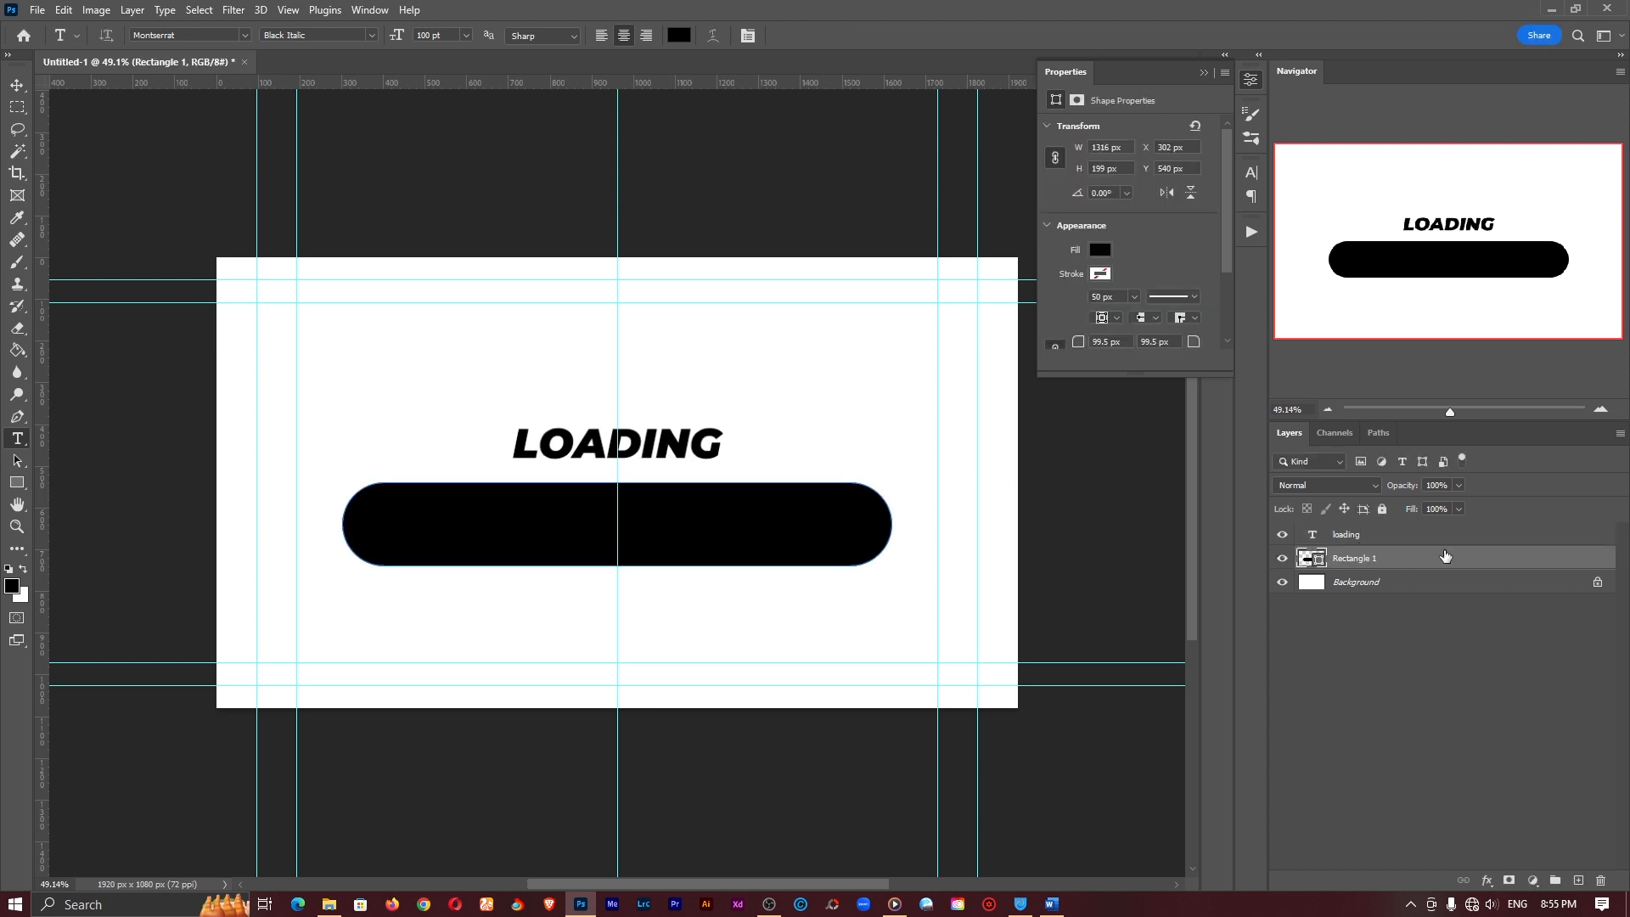
{"action": "left_click", "coordinate": [1346, 533]}
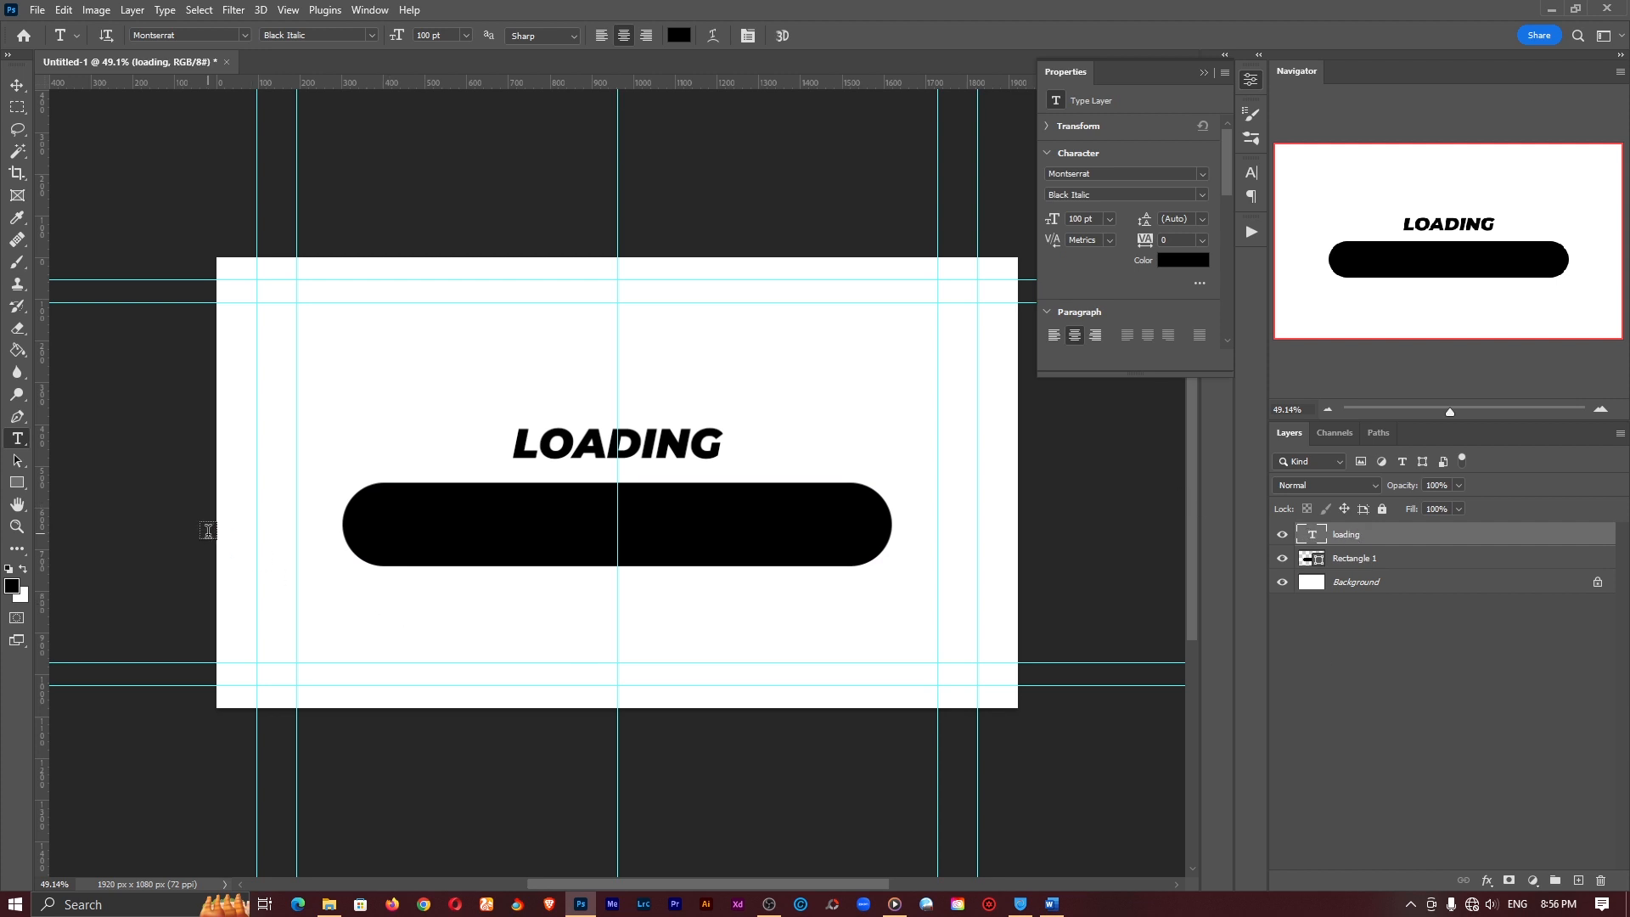
{"action": "mouse_move", "coordinate": [90, 471]}
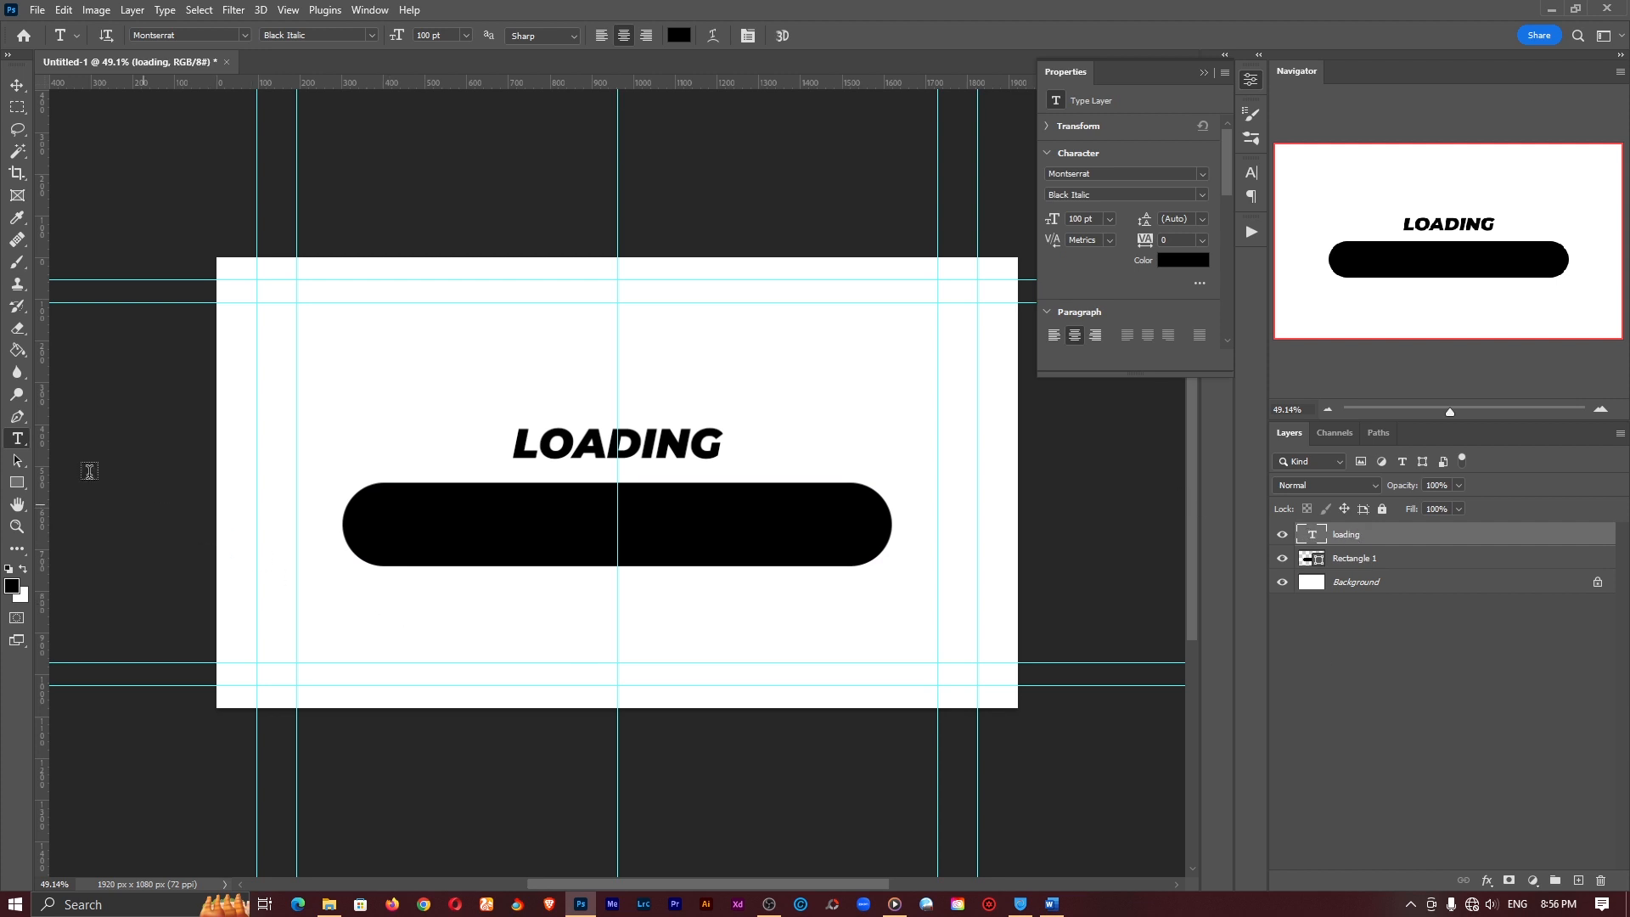
Draw a white rounded rectangle, centre it inside the black pill, and zoom in.
{"action": "left_click", "coordinate": [17, 483]}
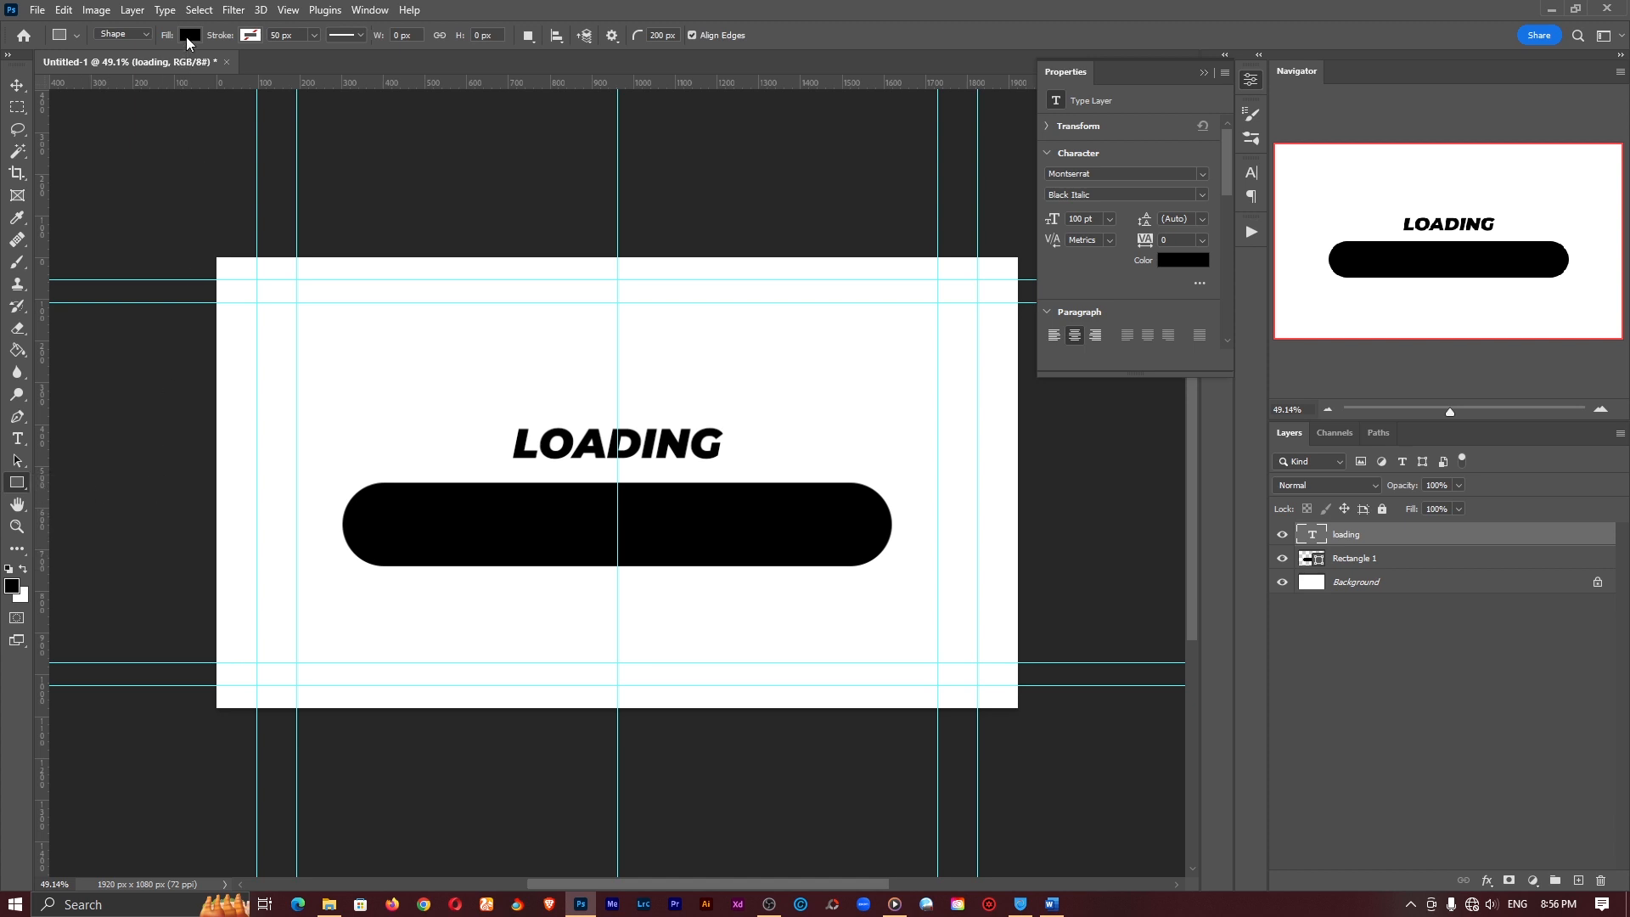
{"action": "left_click", "coordinate": [189, 34]}
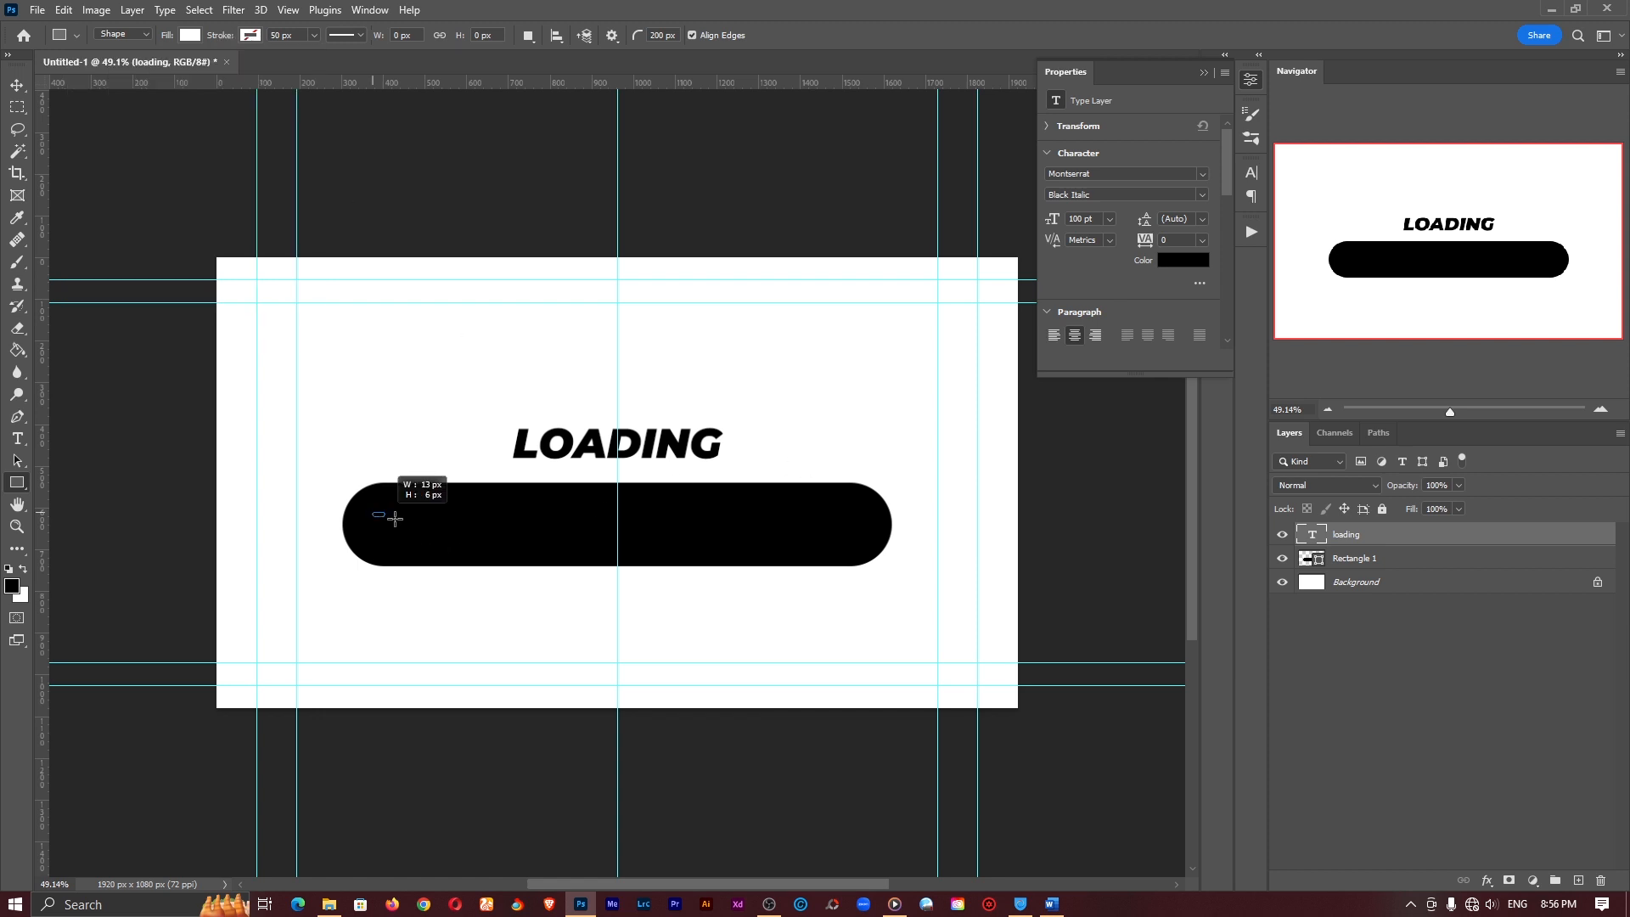
{"action": "left_click_drag", "start_coordinate": [380, 517], "coordinate": [843, 530]}
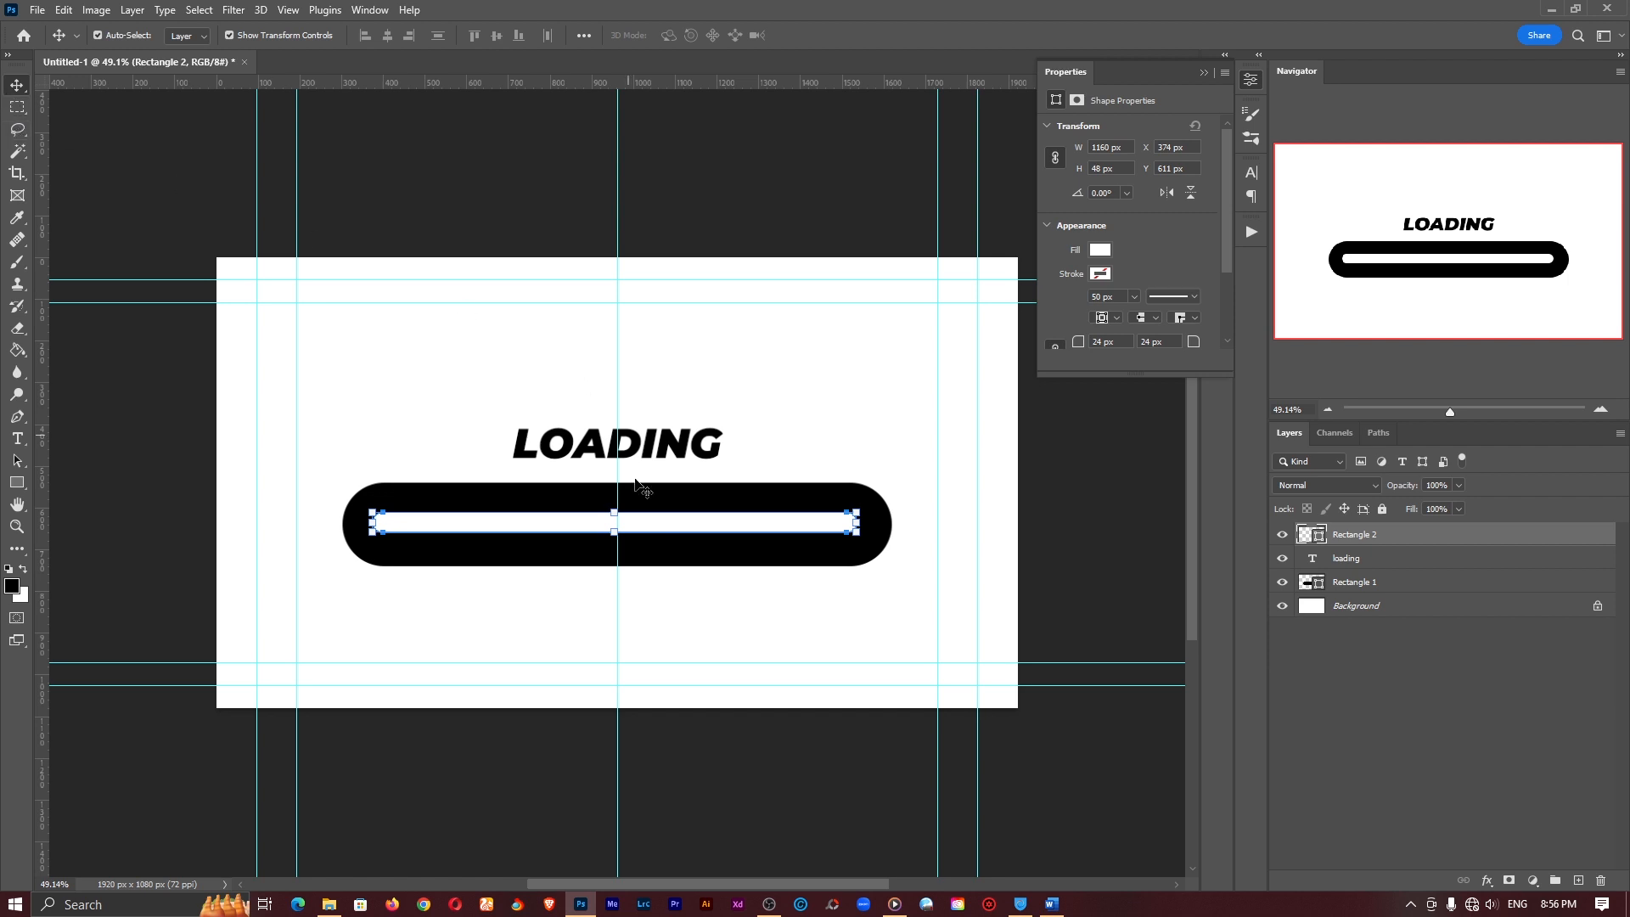
{"action": "left_click_drag", "start_coordinate": [613, 524], "coordinate": [645, 527]}
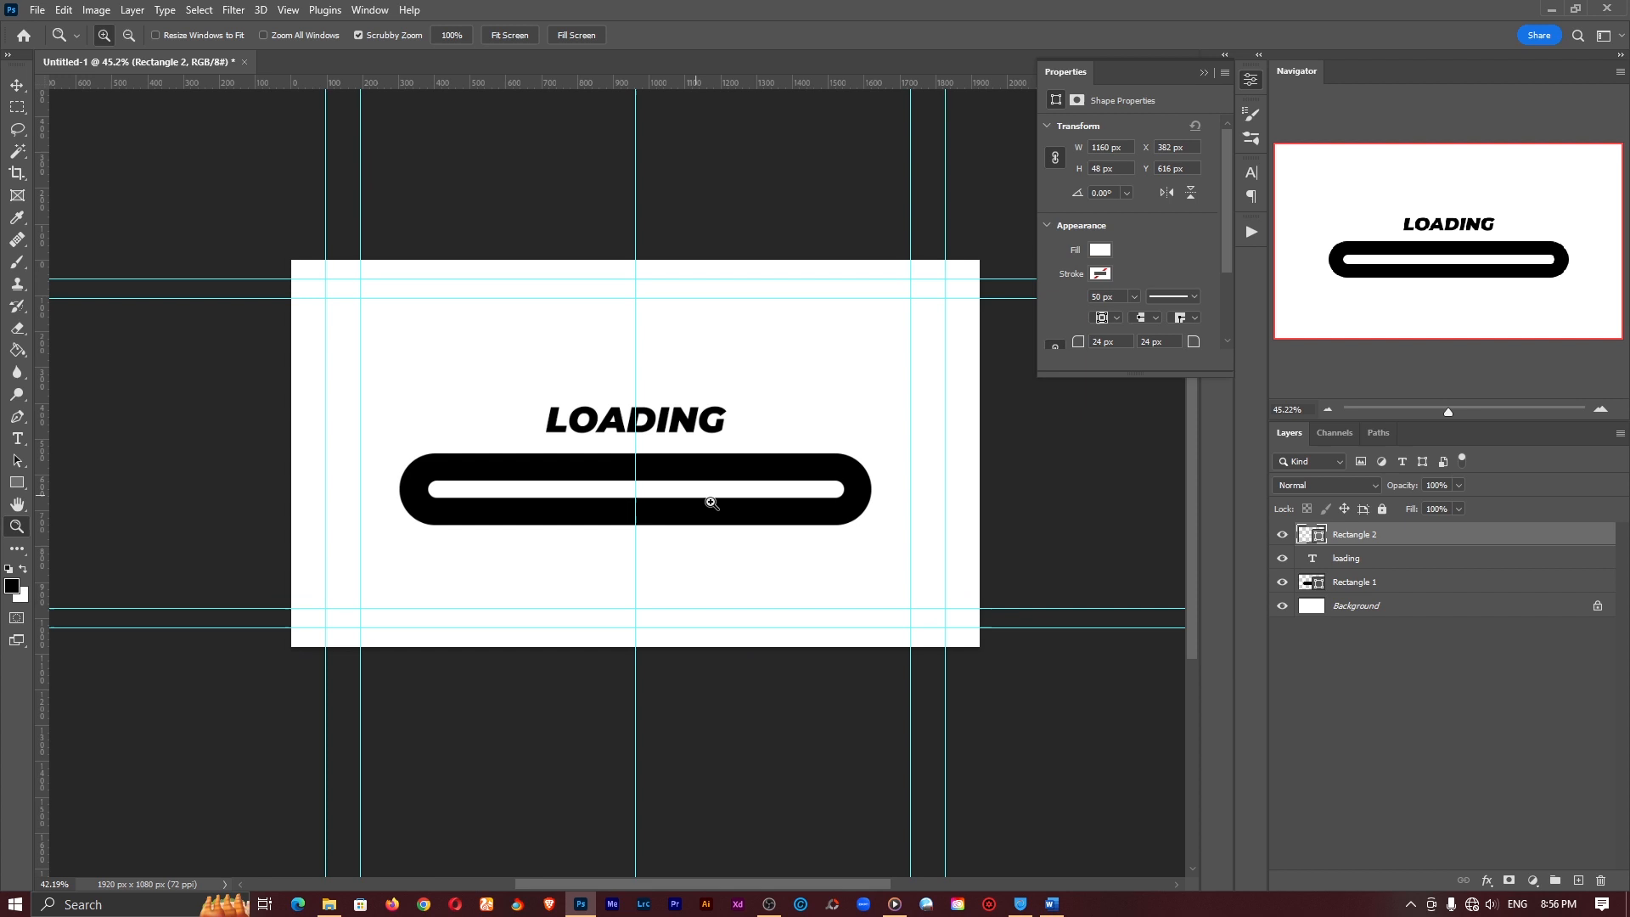
{"action": "left_click", "coordinate": [1355, 607]}
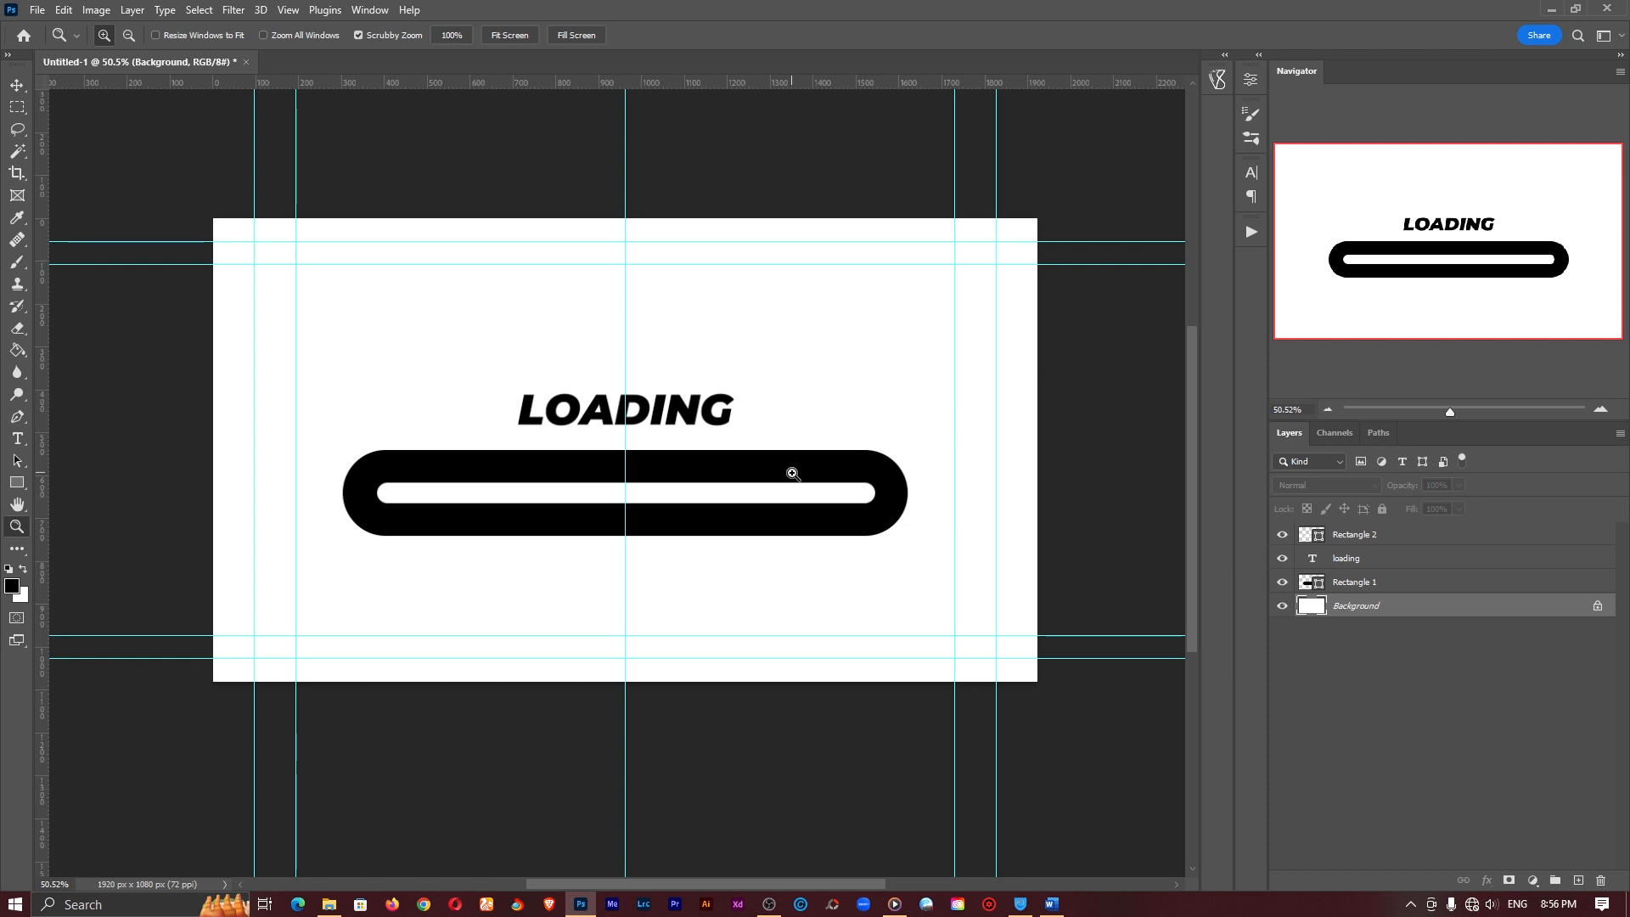
{"action": "mouse_move", "coordinate": [687, 373]}
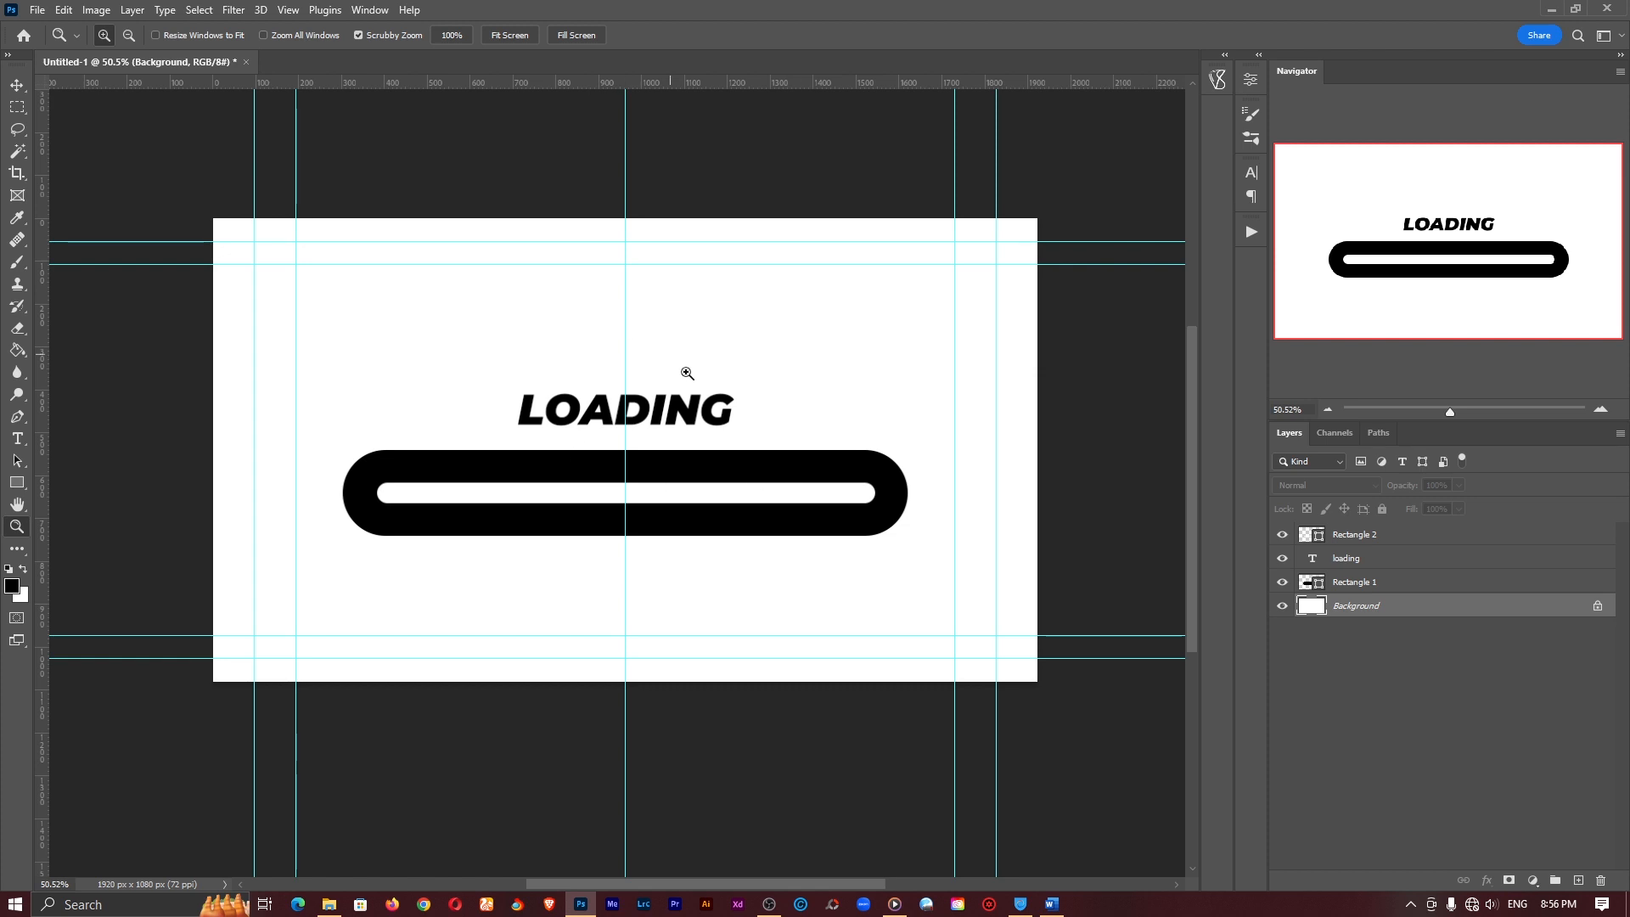
{"action": "mouse_move", "coordinate": [778, 475]}
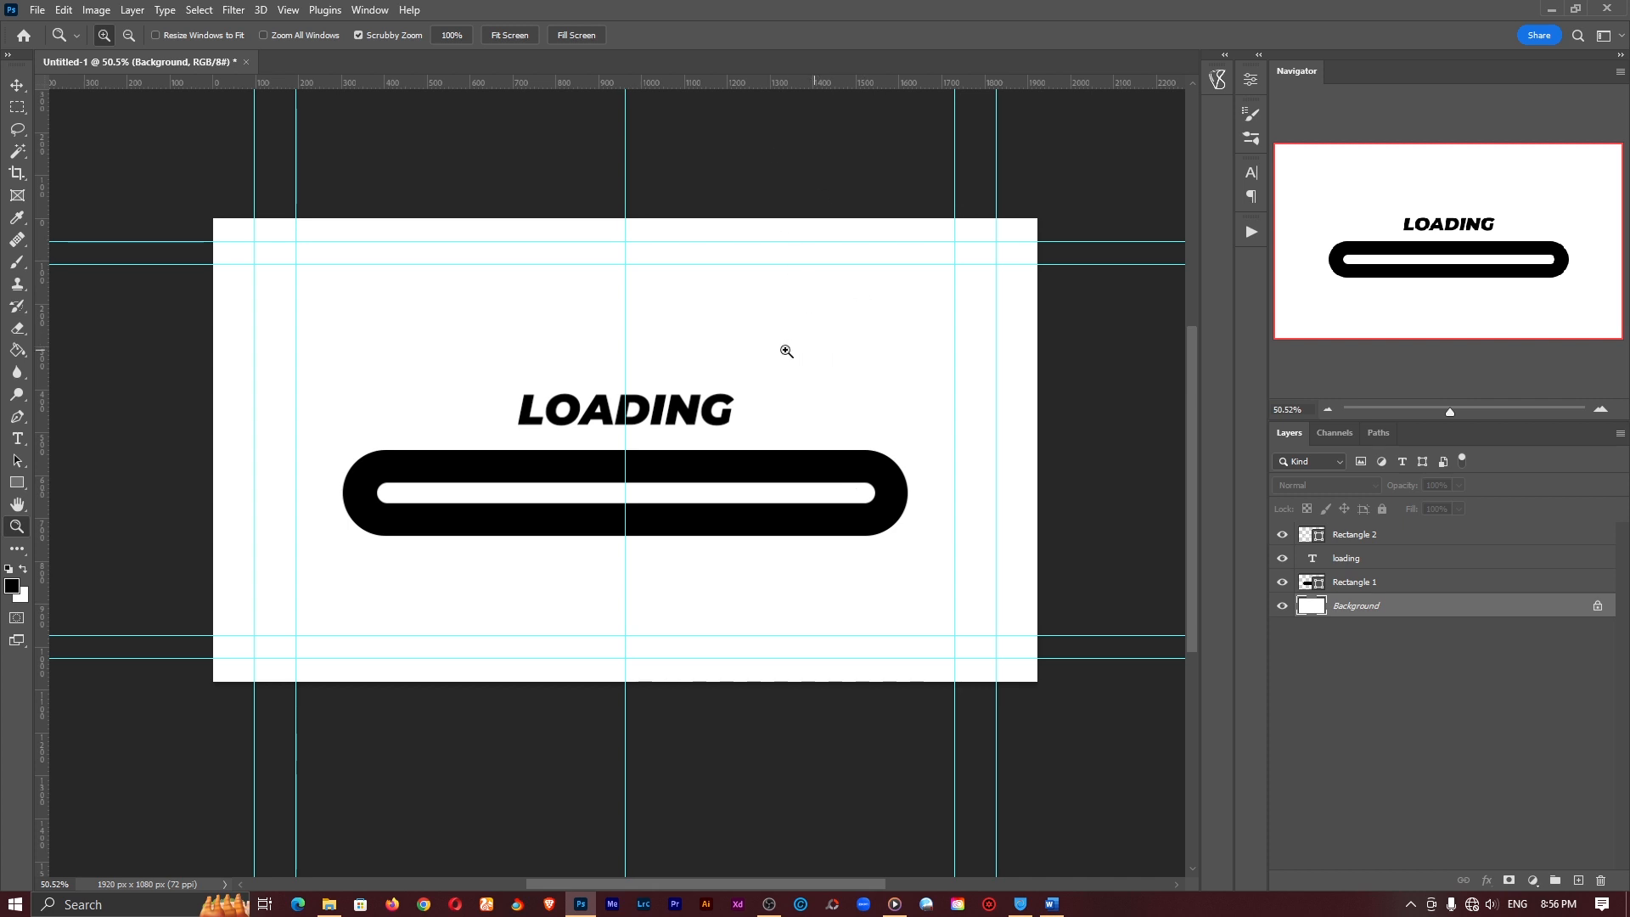
Show the Timeline panel and drag the margin guides off the canvas.
{"action": "left_click", "coordinate": [369, 9]}
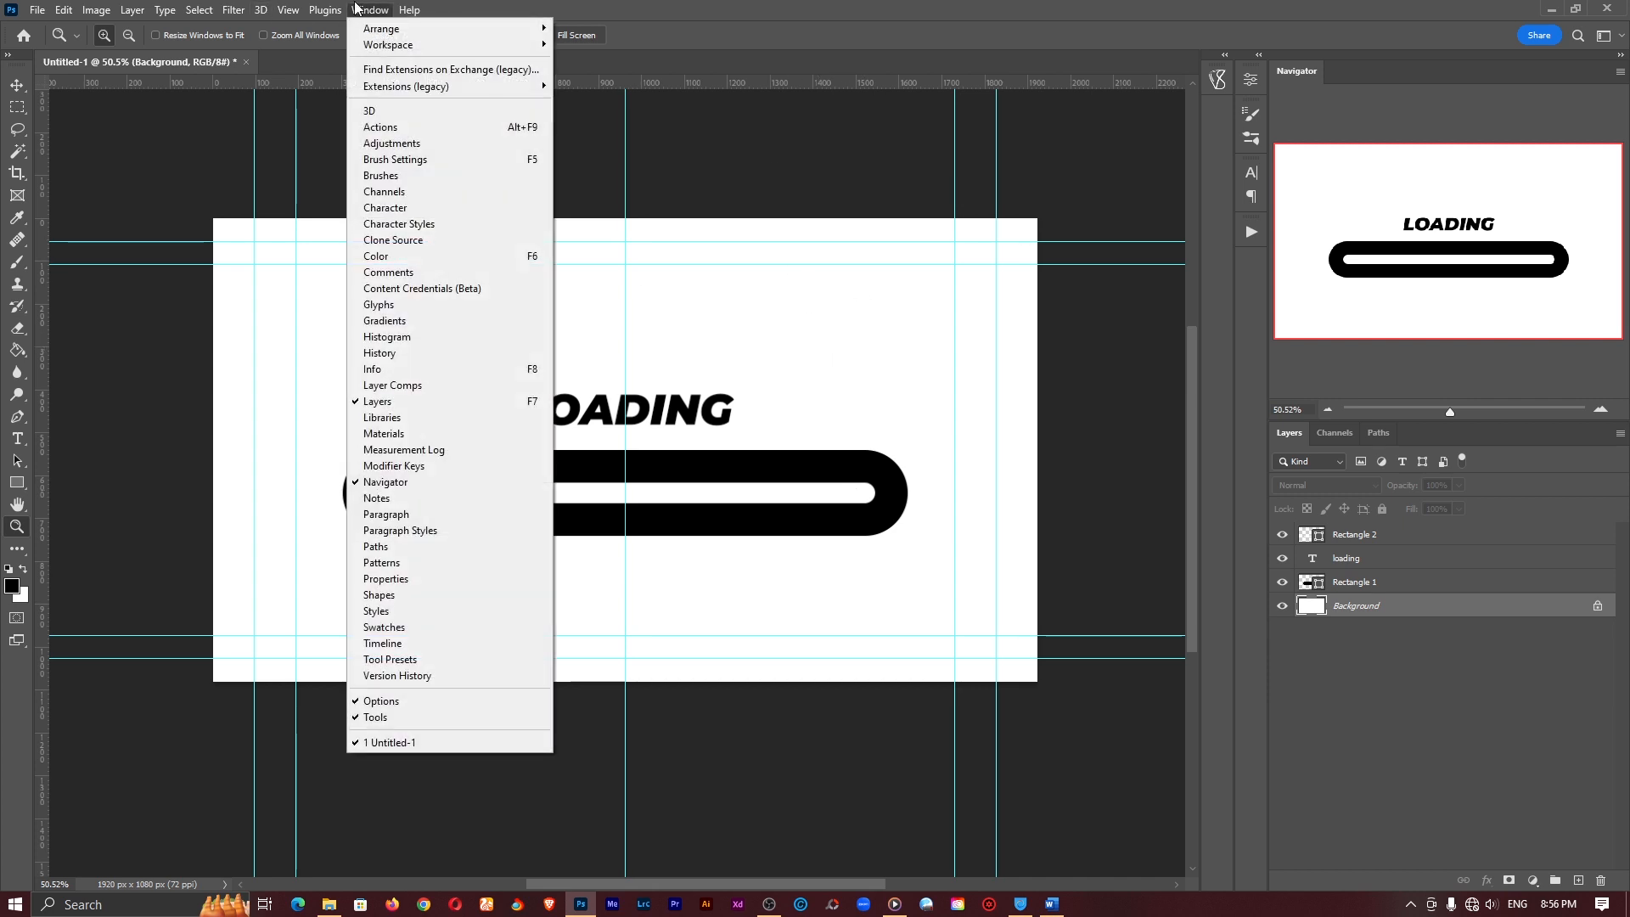
{"action": "mouse_move", "coordinate": [383, 643]}
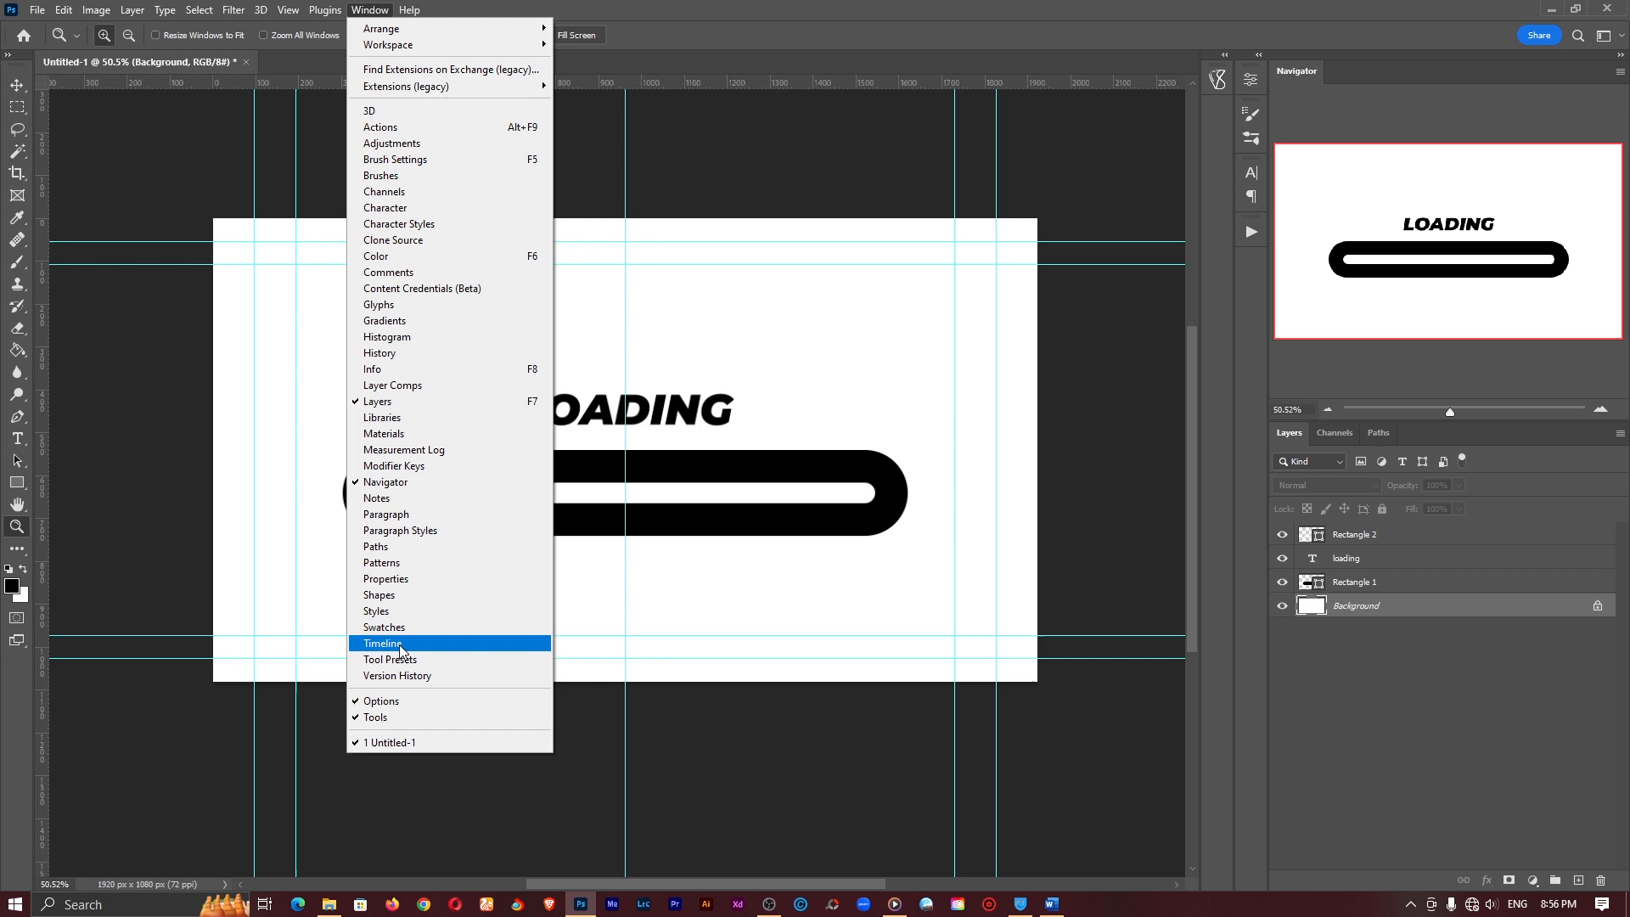
{"action": "left_click", "coordinate": [381, 643]}
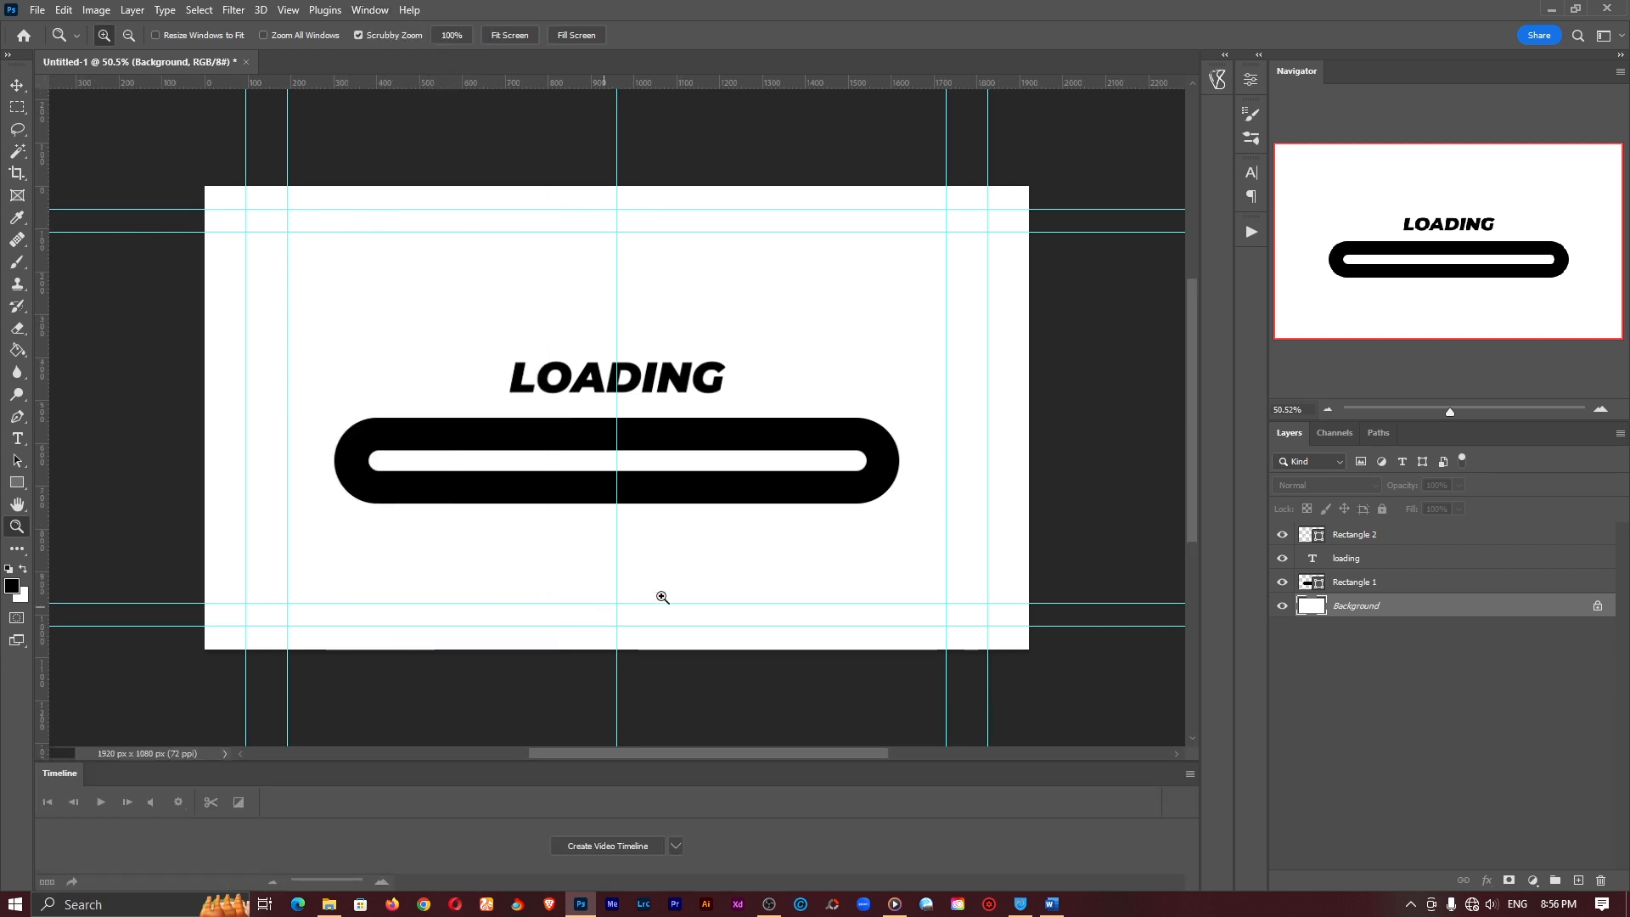
{"action": "left_click", "coordinate": [17, 85]}
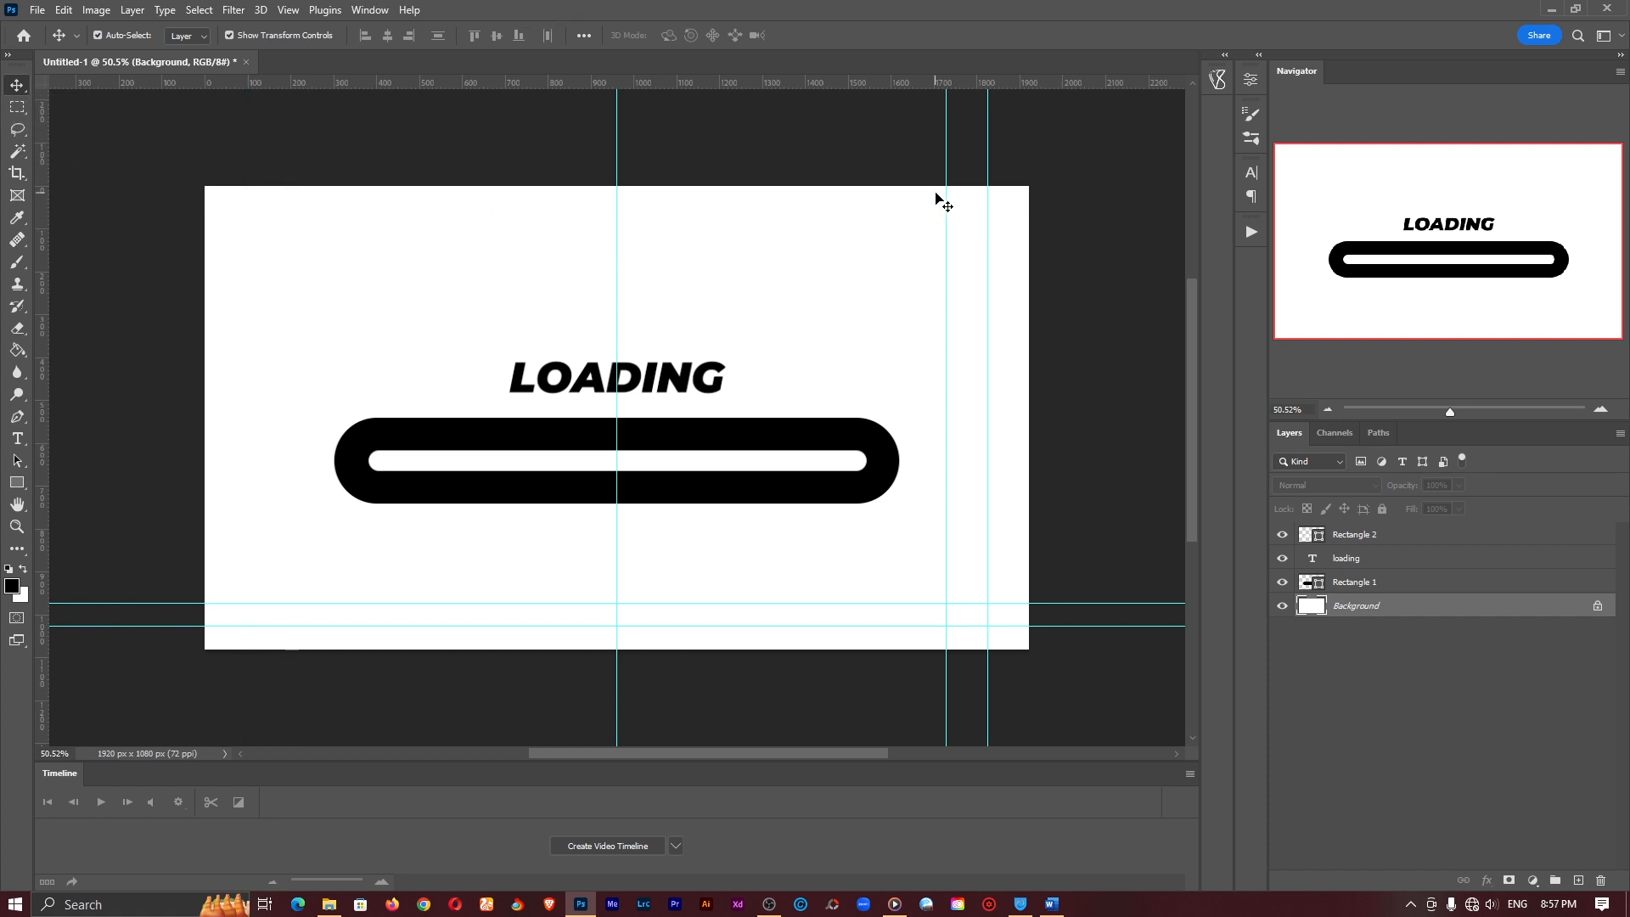
{"action": "left_click_drag", "start_coordinate": [946, 197], "coordinate": [987, 198]}
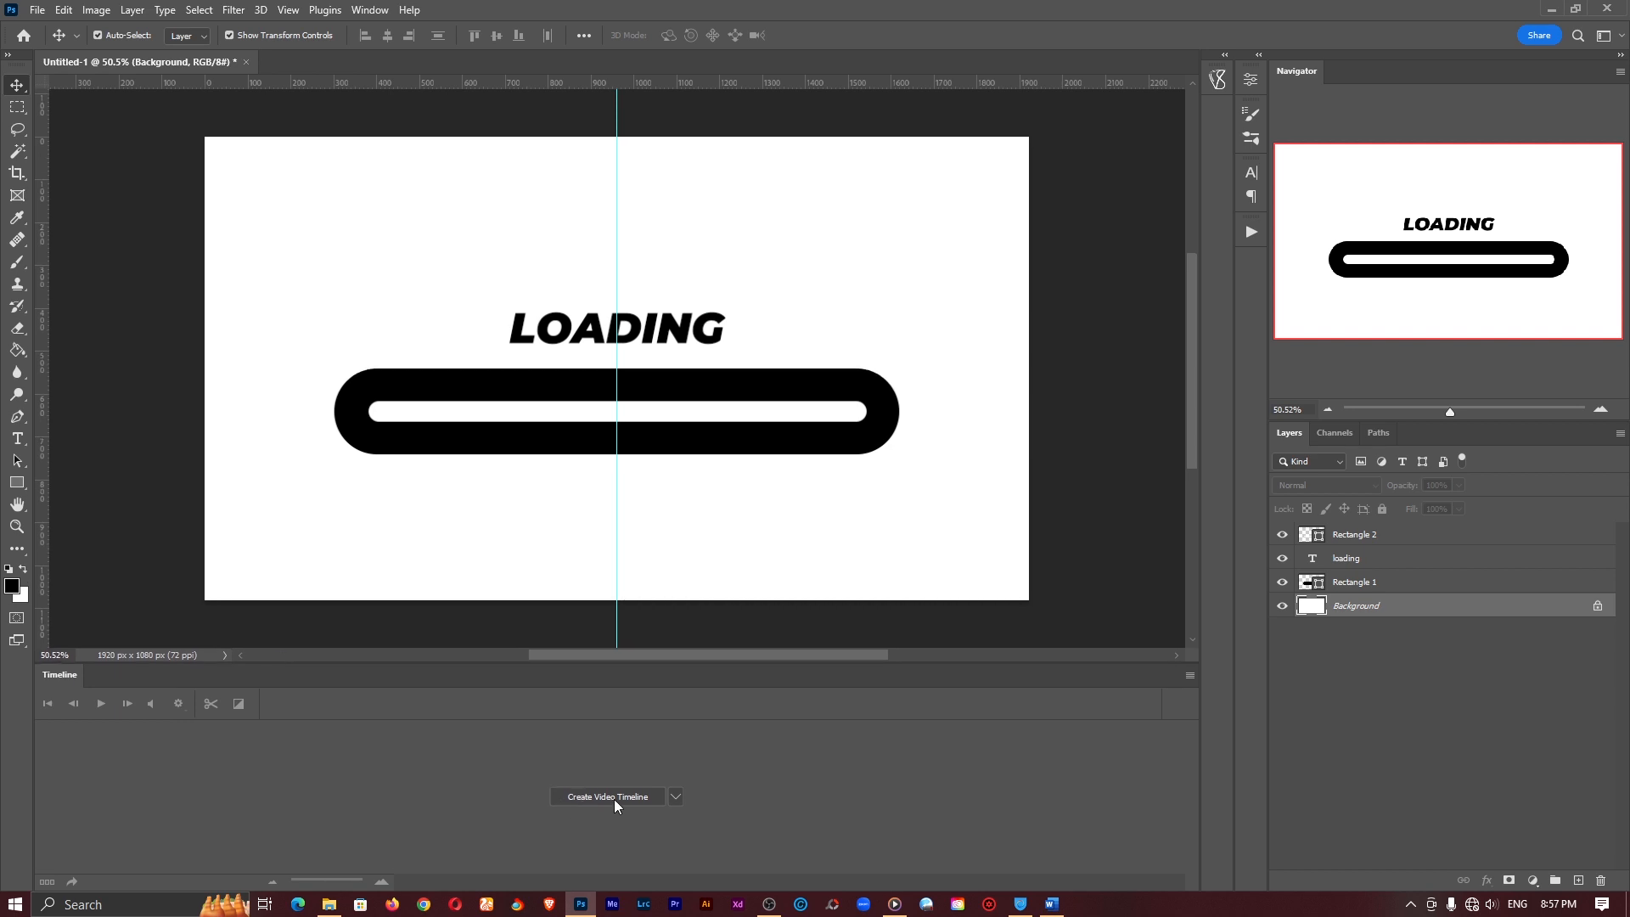
Create a video timeline and rename the Rectangle 2 layer to LOADING BAR.
{"action": "left_click", "coordinate": [607, 796]}
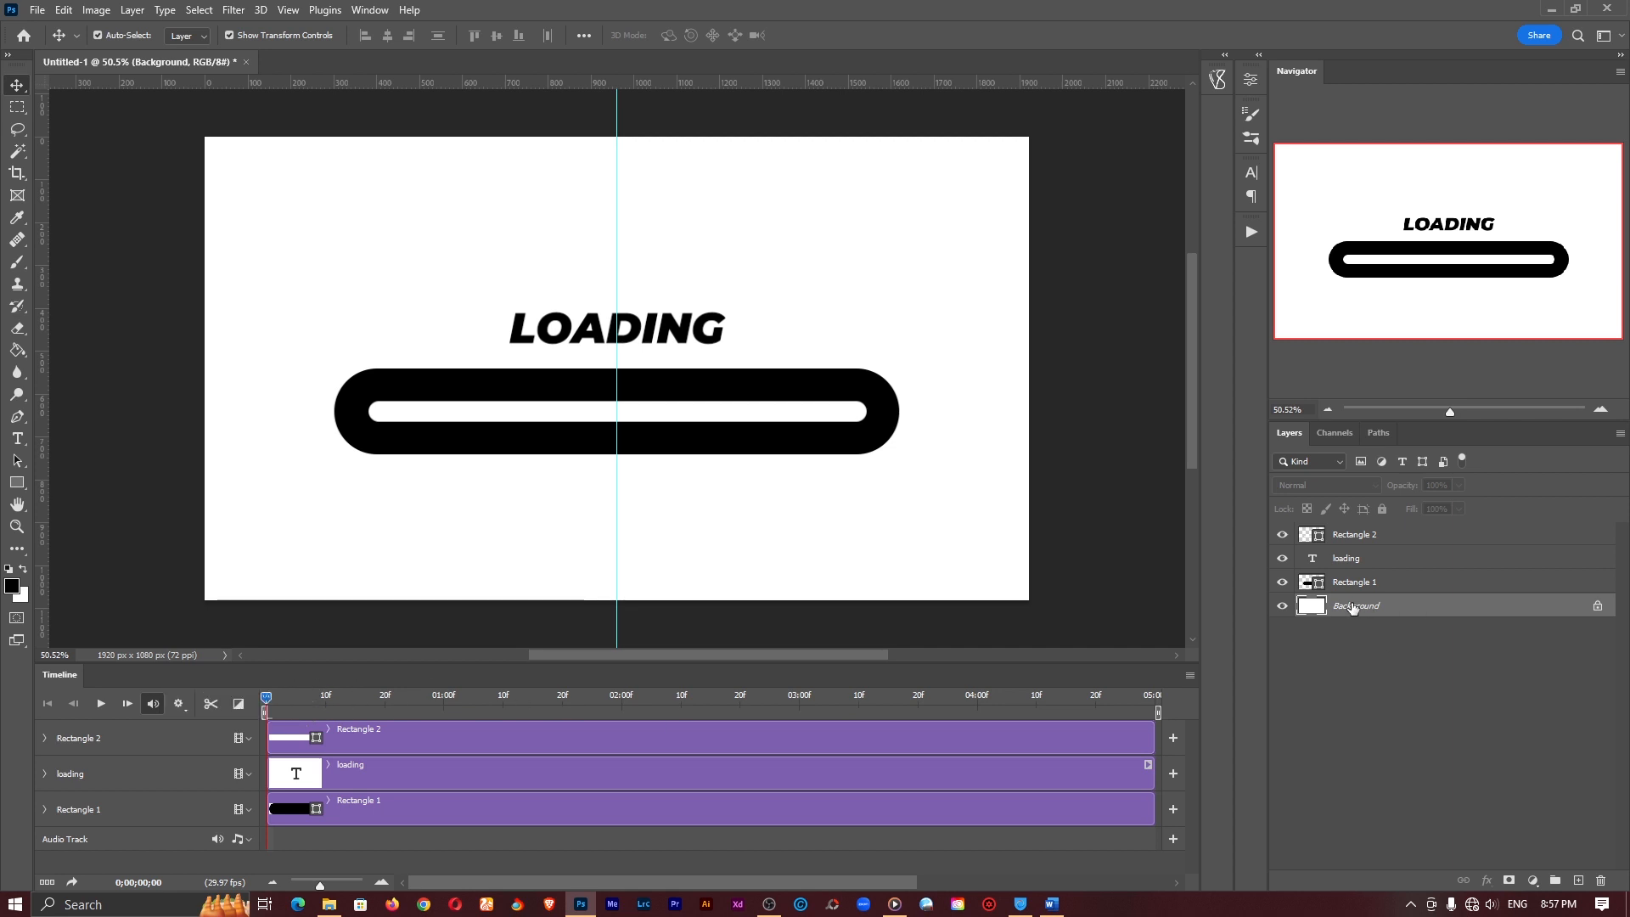
{"action": "left_click", "coordinate": [1355, 581]}
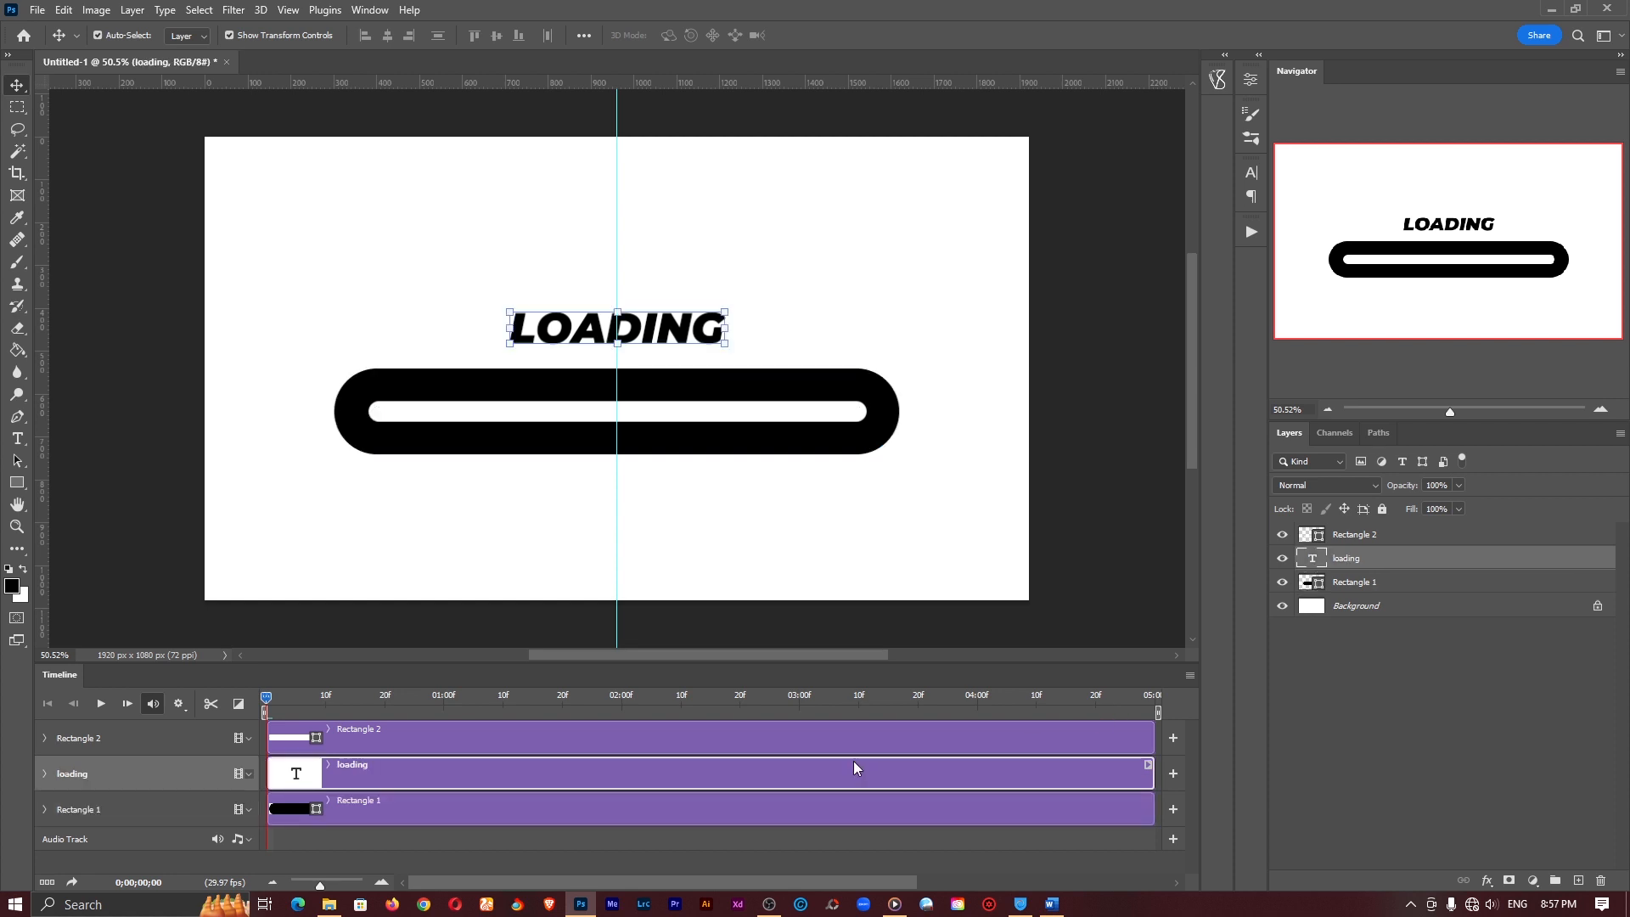
{"action": "left_click", "coordinate": [1355, 533]}
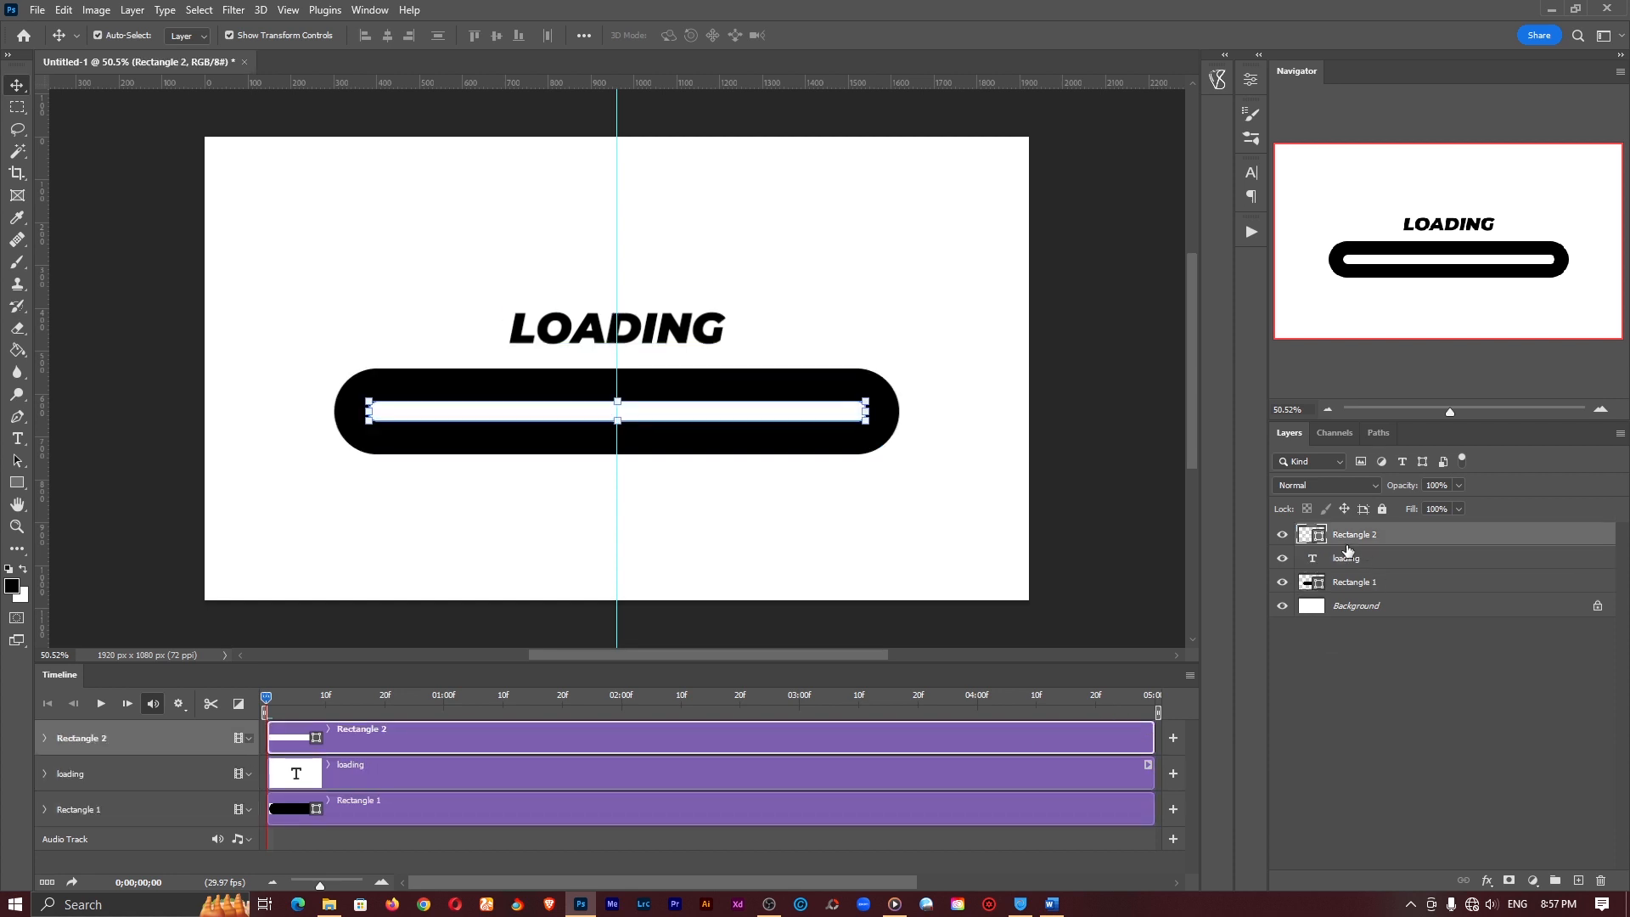
{"action": "double_click", "coordinate": [1355, 534]}
{"action": "type", "text": "LOADING BAR"}
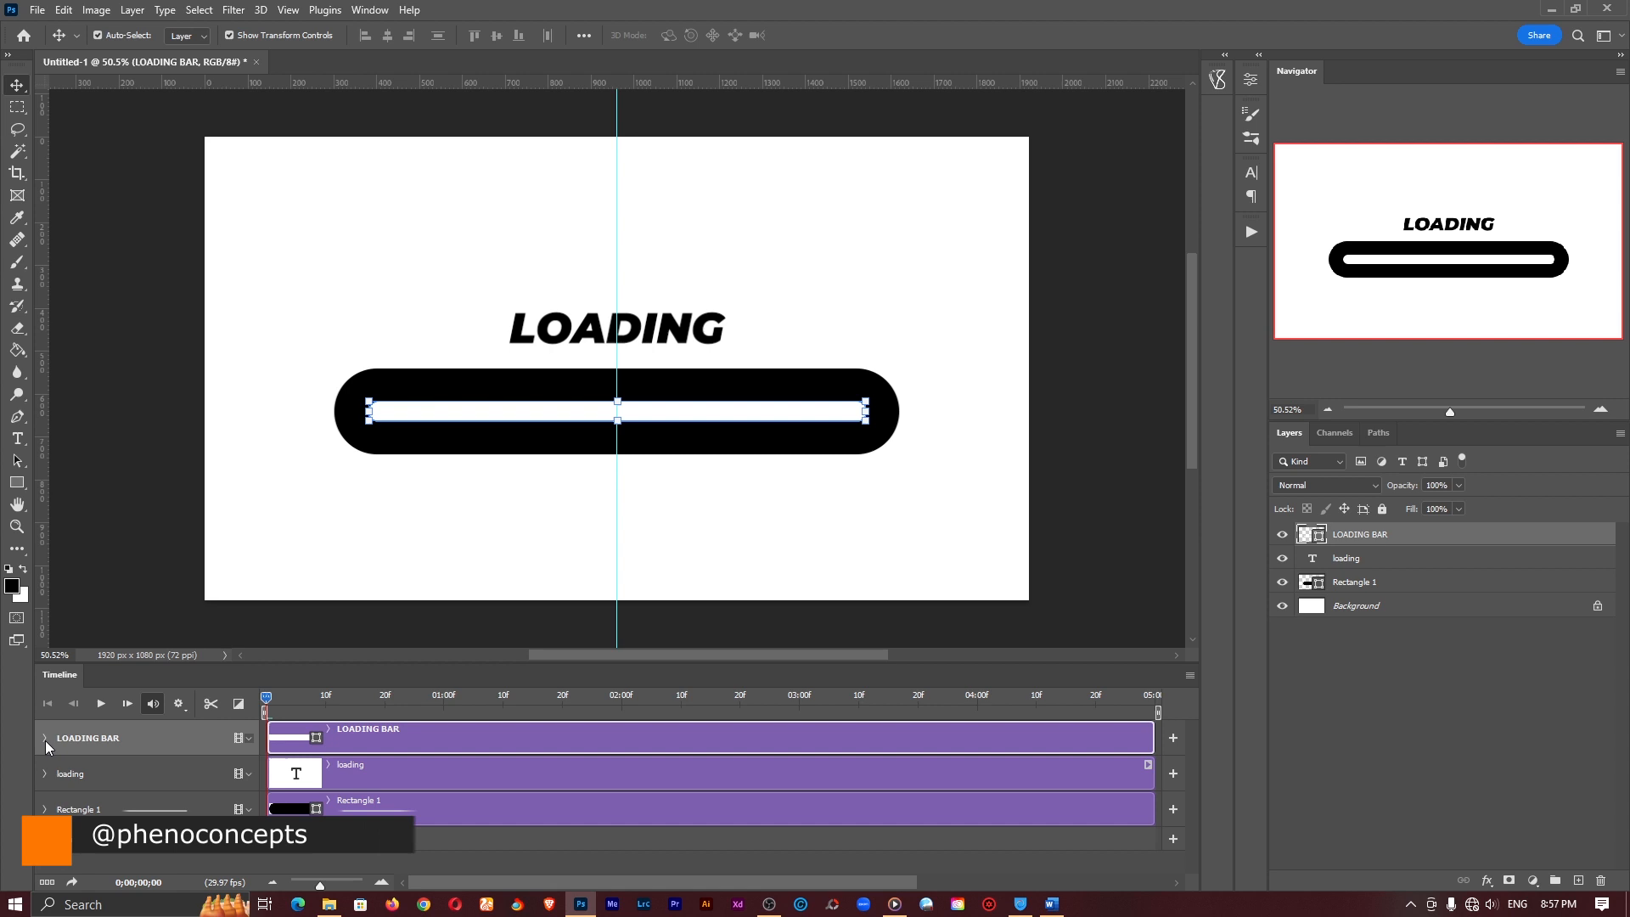
Convert LOADING BAR to a smart object and expand its track's Transform property.
{"action": "left_click", "coordinate": [44, 737]}
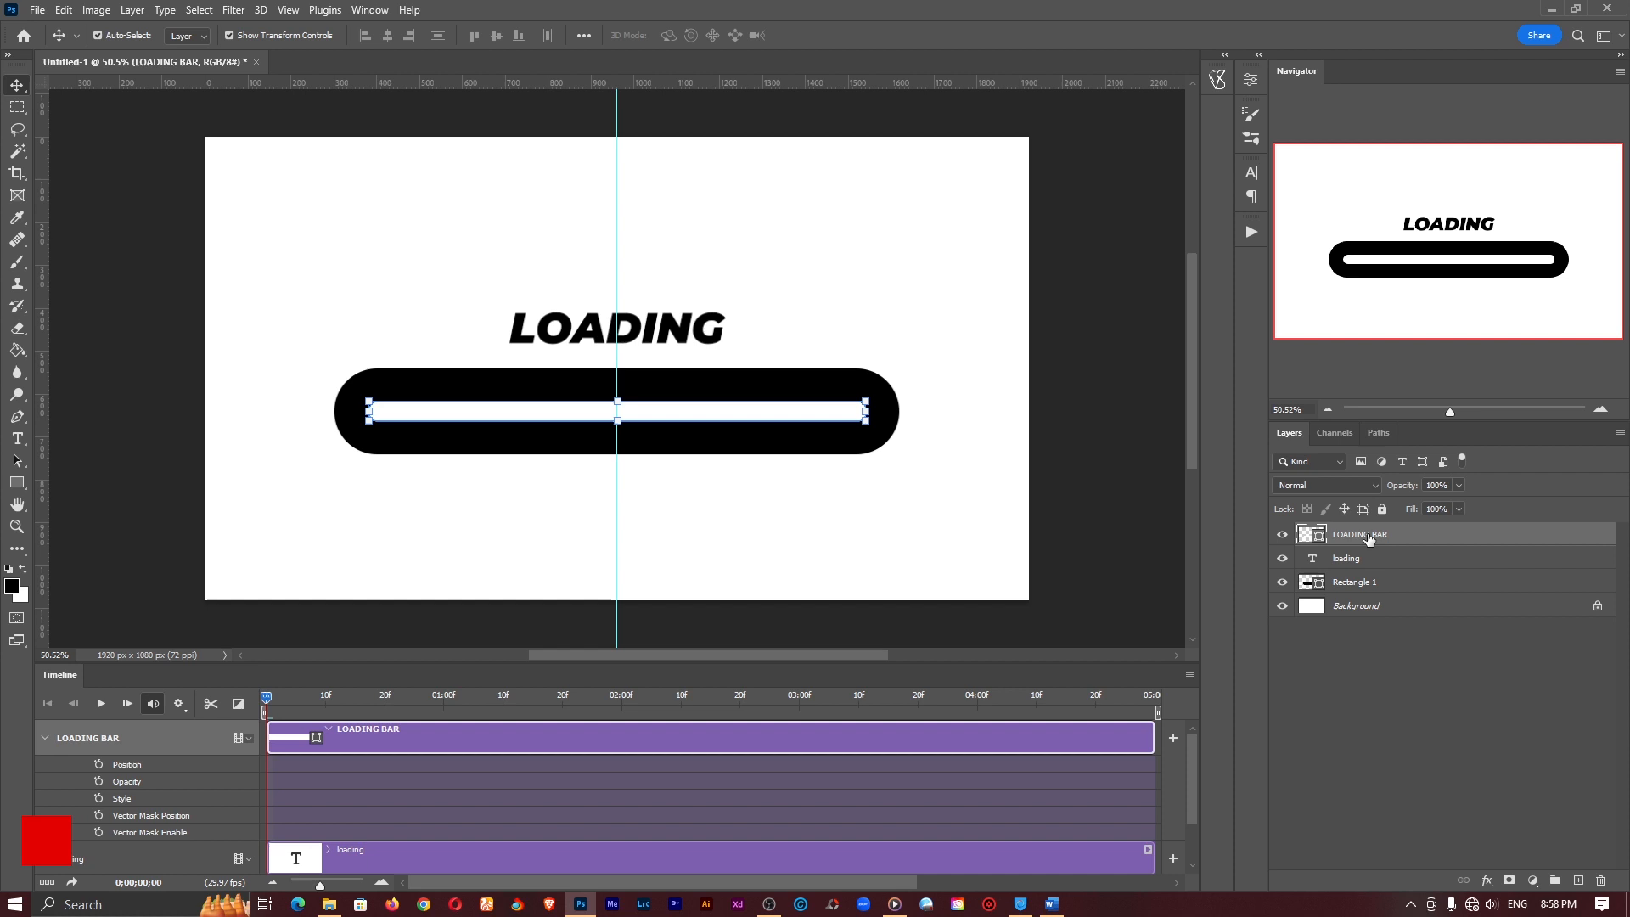
{"action": "right_click", "coordinate": [1359, 534]}
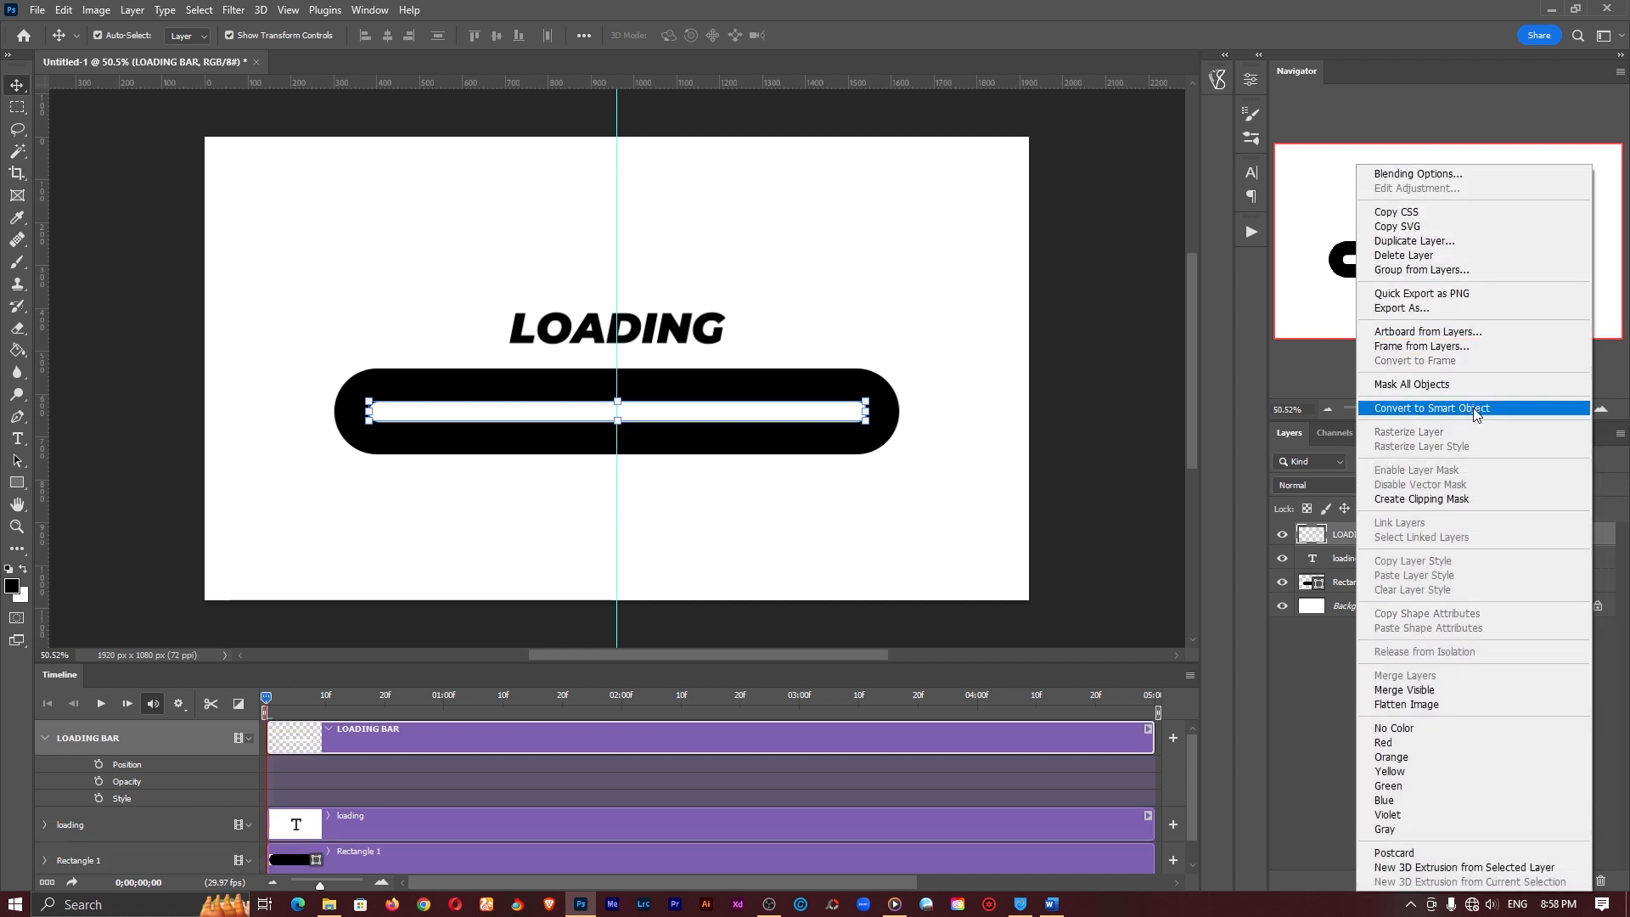
{"action": "left_click", "coordinate": [1431, 407]}
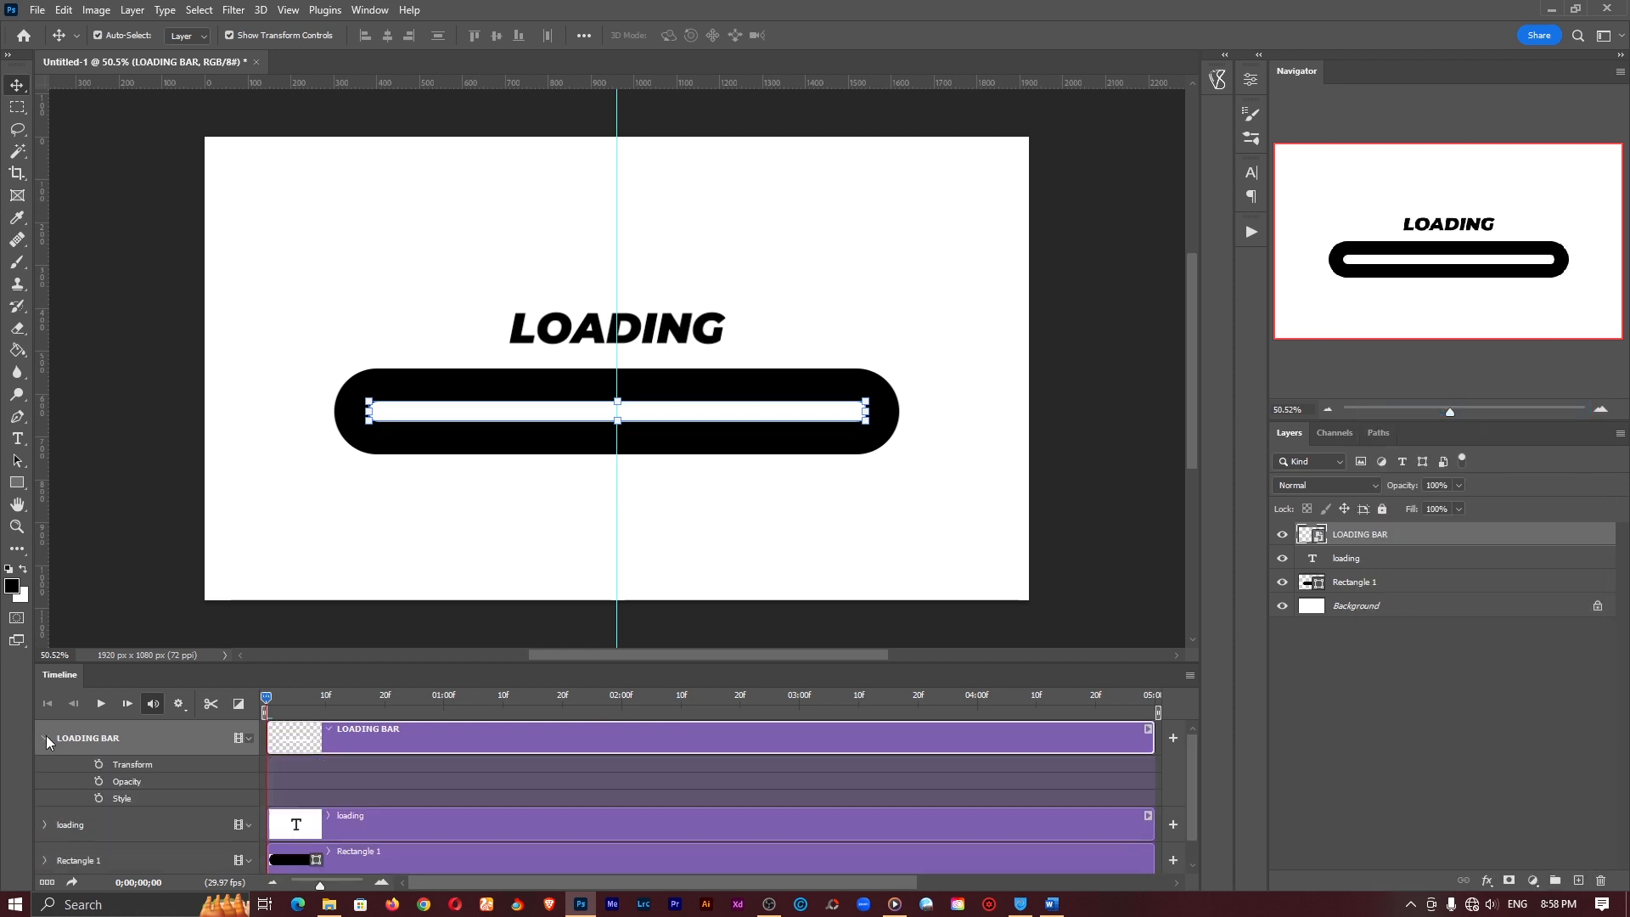
{"action": "left_click", "coordinate": [46, 737]}
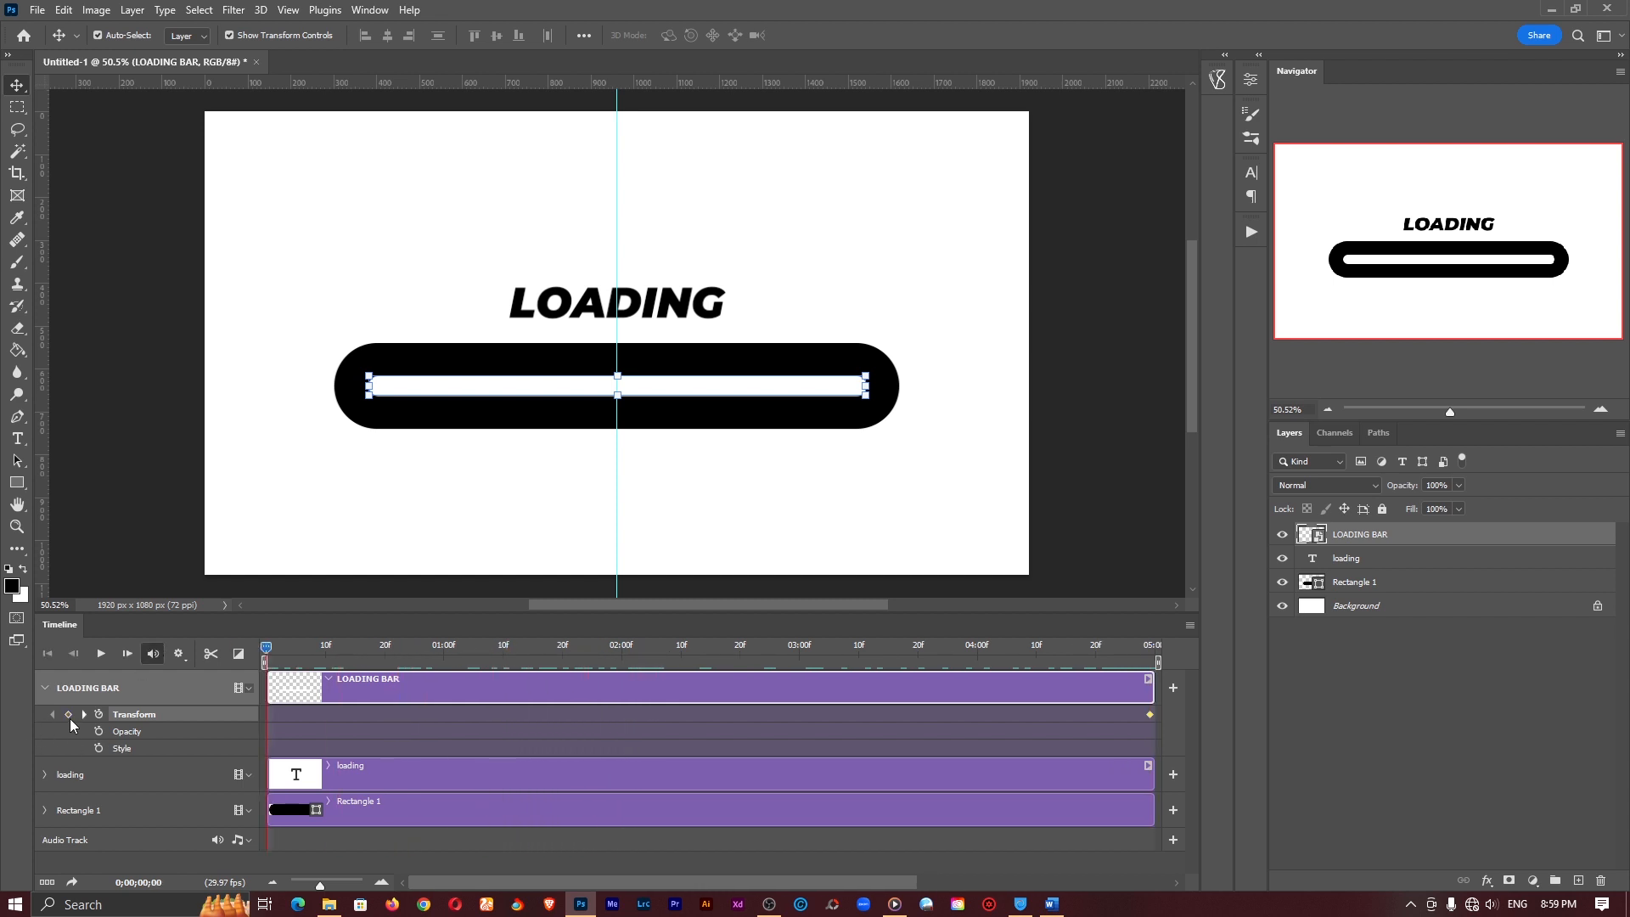
Keyframe Transform at 0:00, shrink the bar to a left-end sliver, then preview its growth.
{"action": "left_click", "coordinate": [68, 718]}
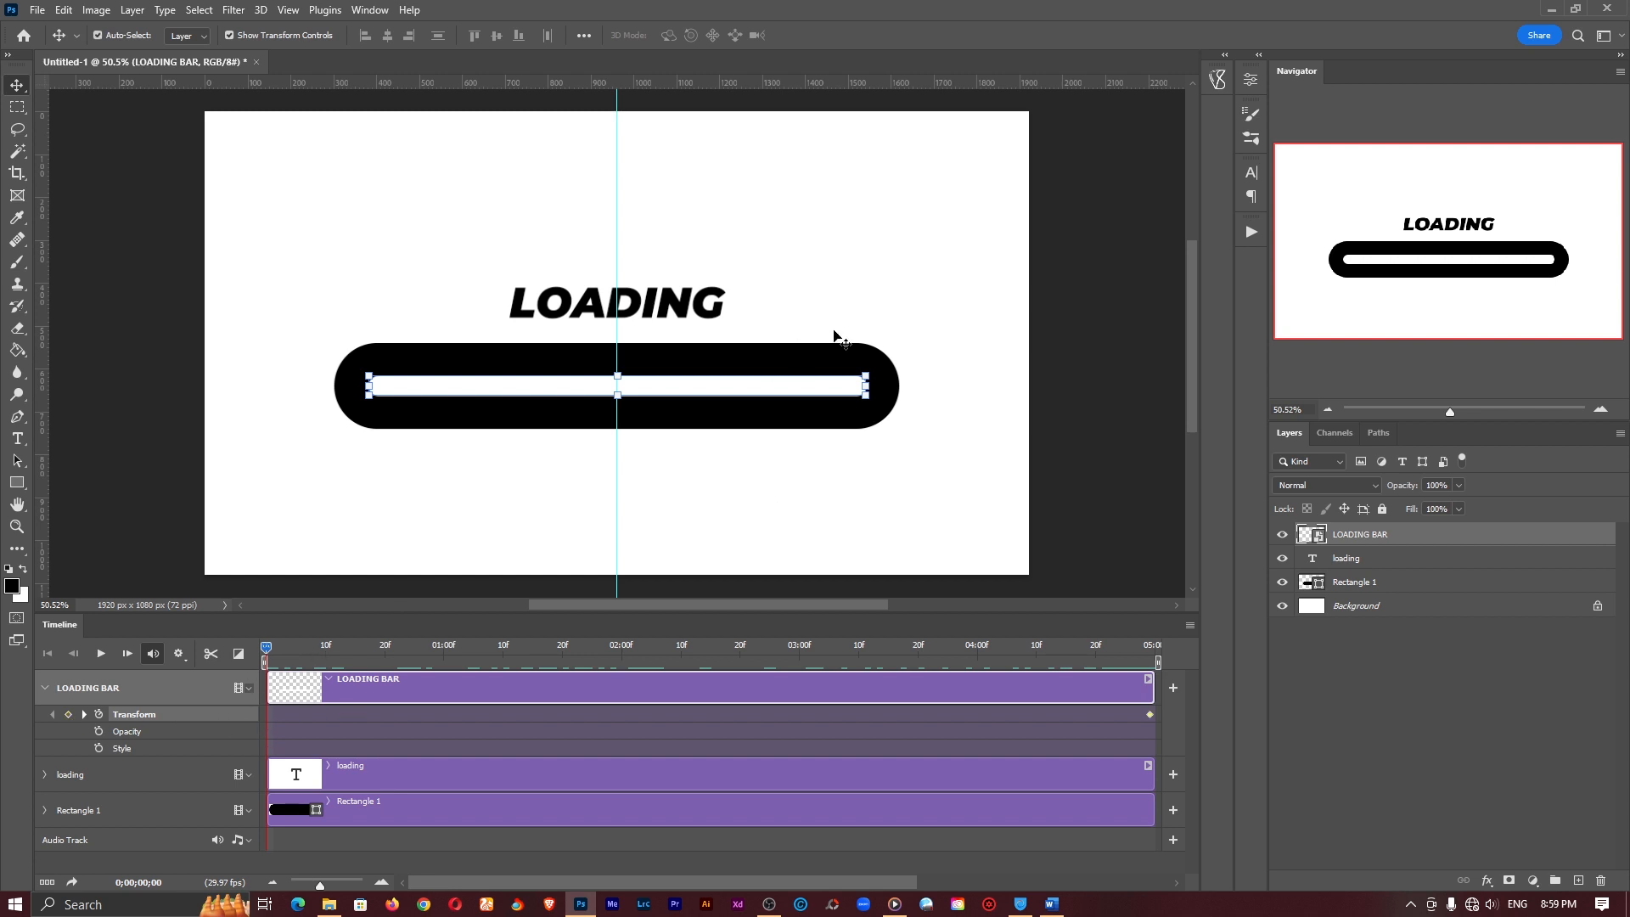
{"action": "mouse_move", "coordinate": [218, 718]}
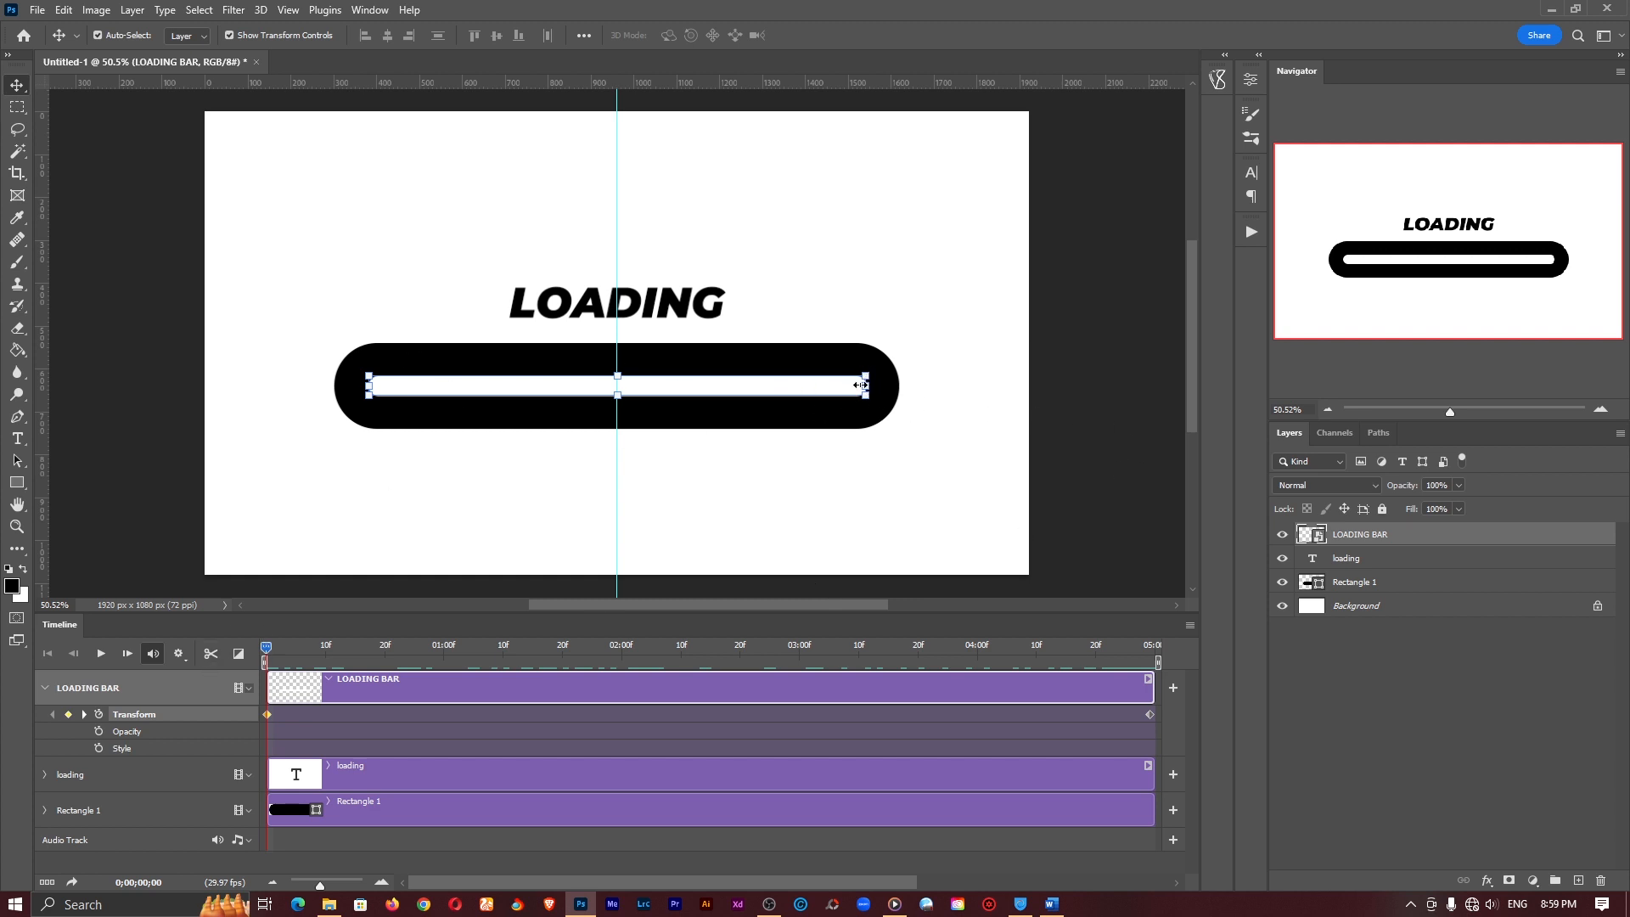
{"action": "mouse_move", "coordinate": [370, 364]}
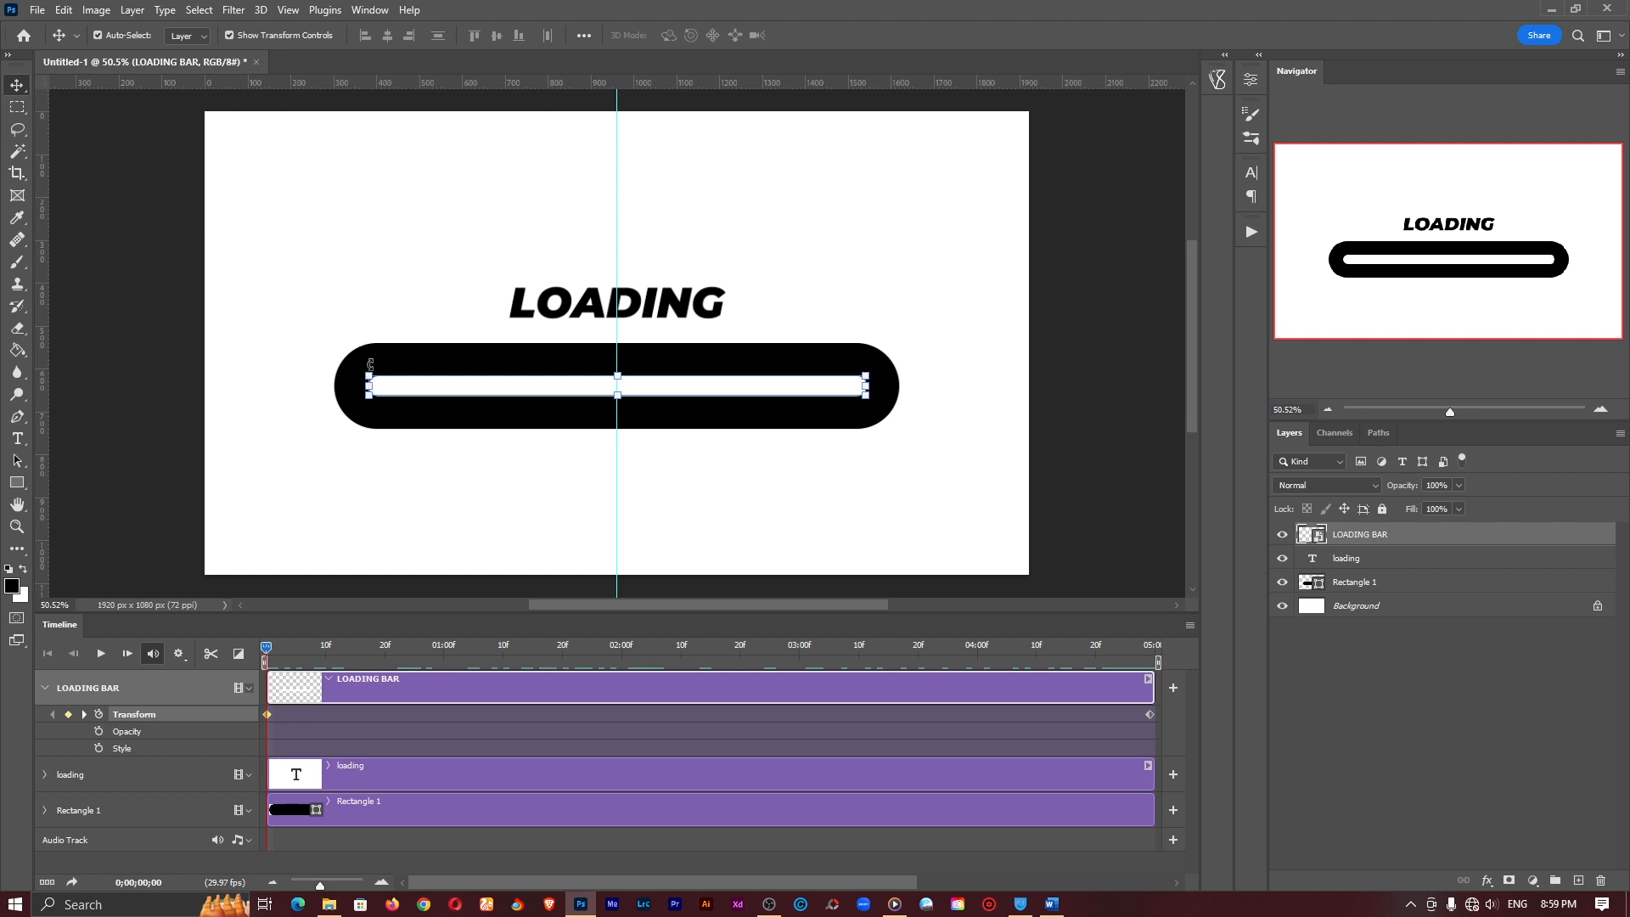
{"action": "mouse_move", "coordinate": [874, 379]}
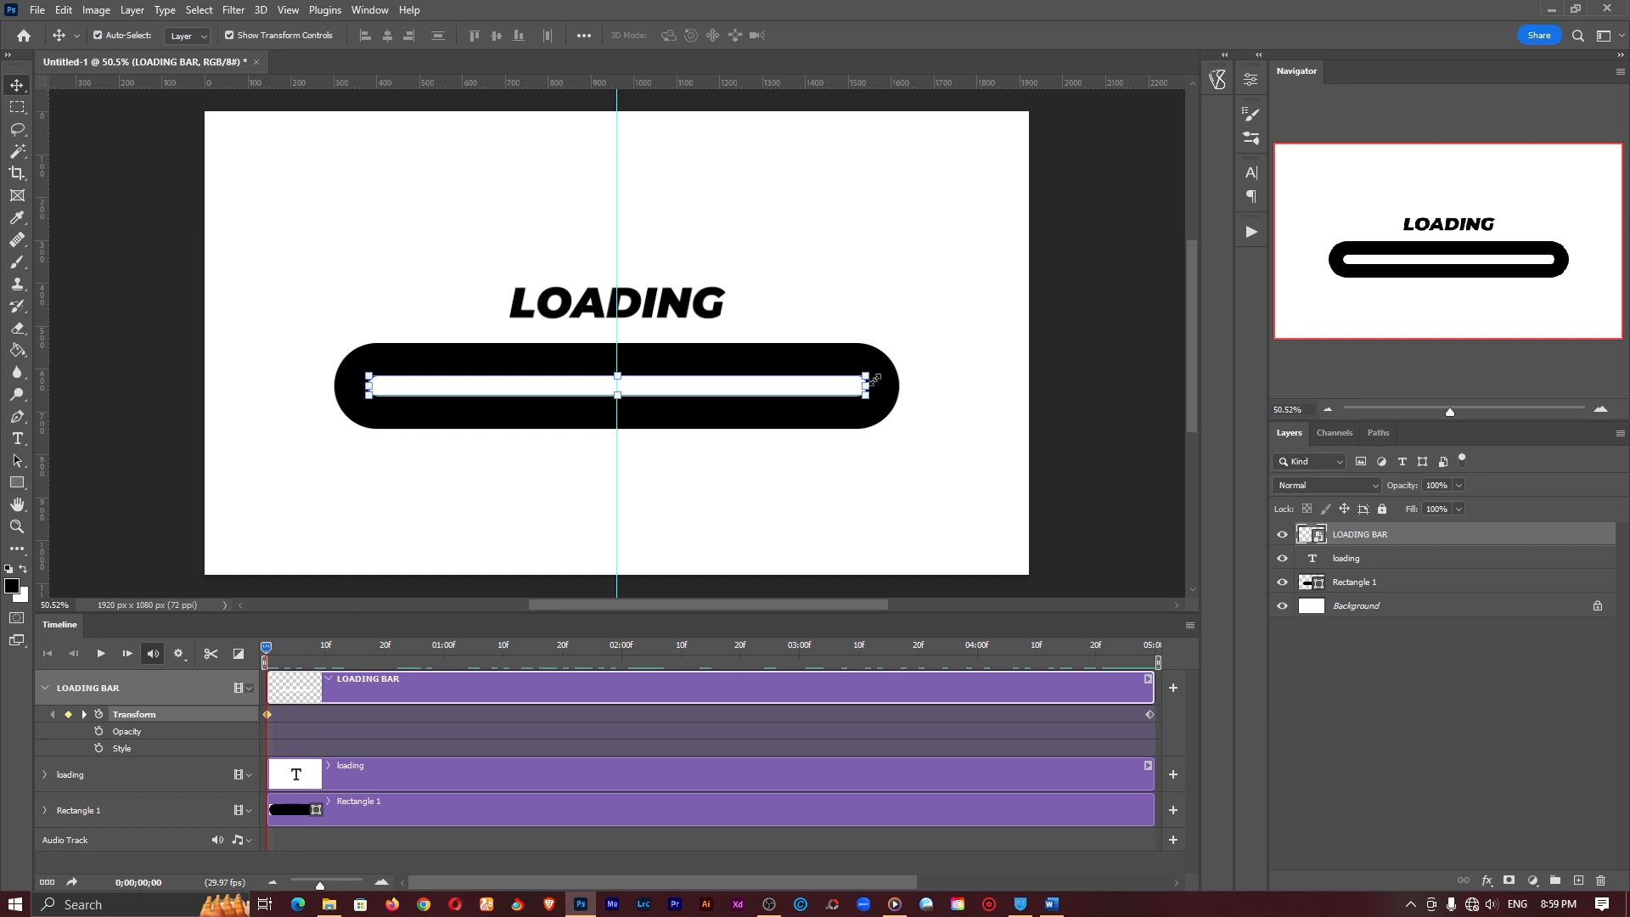
{"action": "mouse_move", "coordinate": [394, 398]}
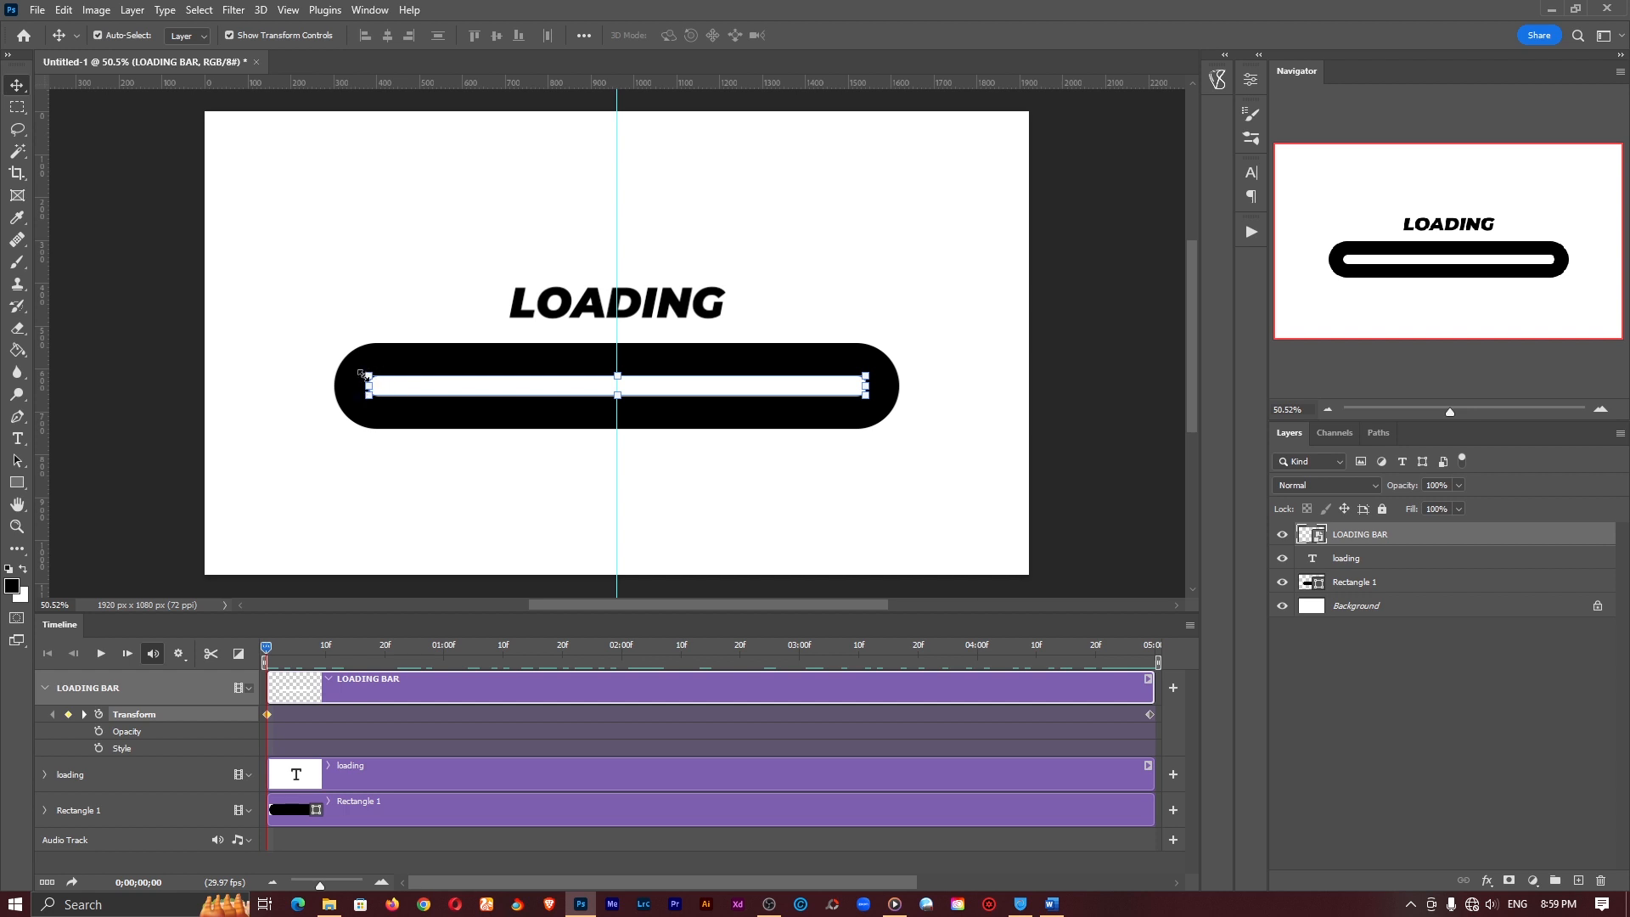
{"action": "mouse_move", "coordinate": [857, 392]}
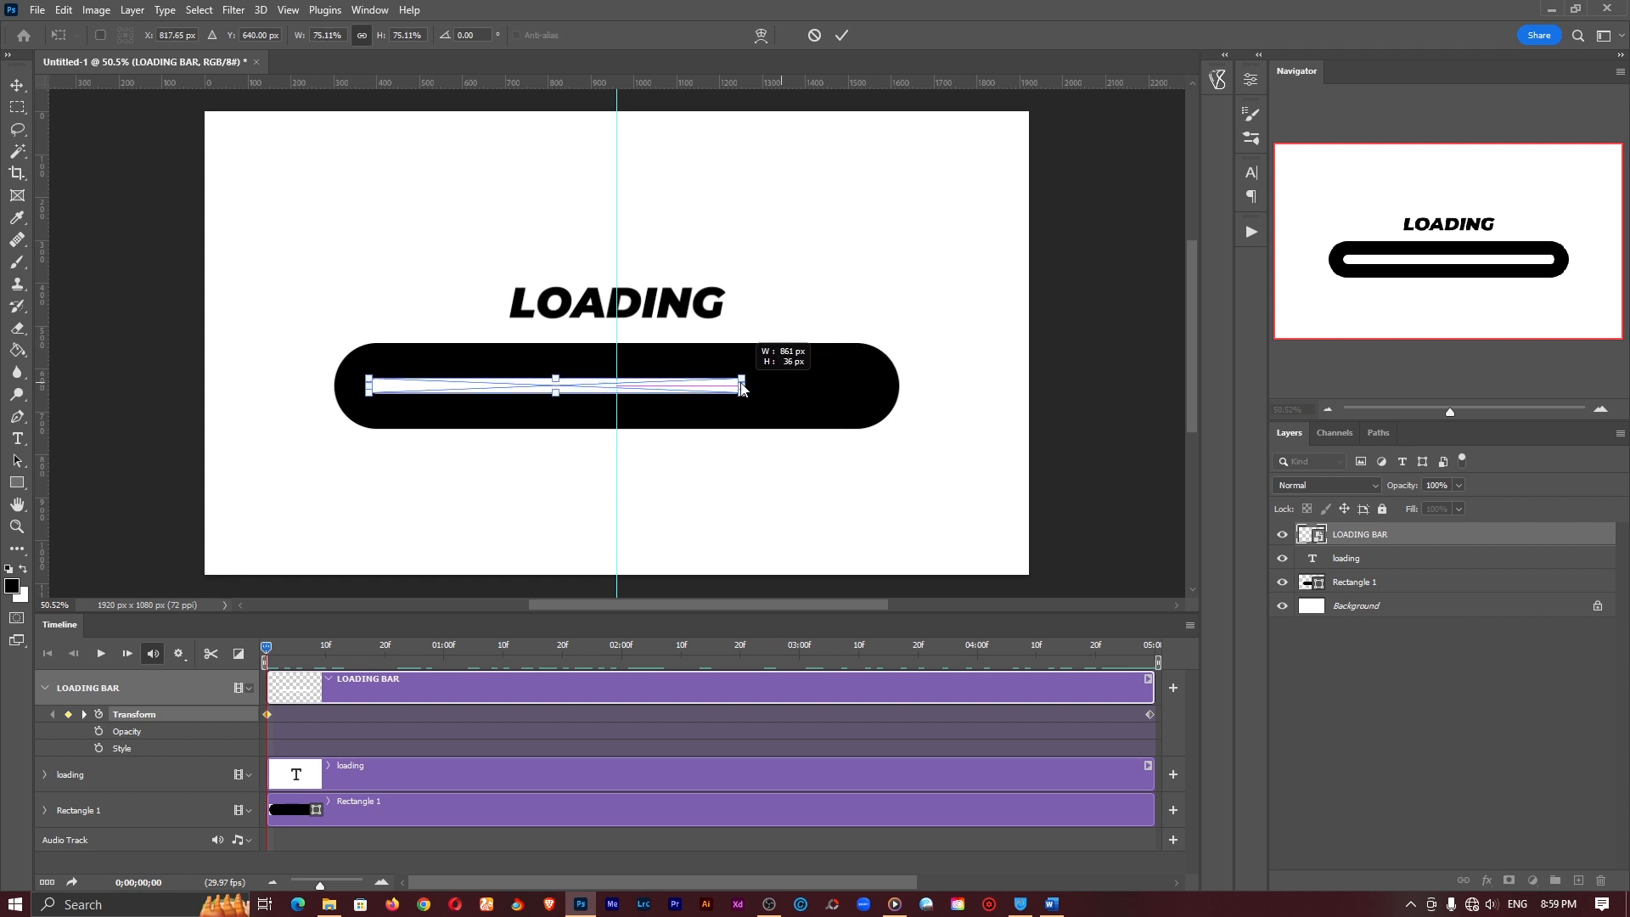
{"action": "left_click_drag", "start_coordinate": [744, 388], "coordinate": [479, 387]}
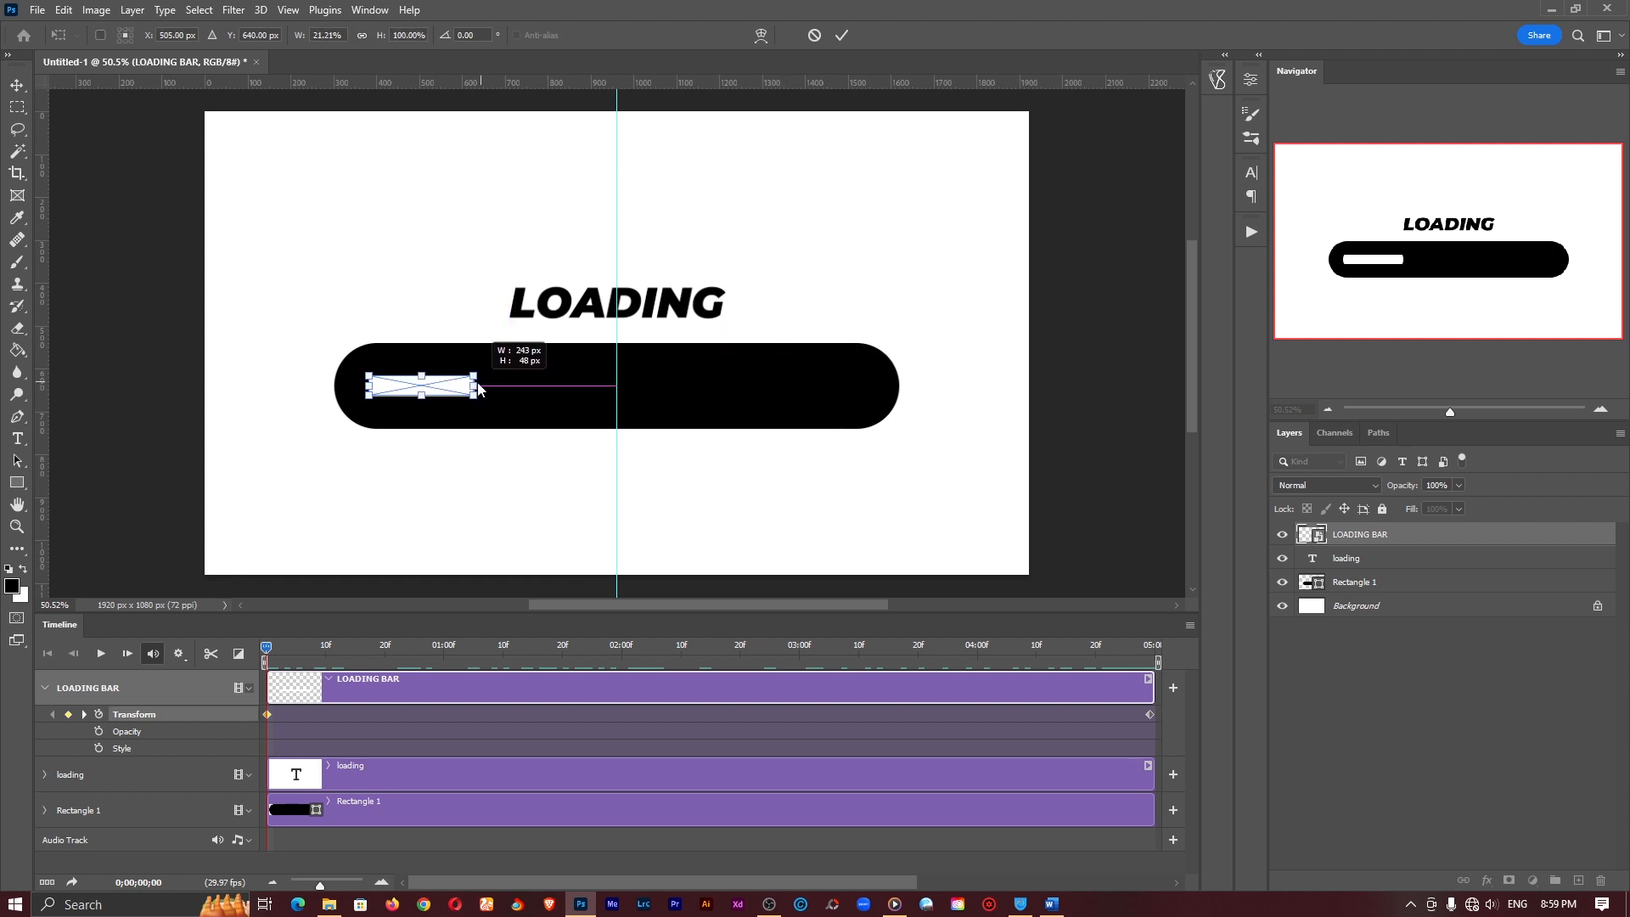
{"action": "left_click_drag", "start_coordinate": [474, 383], "coordinate": [369, 383]}
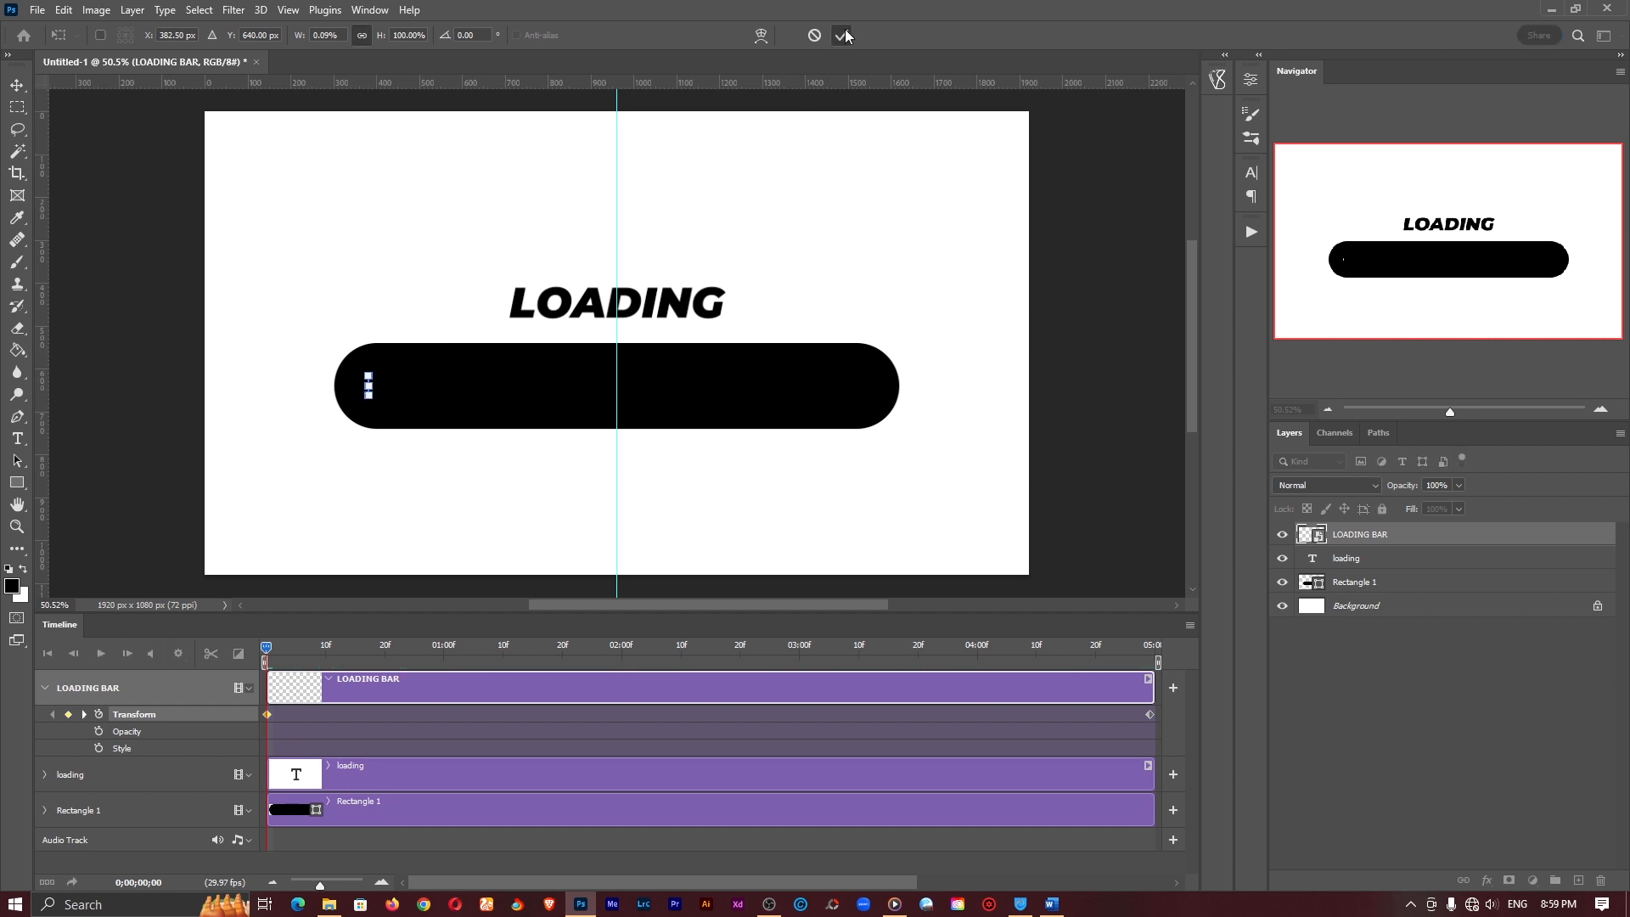
{"action": "left_click", "coordinate": [840, 34]}
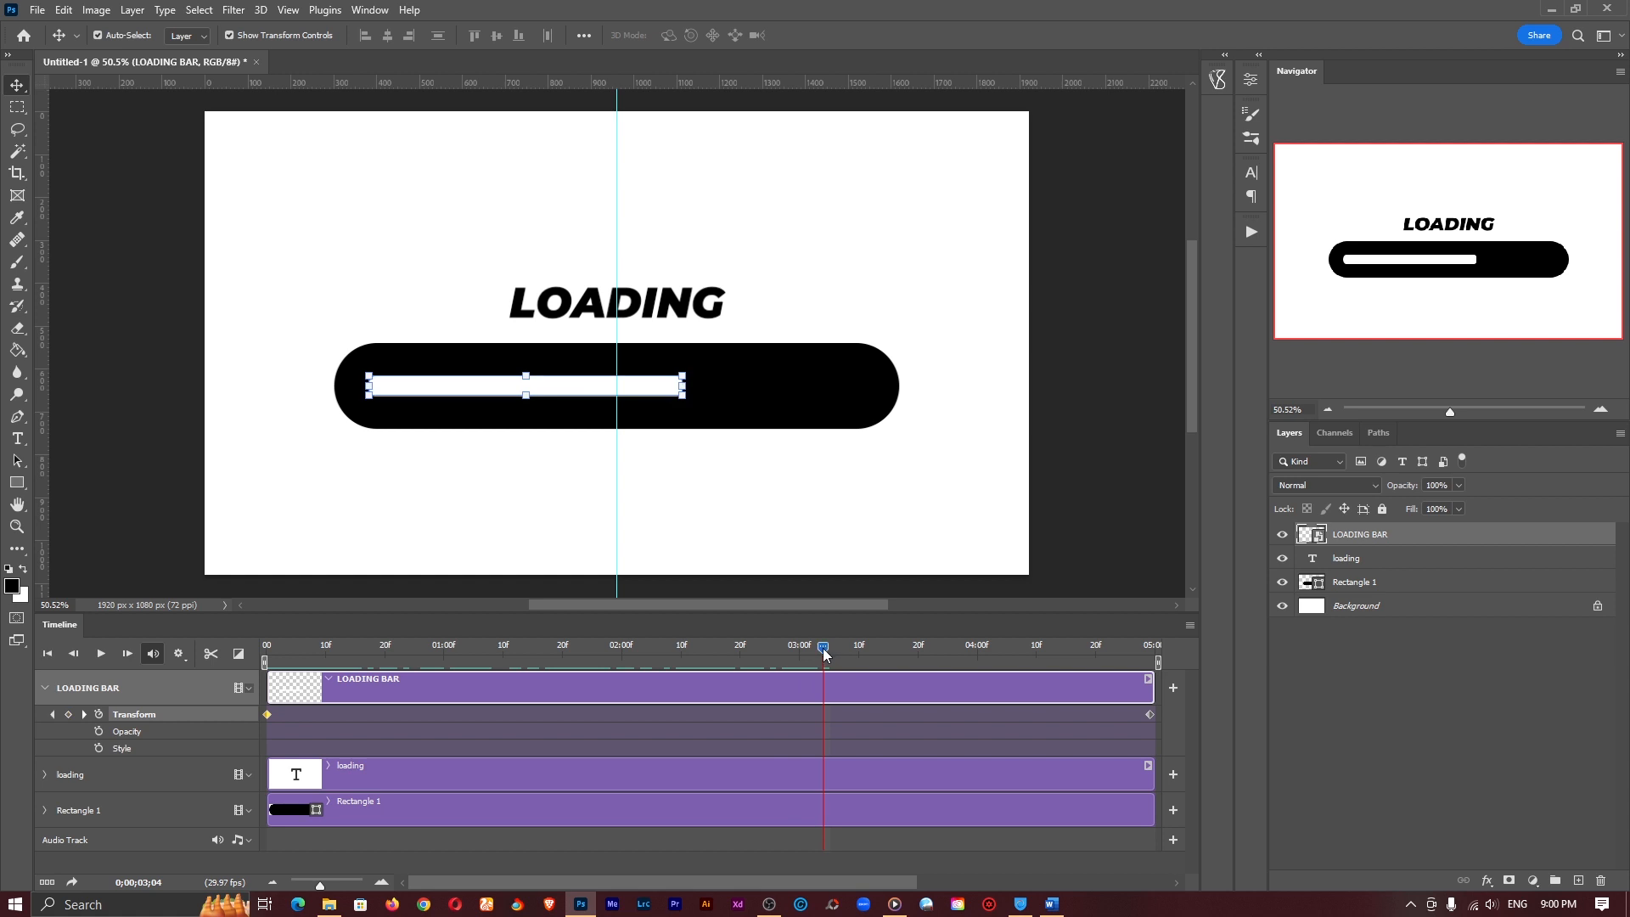
{"action": "left_click_drag", "start_coordinate": [821, 647], "coordinate": [959, 647]}
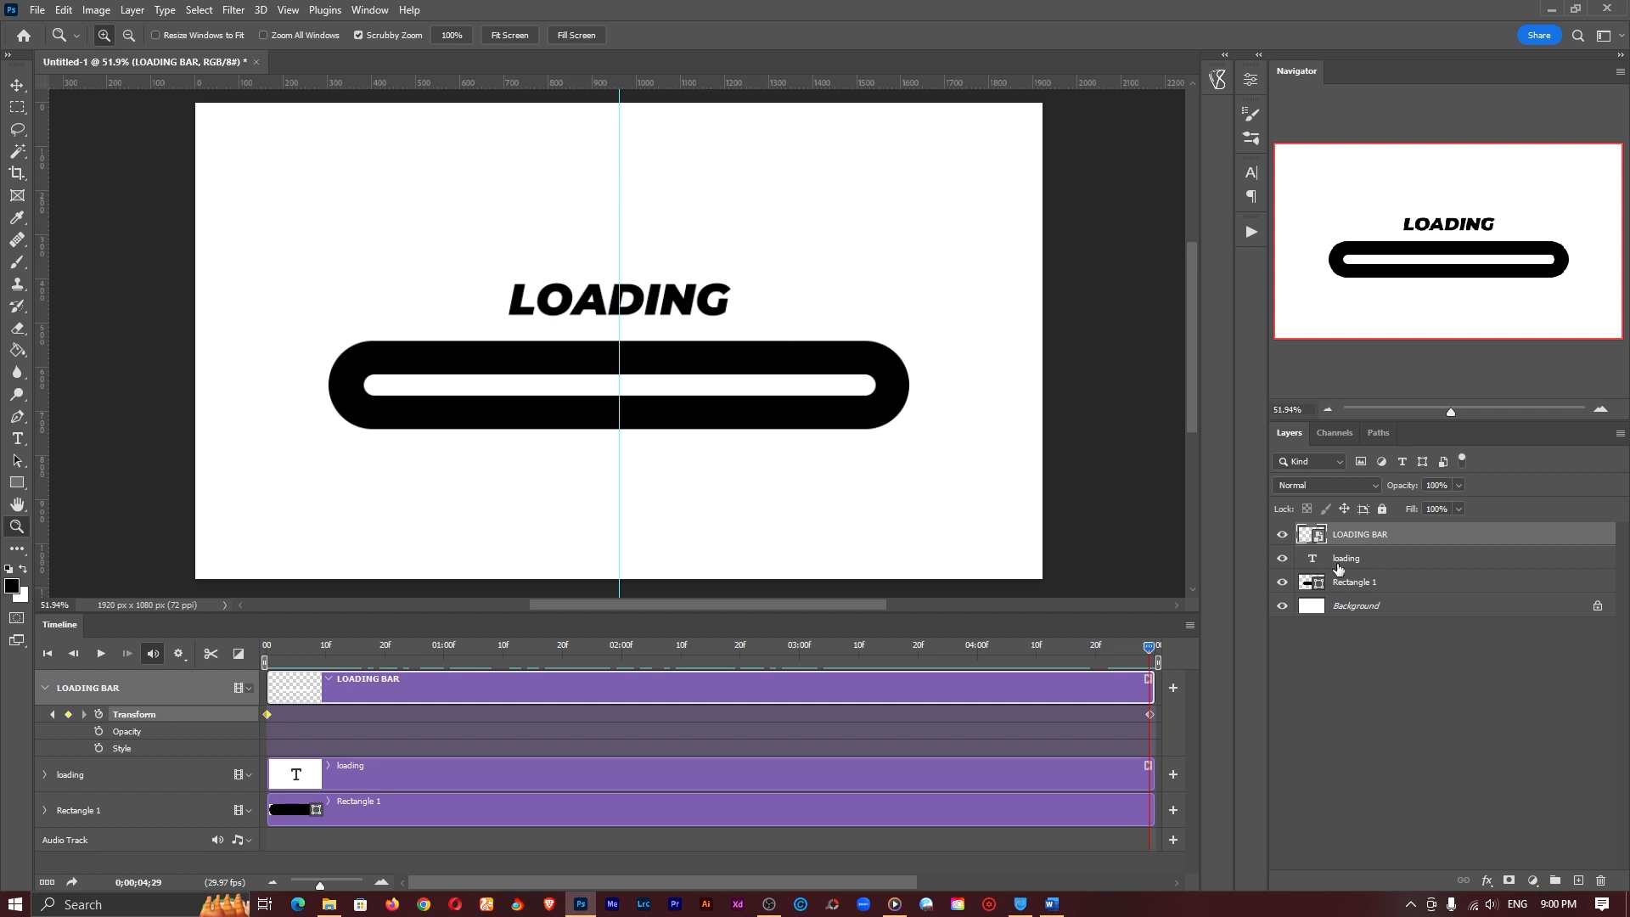
{"action": "mouse_move", "coordinate": [1311, 533]}
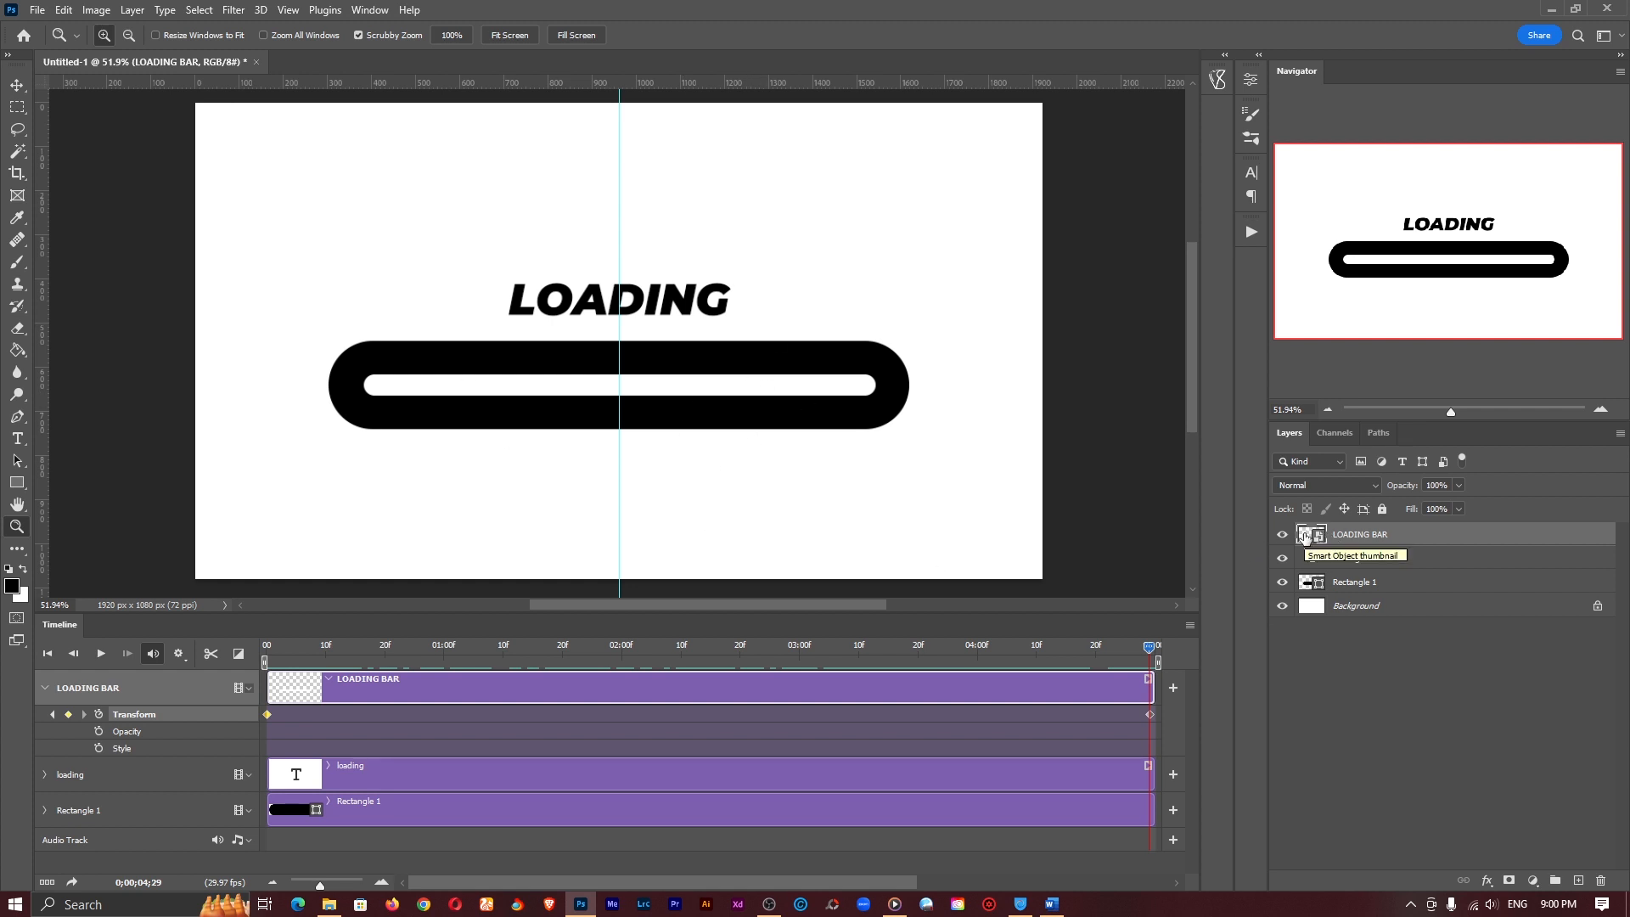
Apply a #ac12ed purple Color Overlay to the bar inside the smart object.
{"action": "double_click", "coordinate": [1311, 533]}
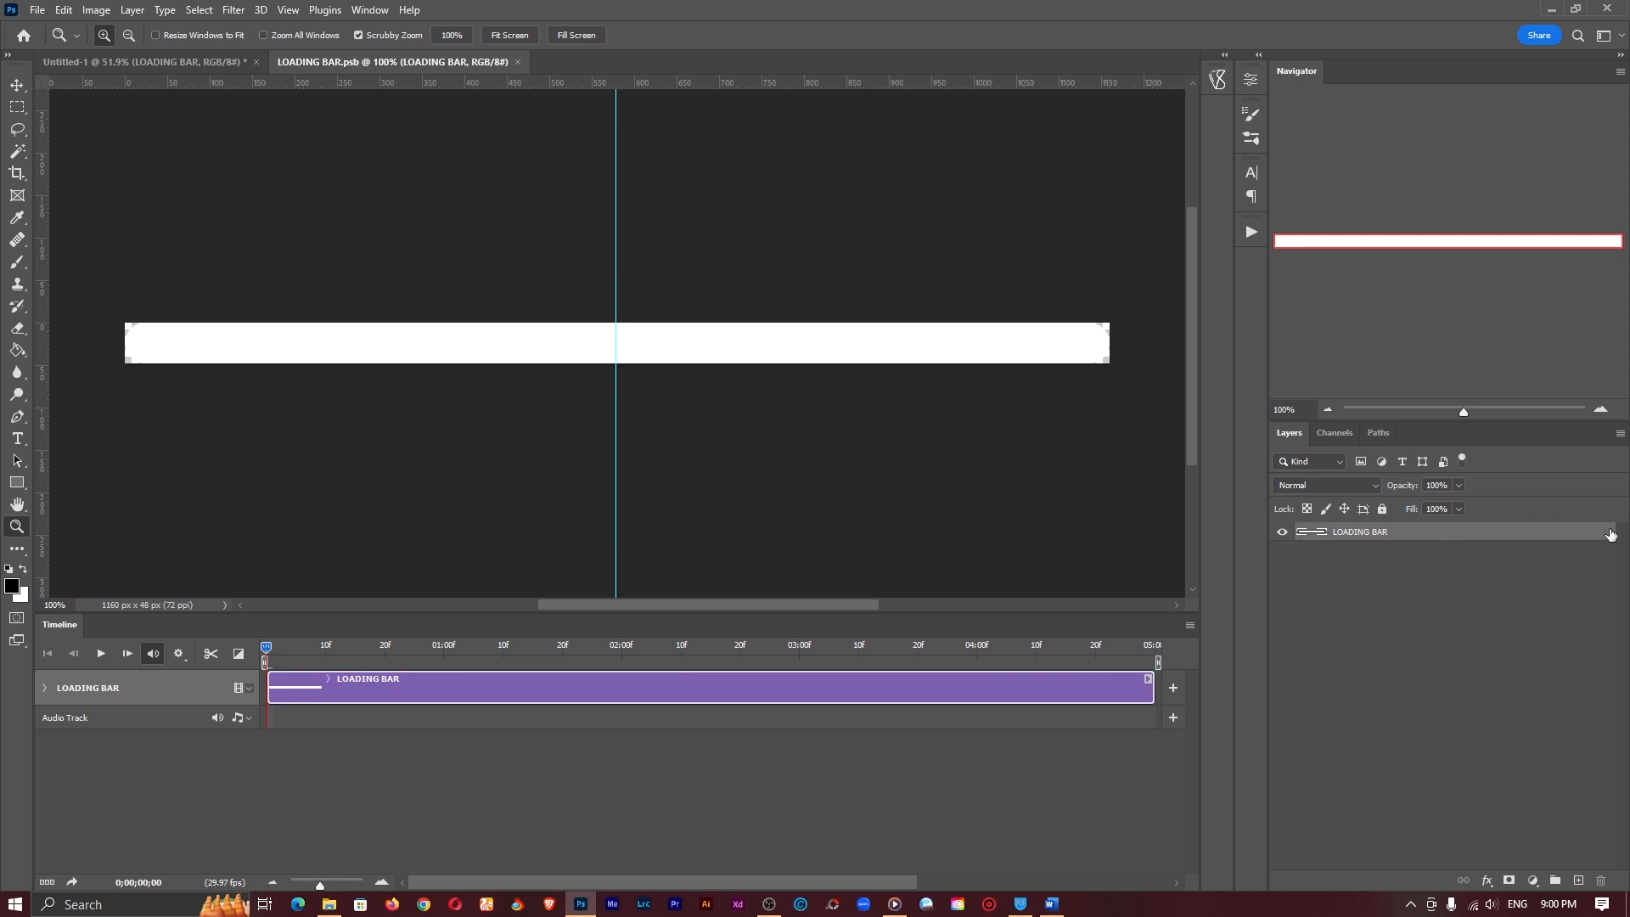
{"action": "double_click", "coordinate": [1361, 532]}
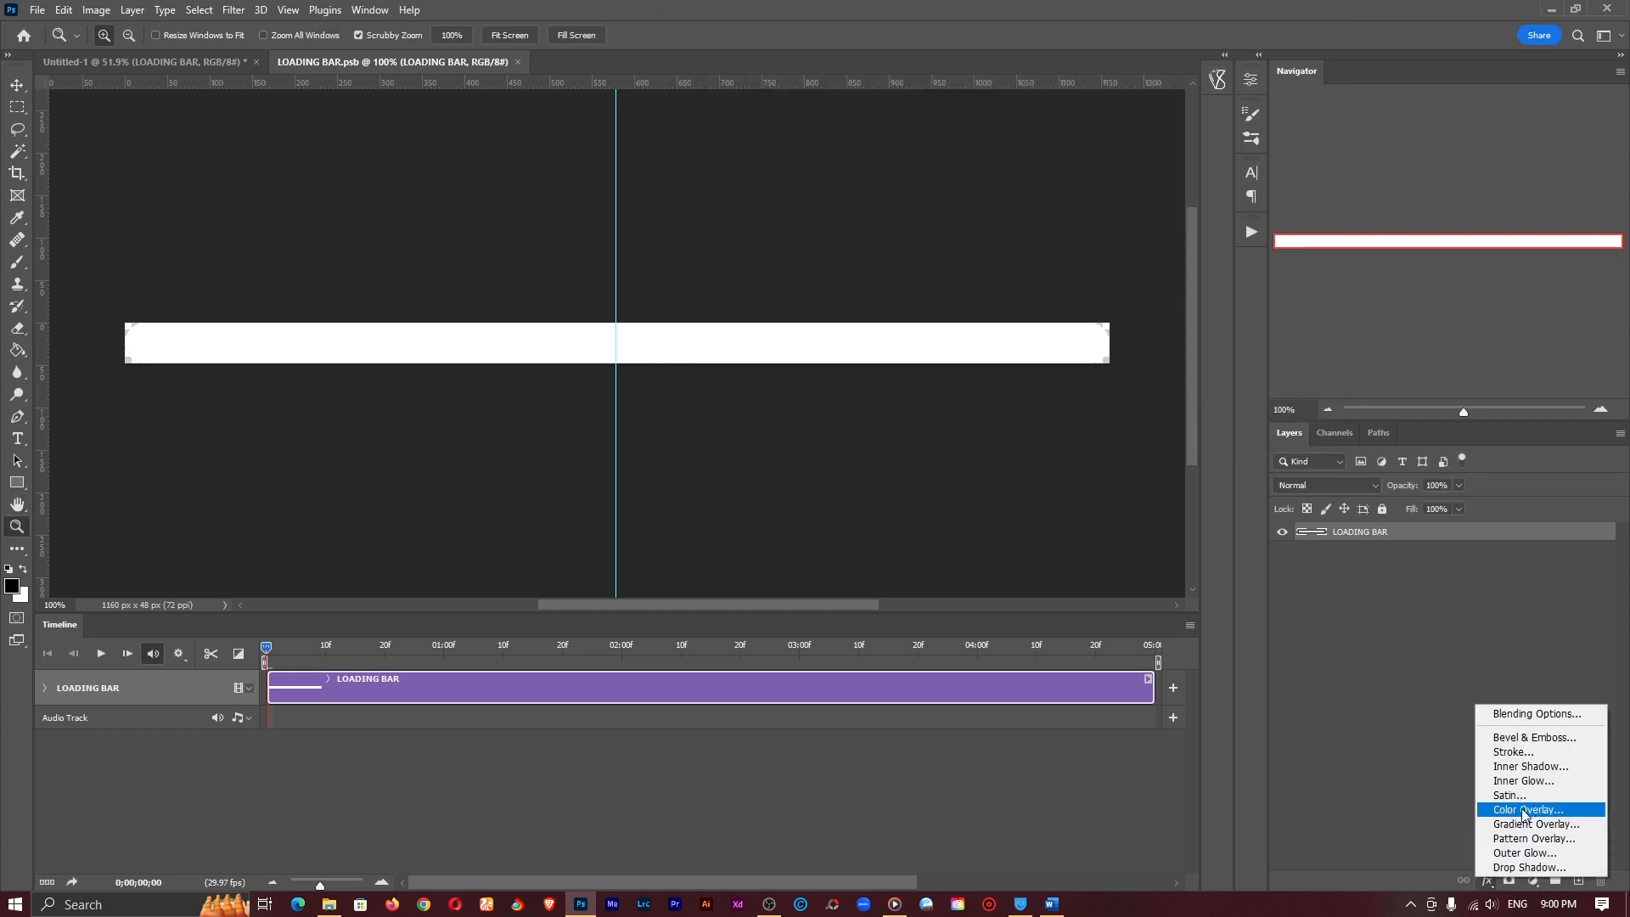
{"action": "left_click", "coordinate": [1525, 810]}
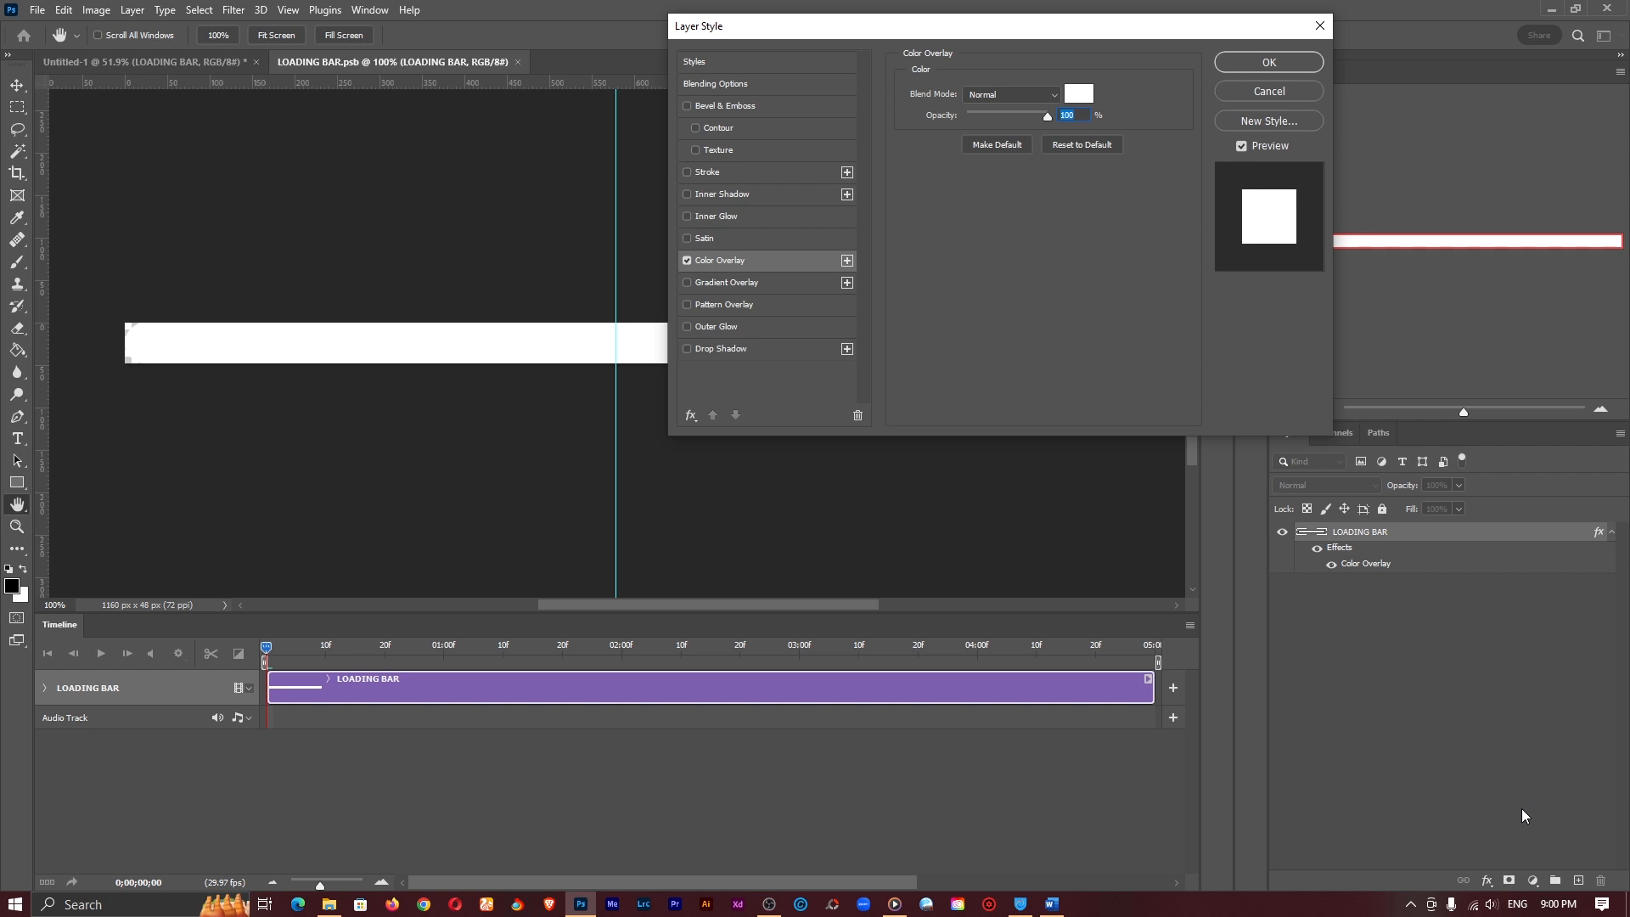
{"action": "mouse_move", "coordinate": [1264, 338]}
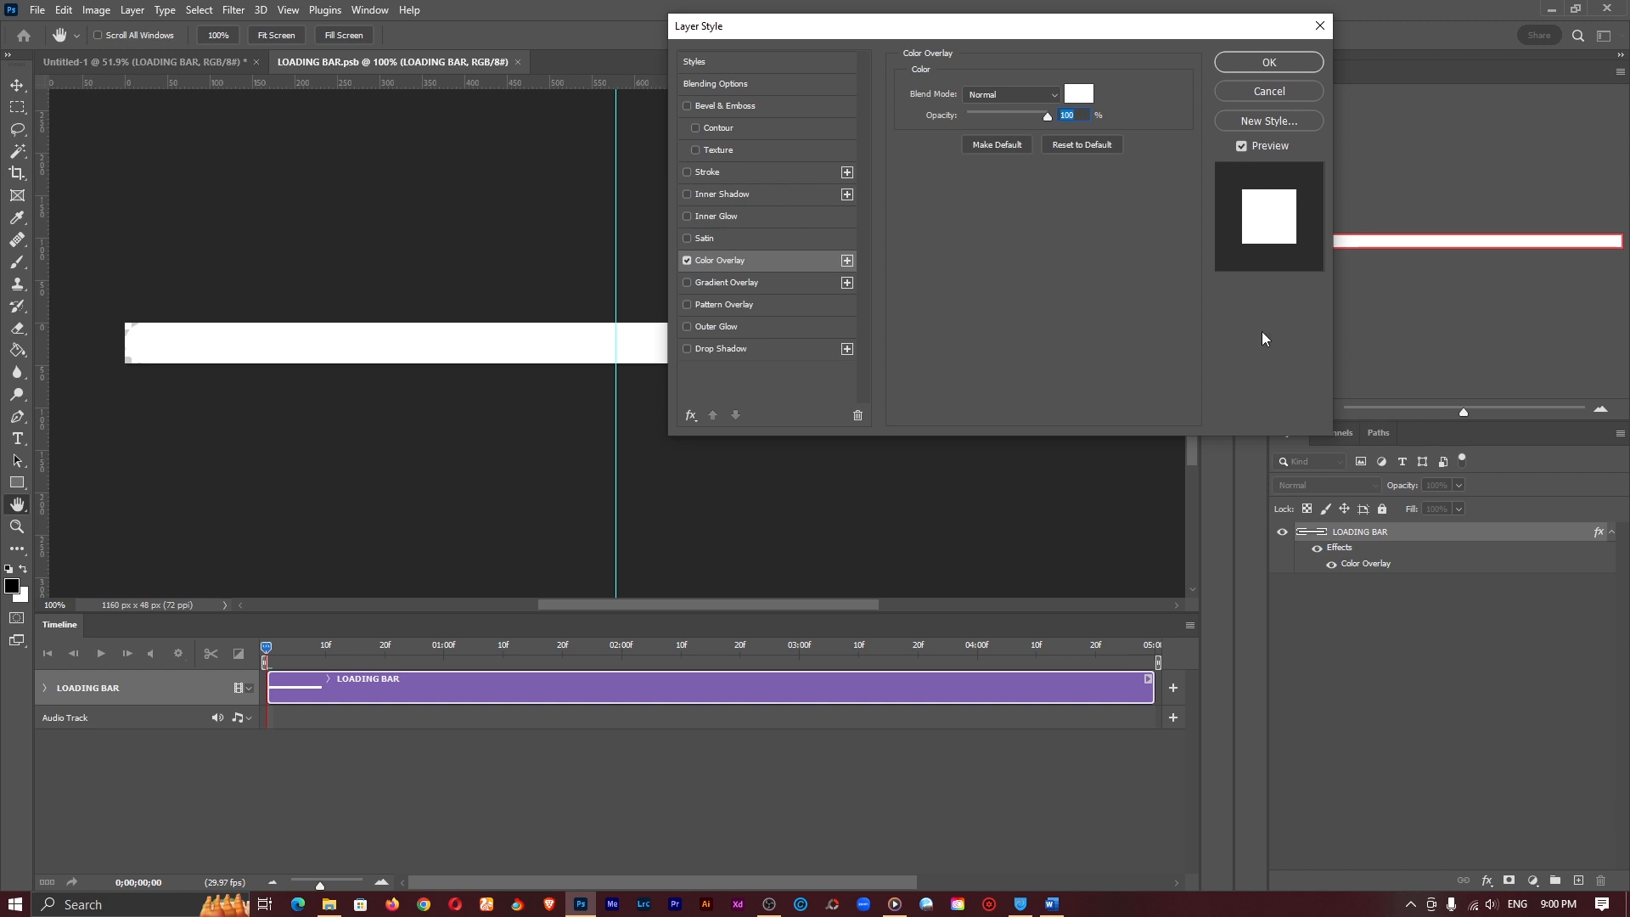
{"action": "left_click", "coordinate": [1079, 93]}
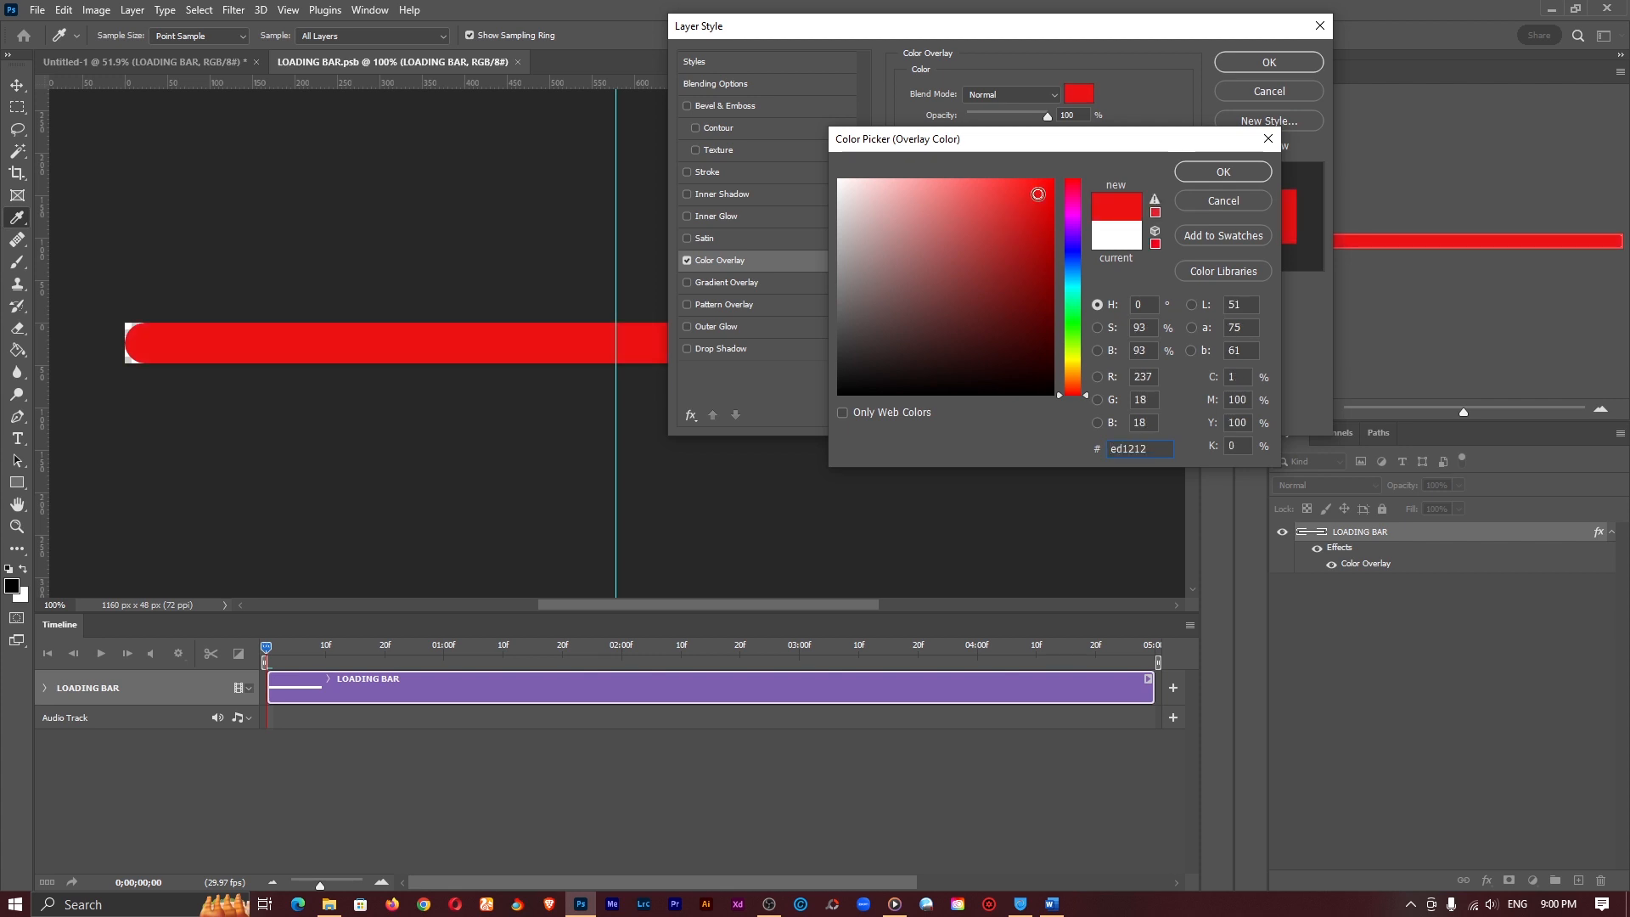
{"action": "left_click", "coordinate": [1072, 219]}
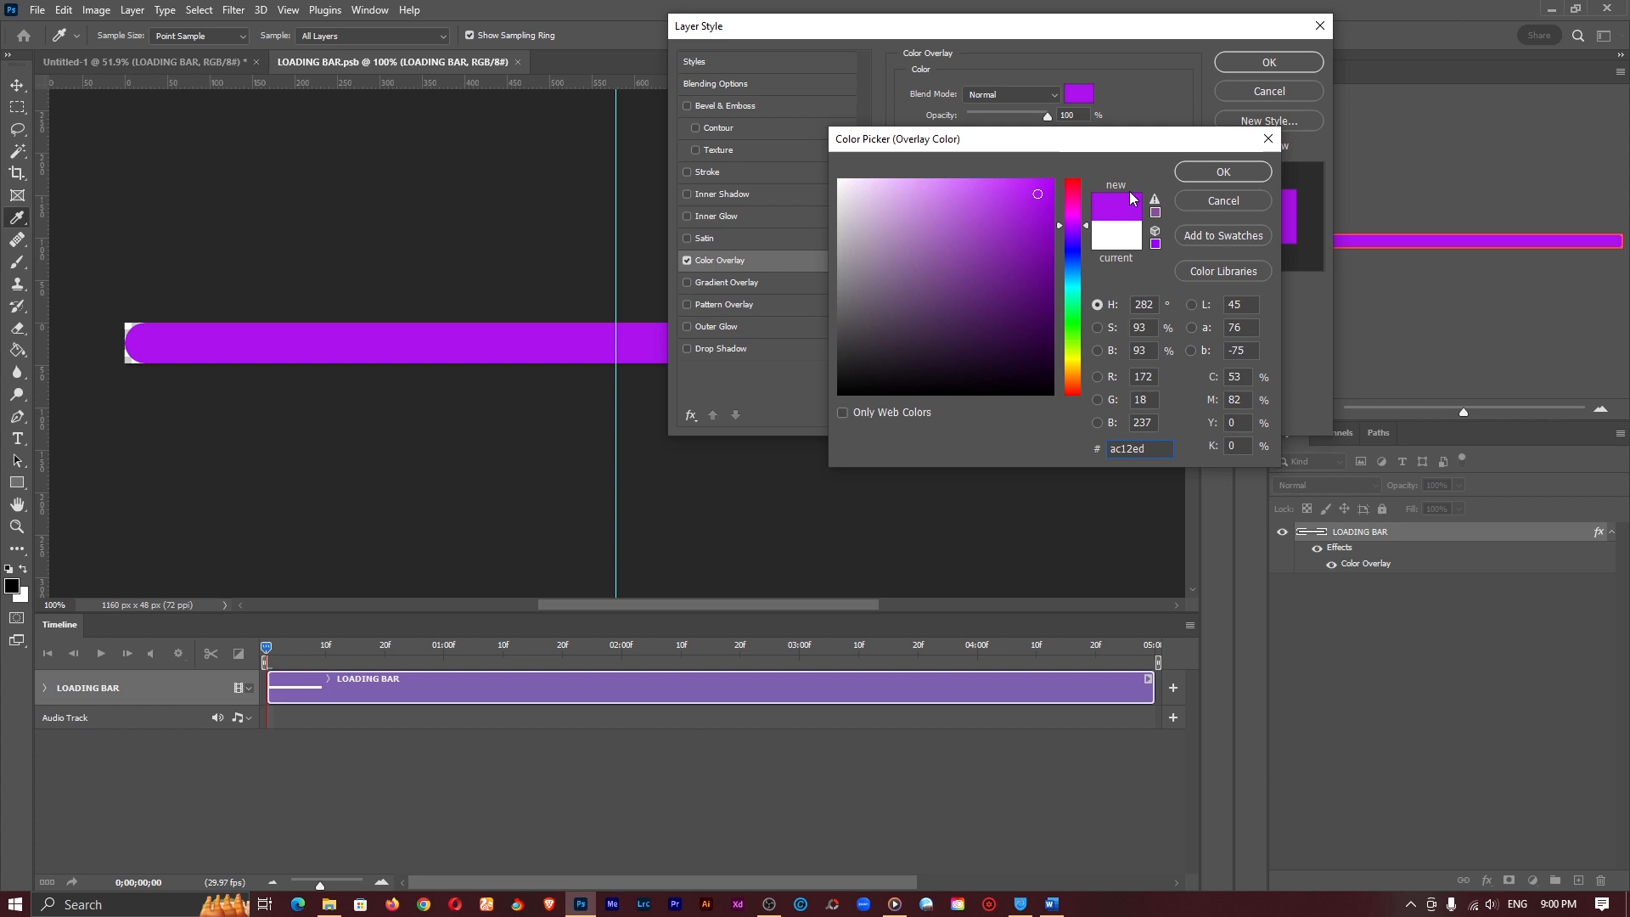
{"action": "left_click", "coordinate": [1223, 171]}
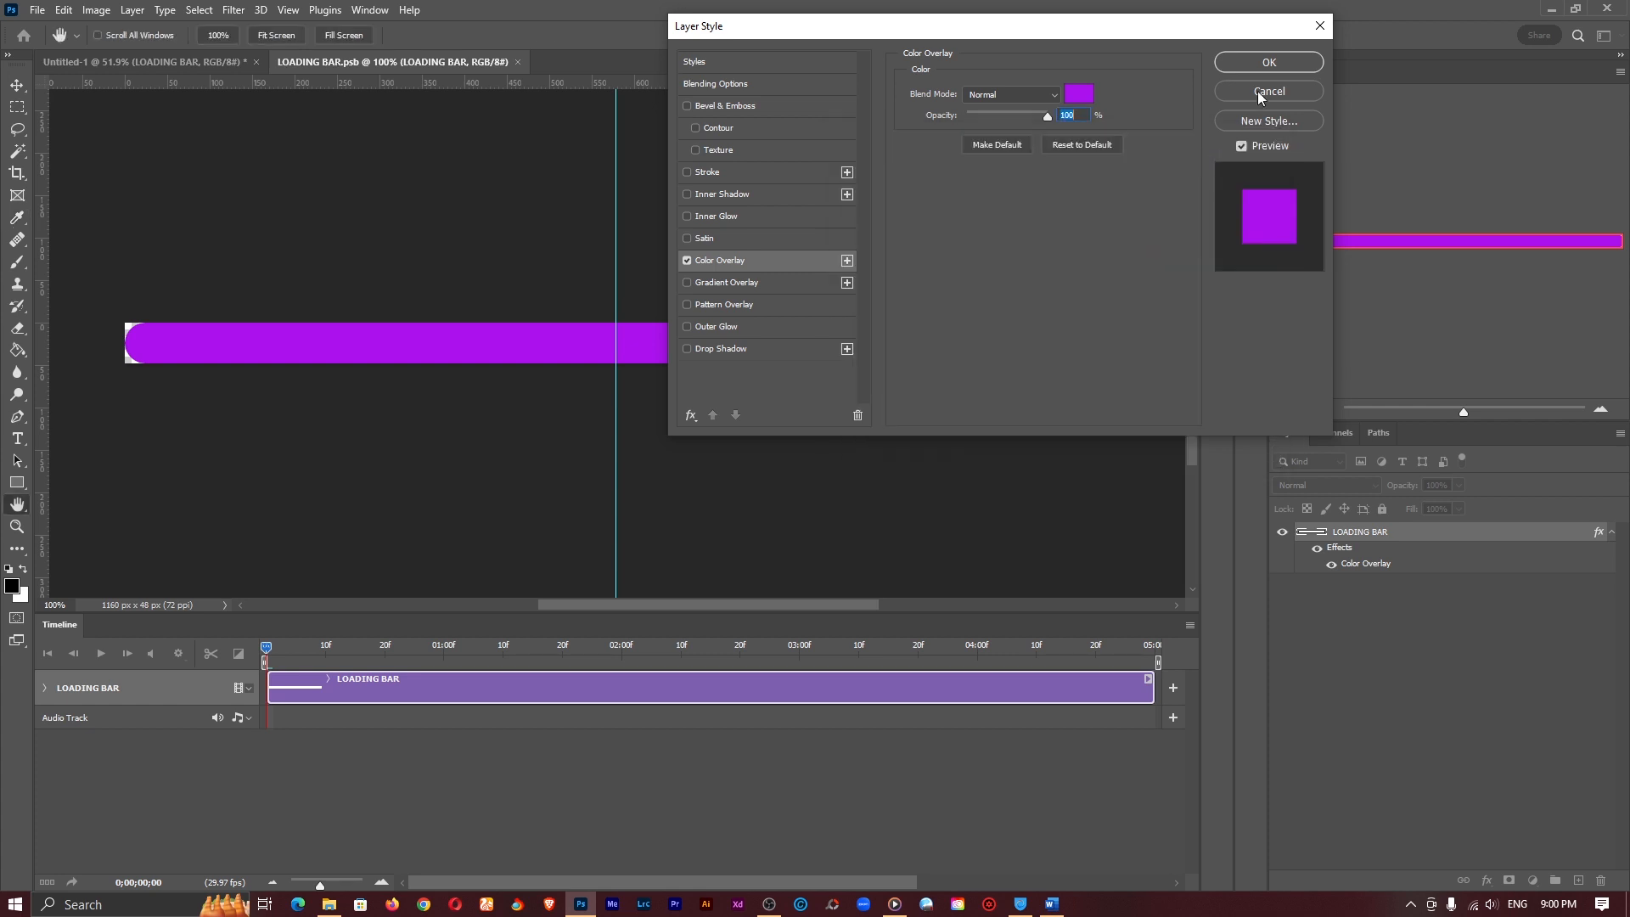
{"action": "left_click", "coordinate": [1268, 92]}
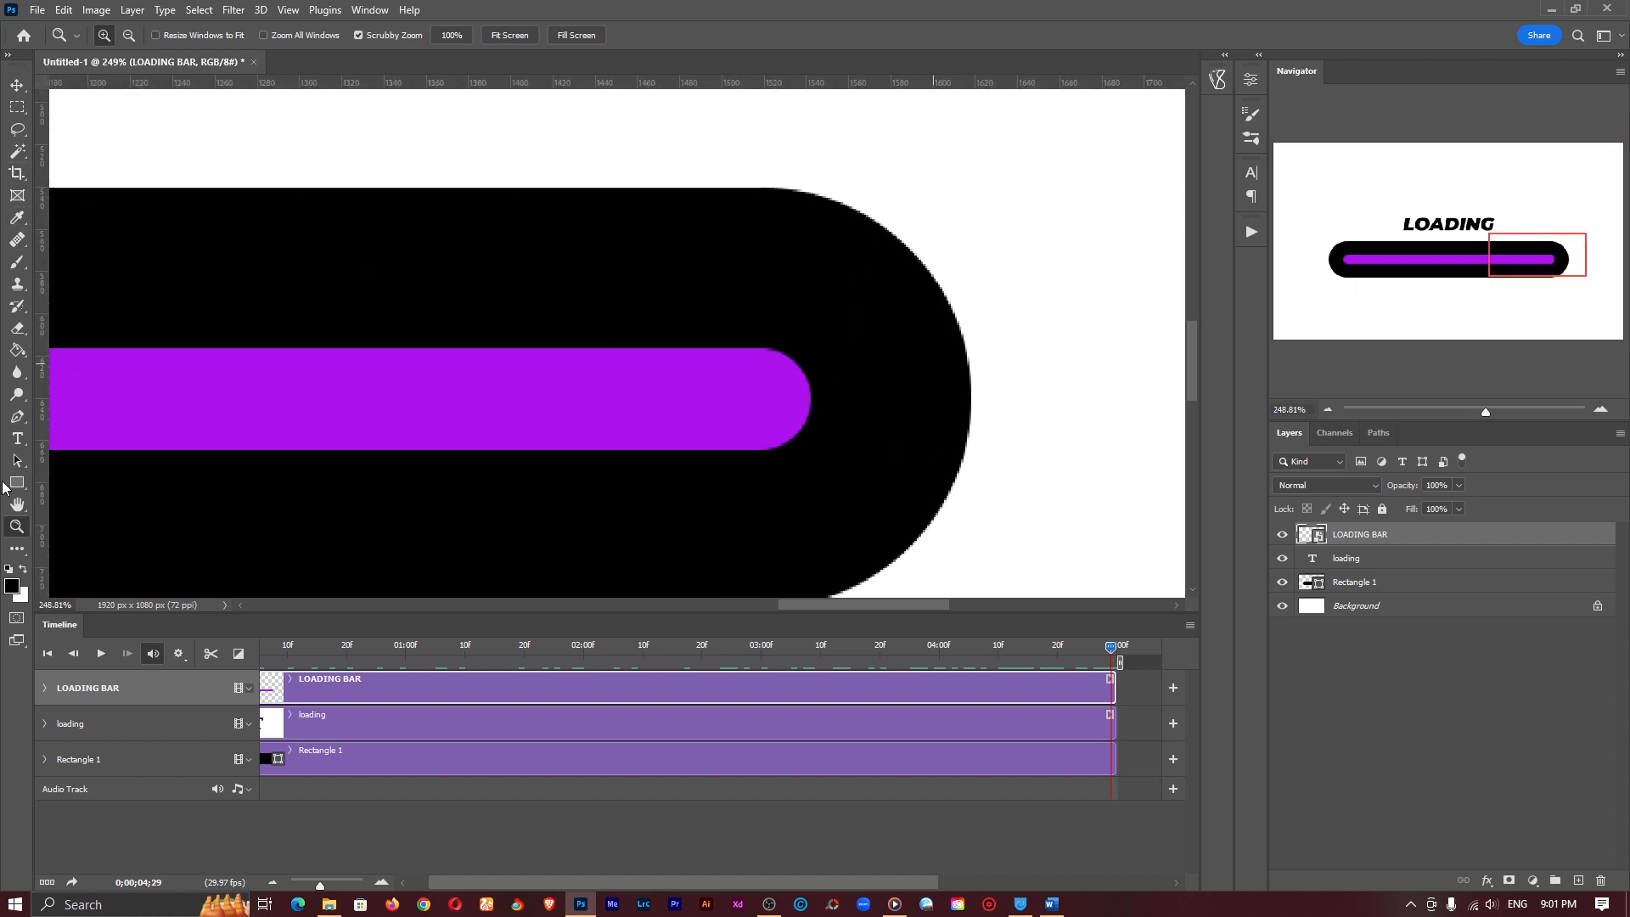
Draw an Ellipse 1 circle at the bar's right end and fill it purple #ac12ed.
{"action": "left_click", "coordinate": [17, 482]}
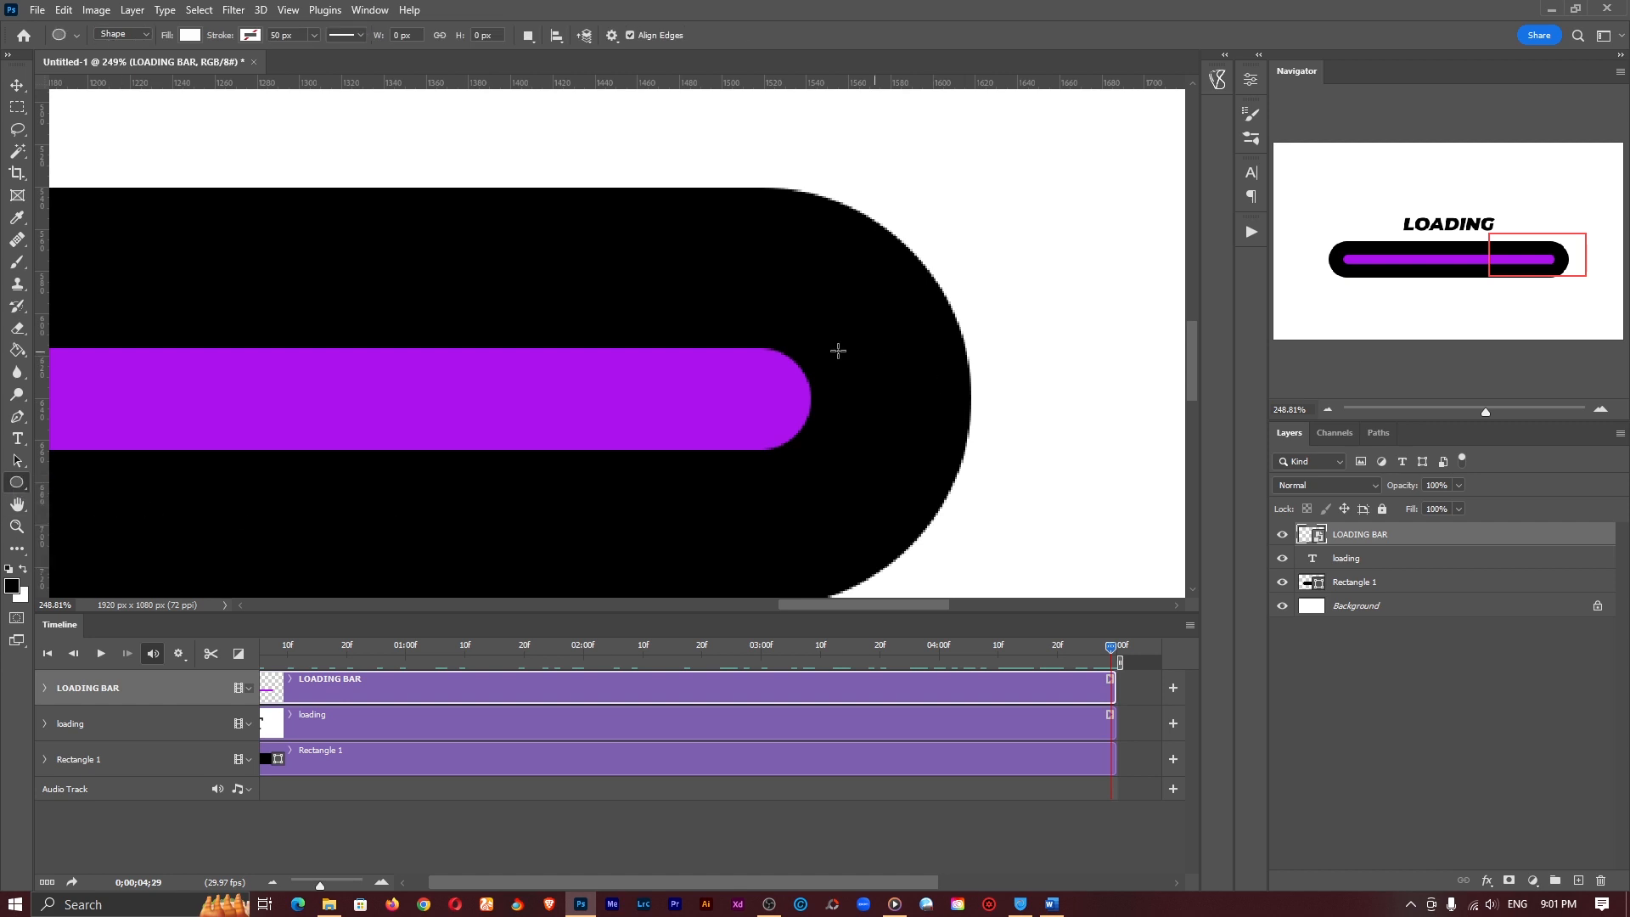
{"action": "left_click_drag", "start_coordinate": [839, 350], "coordinate": [846, 459]}
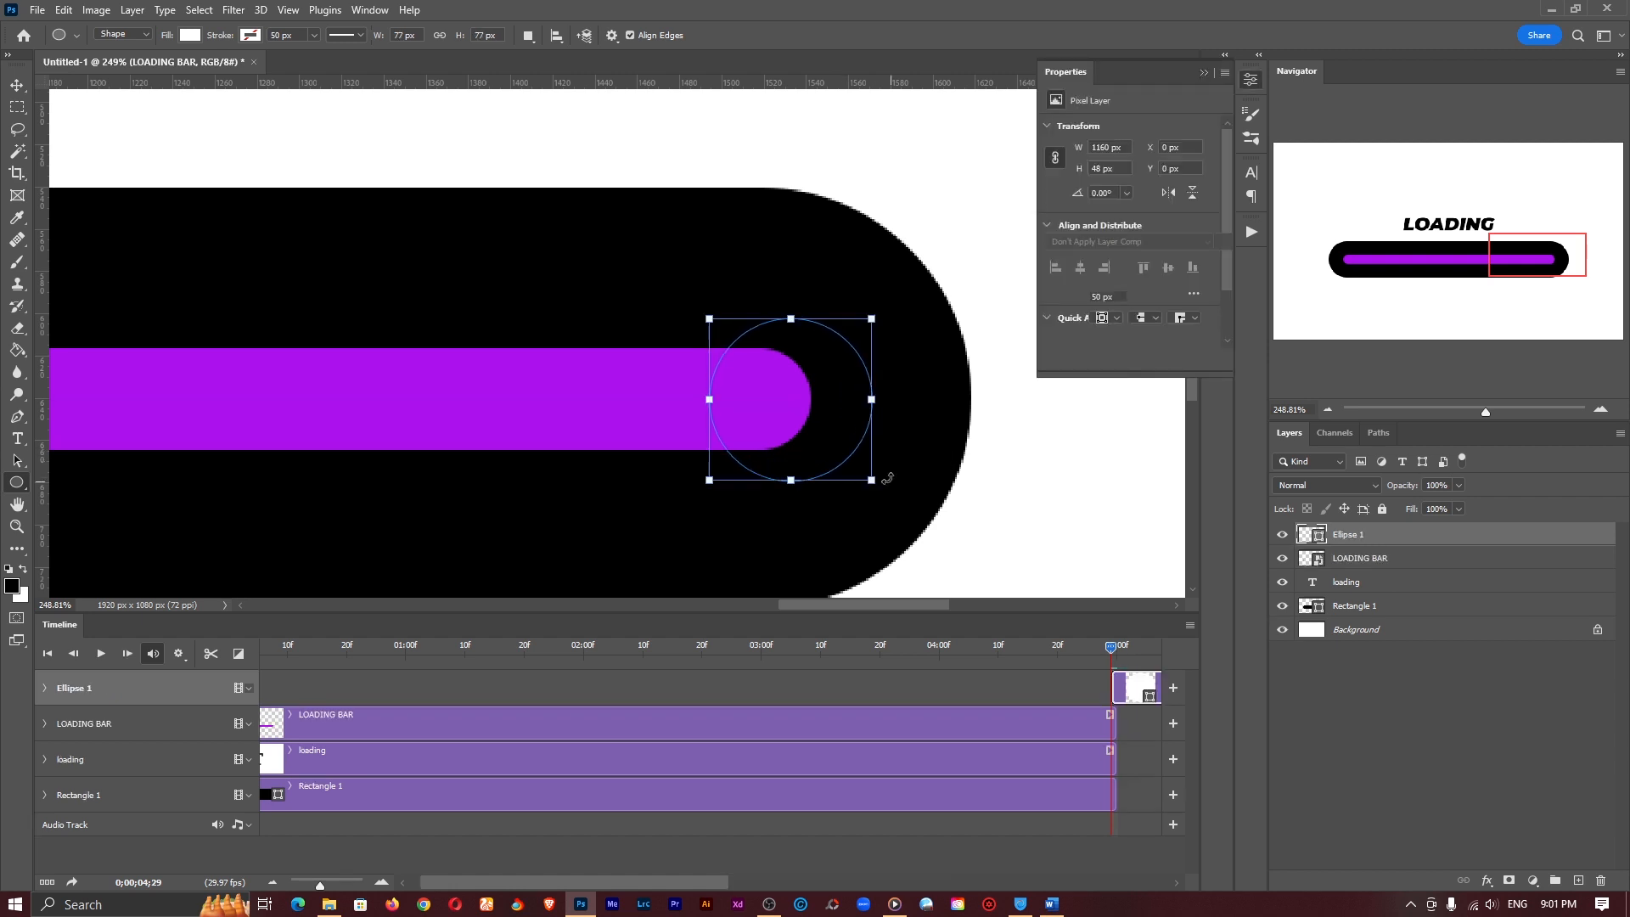
{"action": "left_click", "coordinate": [17, 85]}
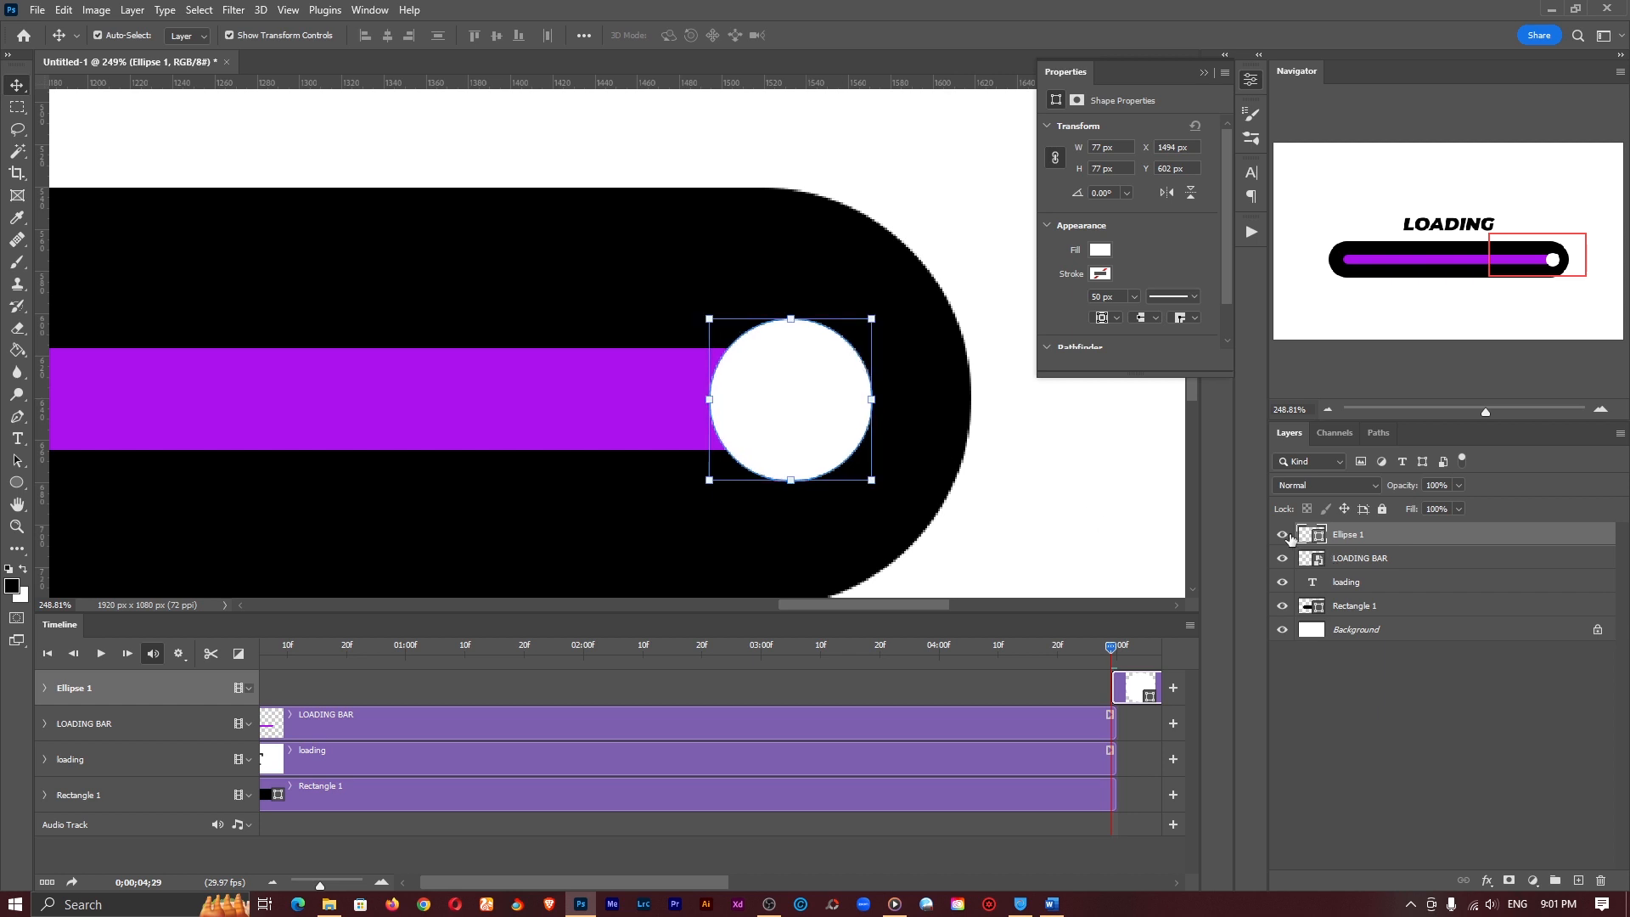
{"action": "left_click", "coordinate": [1098, 249]}
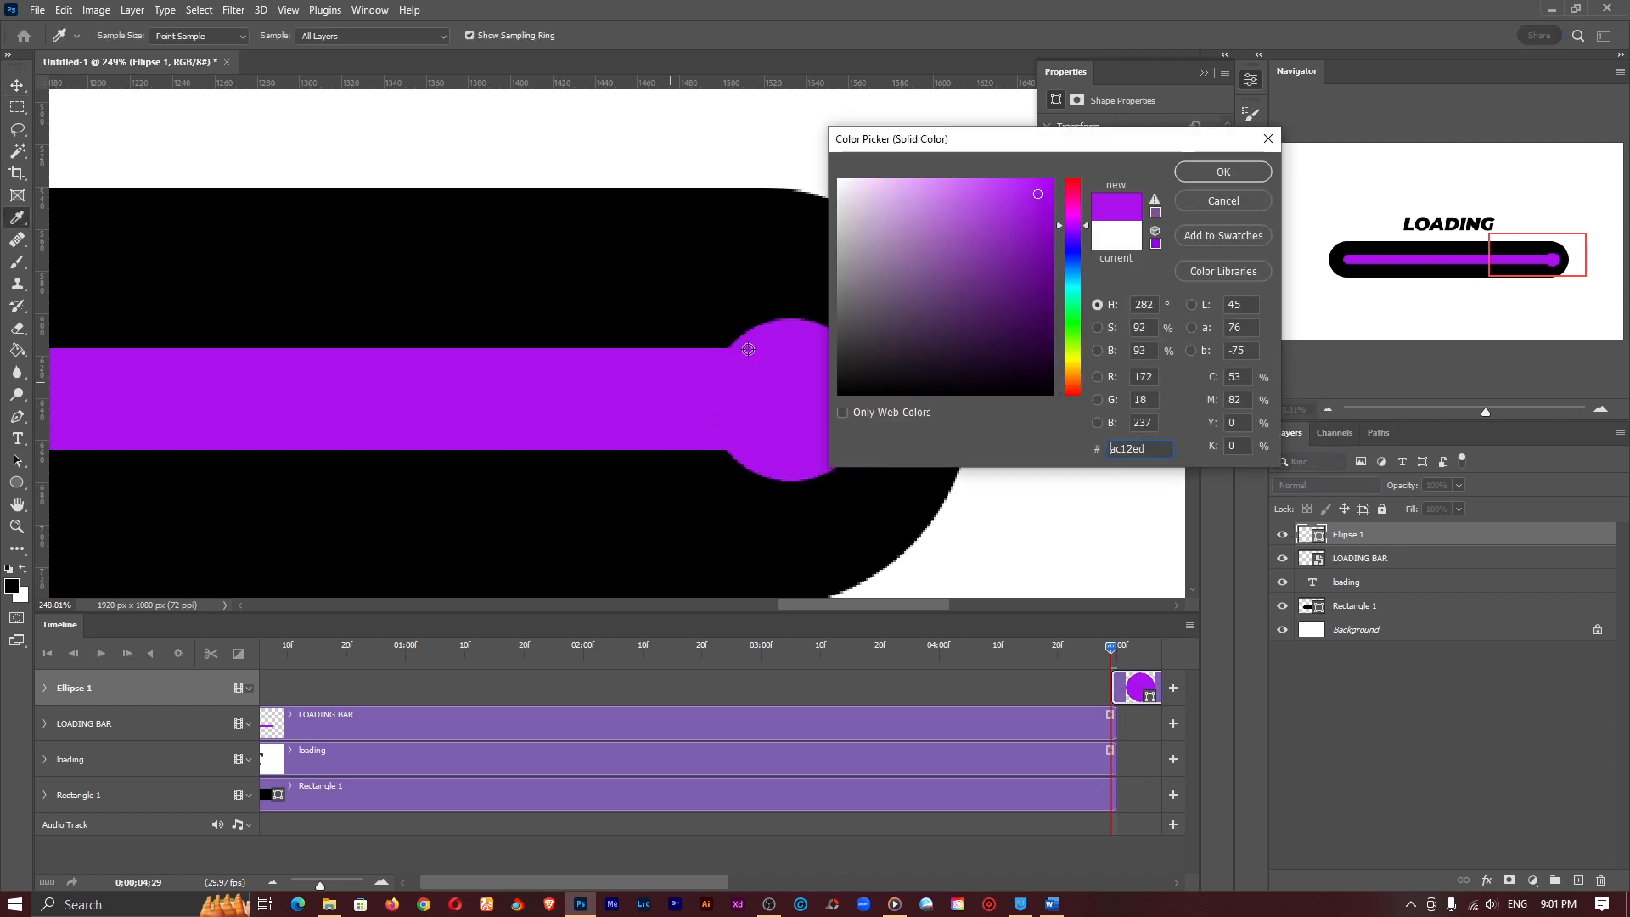
{"action": "left_click", "coordinate": [1222, 172]}
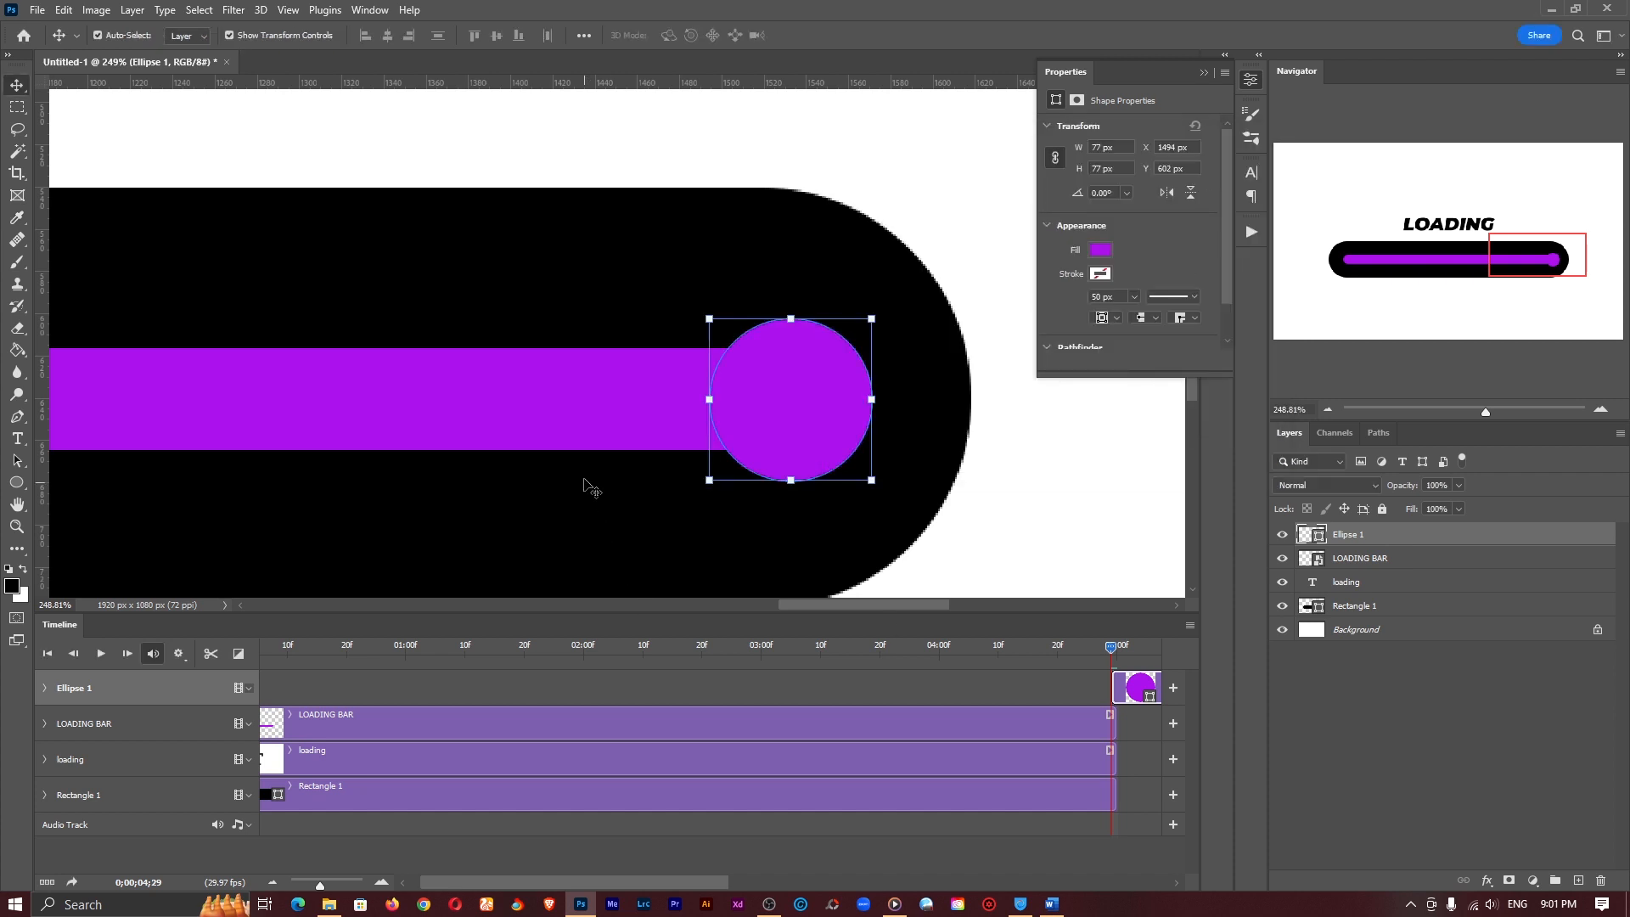
{"action": "mouse_move", "coordinate": [676, 379]}
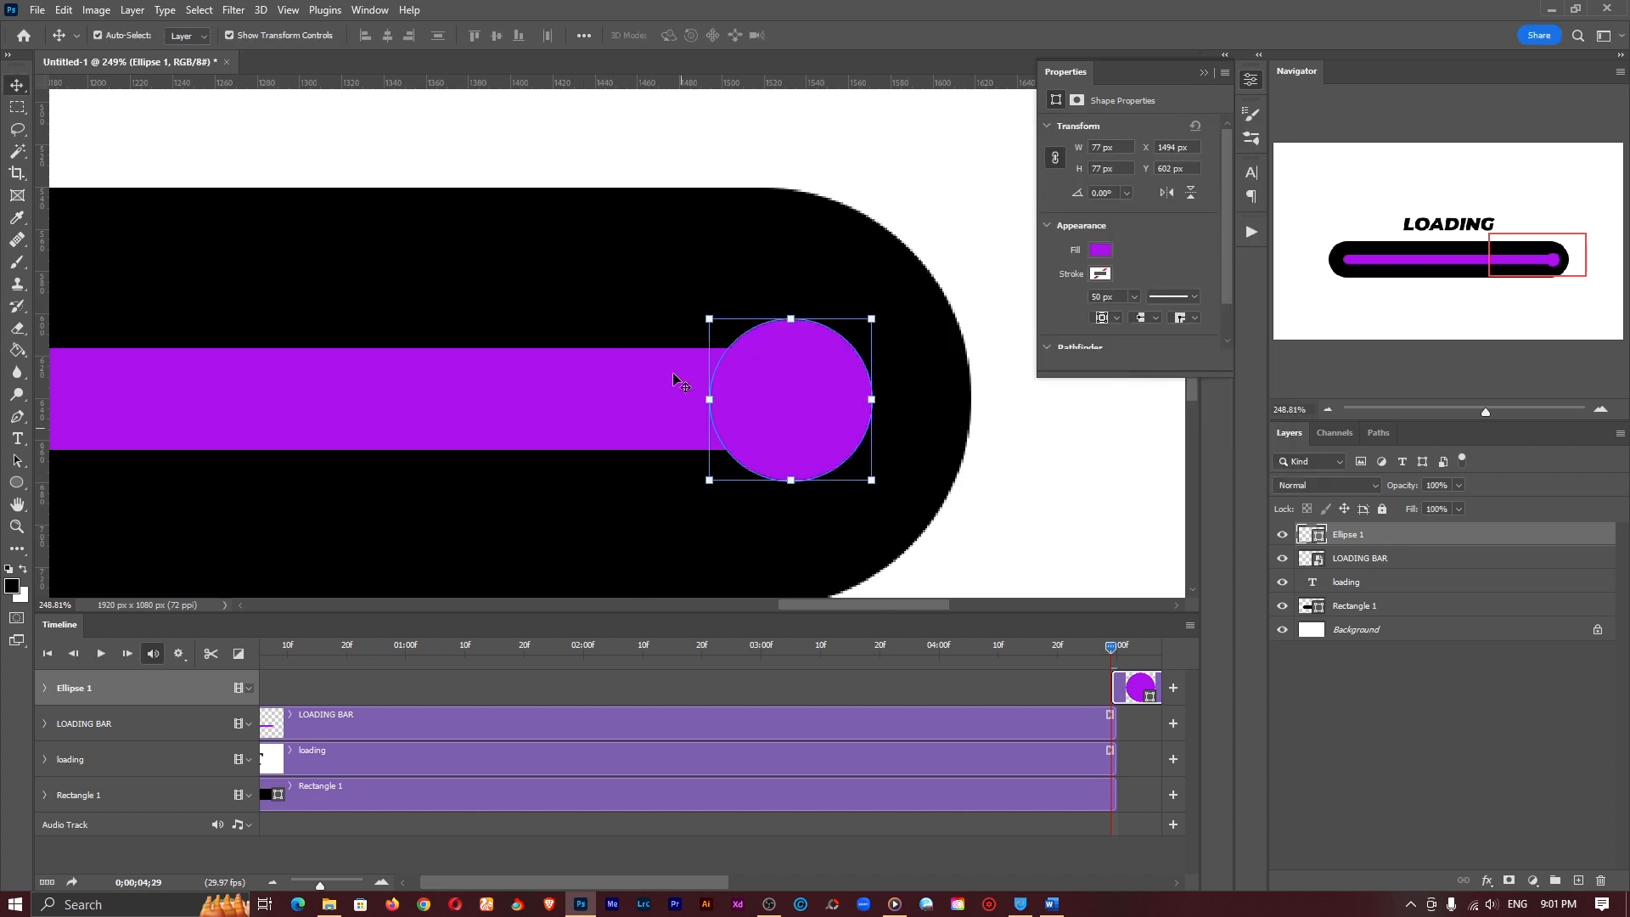
{"action": "left_click", "coordinate": [1483, 880]}
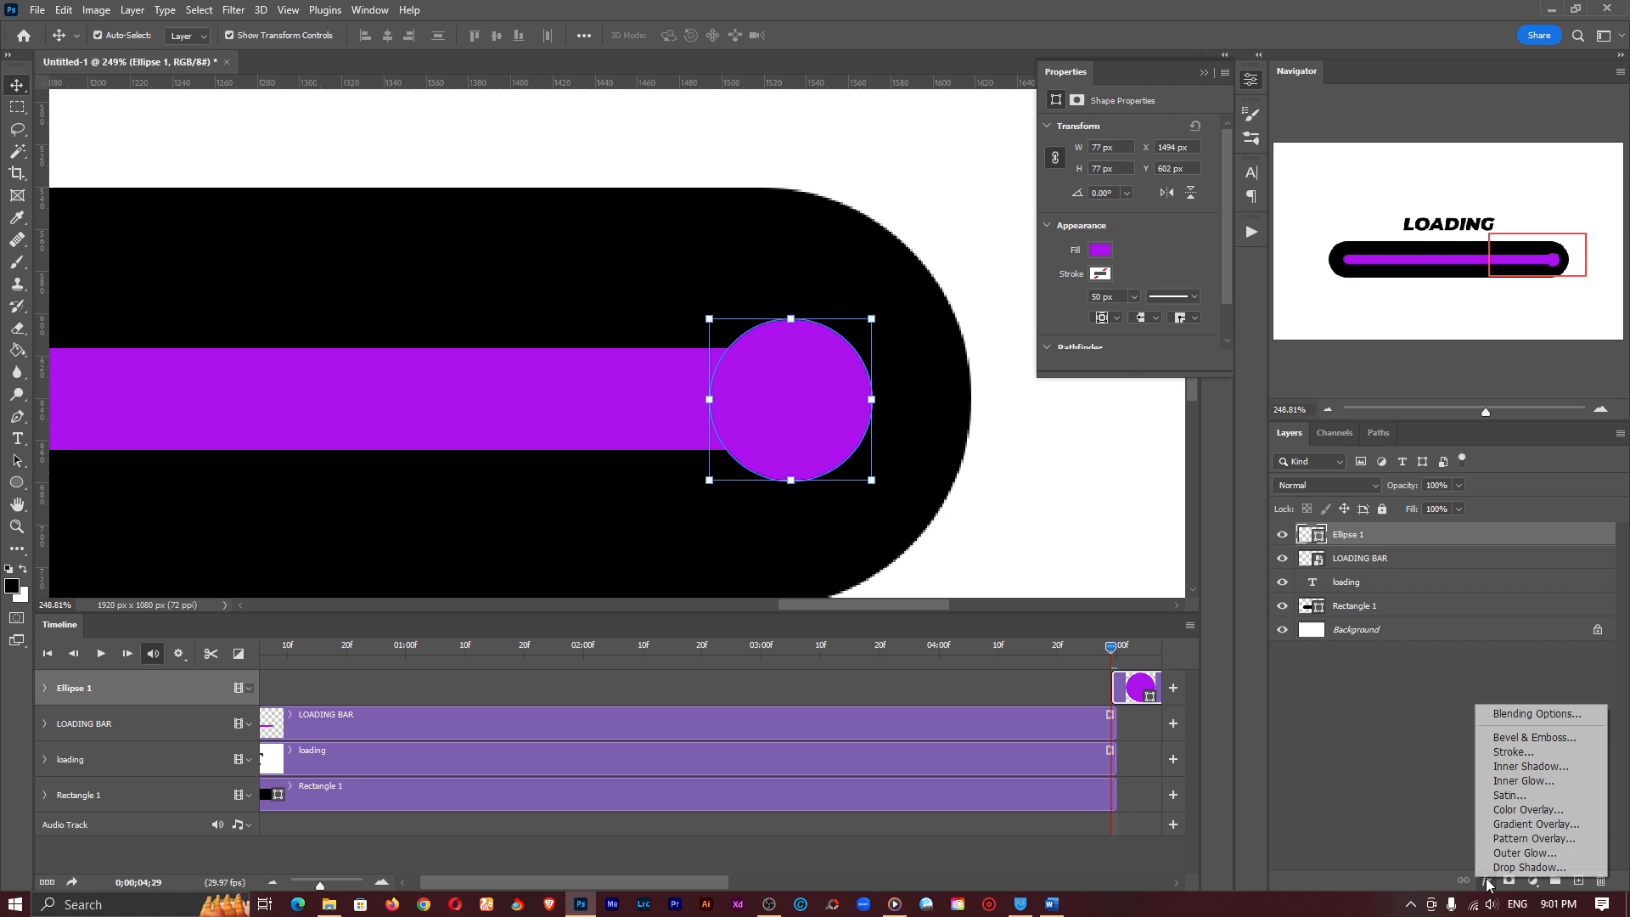
Give the purple circle on Ellipse 1 a white 15 px inside stroke.
{"action": "left_click", "coordinate": [1514, 751]}
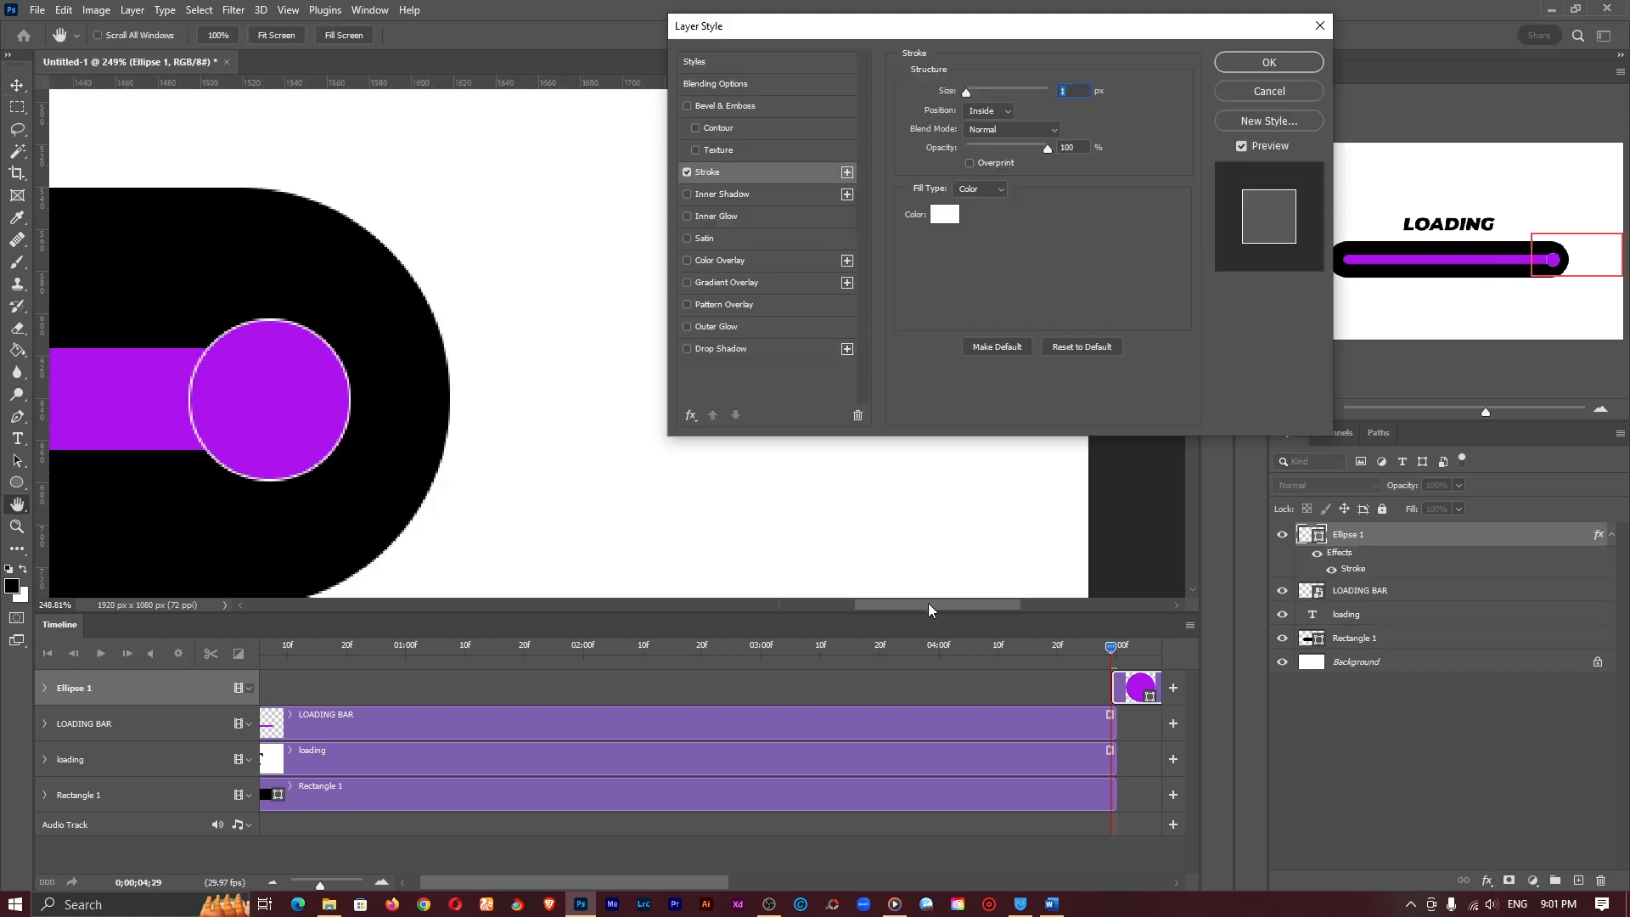
{"action": "left_click", "coordinate": [988, 110]}
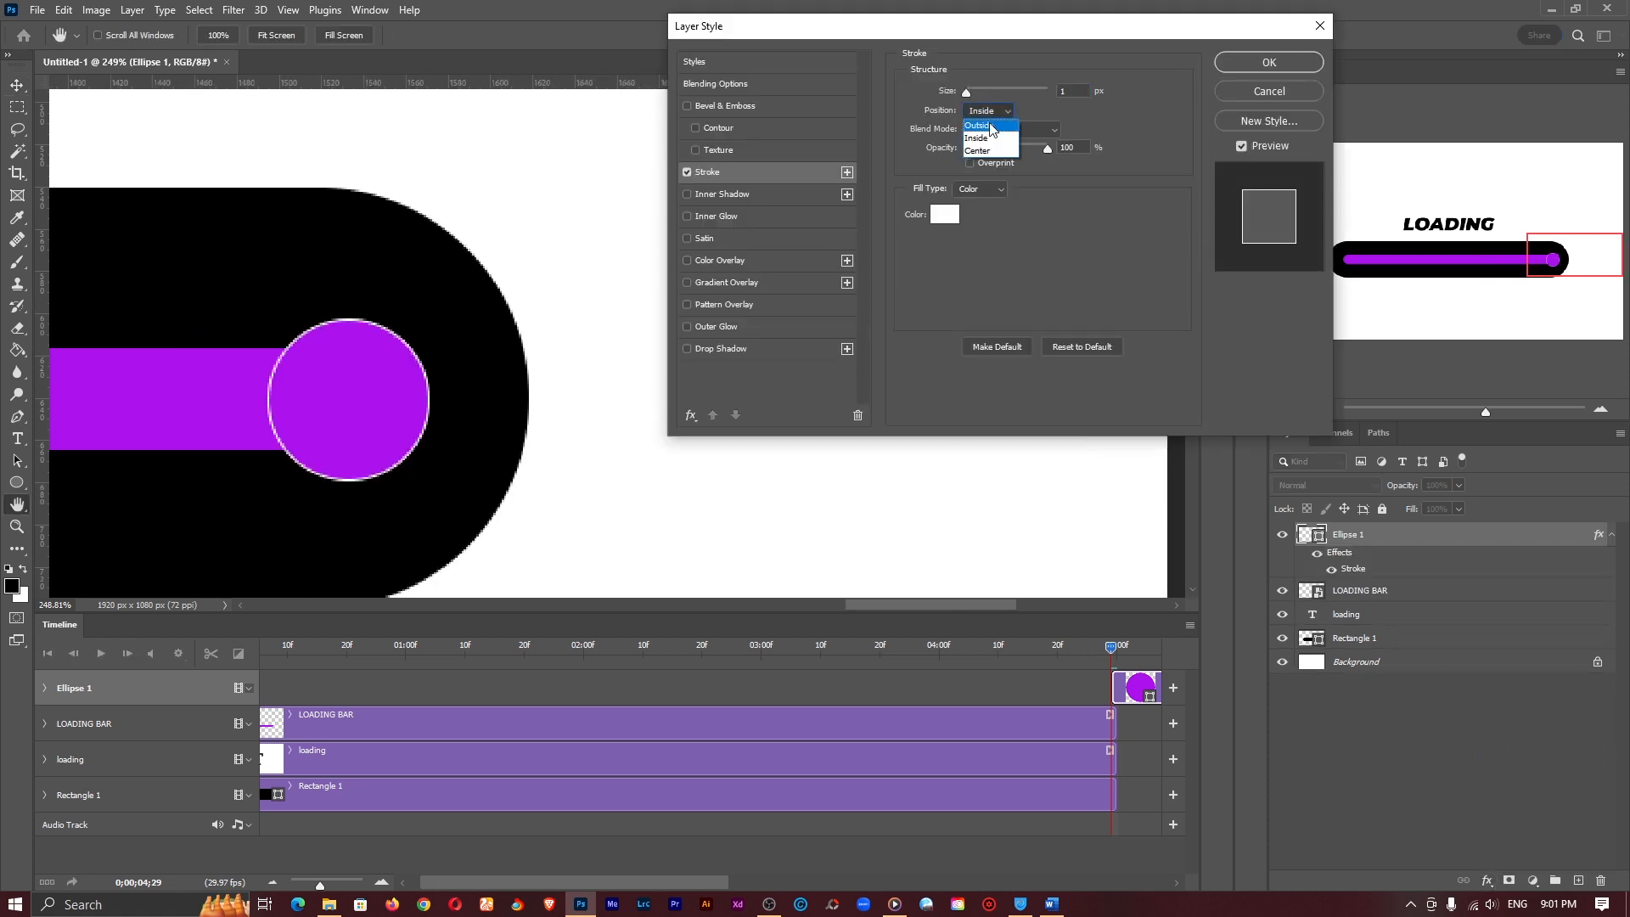
{"action": "left_click", "coordinate": [978, 124]}
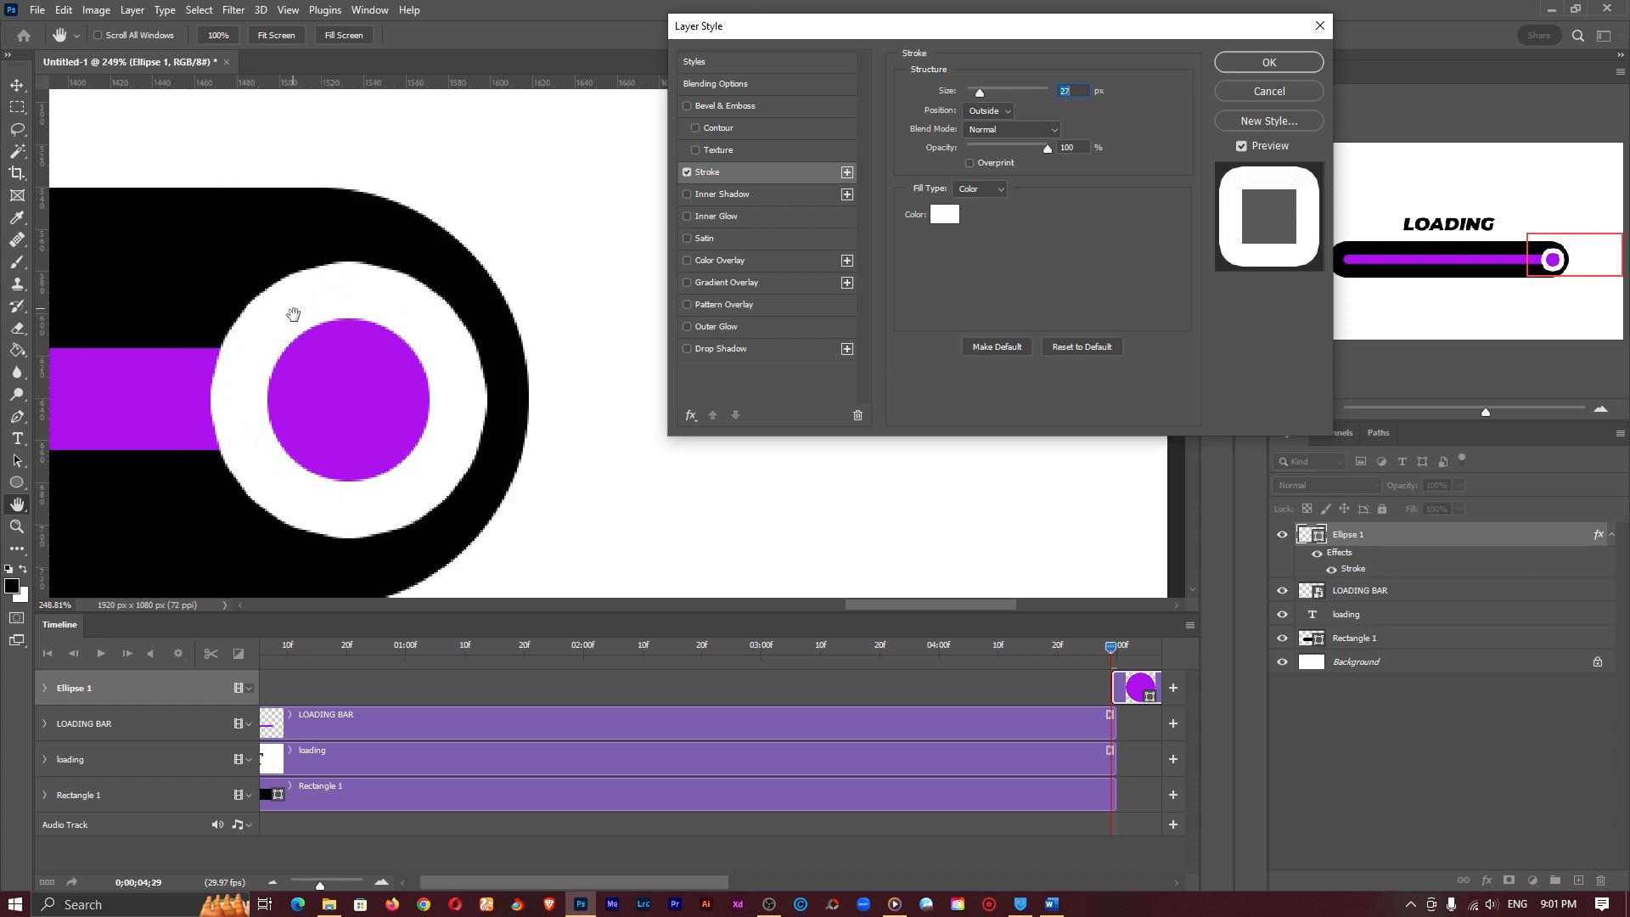
{"action": "mouse_move", "coordinate": [957, 114]}
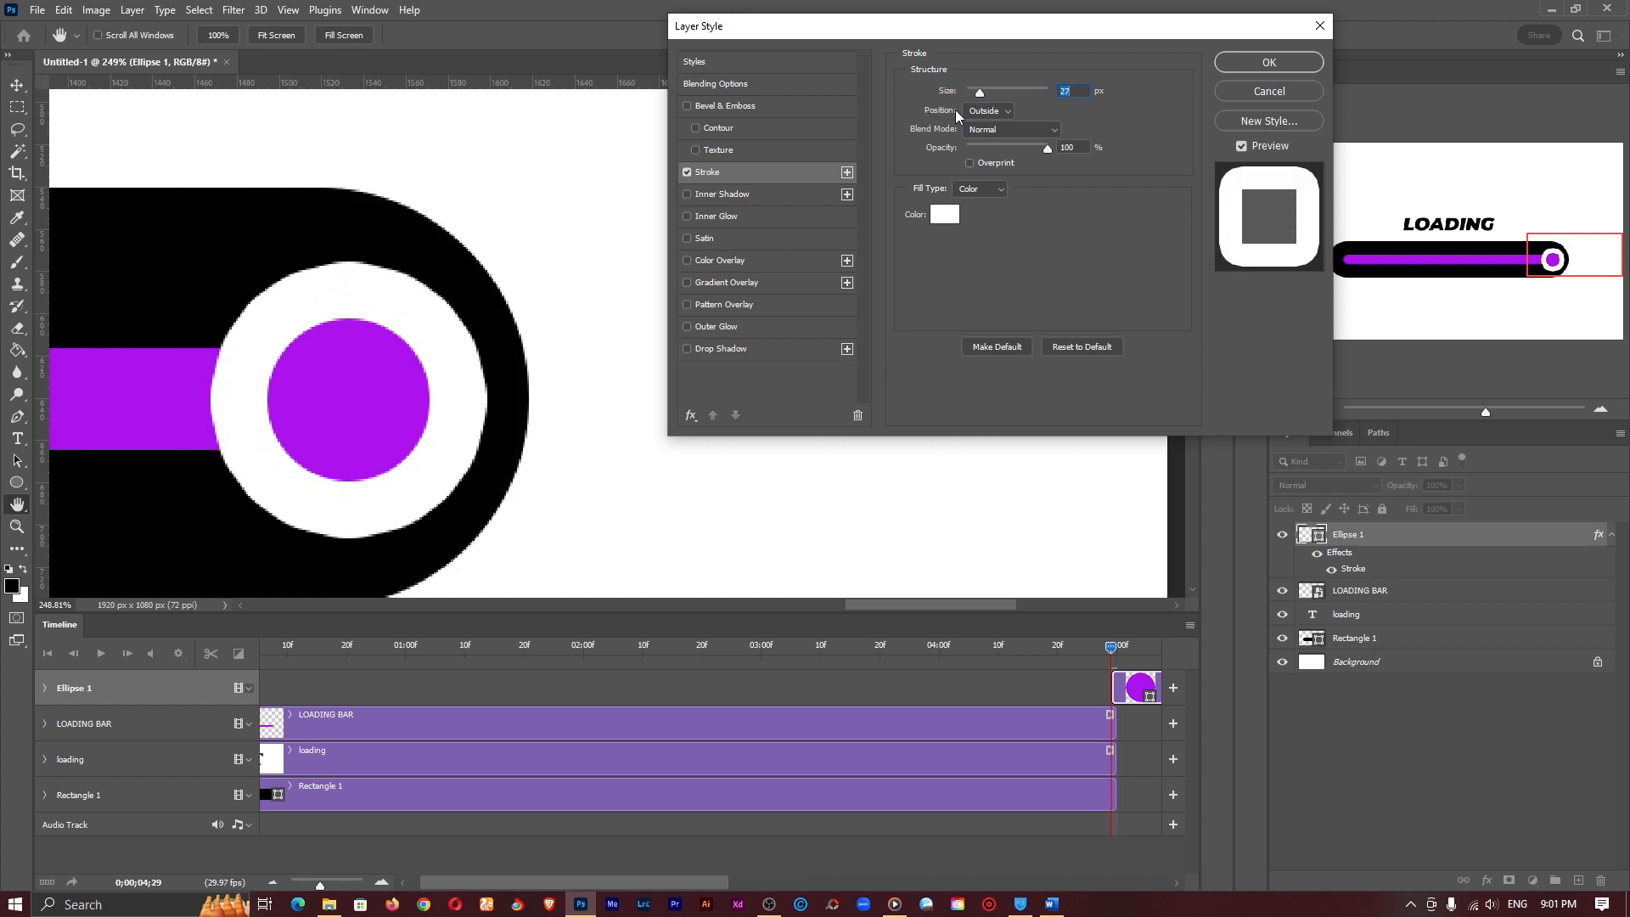
{"action": "left_click", "coordinate": [989, 110]}
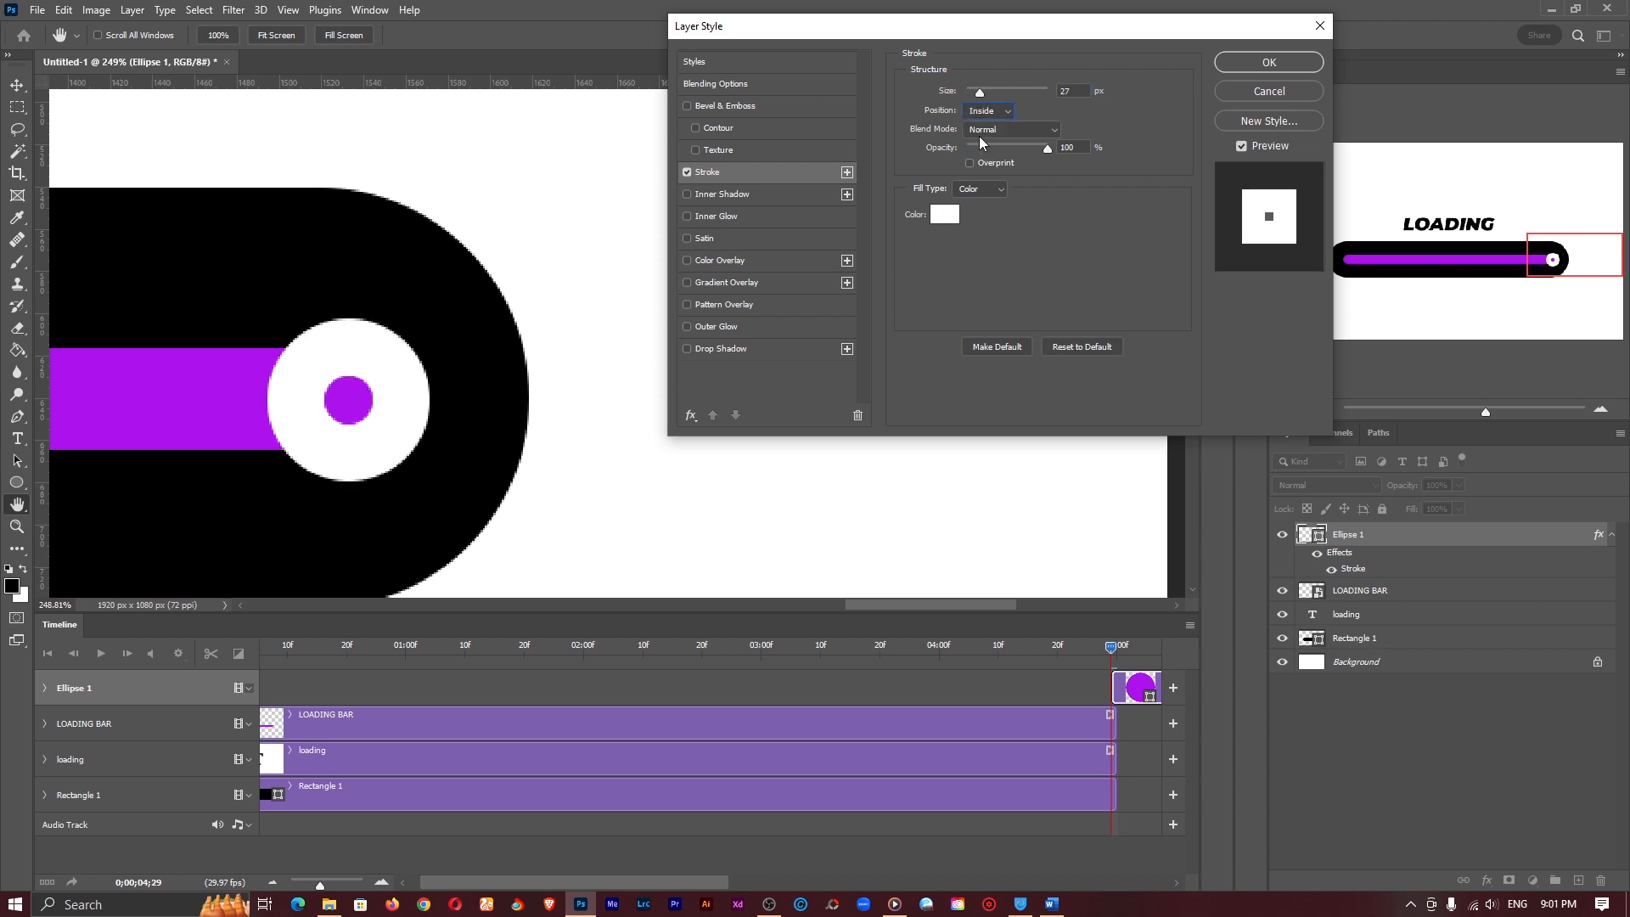
{"action": "left_click_drag", "start_coordinate": [978, 90], "coordinate": [976, 91]}
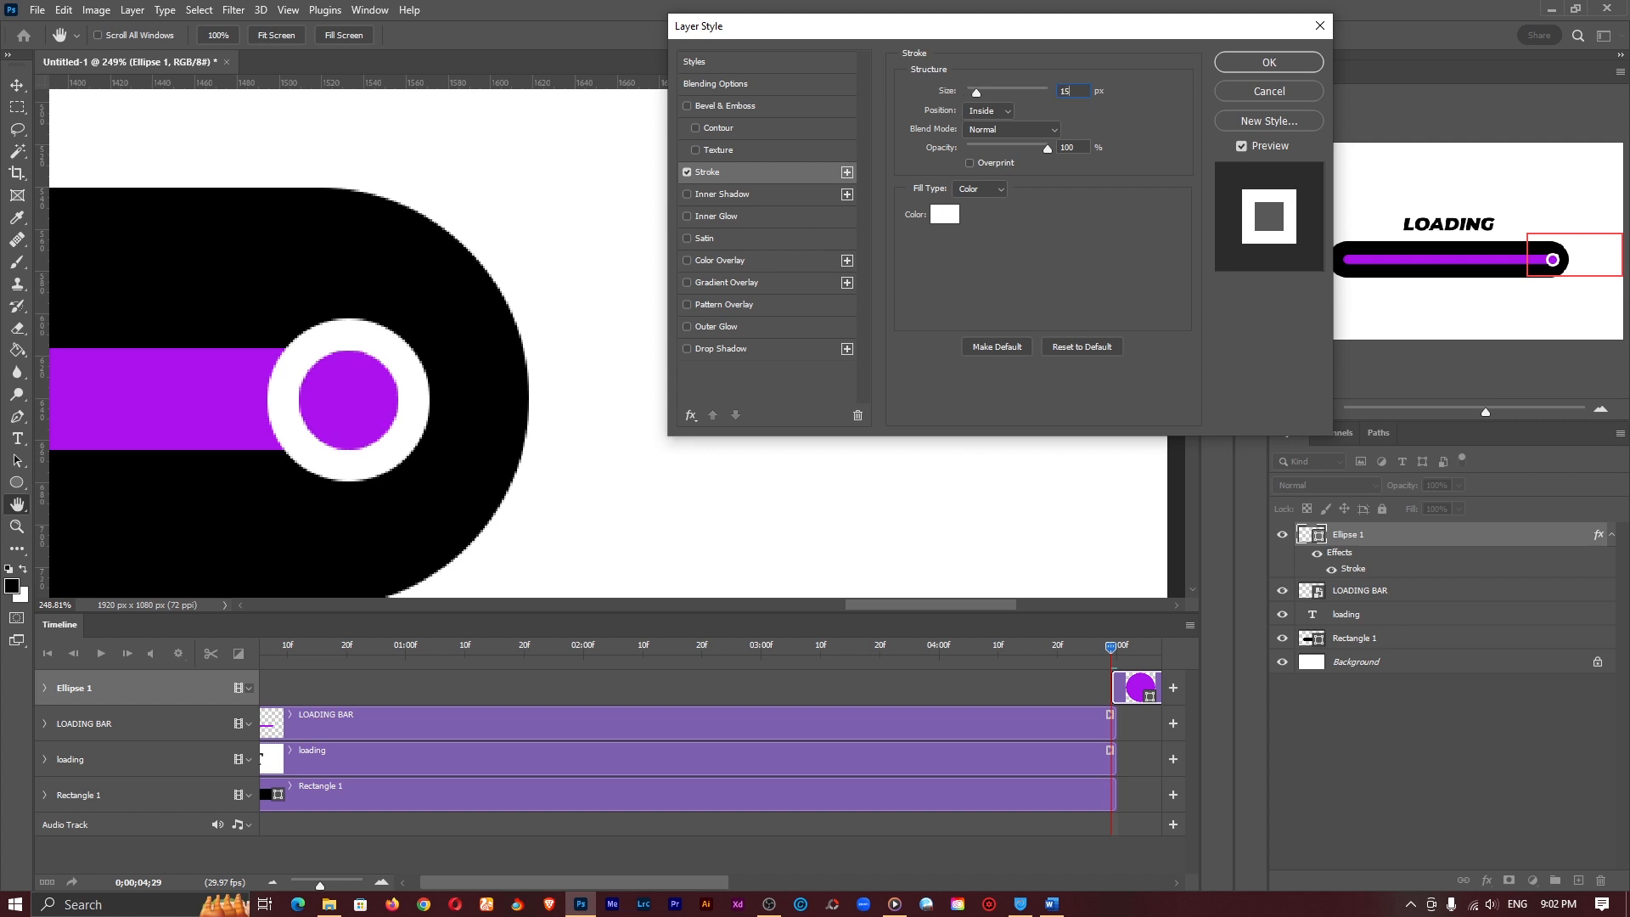
{"action": "left_click", "coordinate": [1268, 62]}
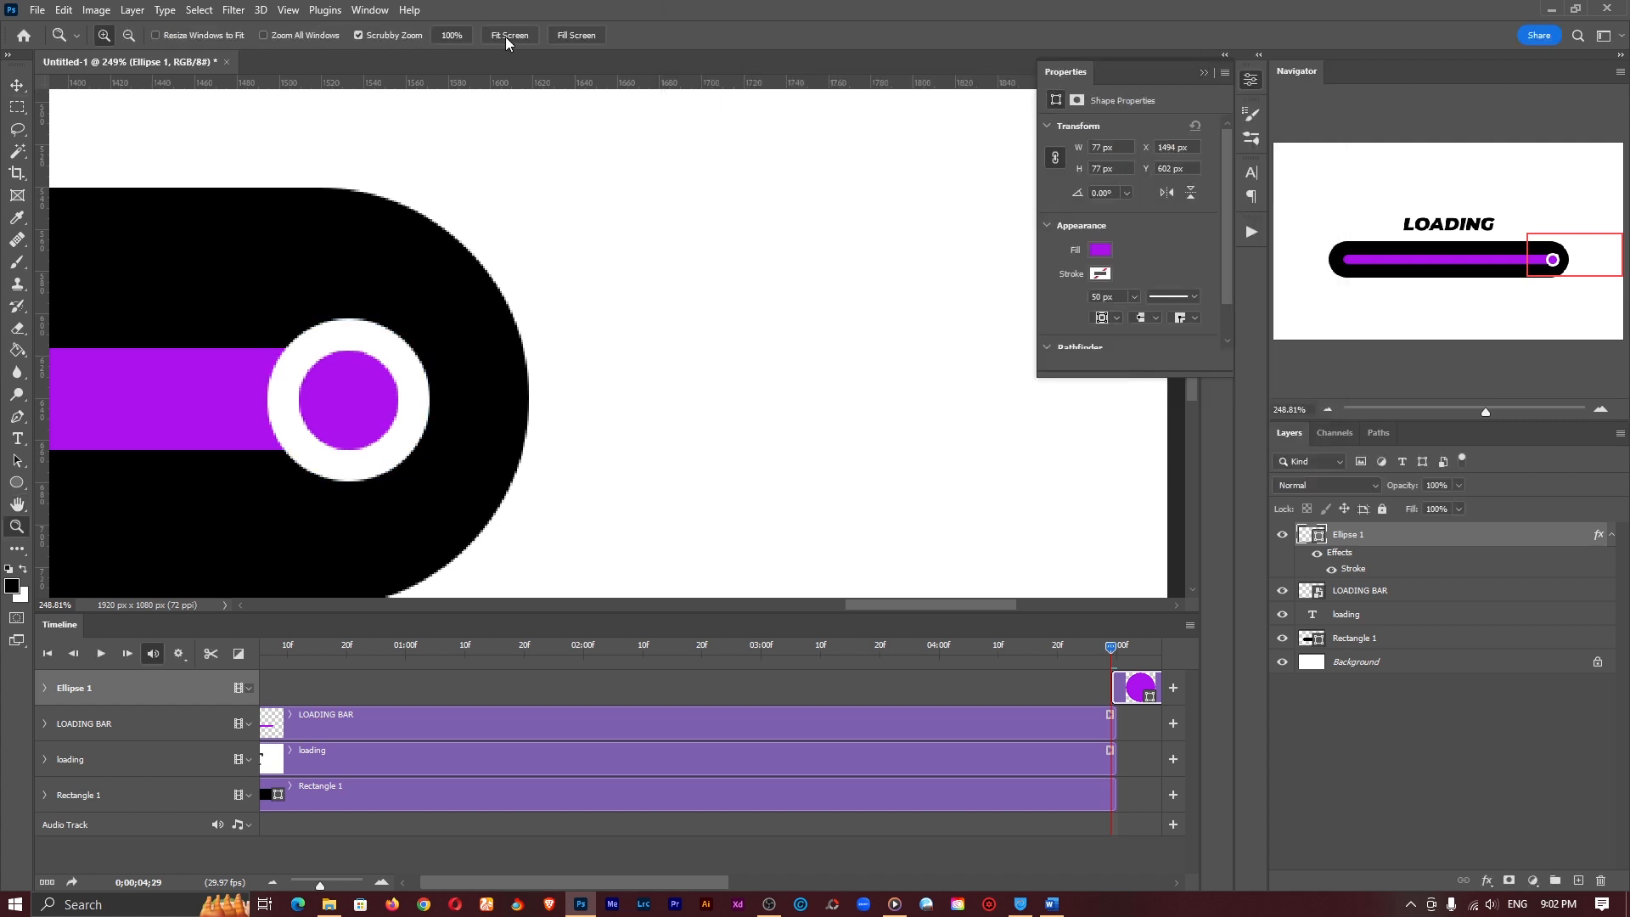
Fit the canvas to screen and rasterize Ellipse 1's layer style into pixels.
{"action": "left_click", "coordinate": [509, 34]}
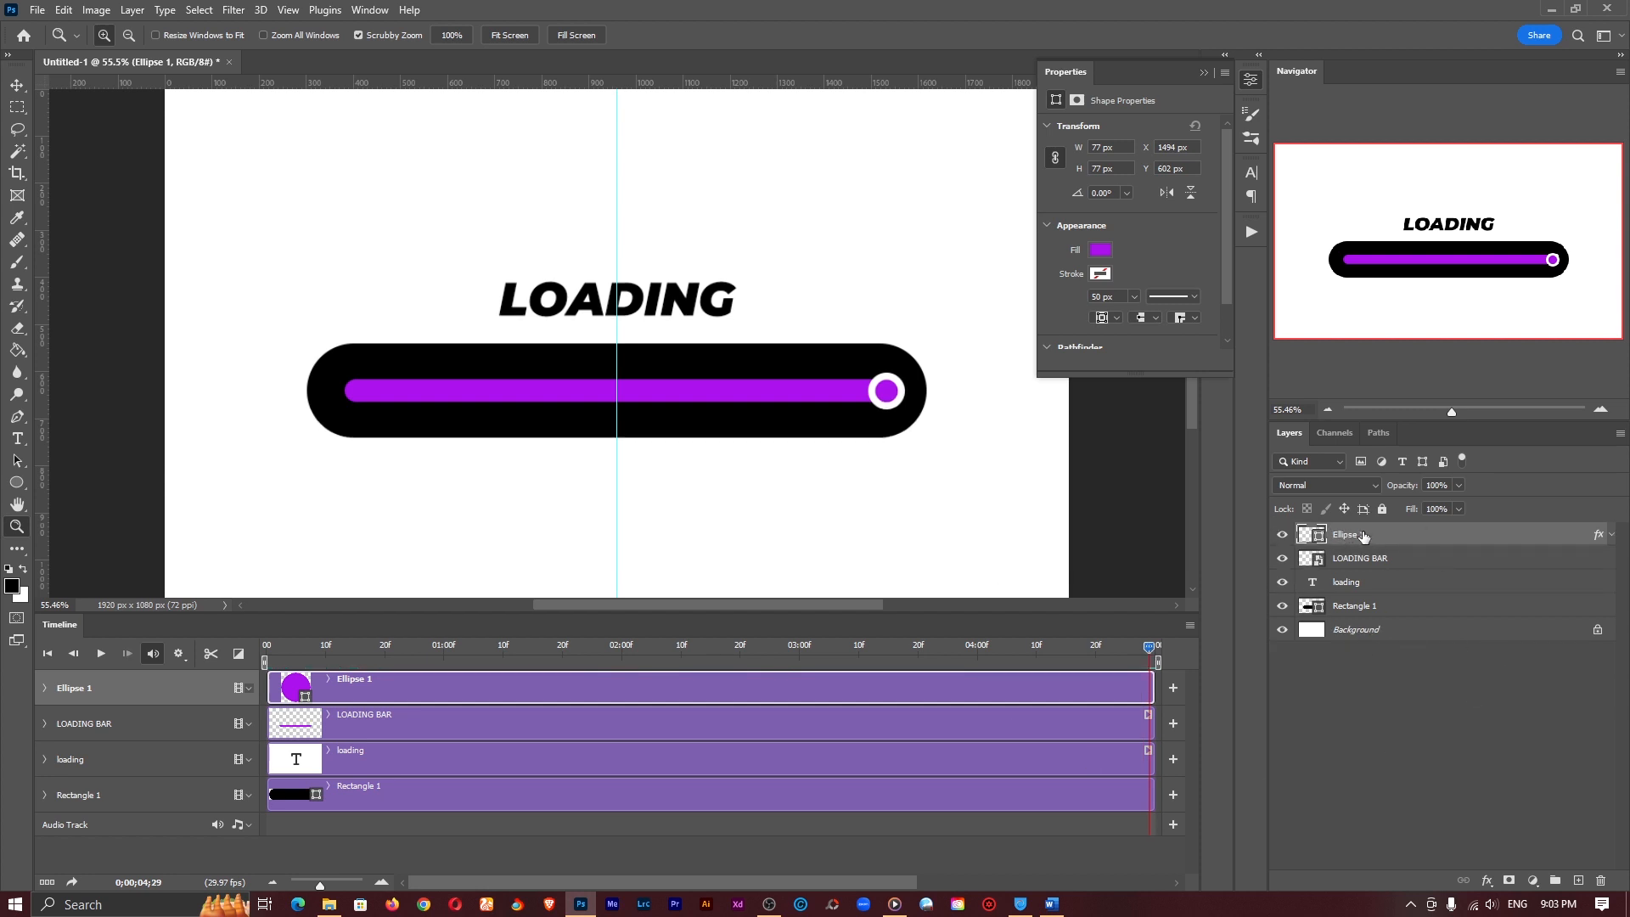
{"action": "right_click", "coordinate": [1348, 533]}
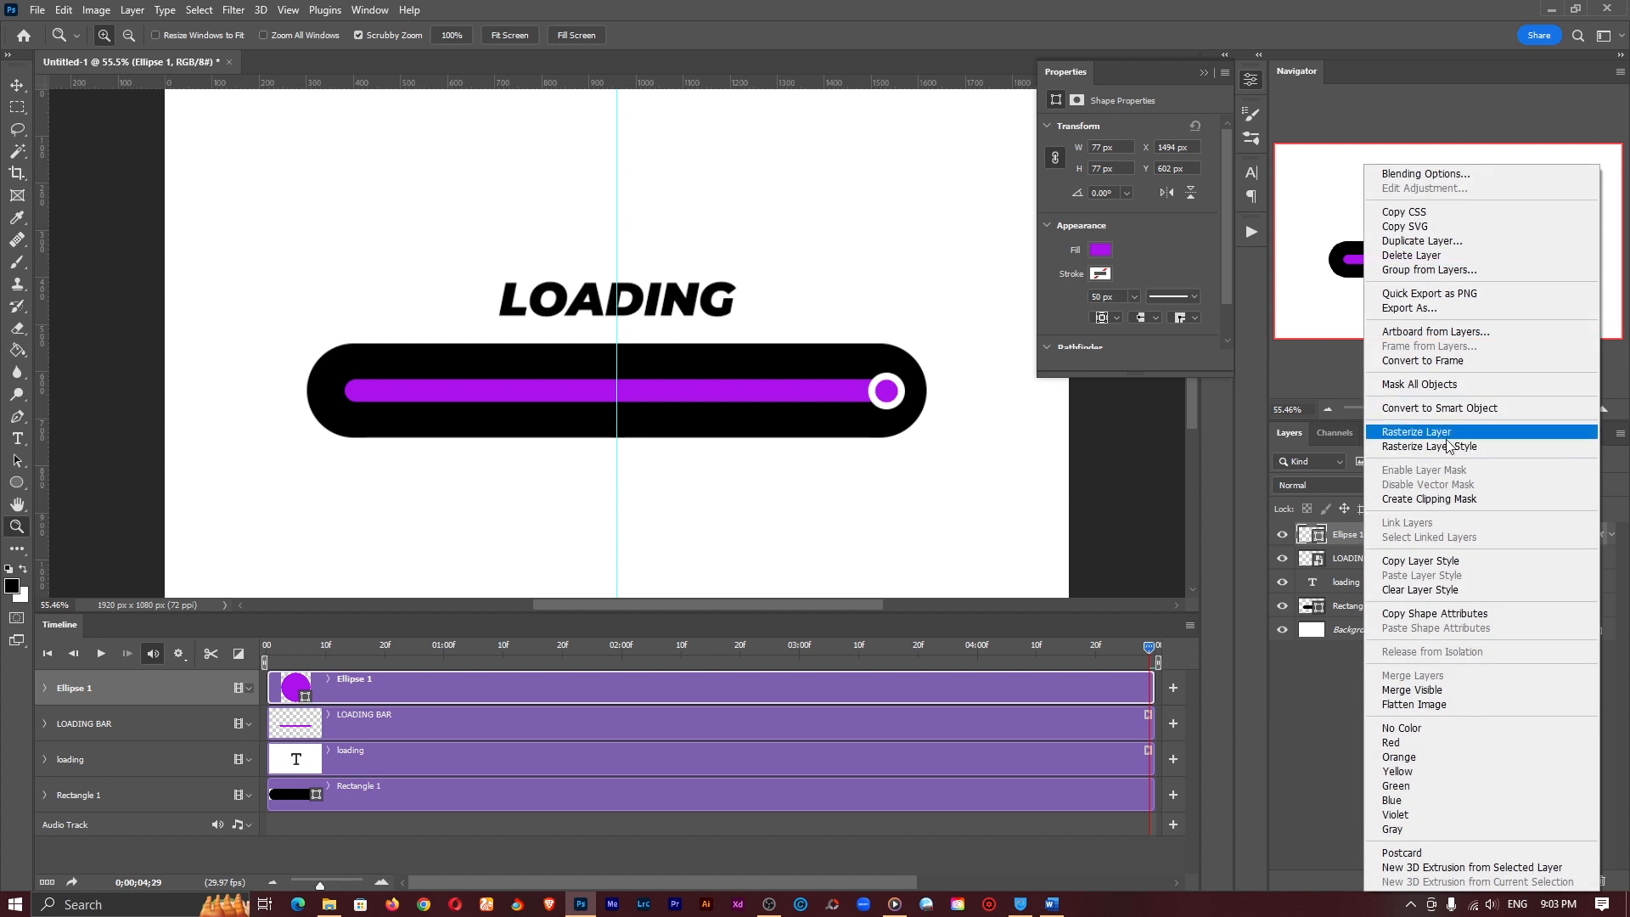
{"action": "mouse_move", "coordinate": [1469, 445]}
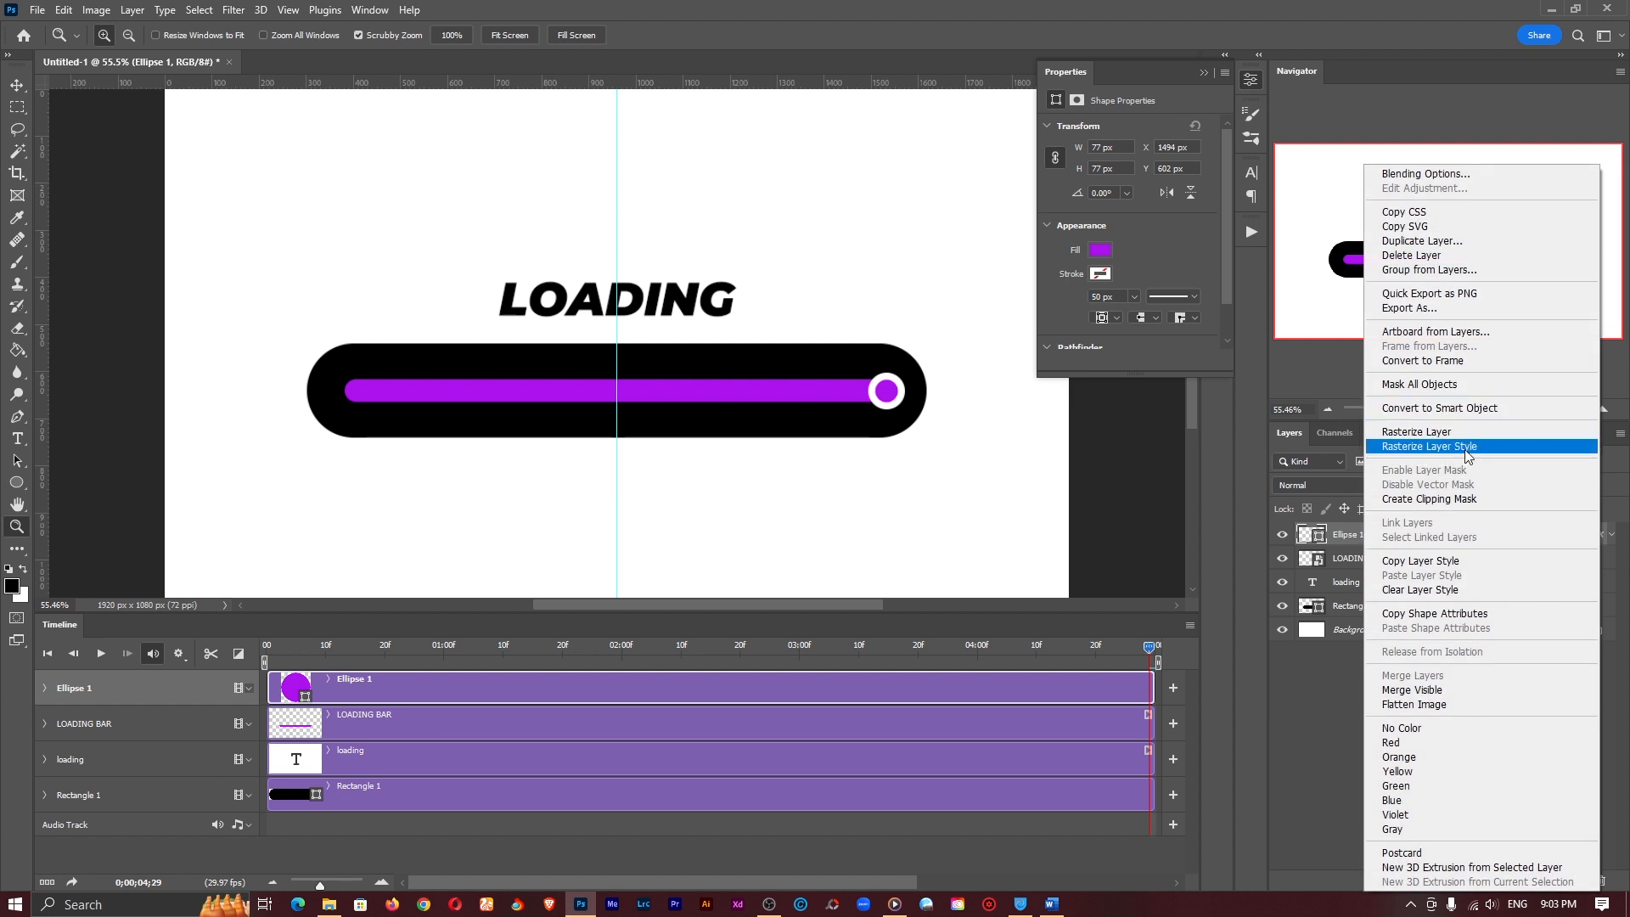
{"action": "left_click", "coordinate": [1429, 446]}
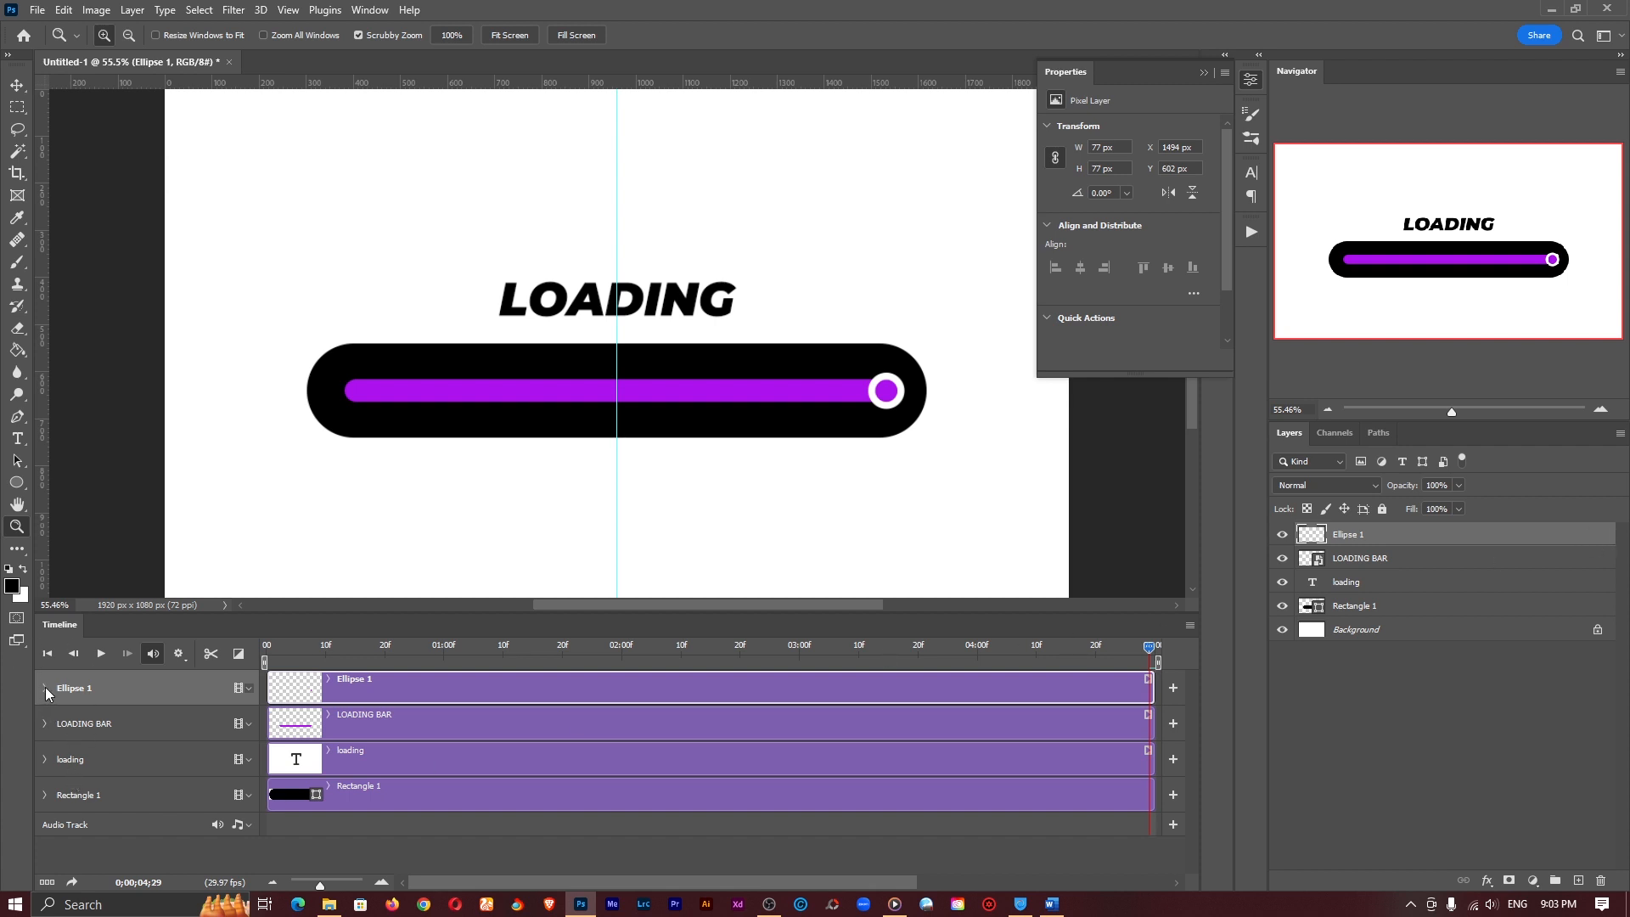
Keyframe Ellipse 1's position, moving the circle from the bar's left end to its right end.
{"action": "left_click", "coordinate": [45, 687]}
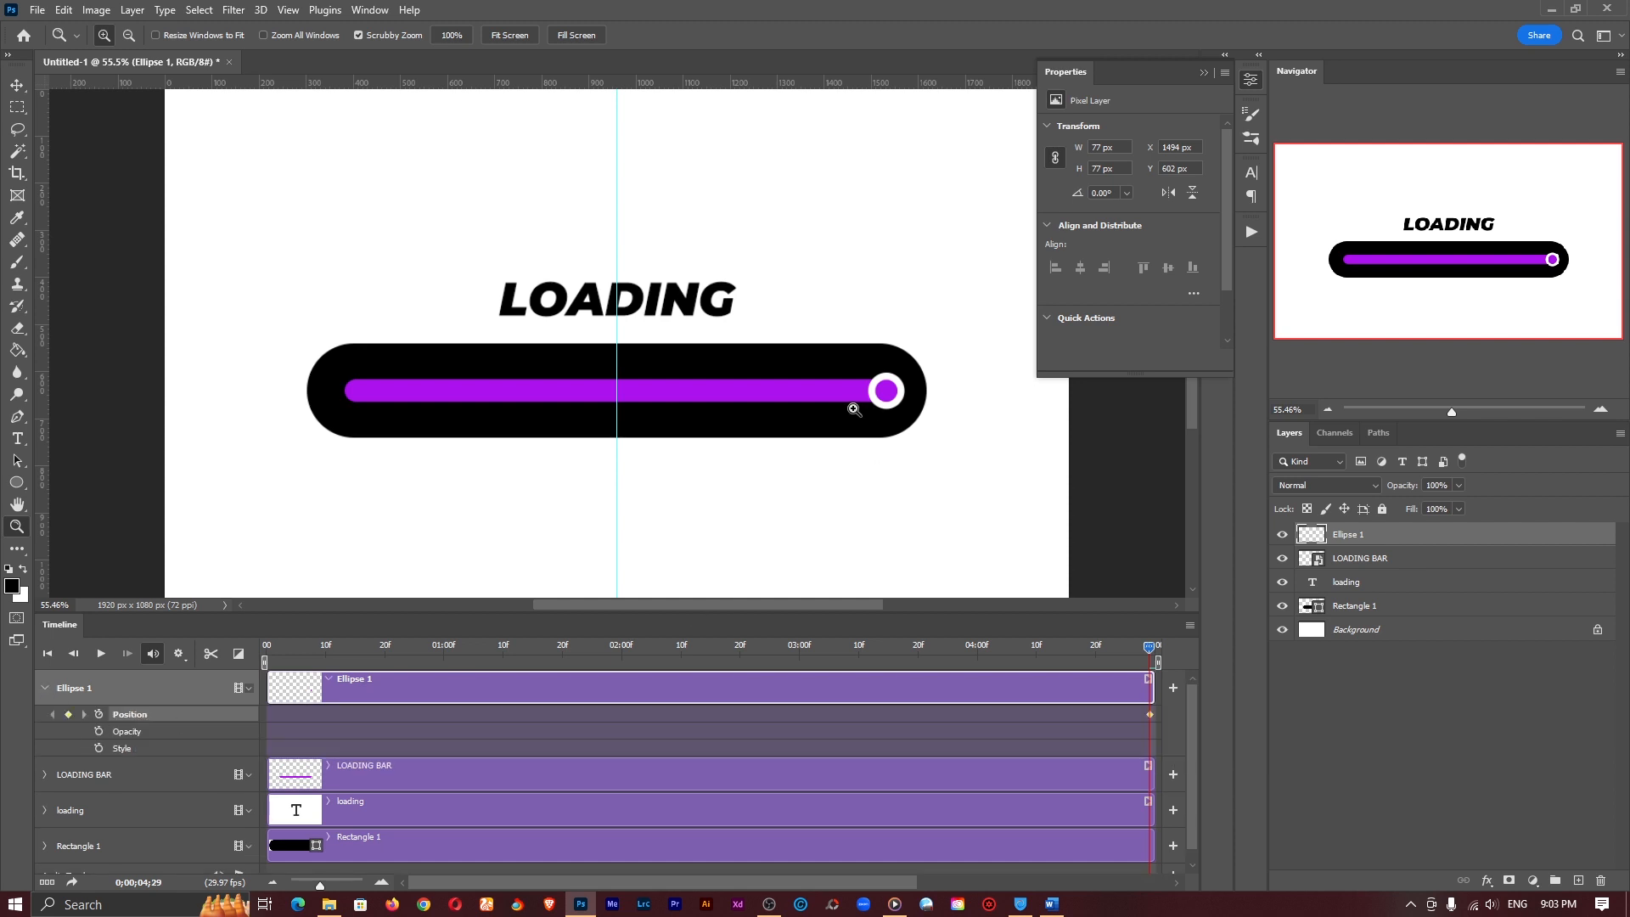
{"action": "left_click", "coordinate": [17, 84]}
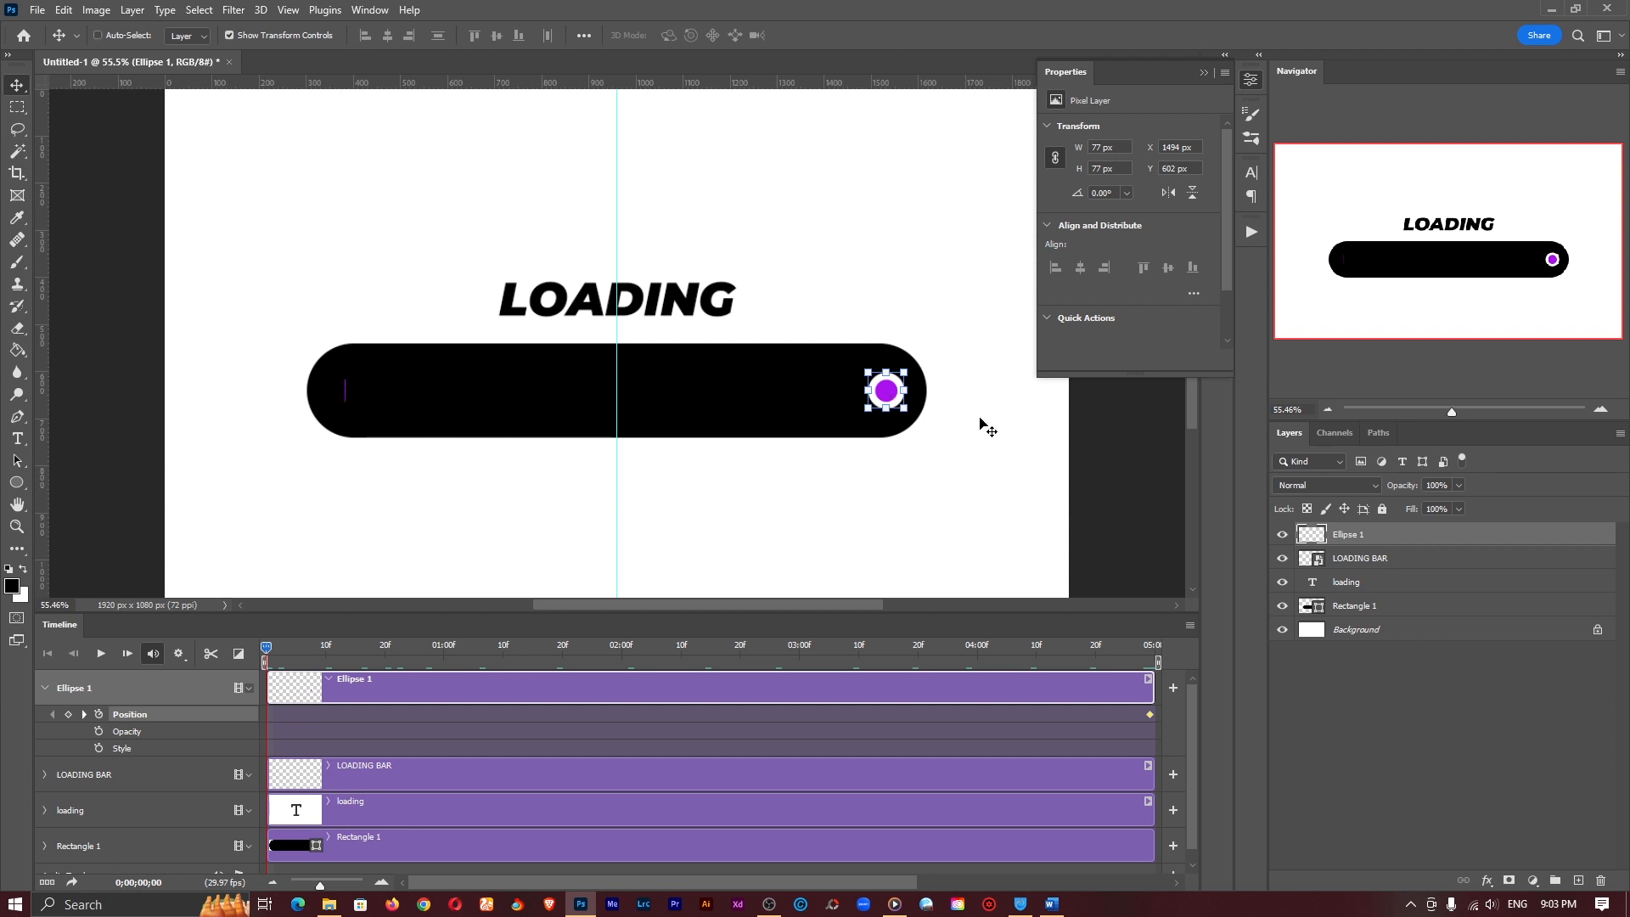
{"action": "left_click_drag", "start_coordinate": [884, 390], "coordinate": [605, 391]}
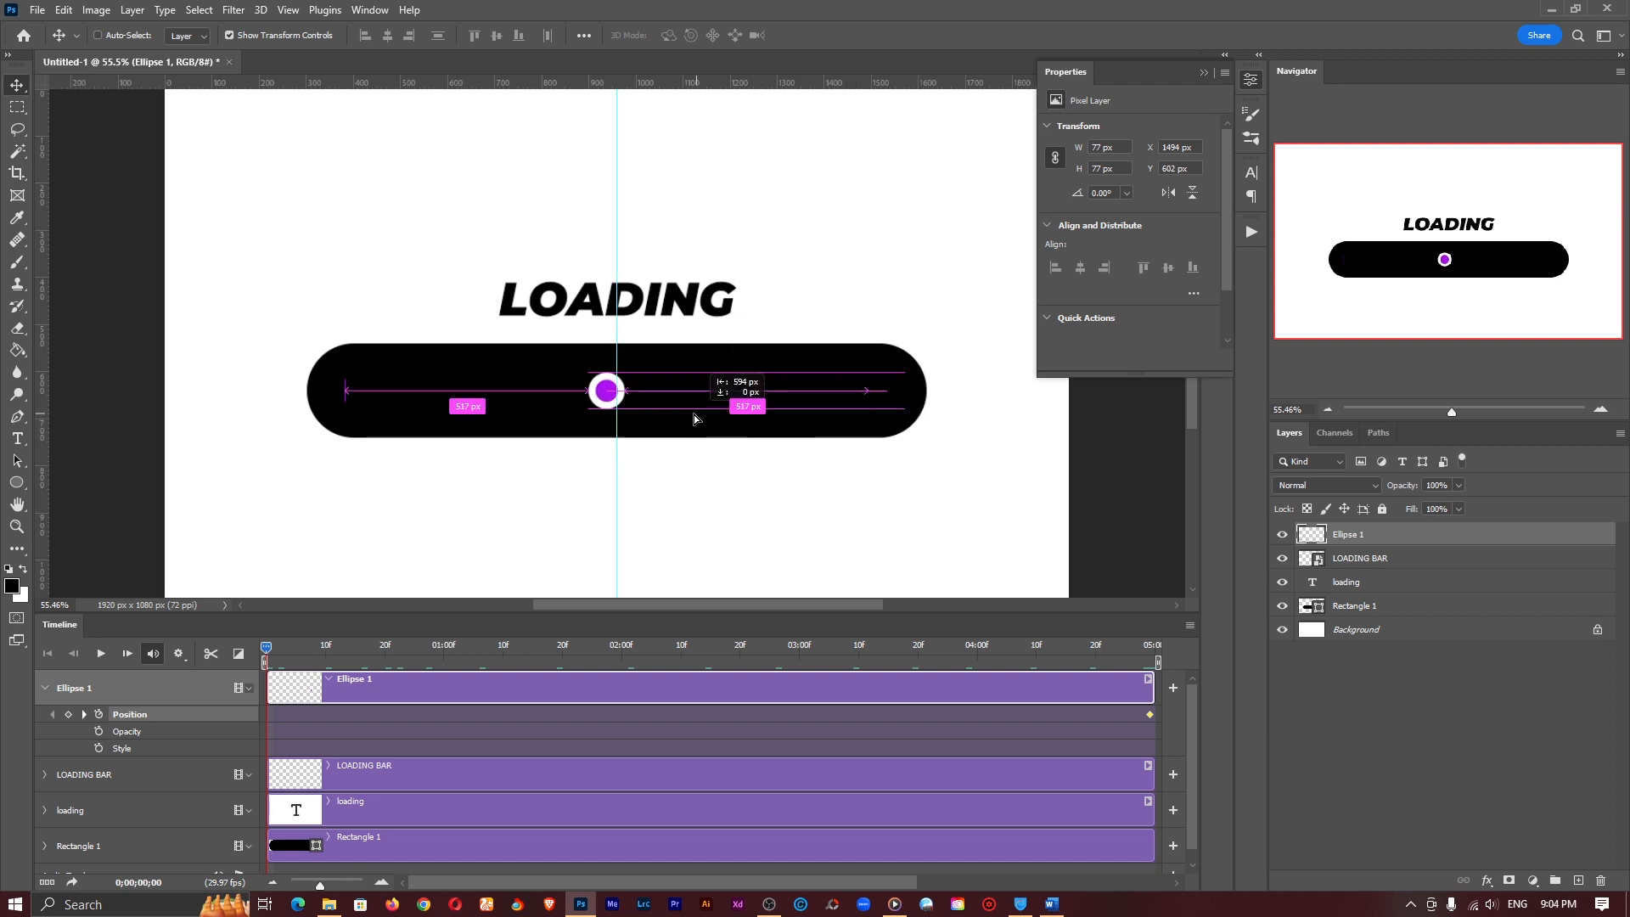
{"action": "left_click_drag", "start_coordinate": [606, 390], "coordinate": [344, 390]}
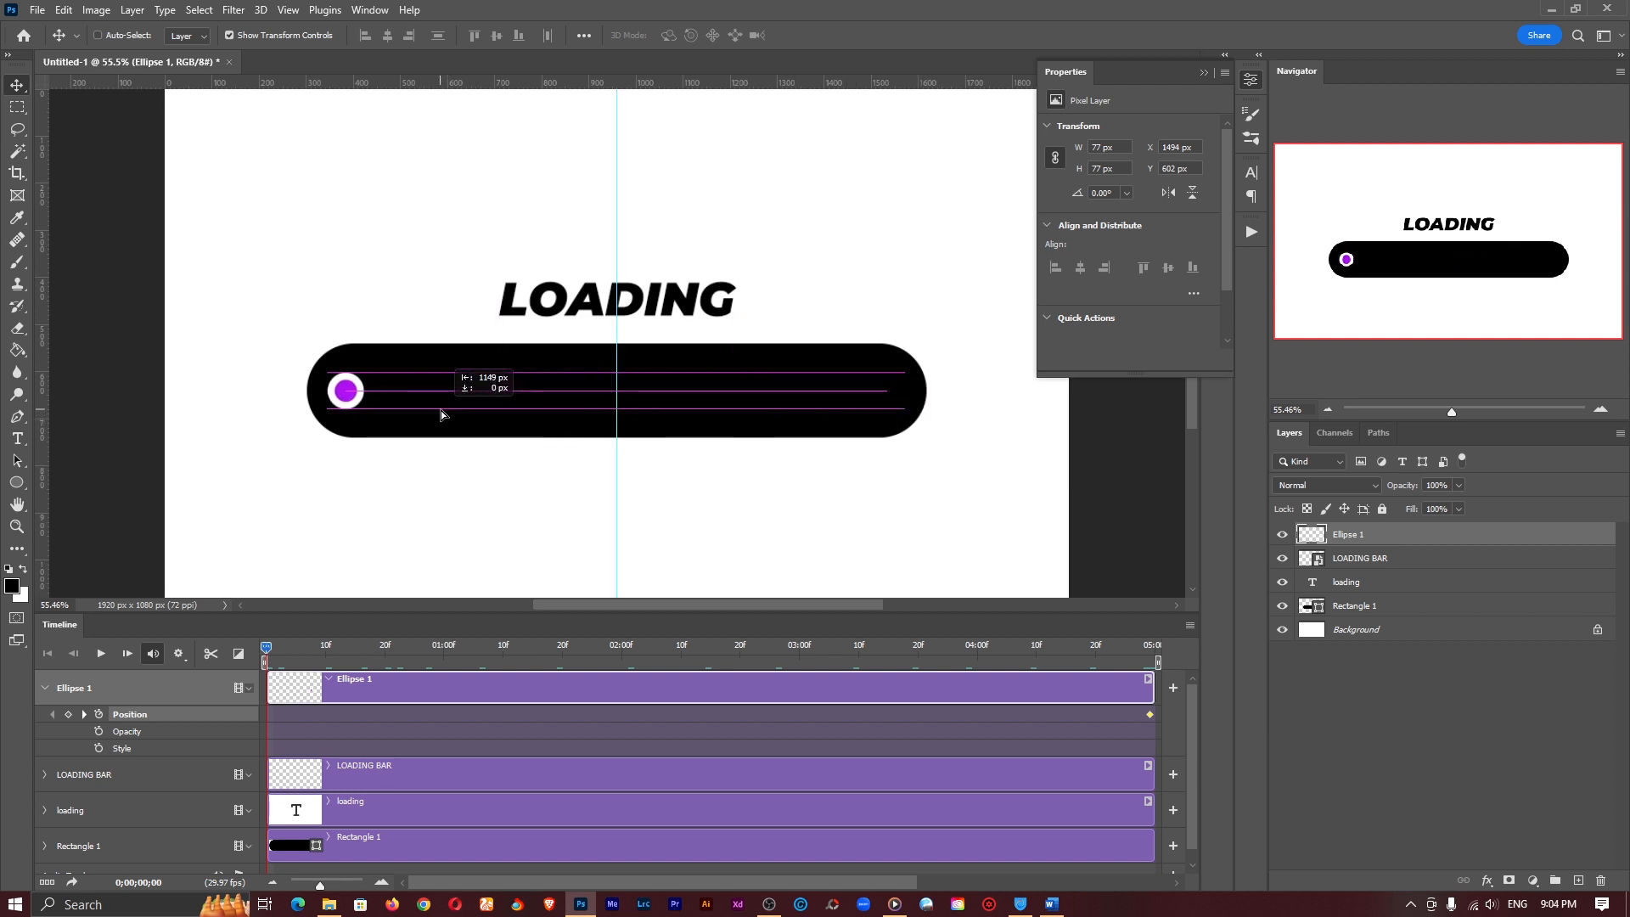
{"action": "left_click_drag", "start_coordinate": [344, 390], "coordinate": [353, 390]}
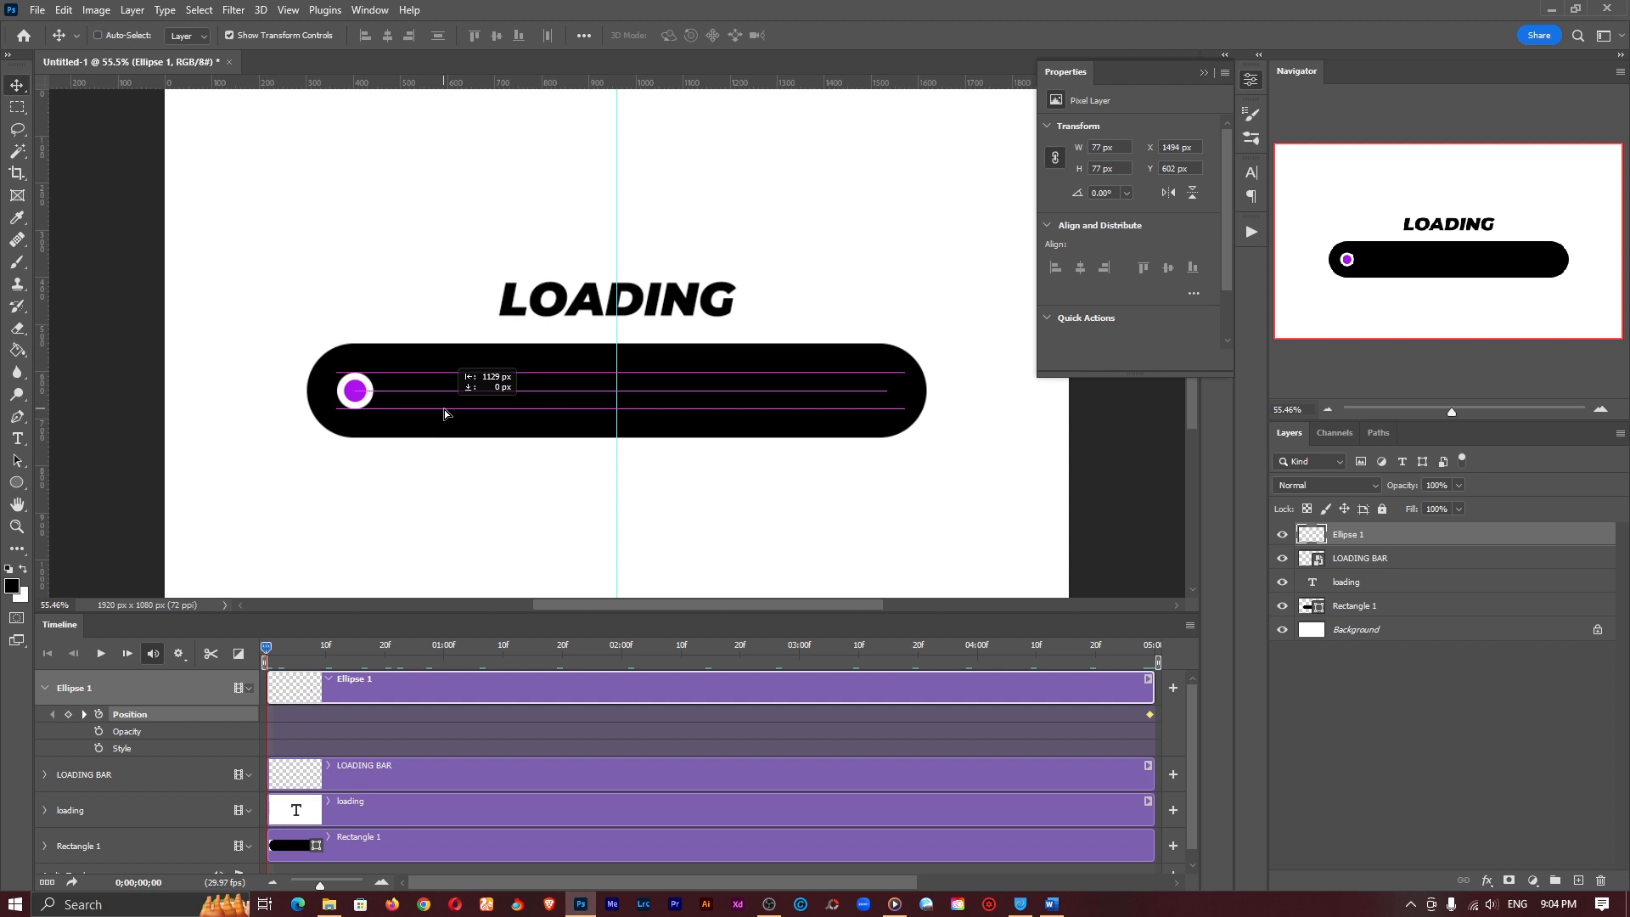
{"action": "left_click_drag", "start_coordinate": [354, 390], "coordinate": [343, 390]}
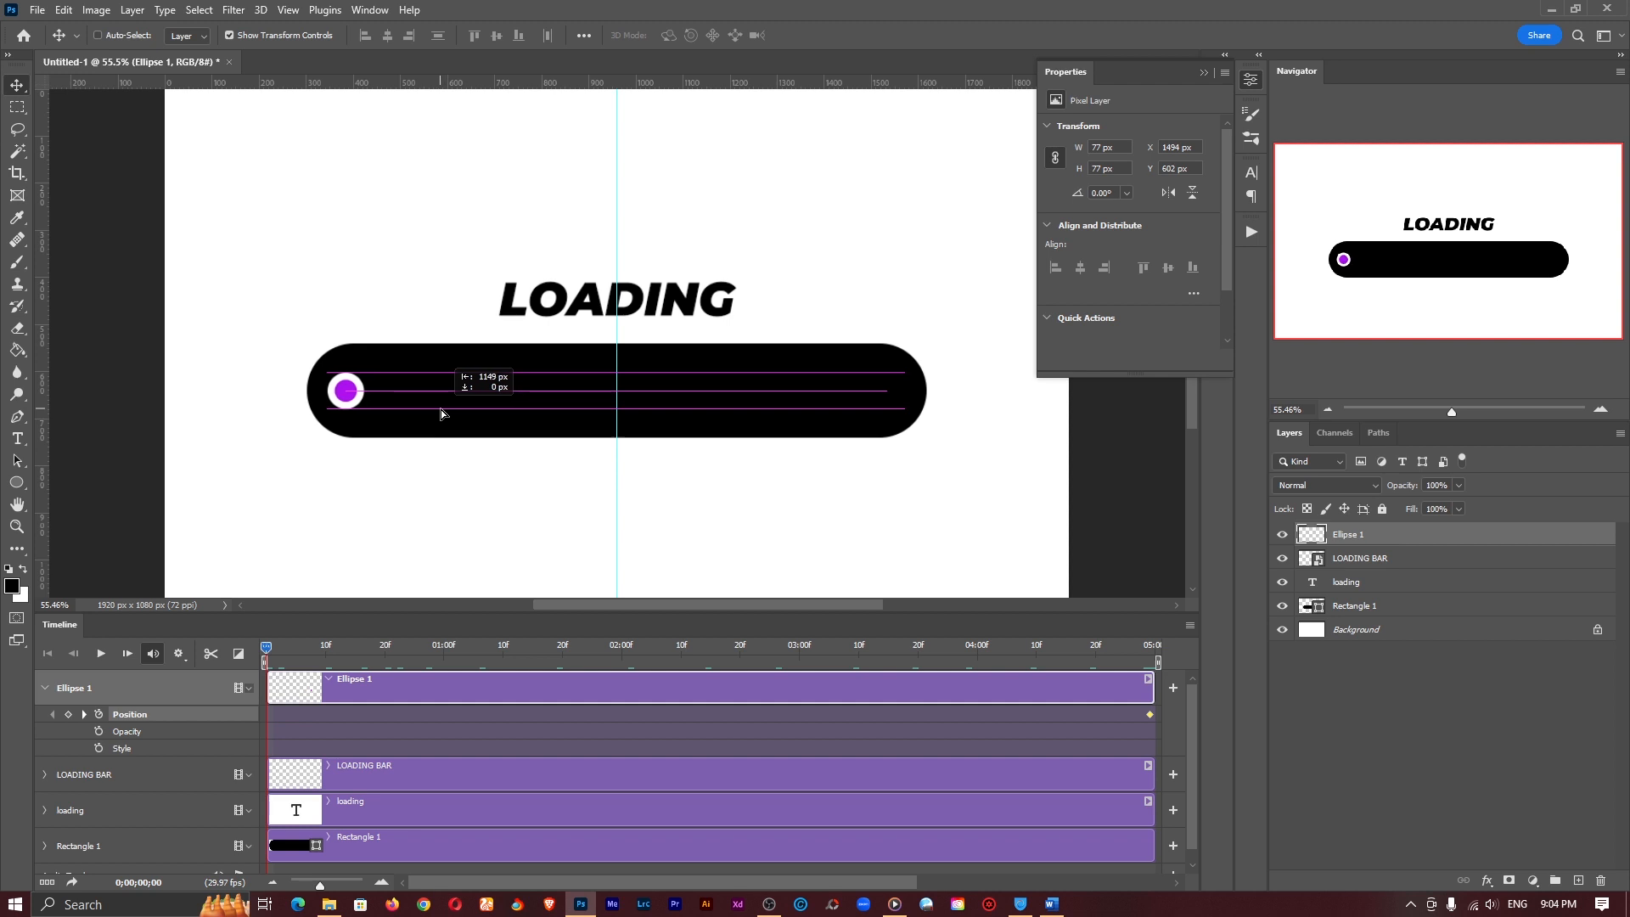
{"action": "left_click_drag", "start_coordinate": [344, 390], "coordinate": [326, 343]}
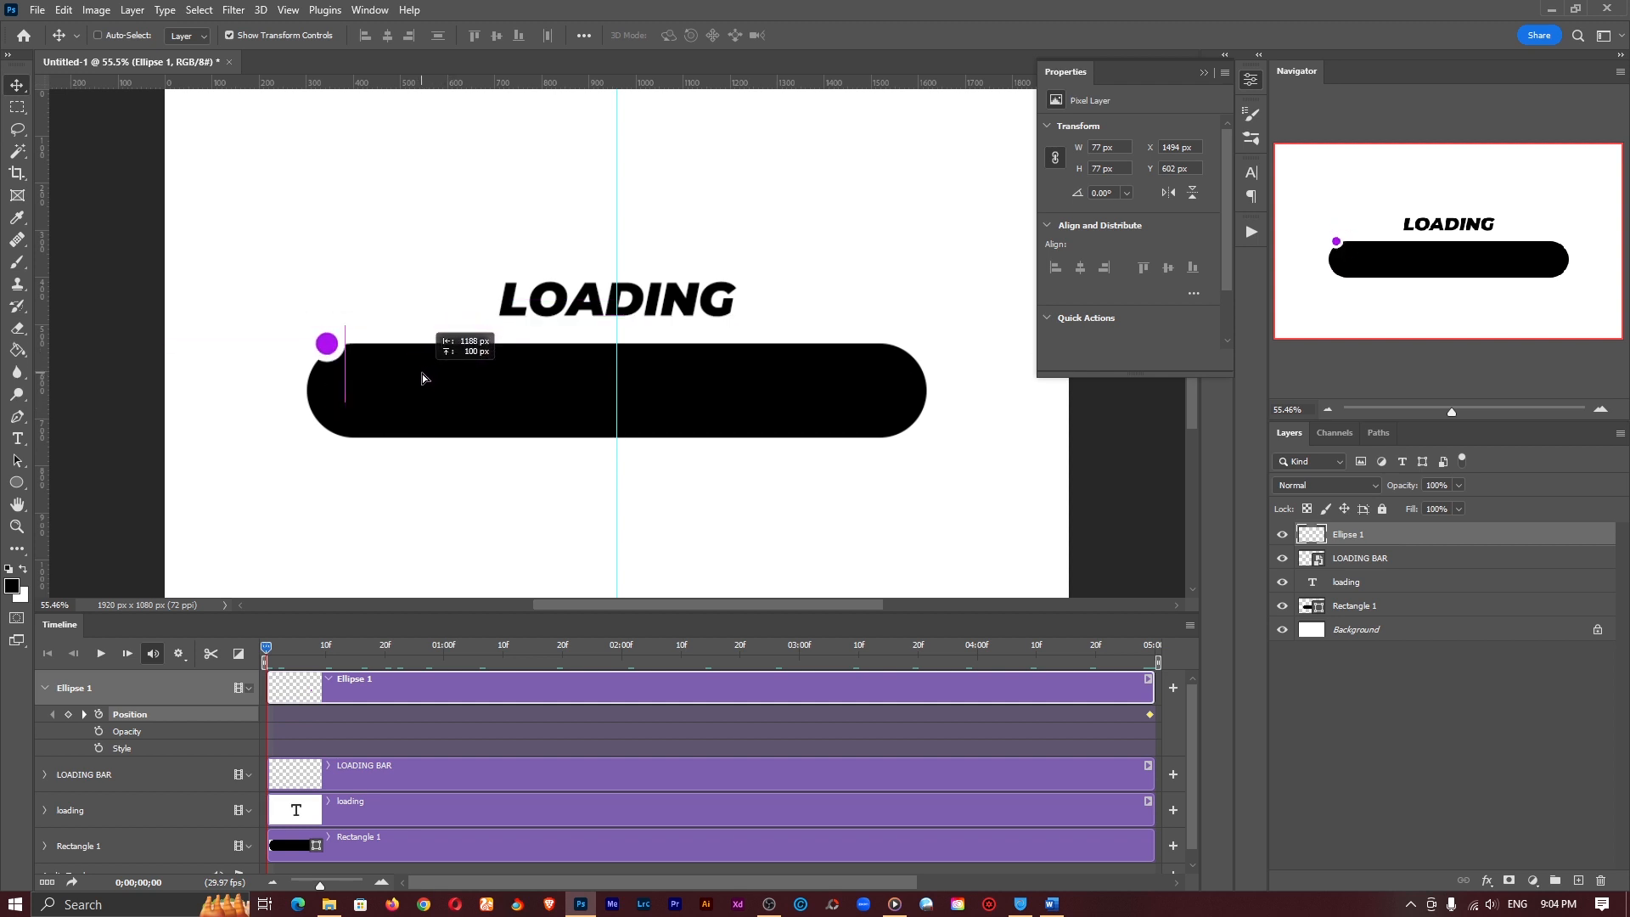
{"action": "left_click_drag", "start_coordinate": [326, 343], "coordinate": [344, 360]}
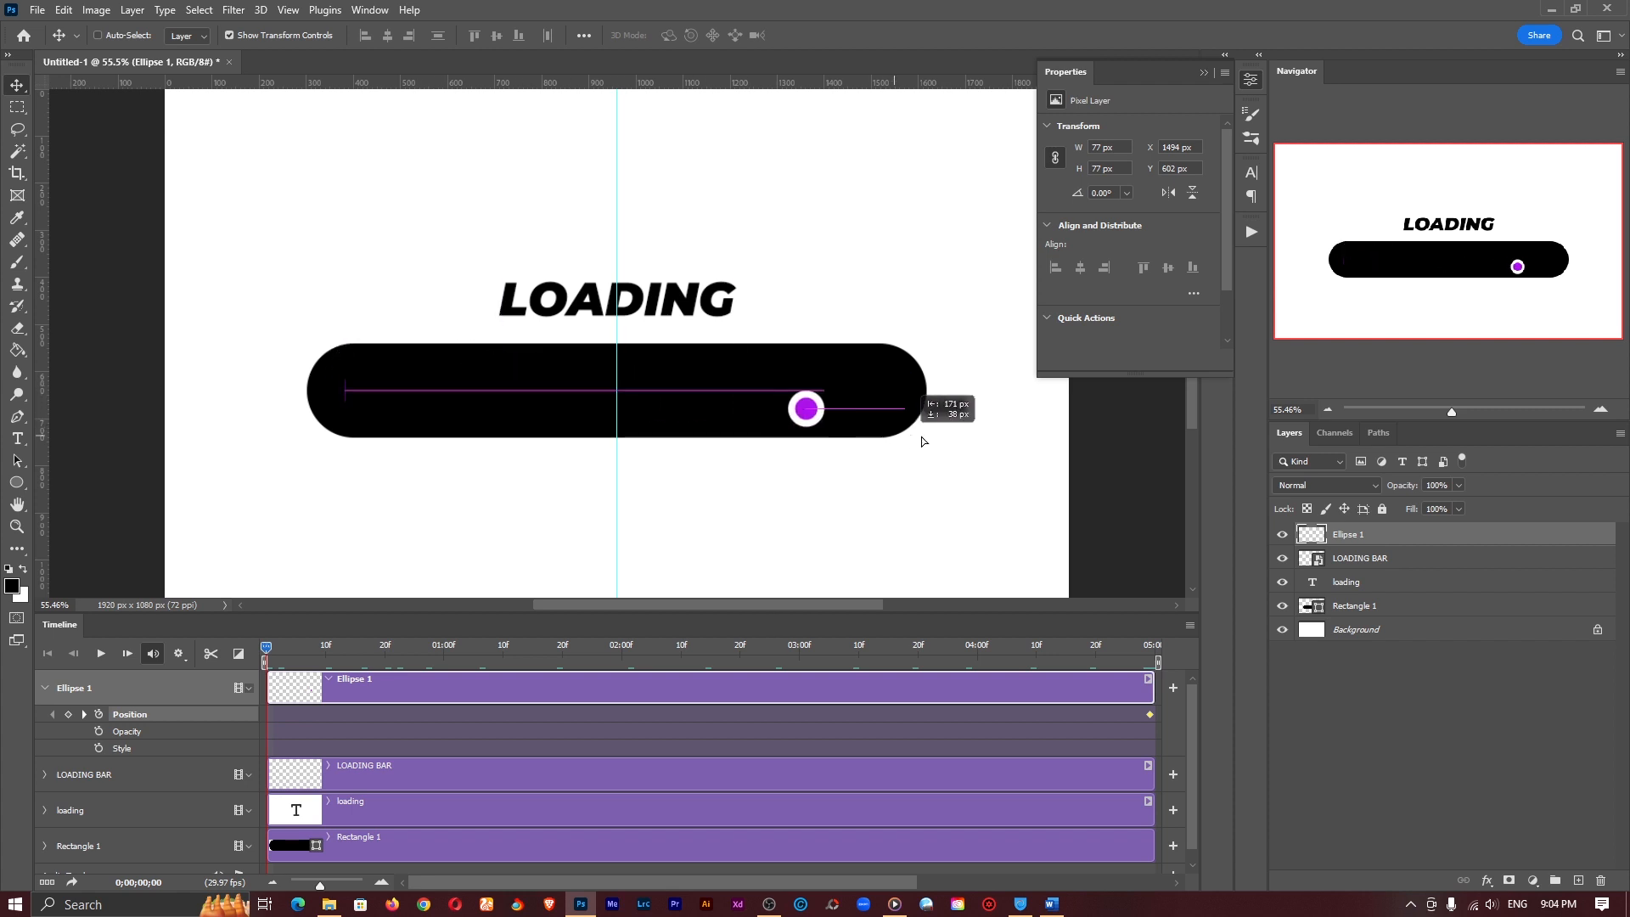
{"action": "left_click_drag", "start_coordinate": [806, 407], "coordinate": [376, 390]}
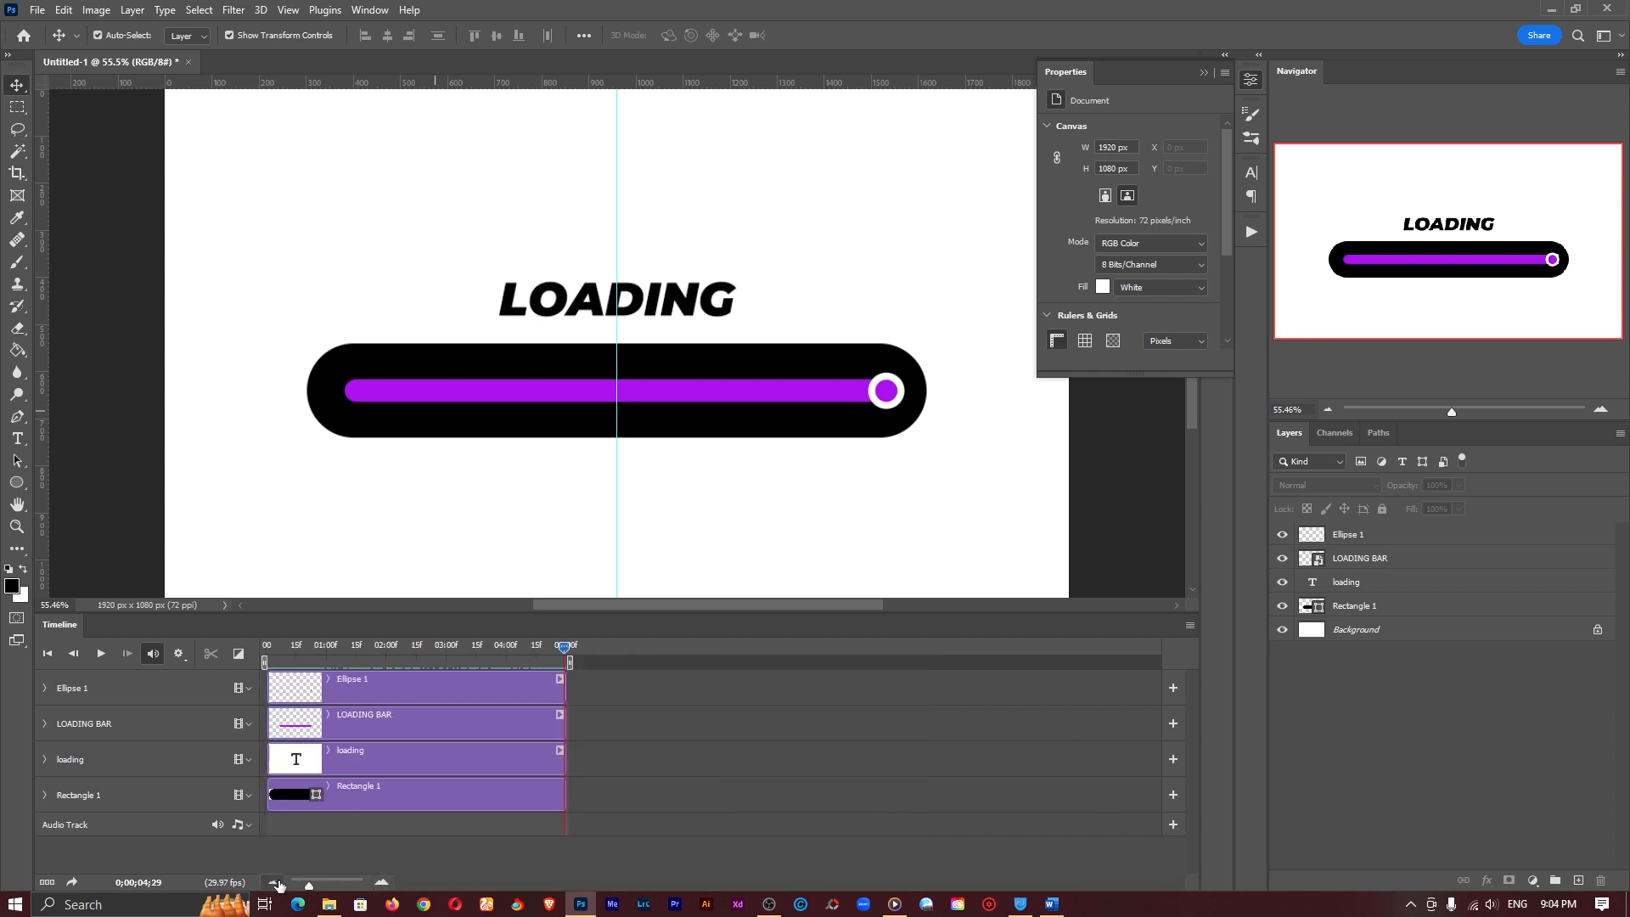
{"action": "mouse_move", "coordinate": [464, 772]}
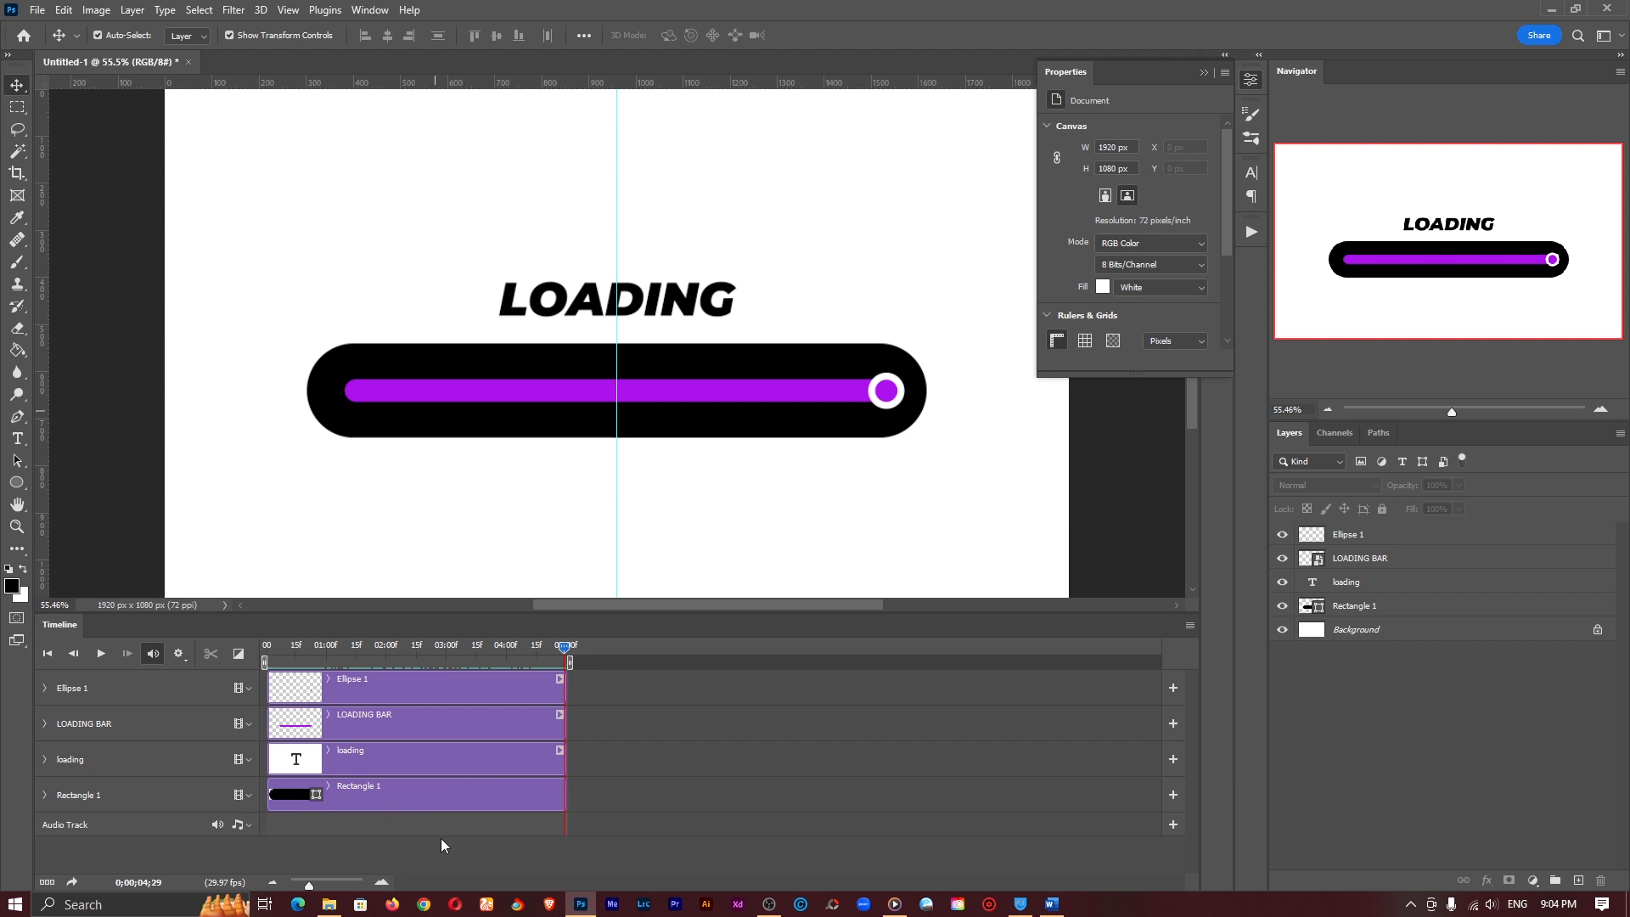
{"action": "mouse_move", "coordinate": [440, 839]}
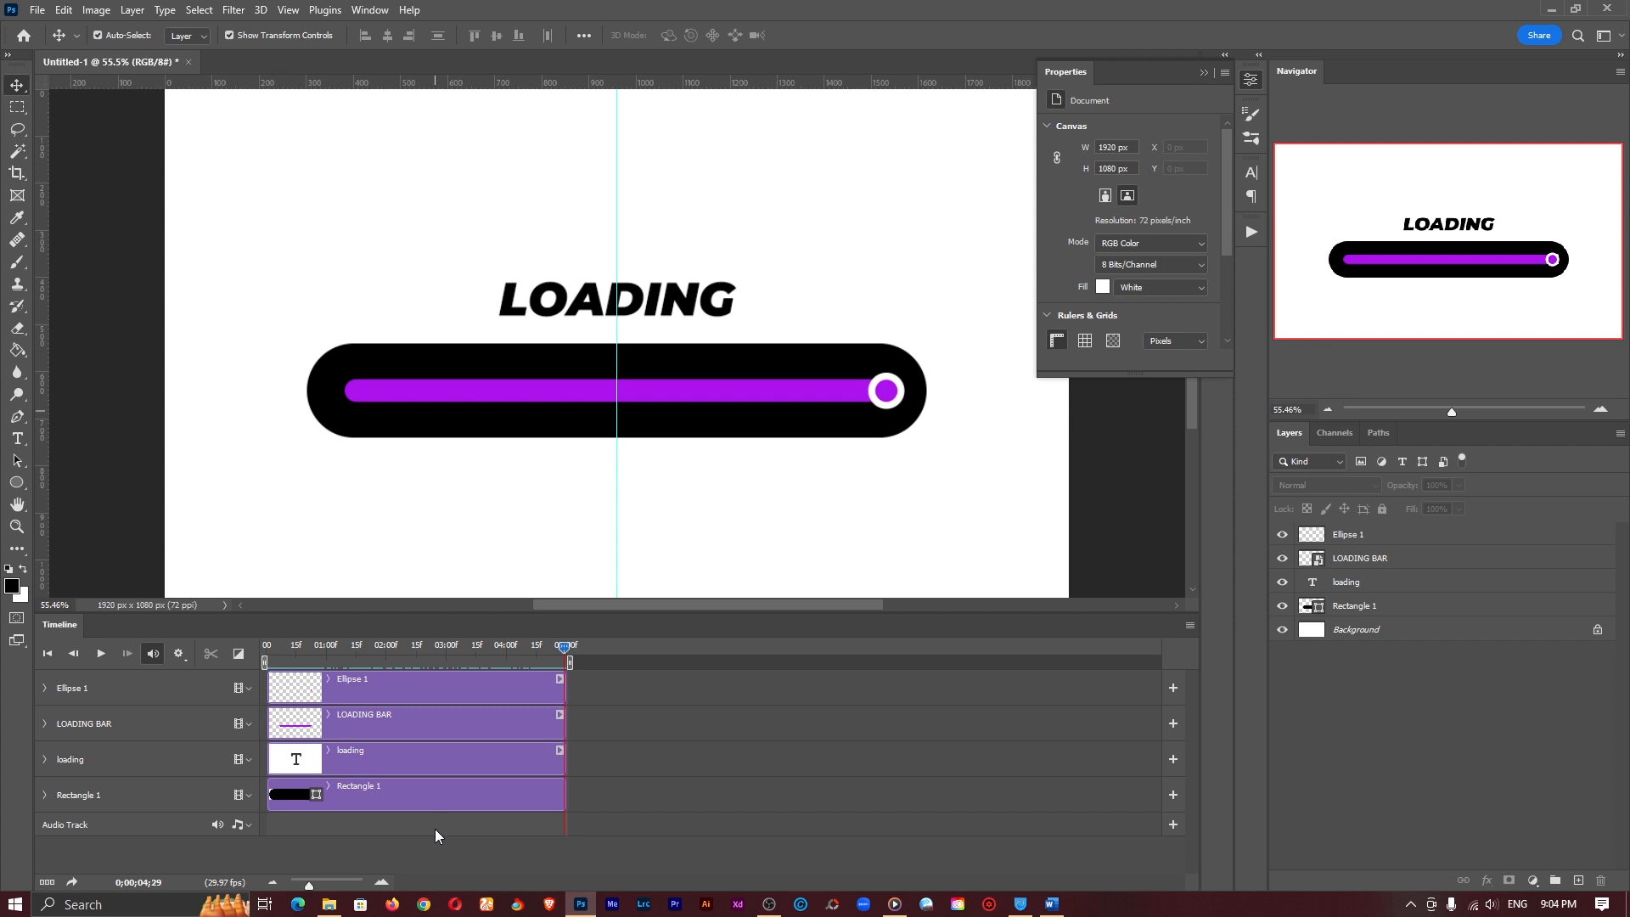
{"action": "mouse_move", "coordinate": [482, 634]}
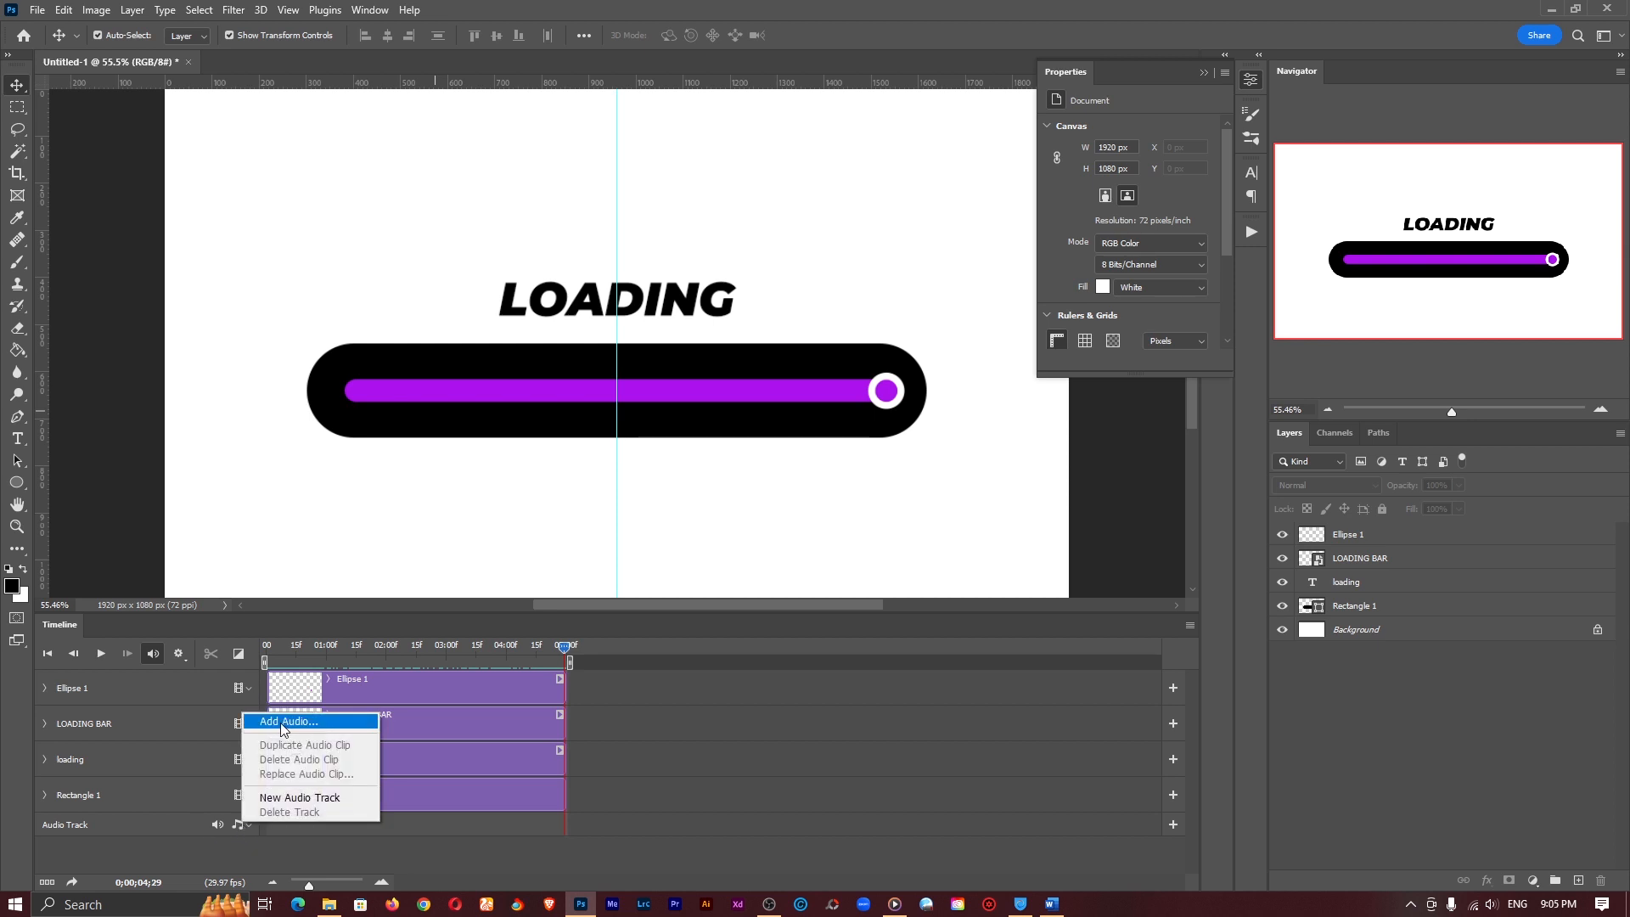
Add the Theyo Larbi Outro MP3 from the music folder to the audio track.
{"action": "left_click", "coordinate": [286, 722]}
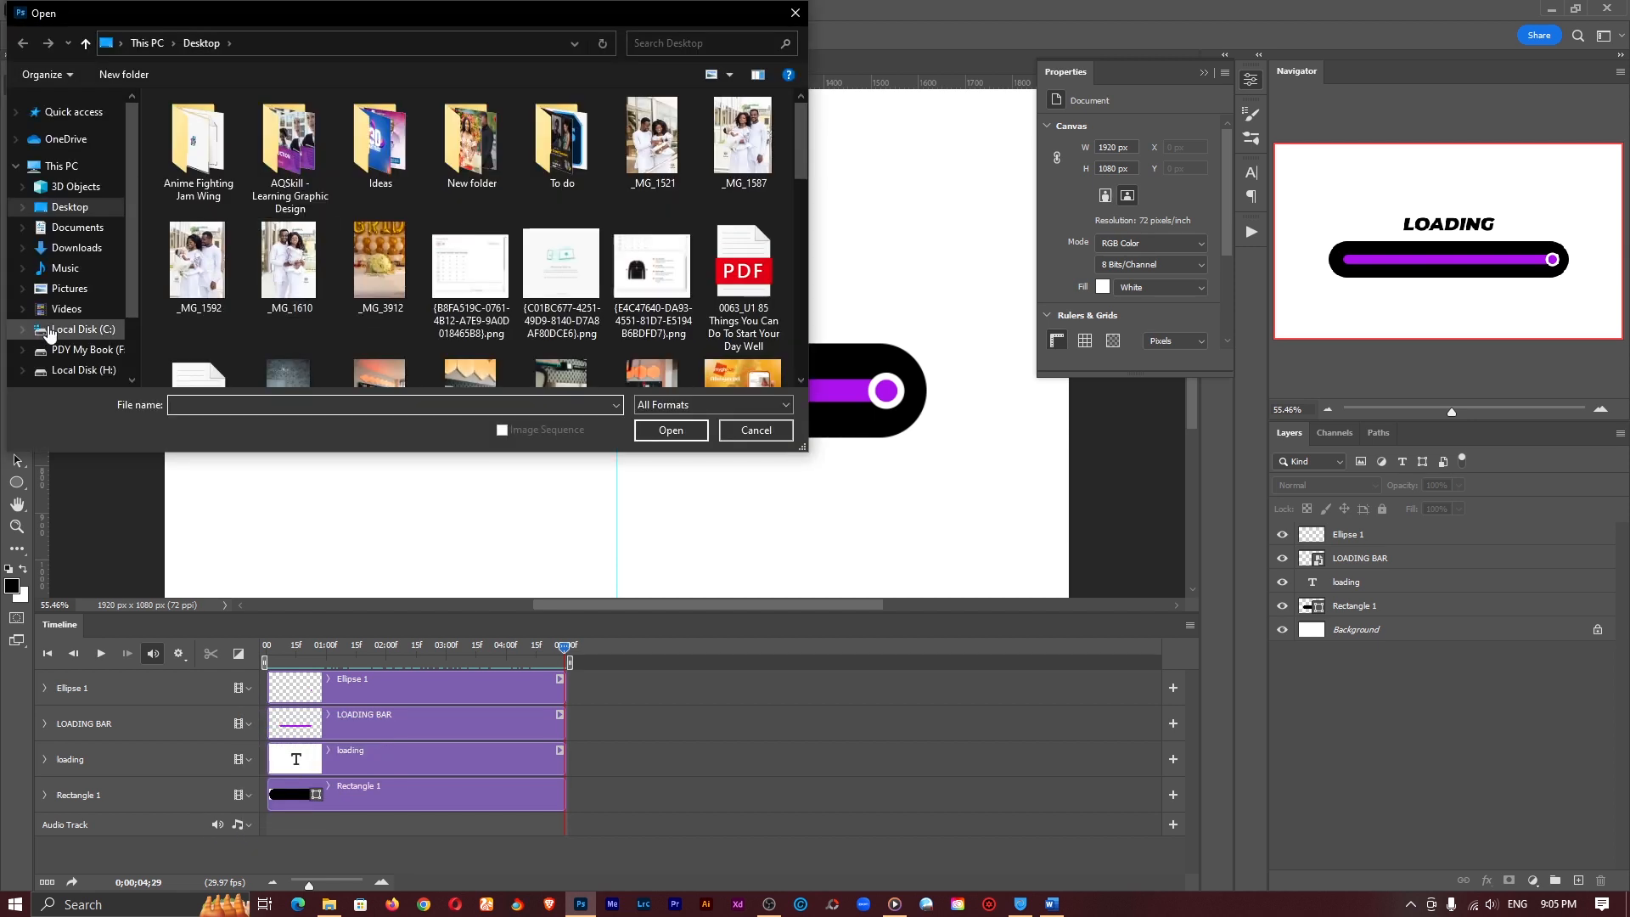
{"action": "left_click", "coordinate": [66, 309]}
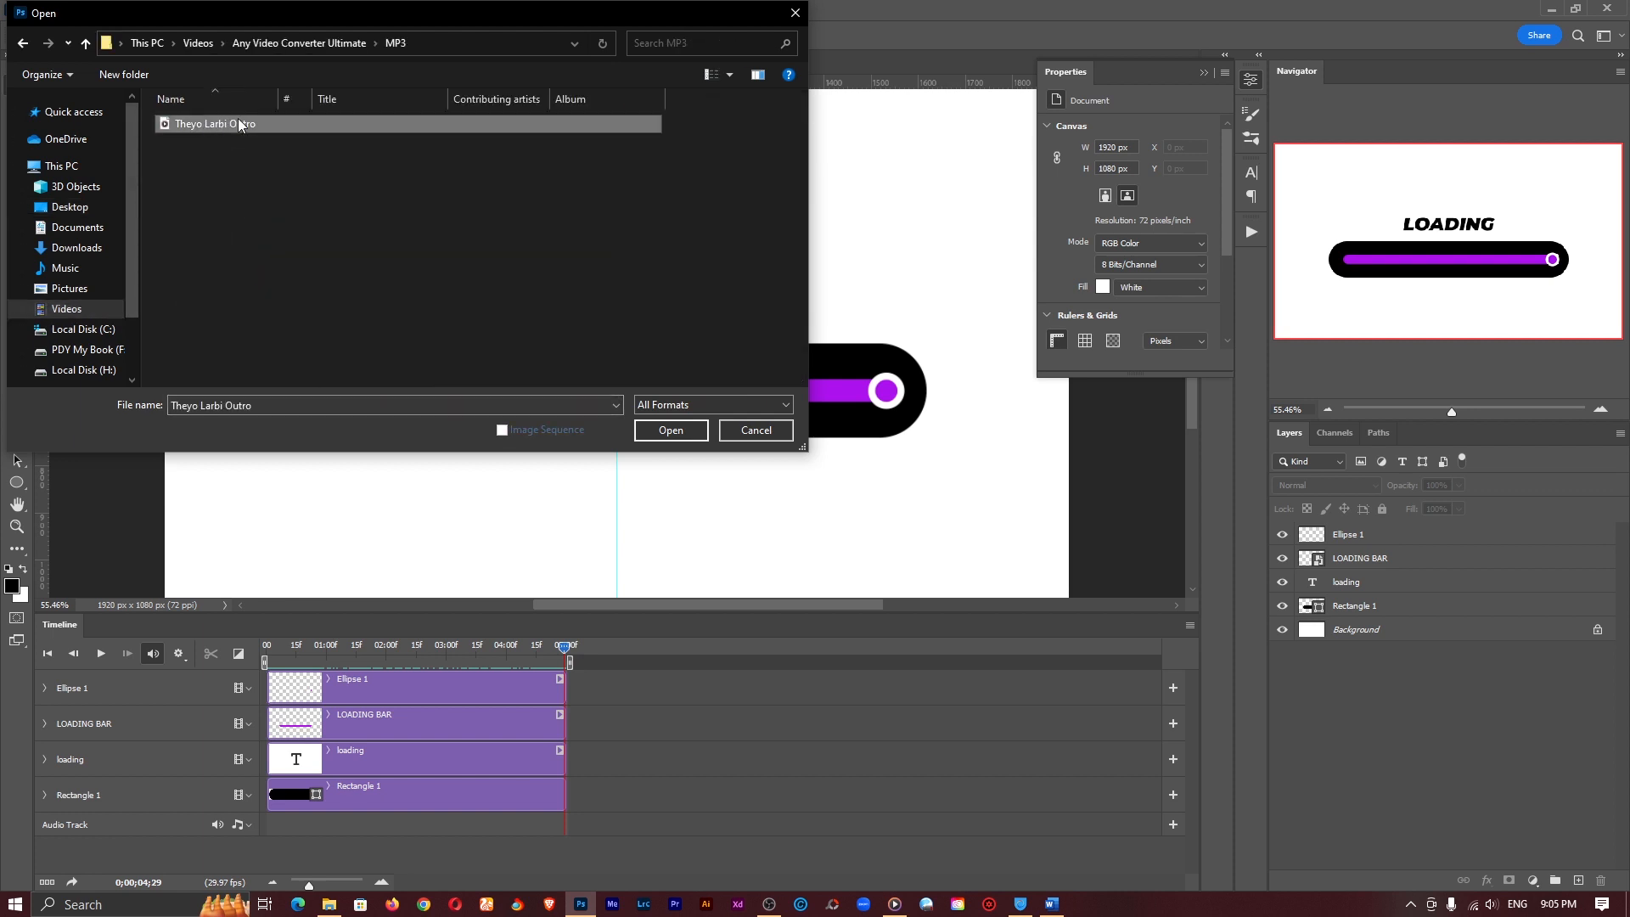
{"action": "left_click", "coordinate": [754, 431]}
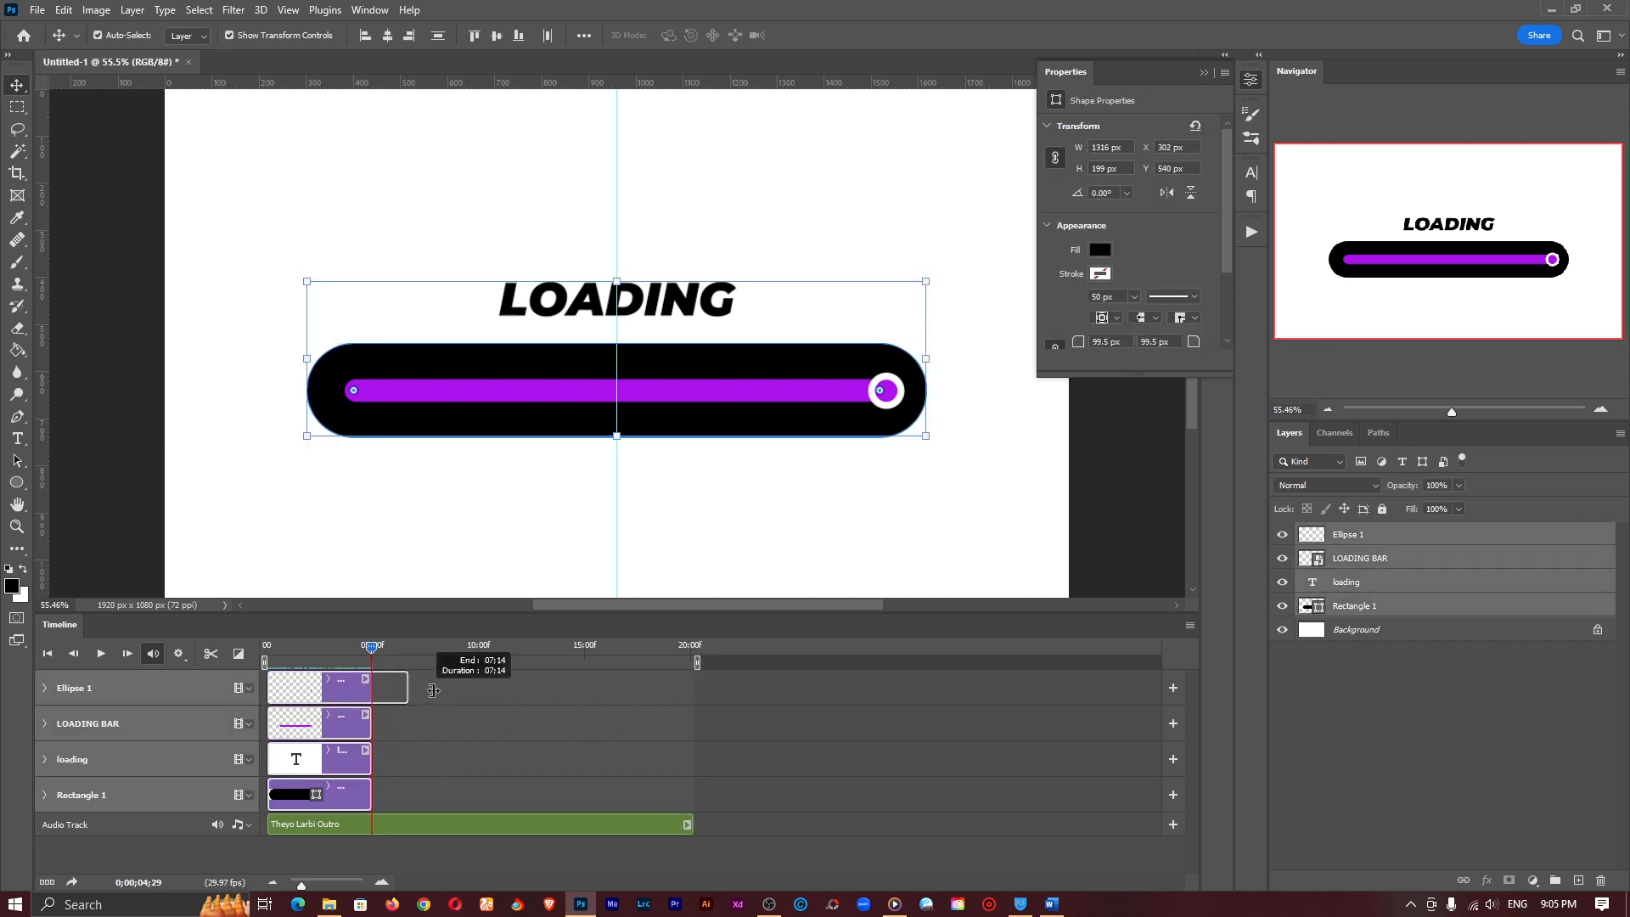
Stretch the layer clips to 20 seconds and move Ellipse 1's last position keyframe to the end.
{"action": "left_click_drag", "start_coordinate": [386, 687], "coordinate": [686, 687]}
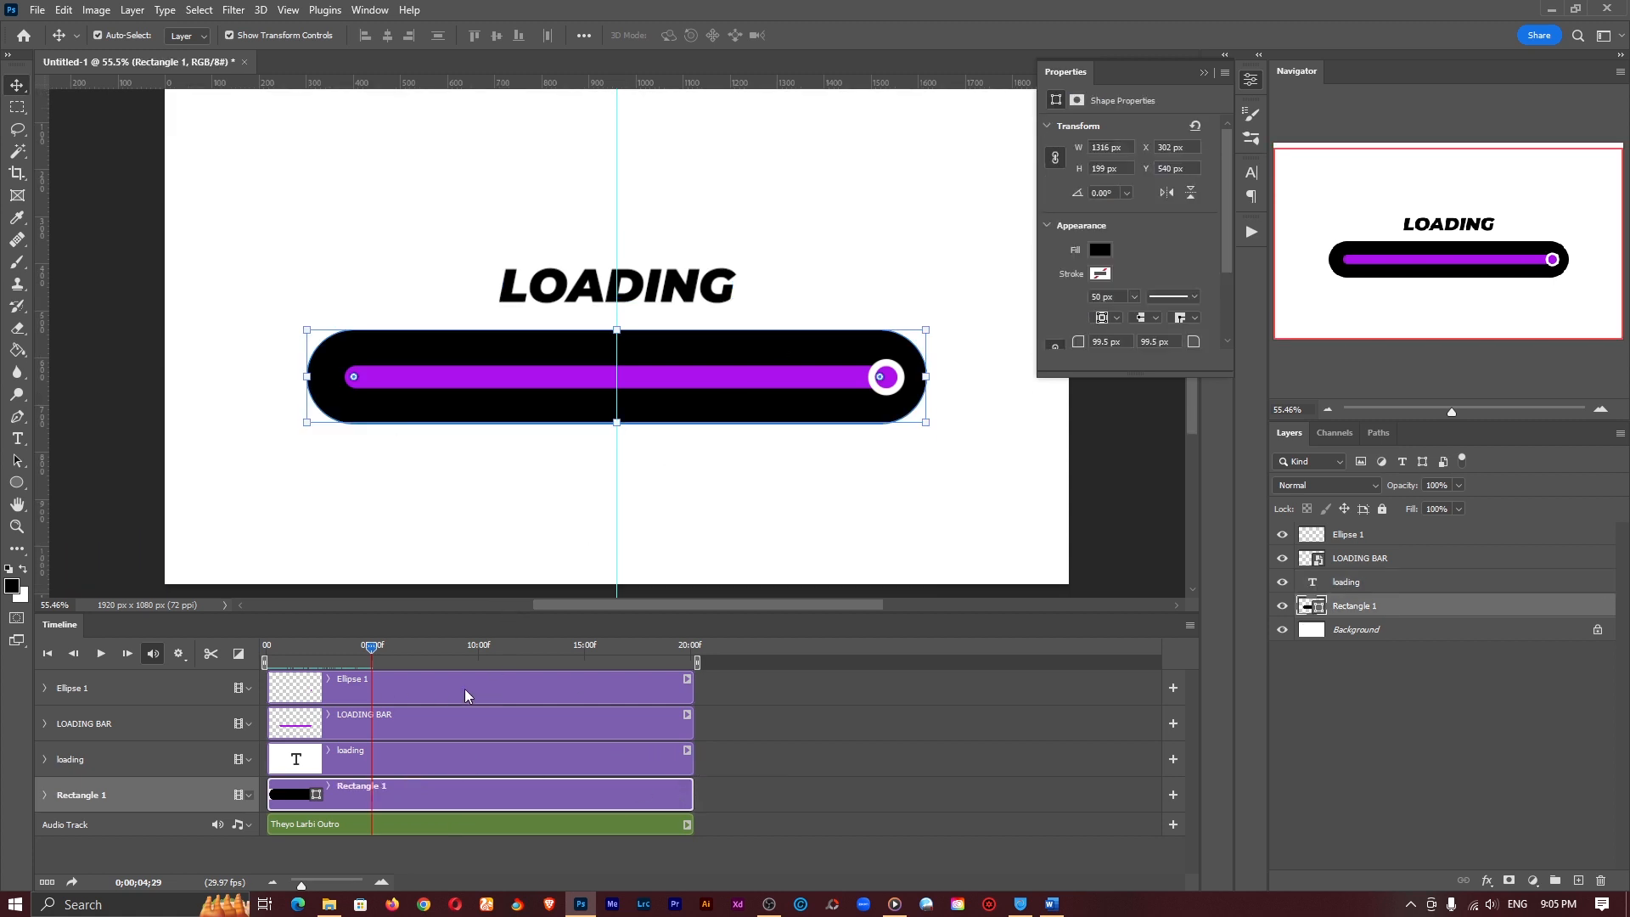
{"action": "left_click", "coordinate": [1349, 534]}
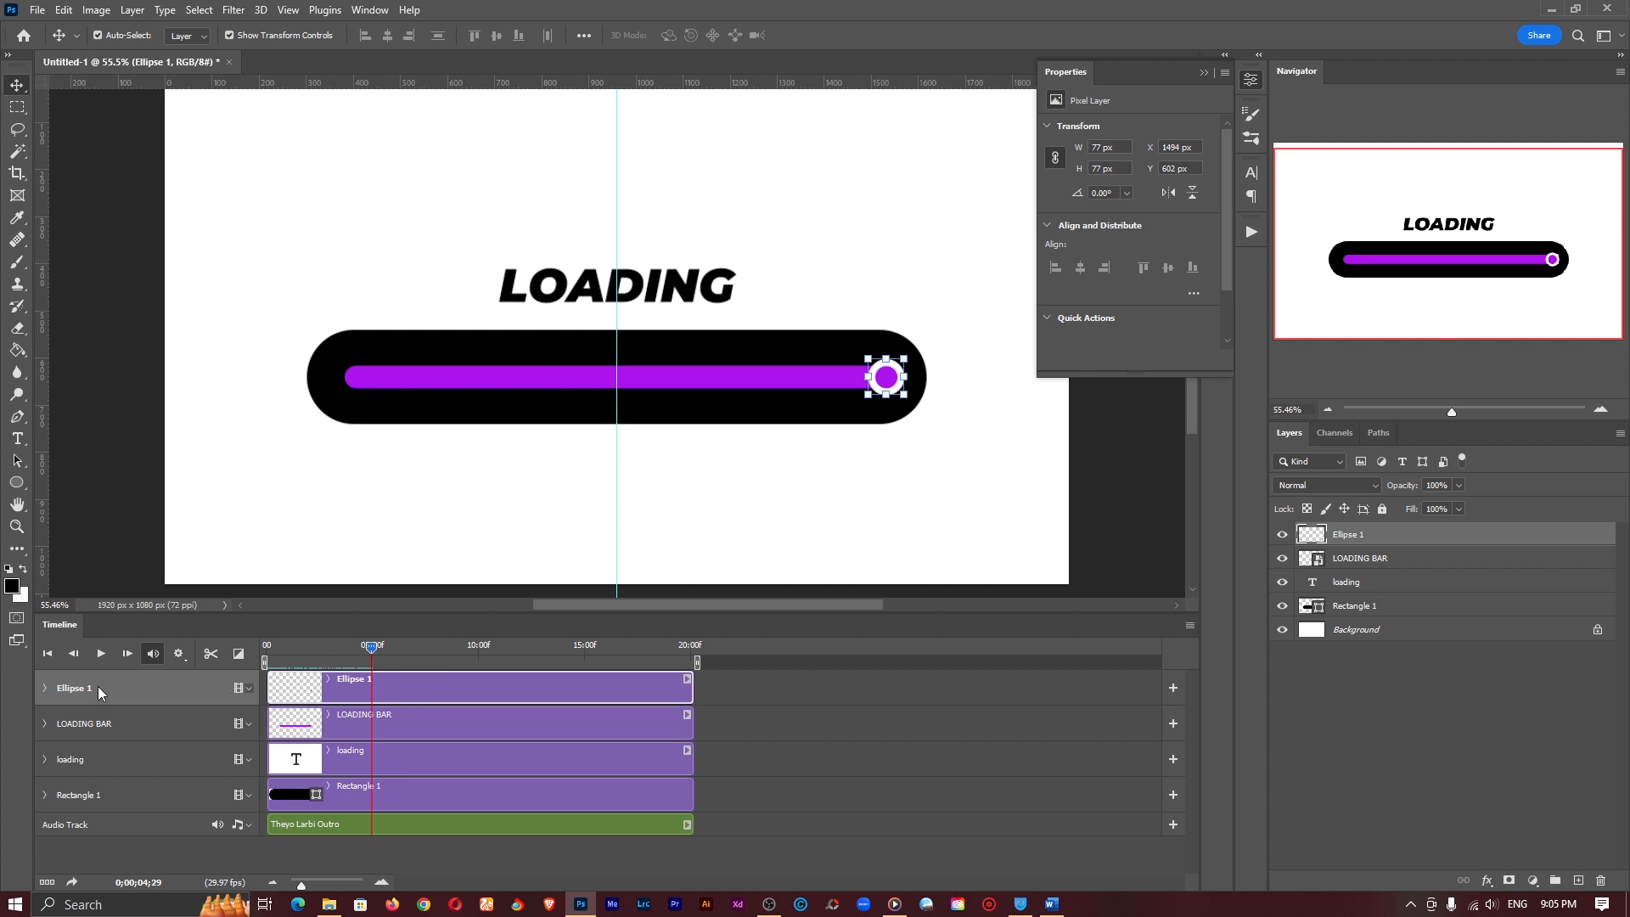
{"action": "left_click", "coordinate": [45, 687]}
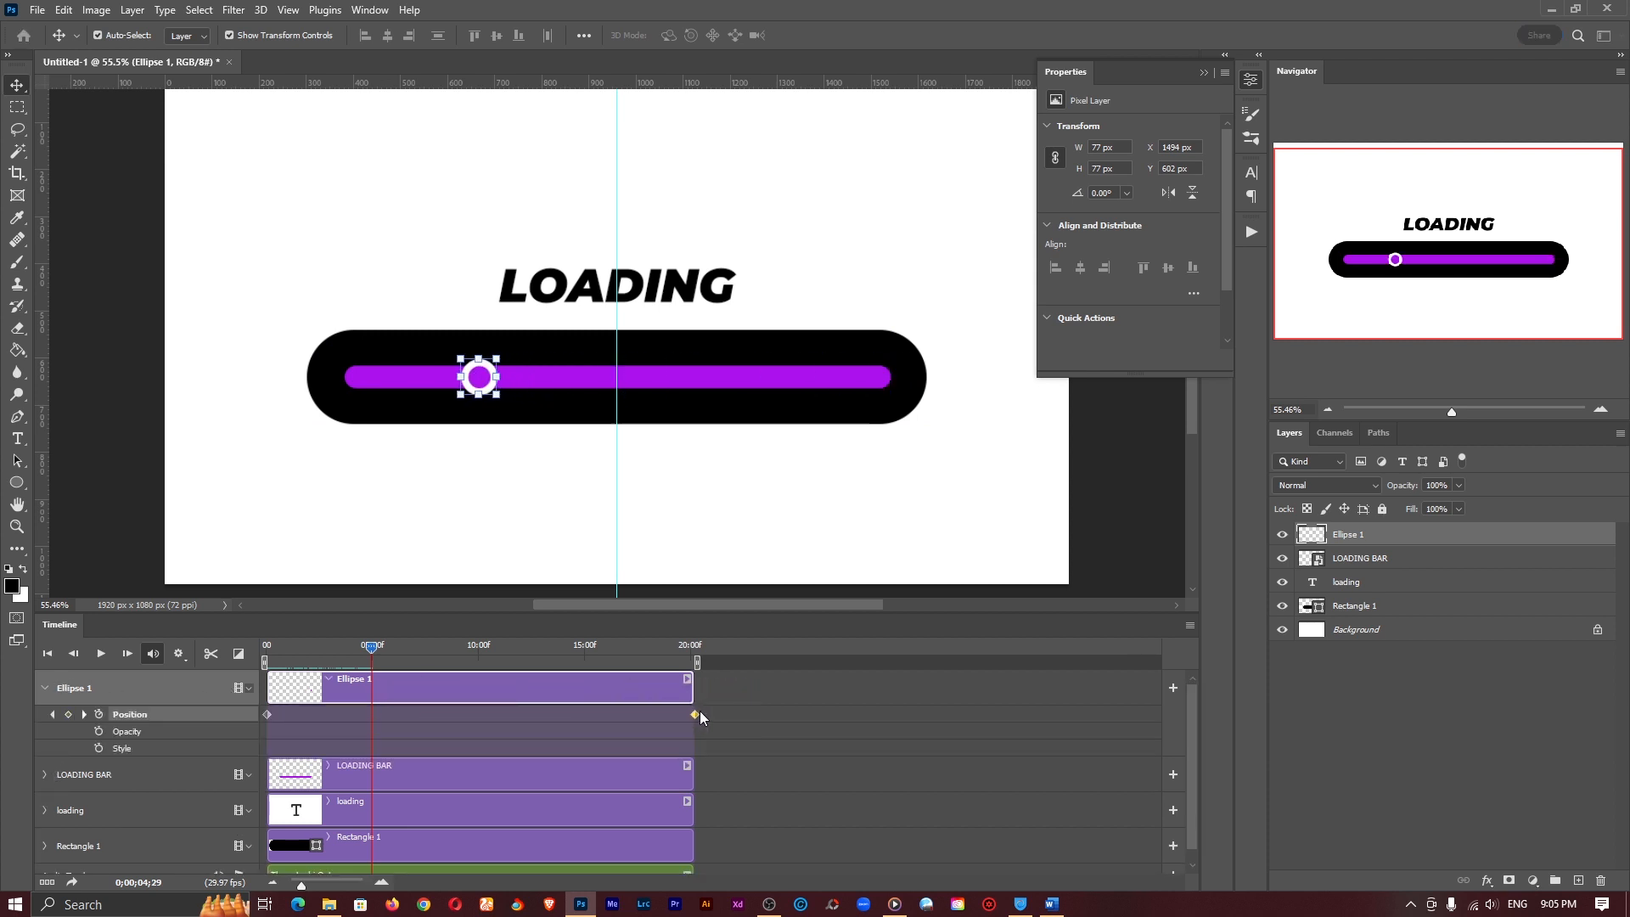
{"action": "left_click", "coordinate": [1361, 557]}
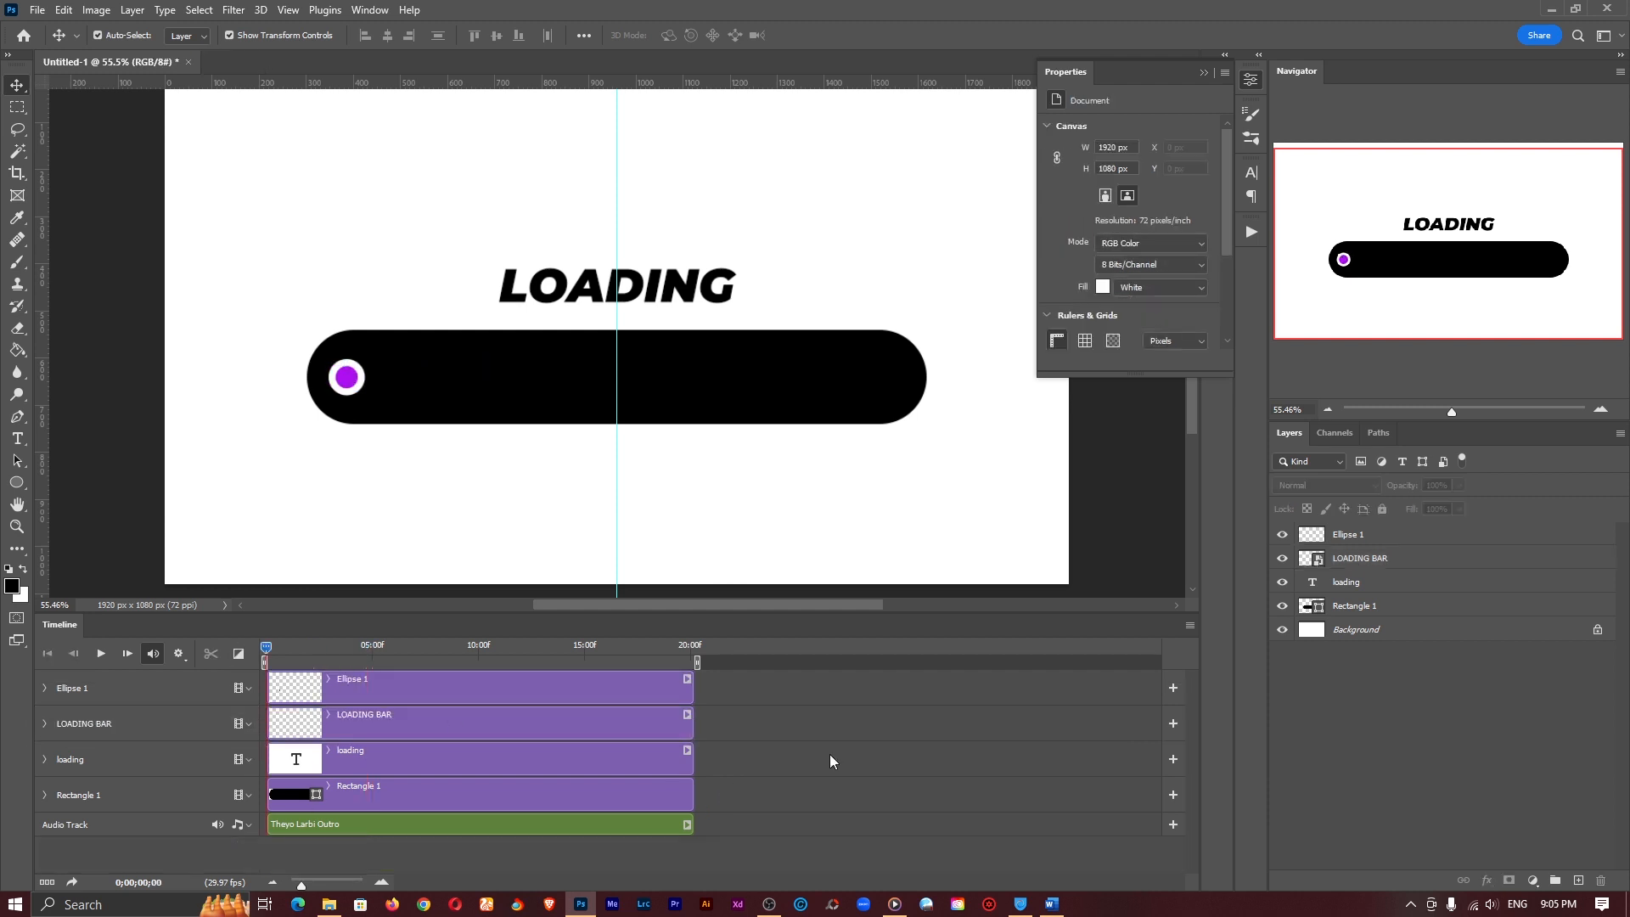
Play the timeline animation and pause it partway, around 13 seconds.
{"action": "left_click", "coordinate": [100, 653]}
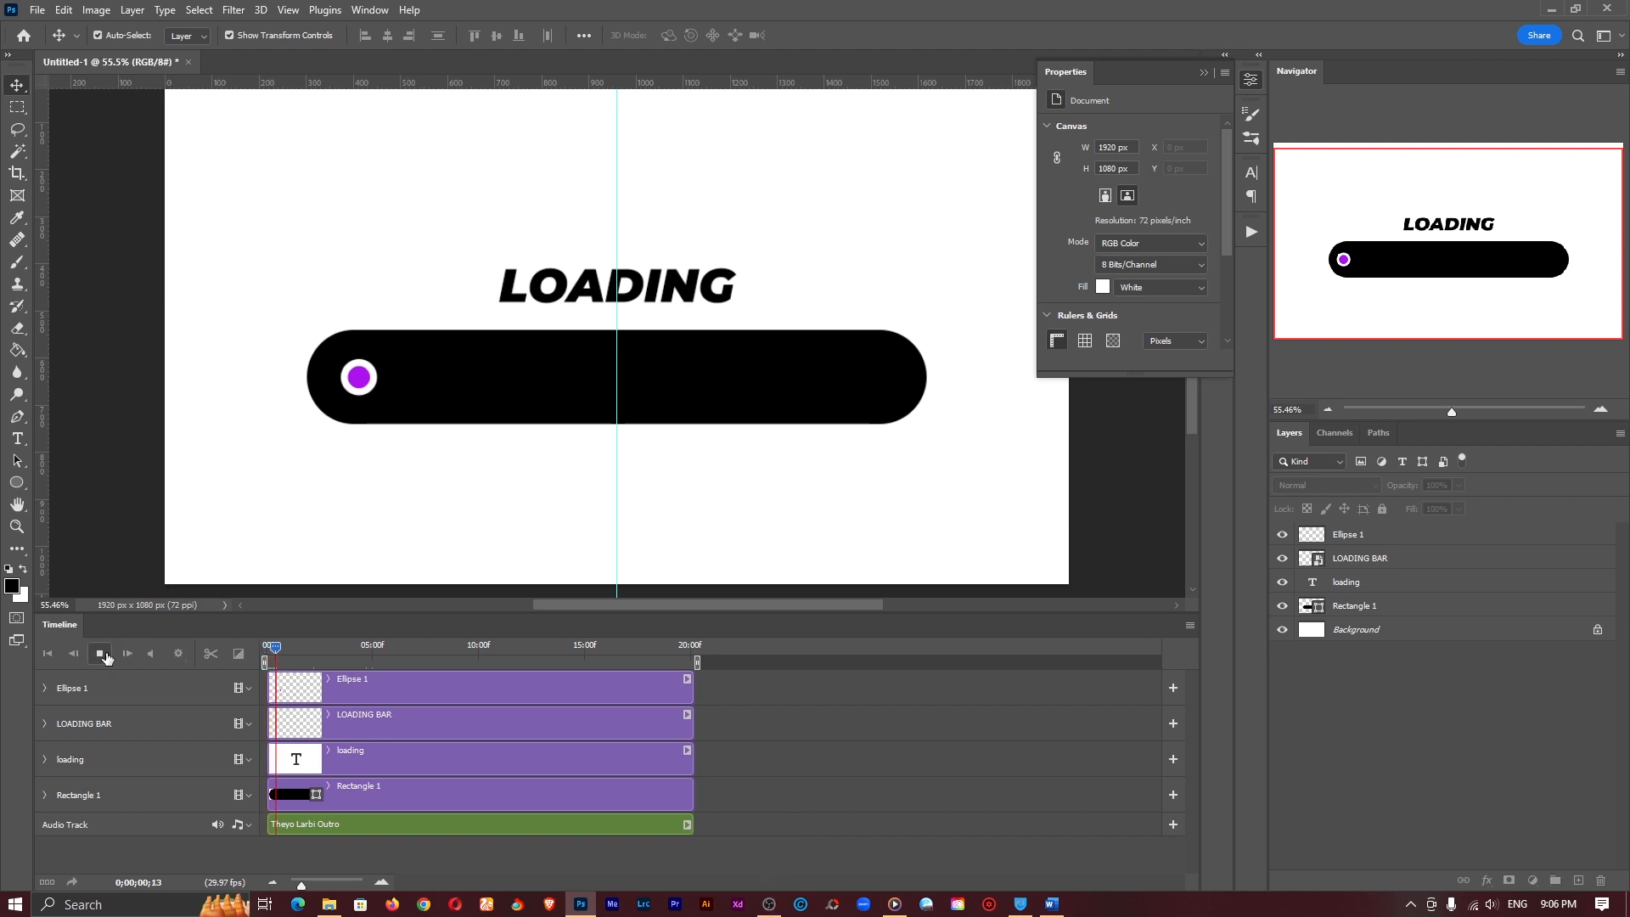
{"action": "left_click", "coordinate": [103, 653]}
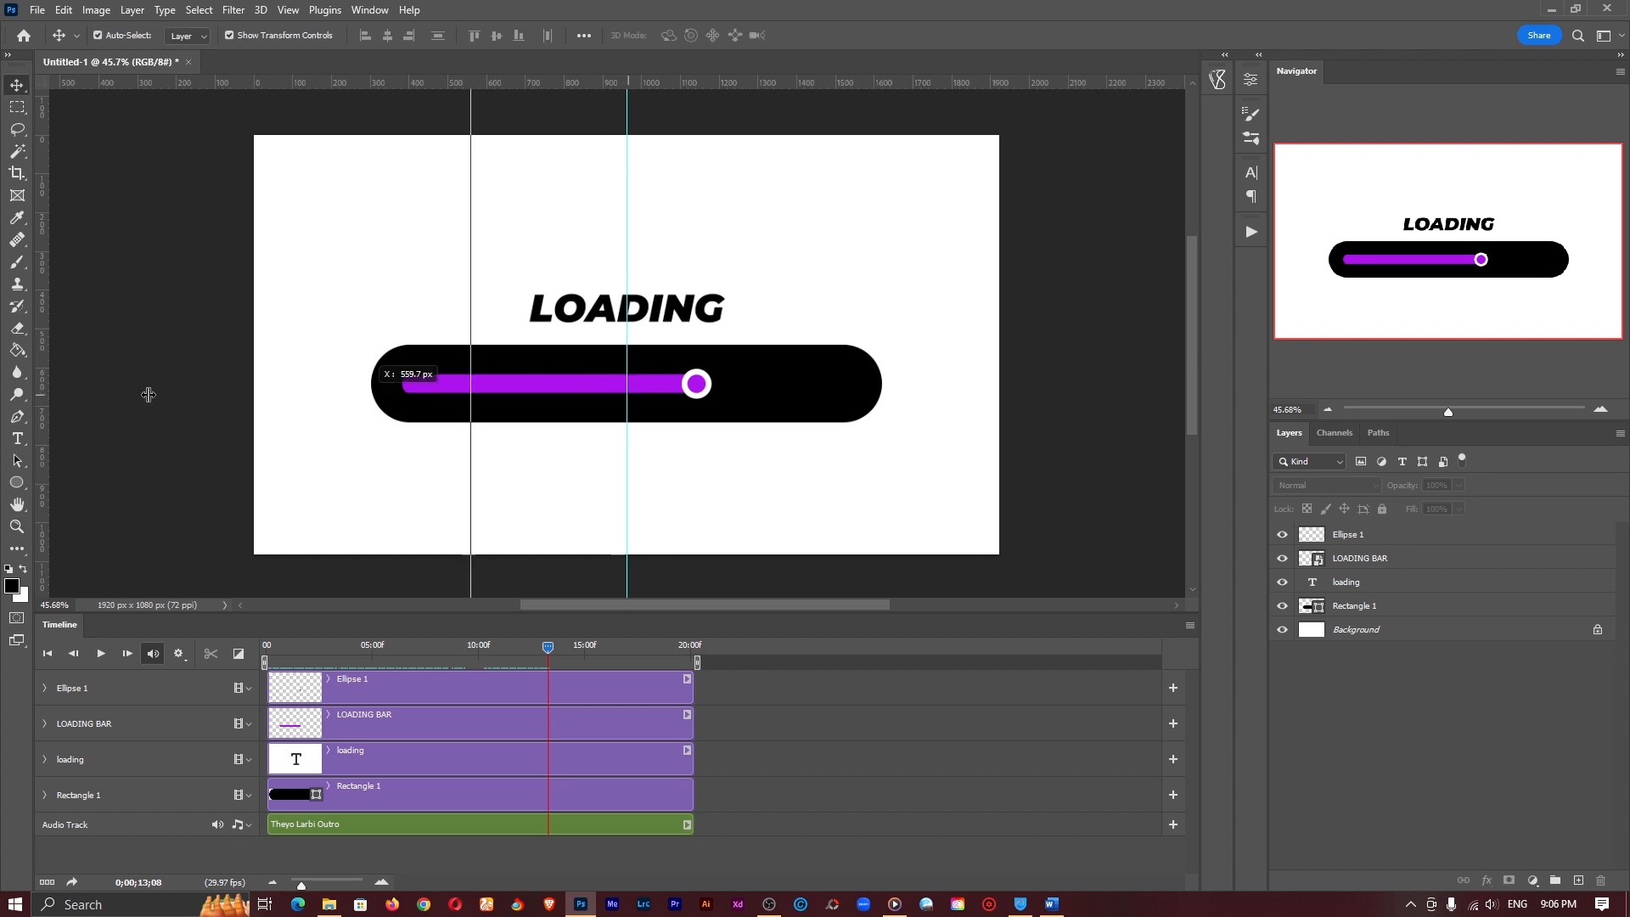
{"action": "mouse_move", "coordinate": [1375, 745]}
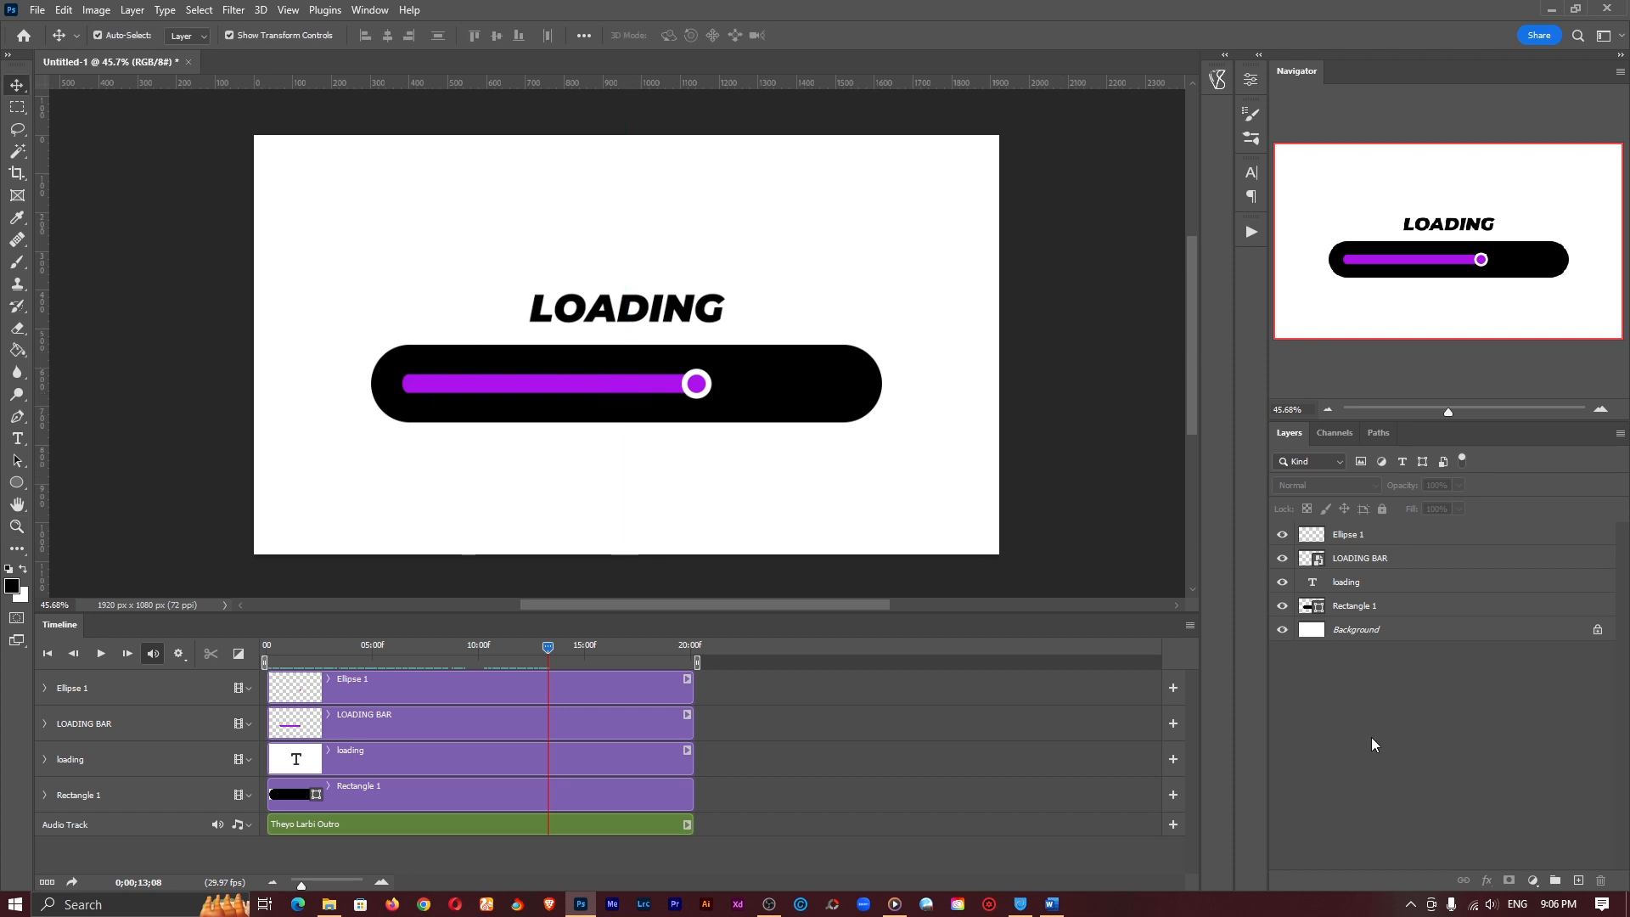
{"action": "mouse_move", "coordinate": [918, 471]}
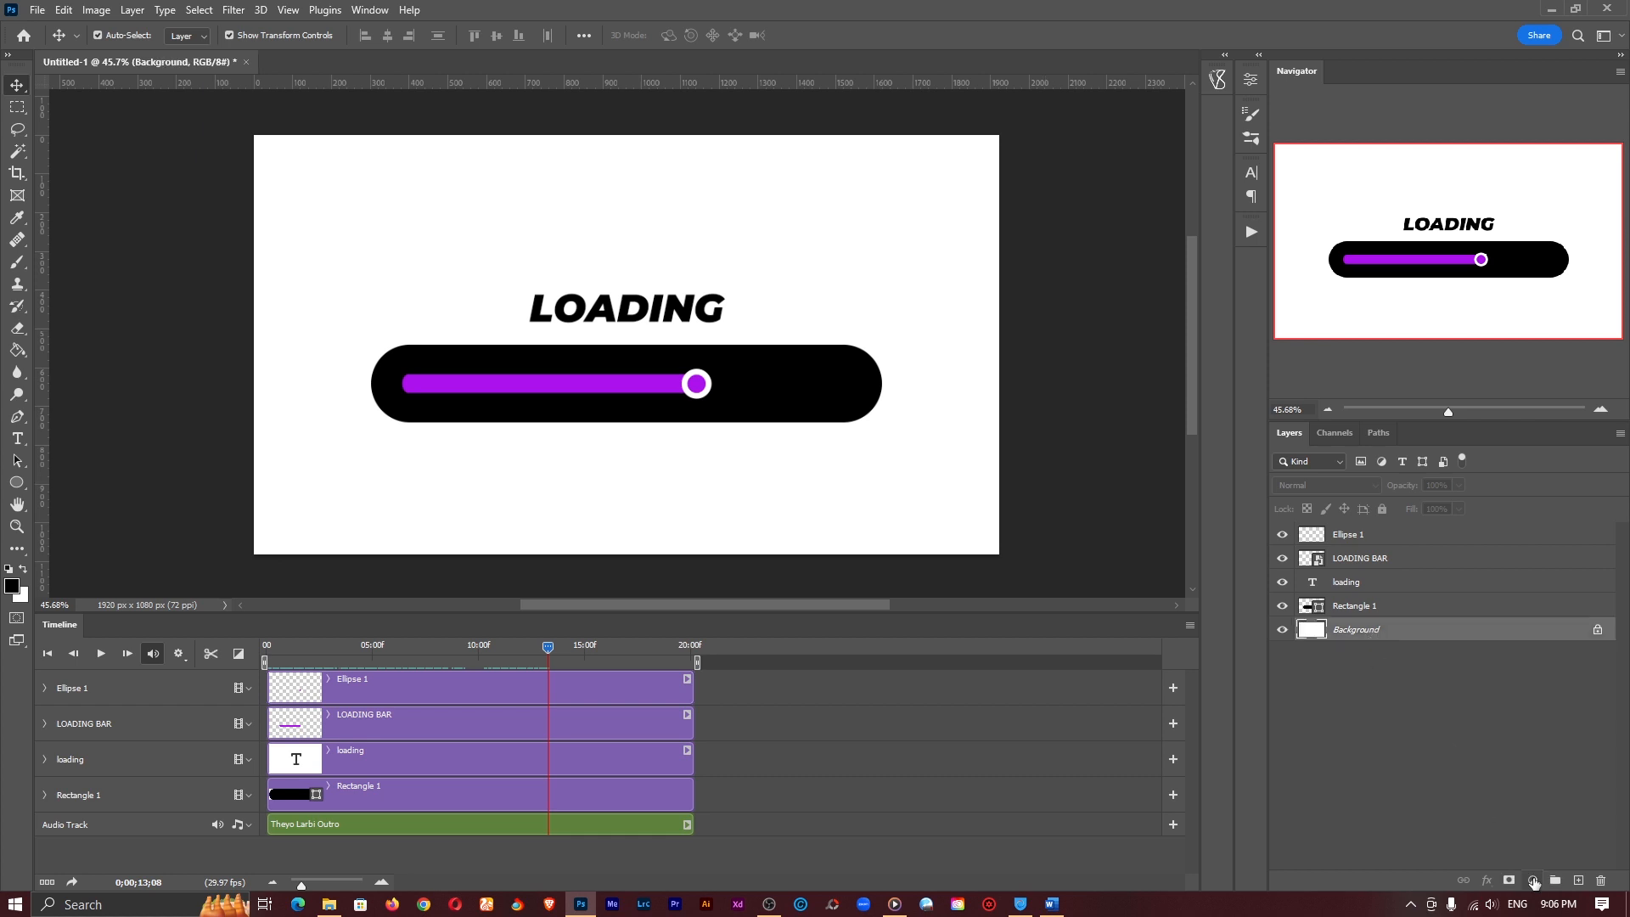
Add a purple #ac12ed Solid Color fill layer above the Background.
{"action": "left_click", "coordinate": [1529, 881]}
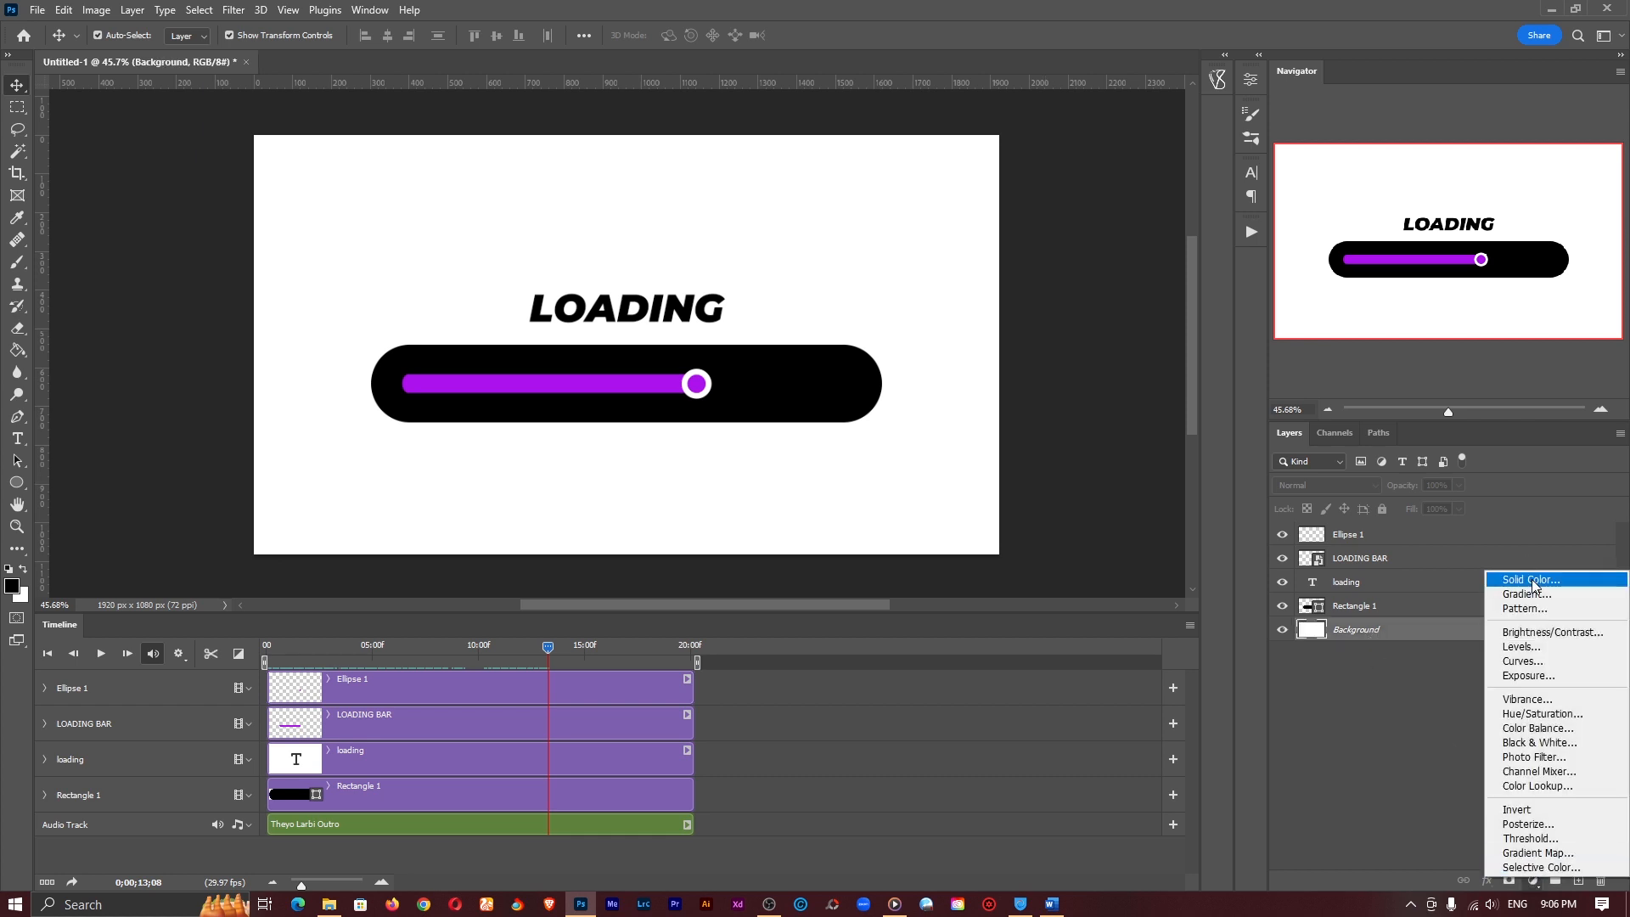
{"action": "left_click", "coordinate": [1527, 579]}
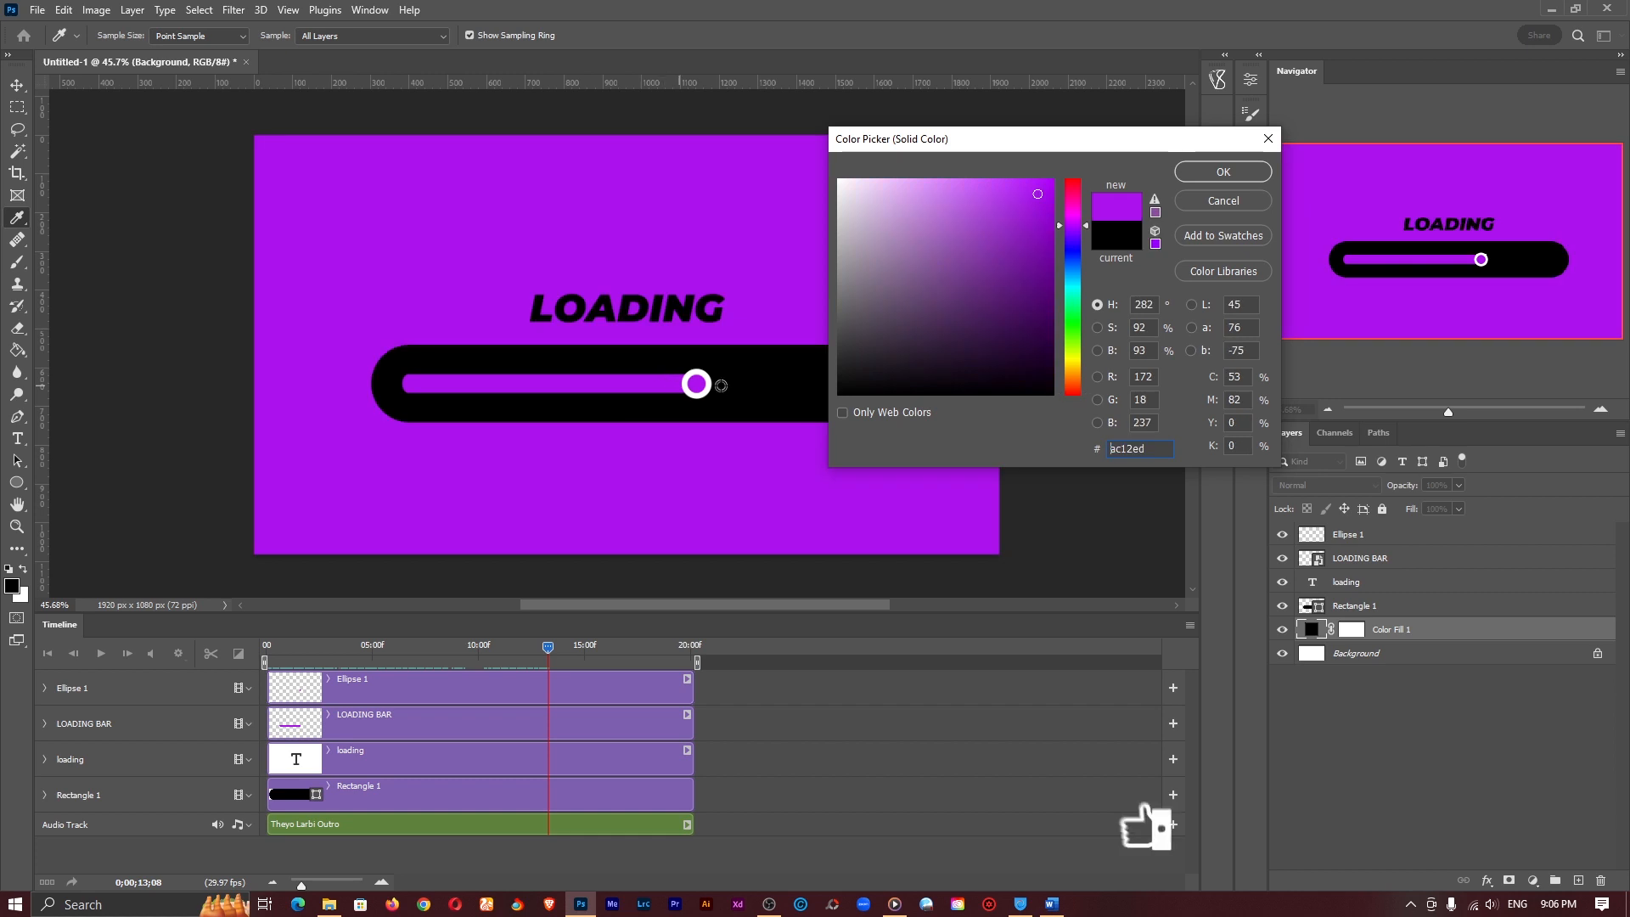
{"action": "left_click", "coordinate": [1222, 171]}
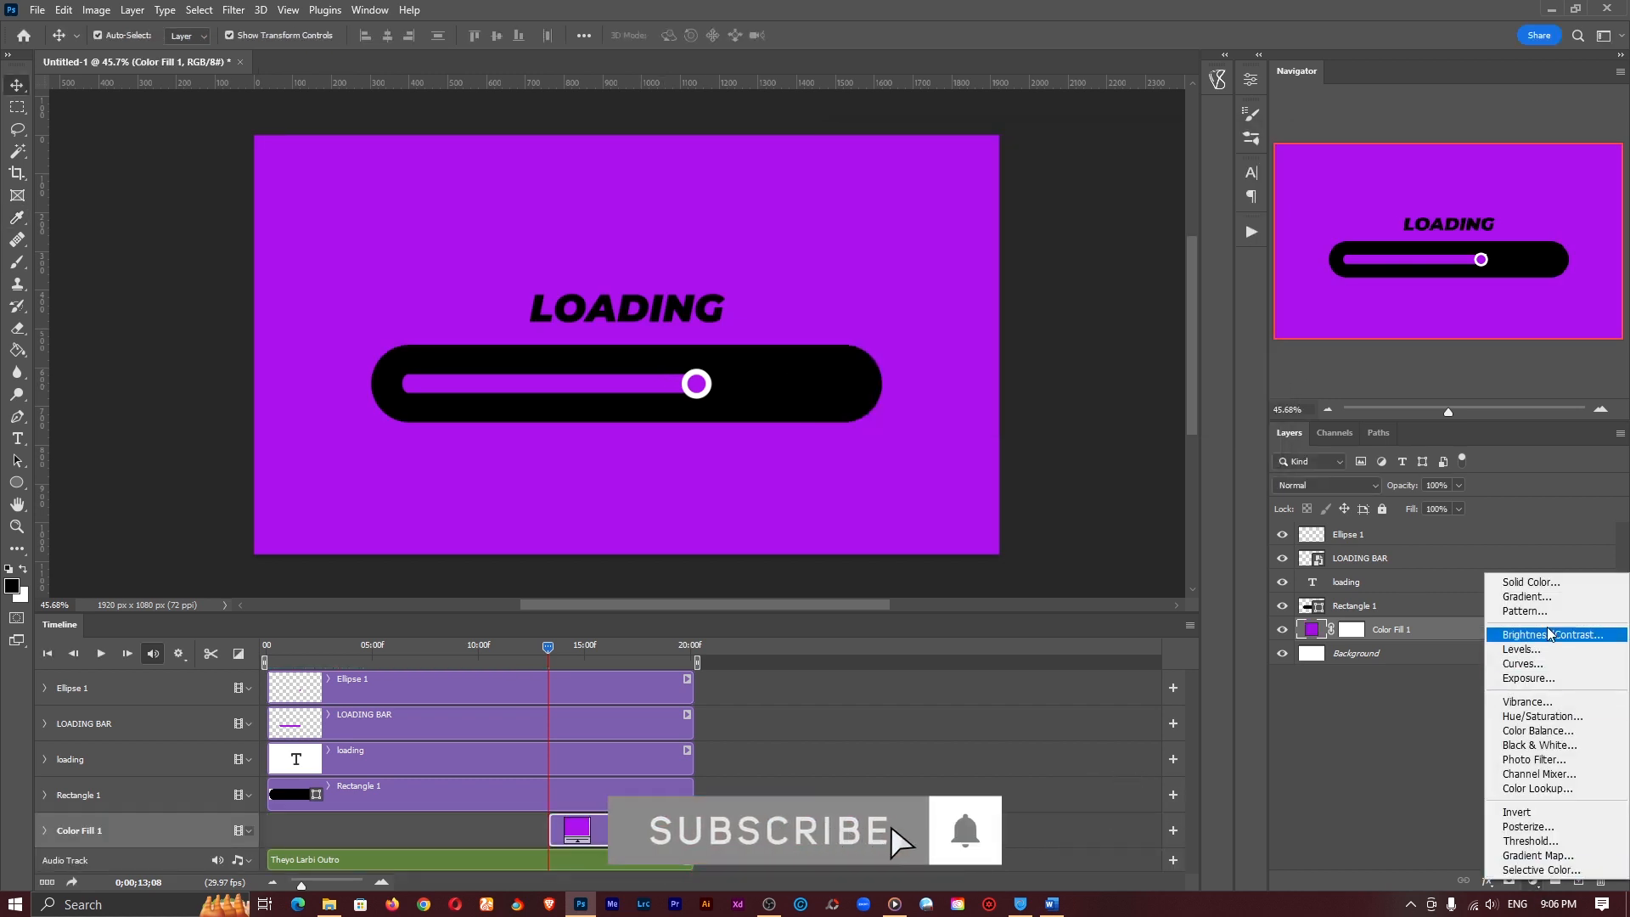
Add a Gradient fill layer with the black-to-white preset and edit its first stop colour.
{"action": "left_click", "coordinate": [1524, 597]}
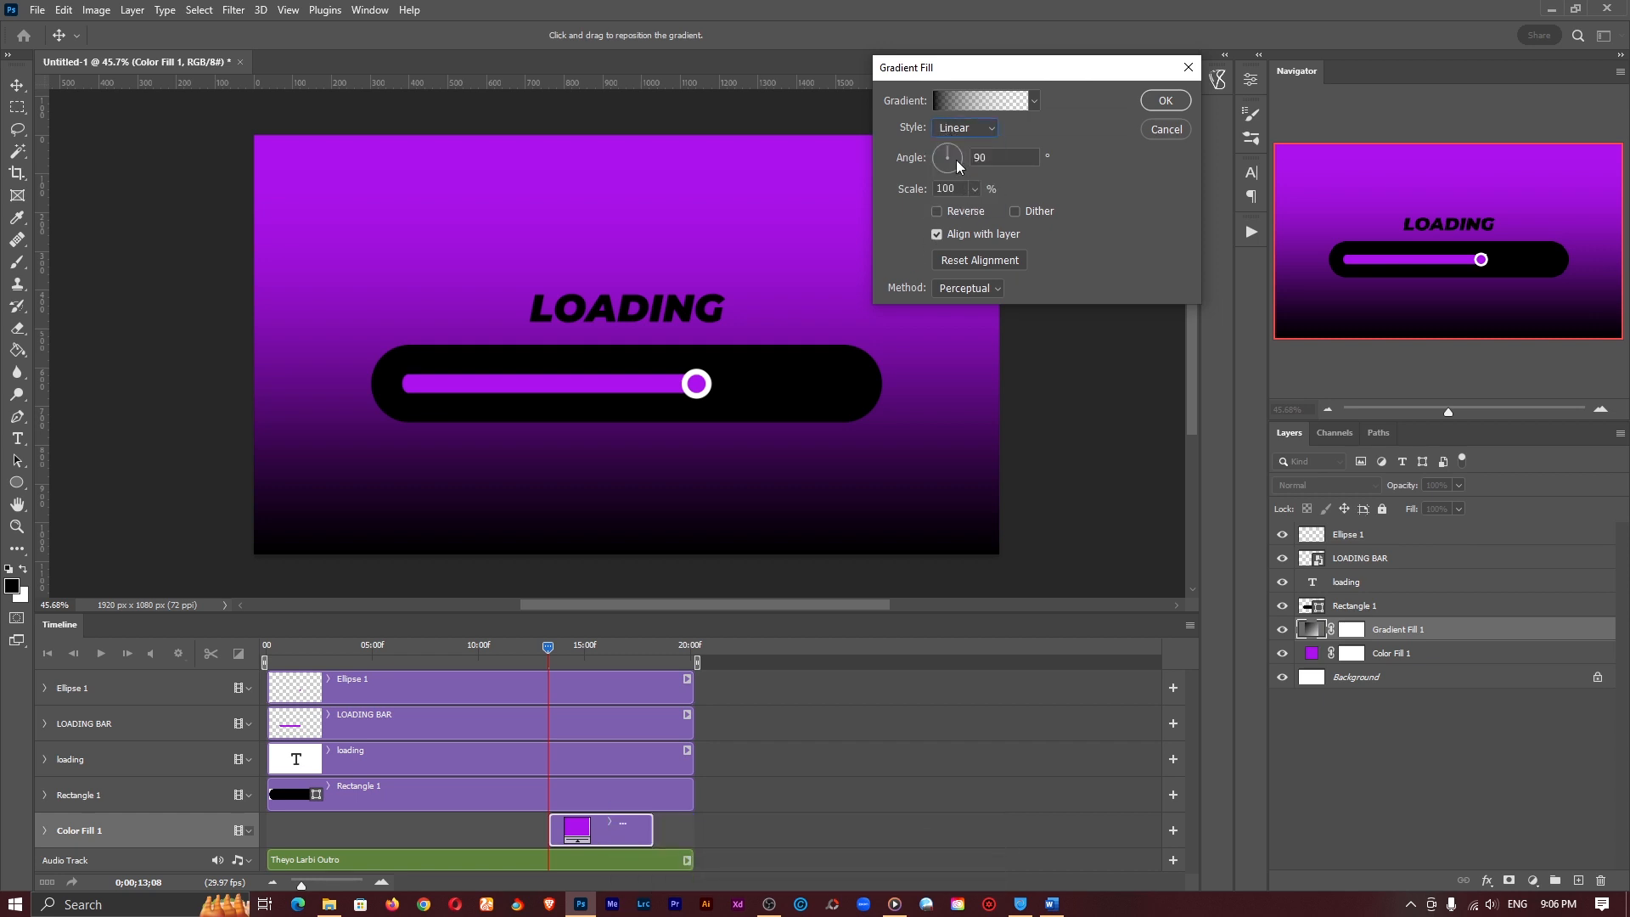
{"action": "left_click", "coordinate": [979, 100]}
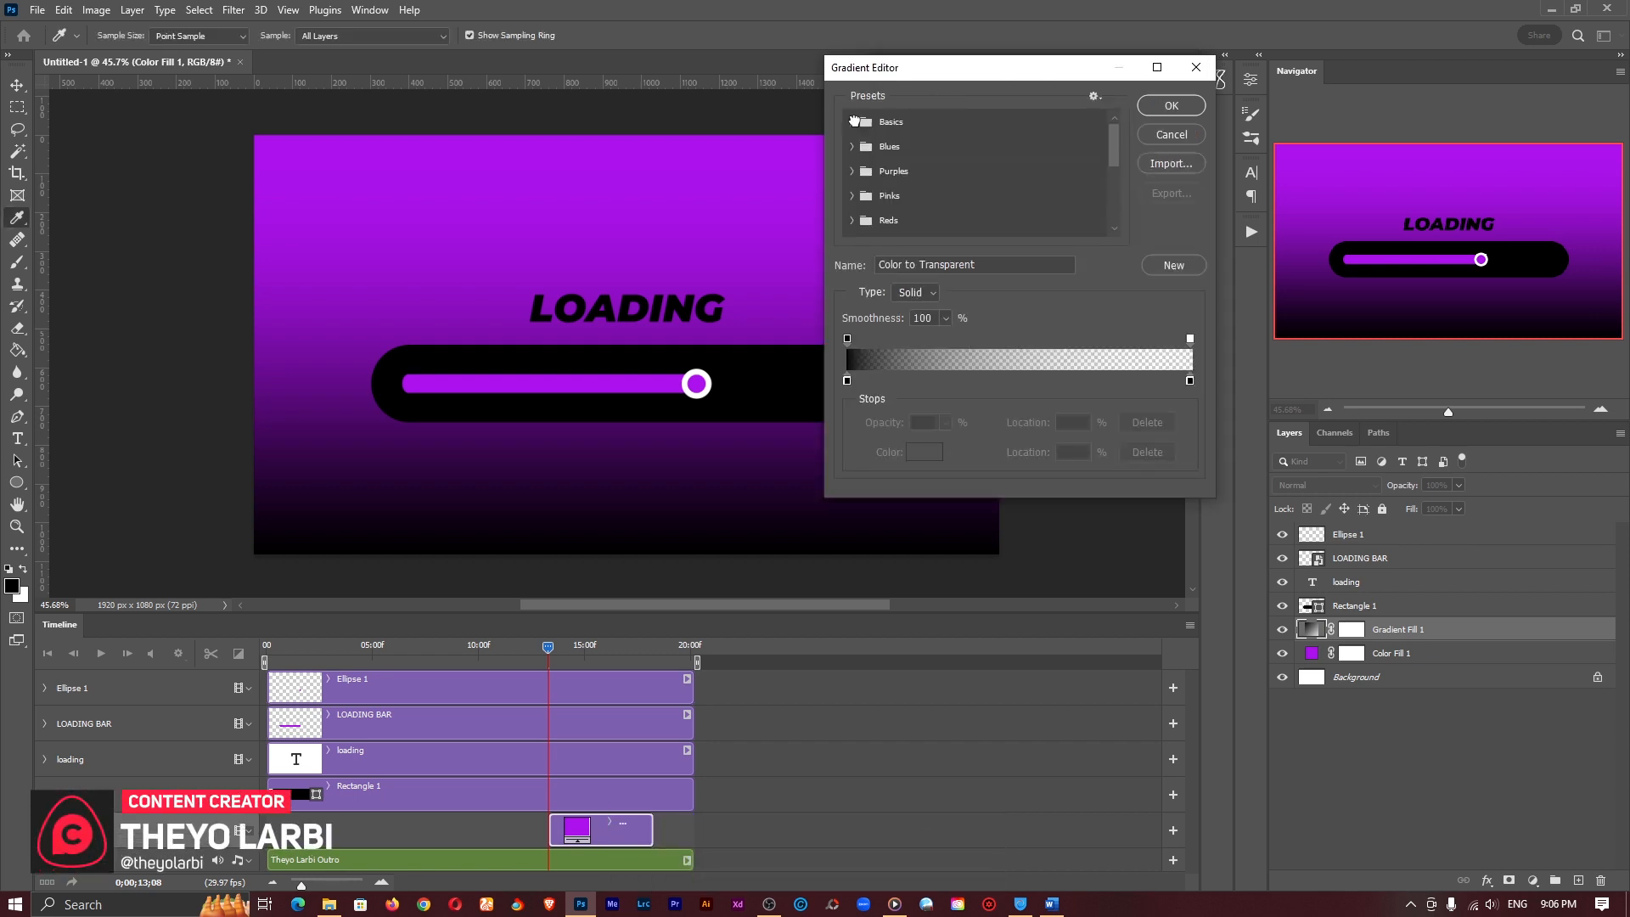
{"action": "left_click", "coordinate": [873, 146]}
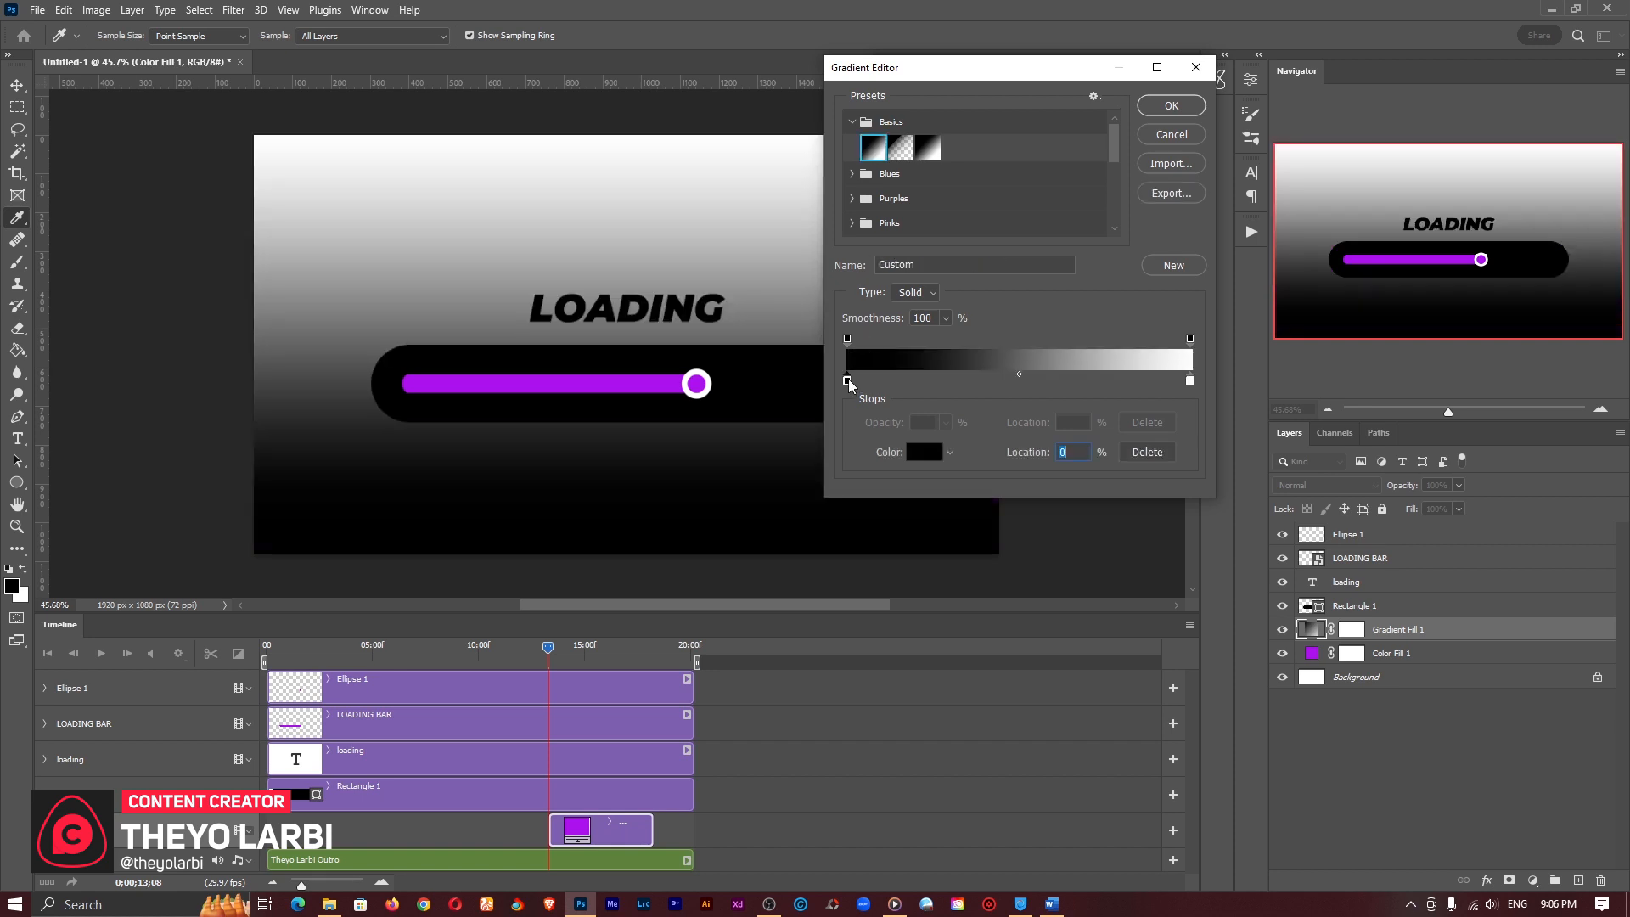
{"action": "left_click", "coordinate": [923, 451]}
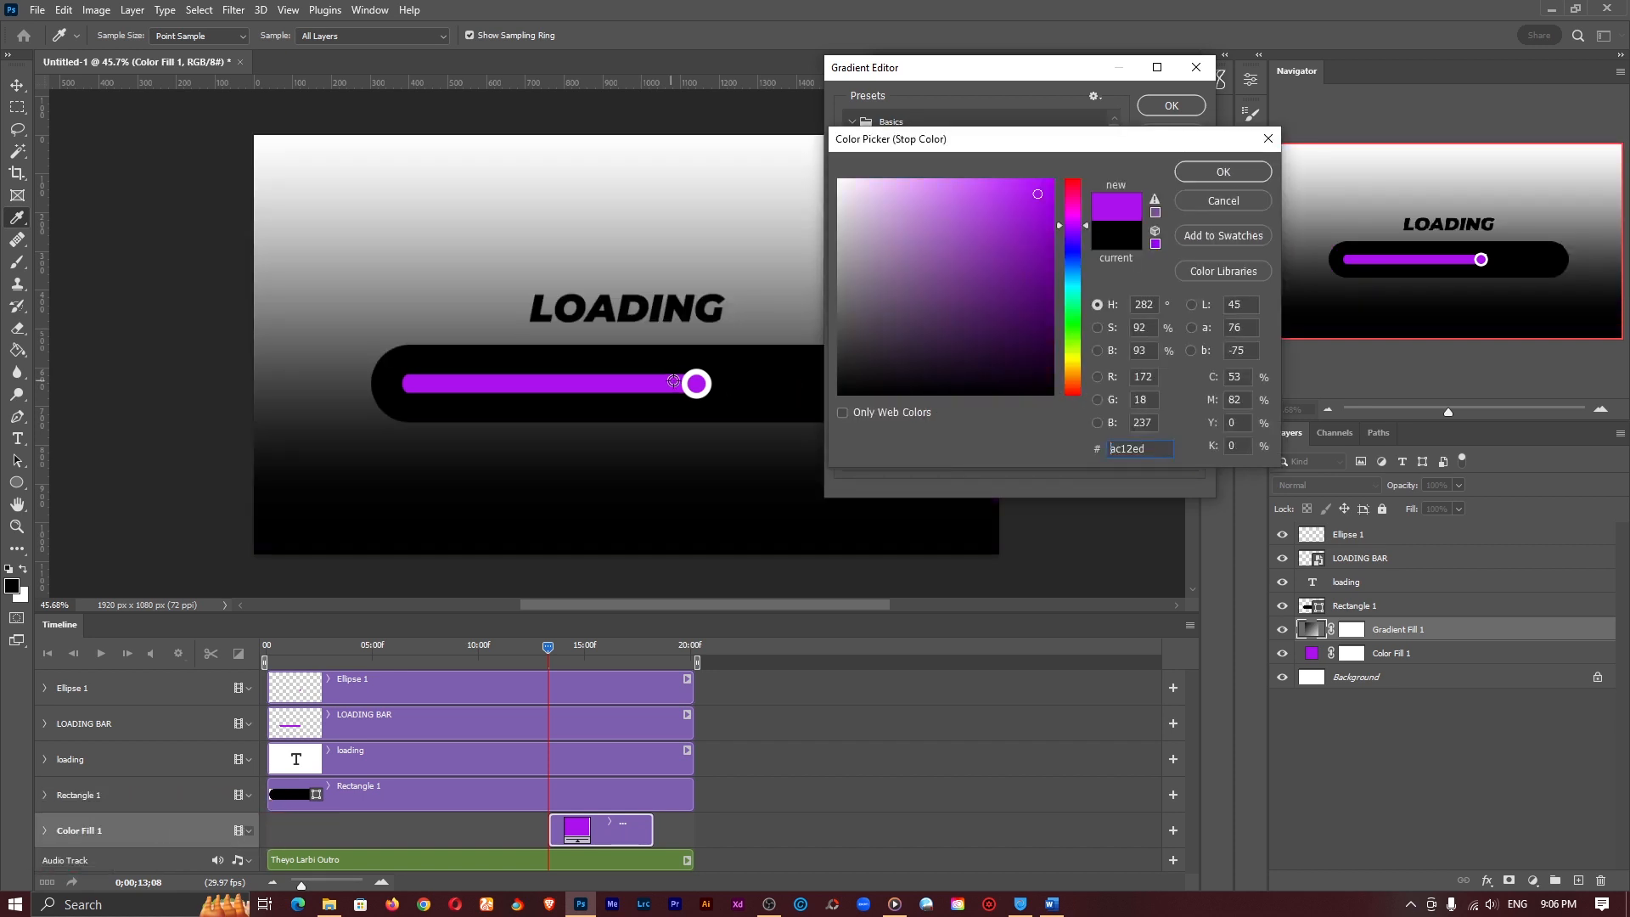